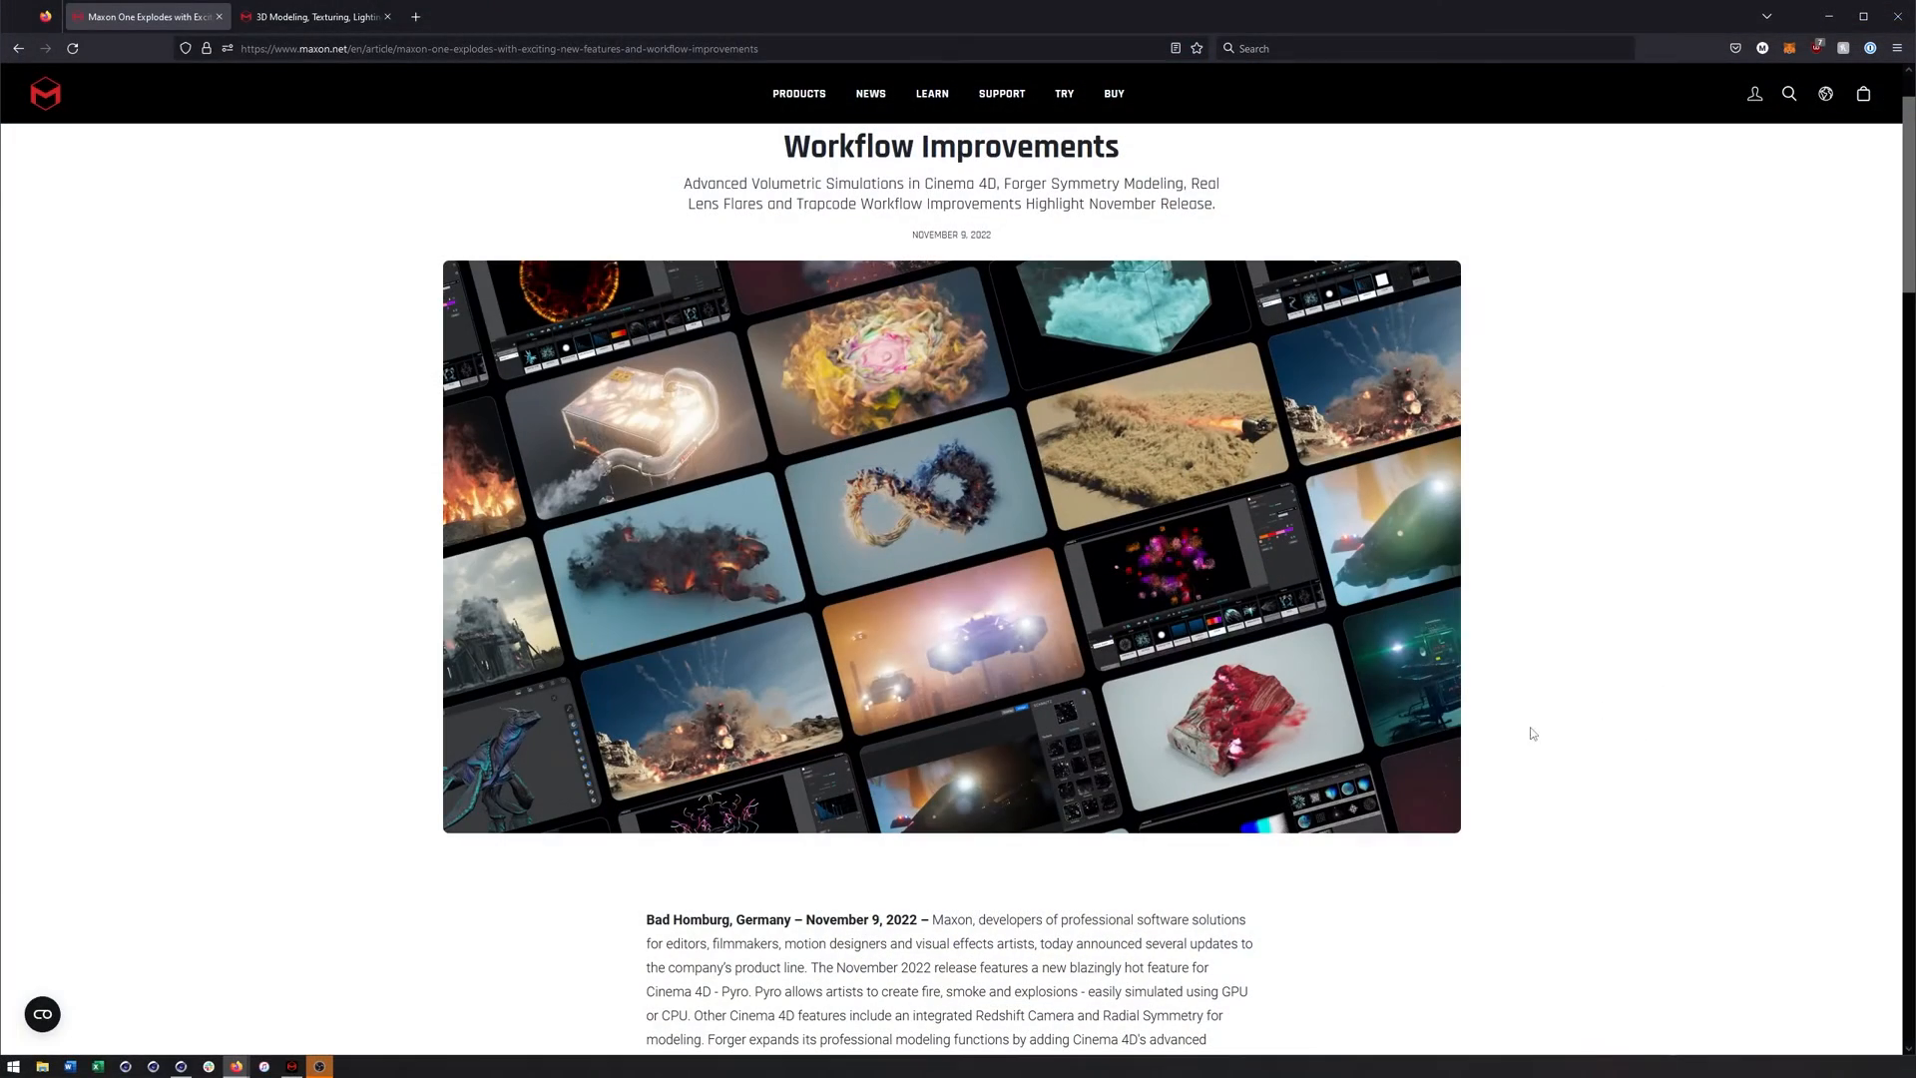
Scroll through the Cinema 4D release notes covering Pyro, Unified Simulation, RS Camera and Redshift materials
{"action": "scroll", "scroll_direction": "up", "scroll_amount": 3}
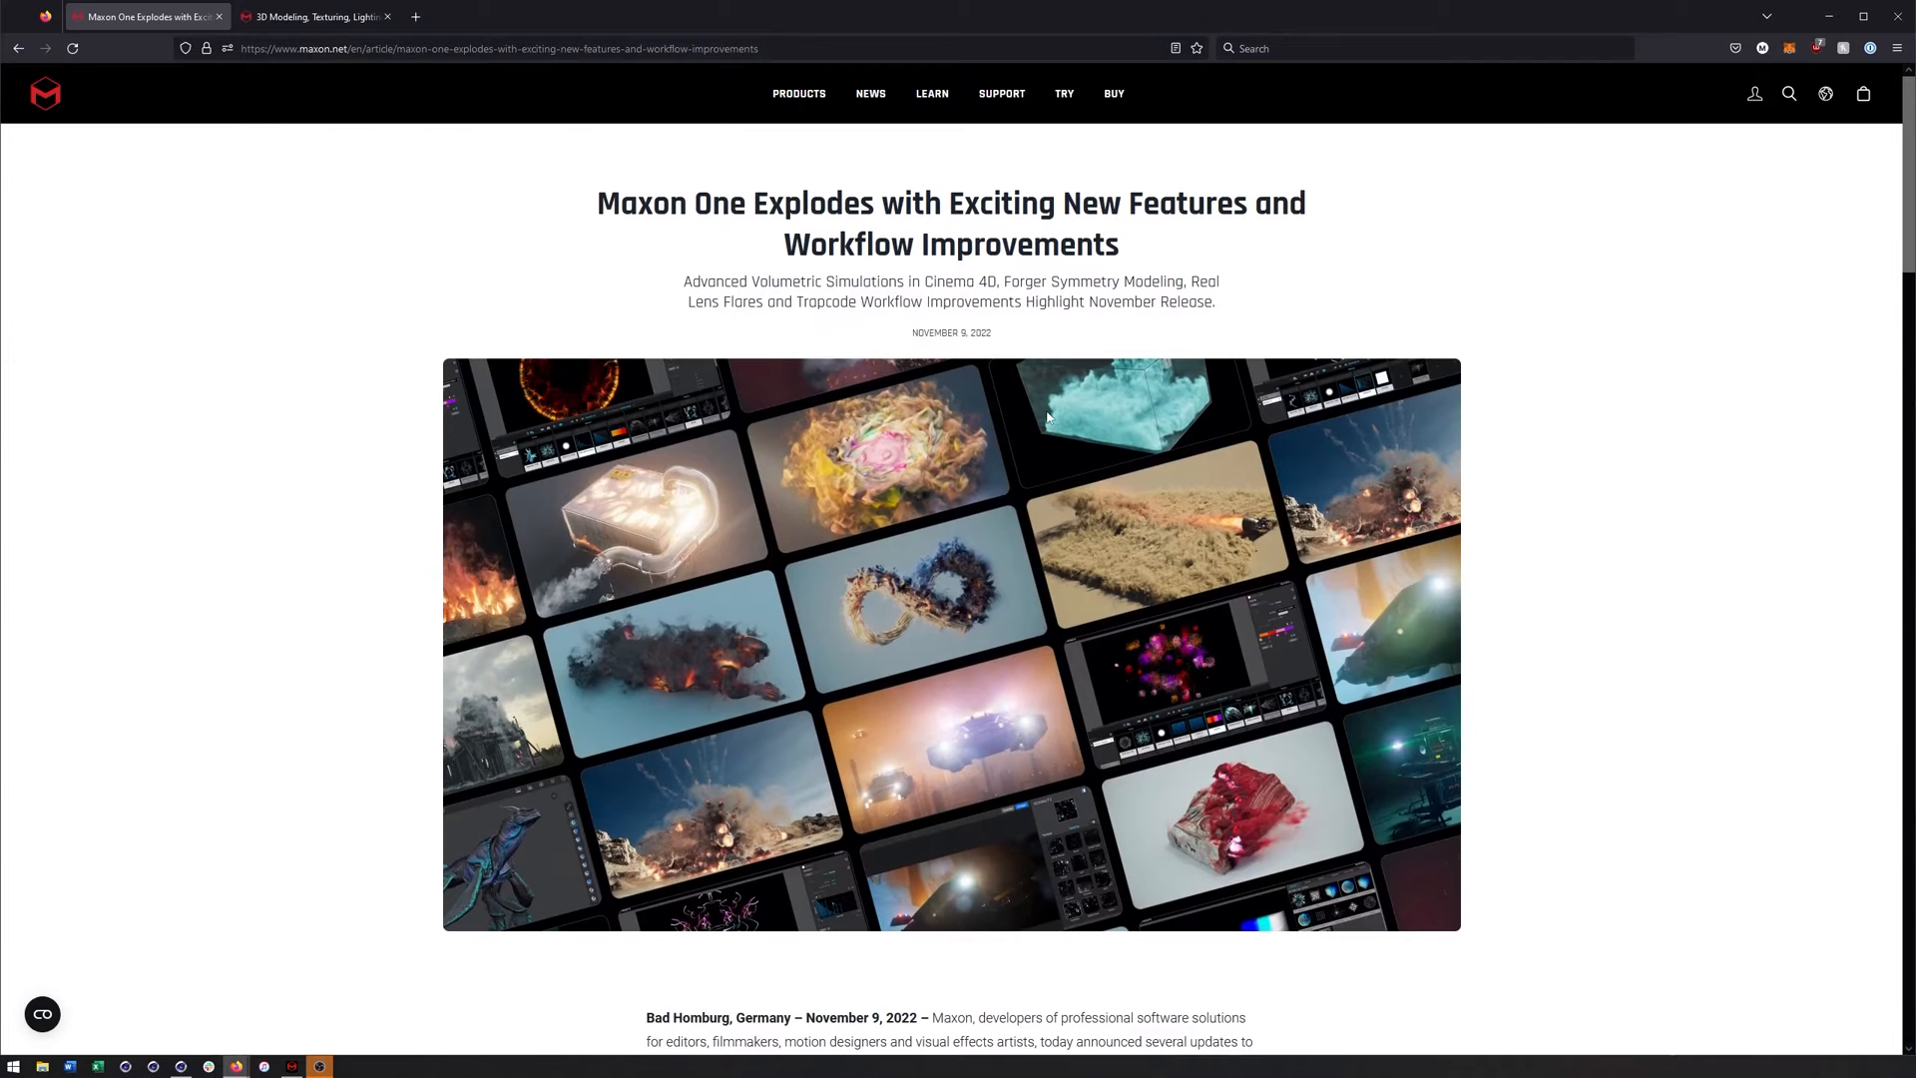
{"action": "mouse_move", "coordinate": [1612, 343]}
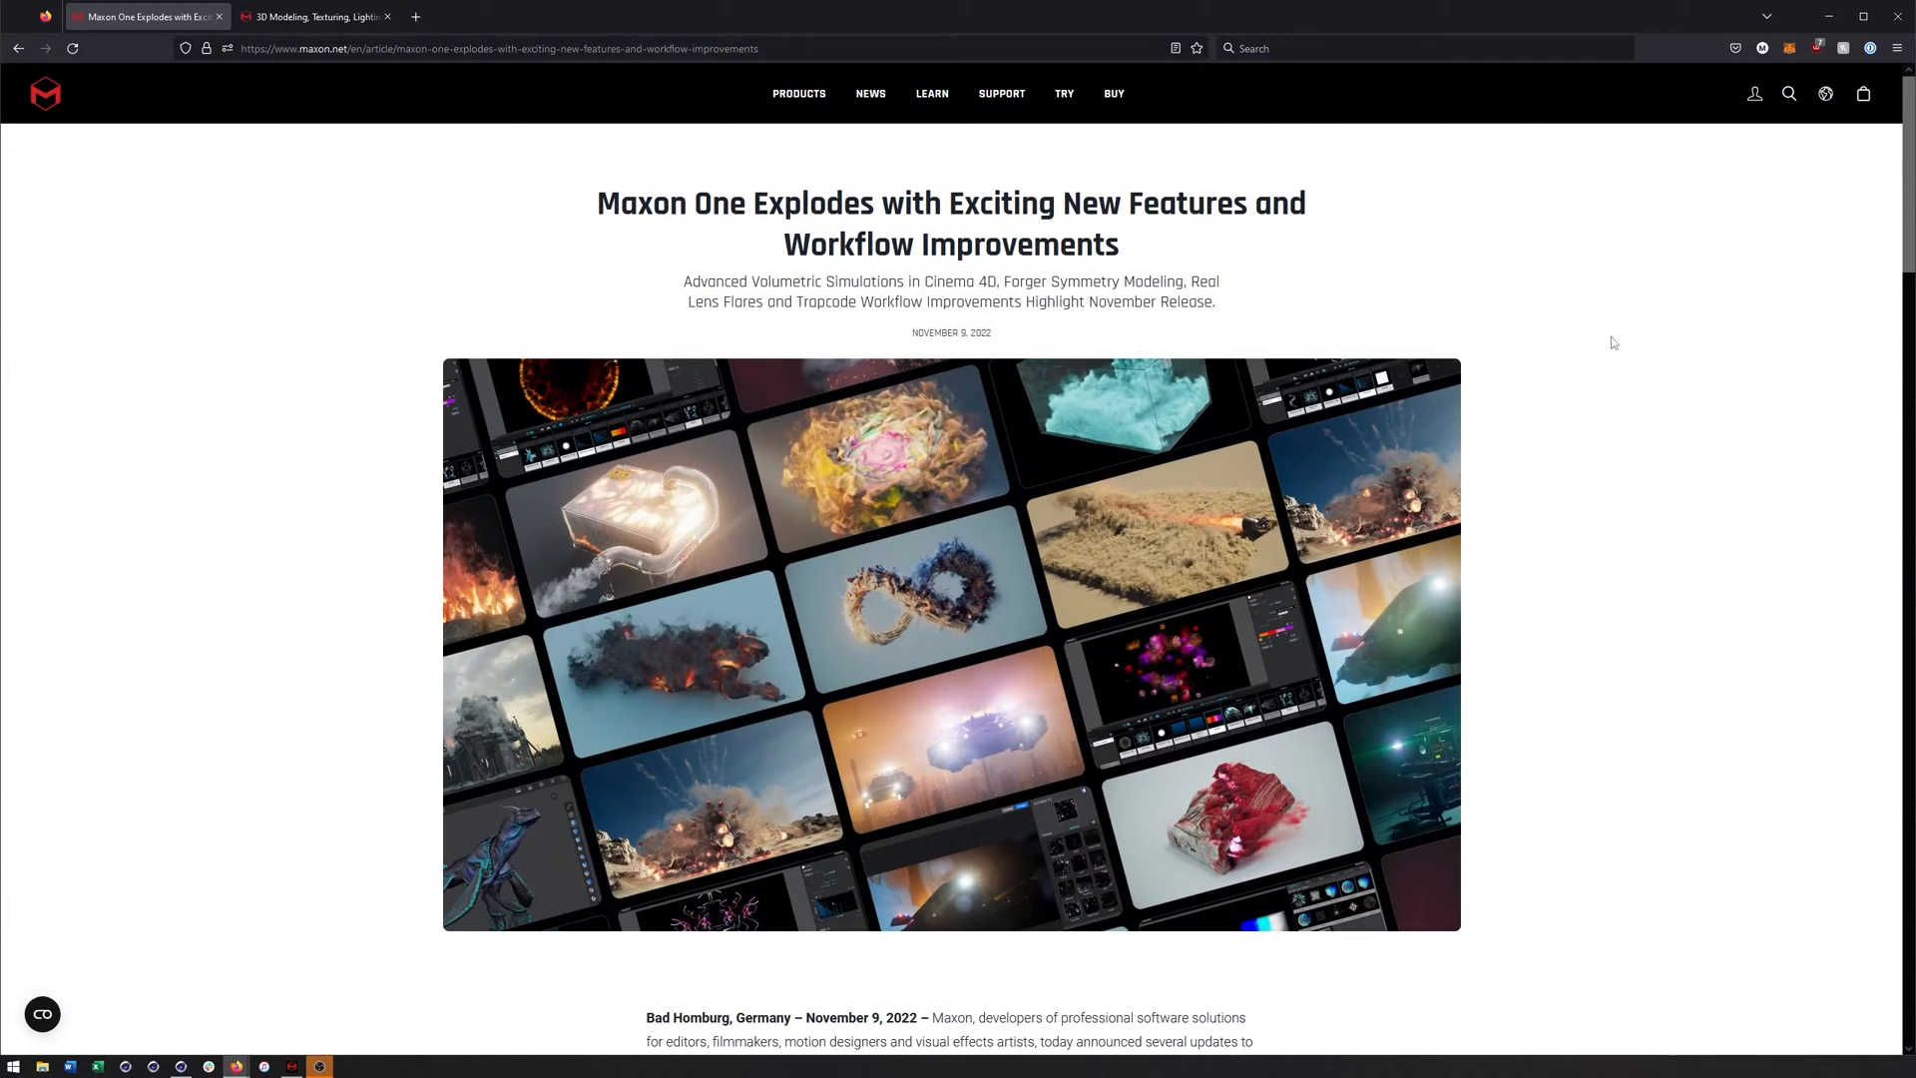
{"action": "scroll", "scroll_direction": "down", "scroll_amount": 3}
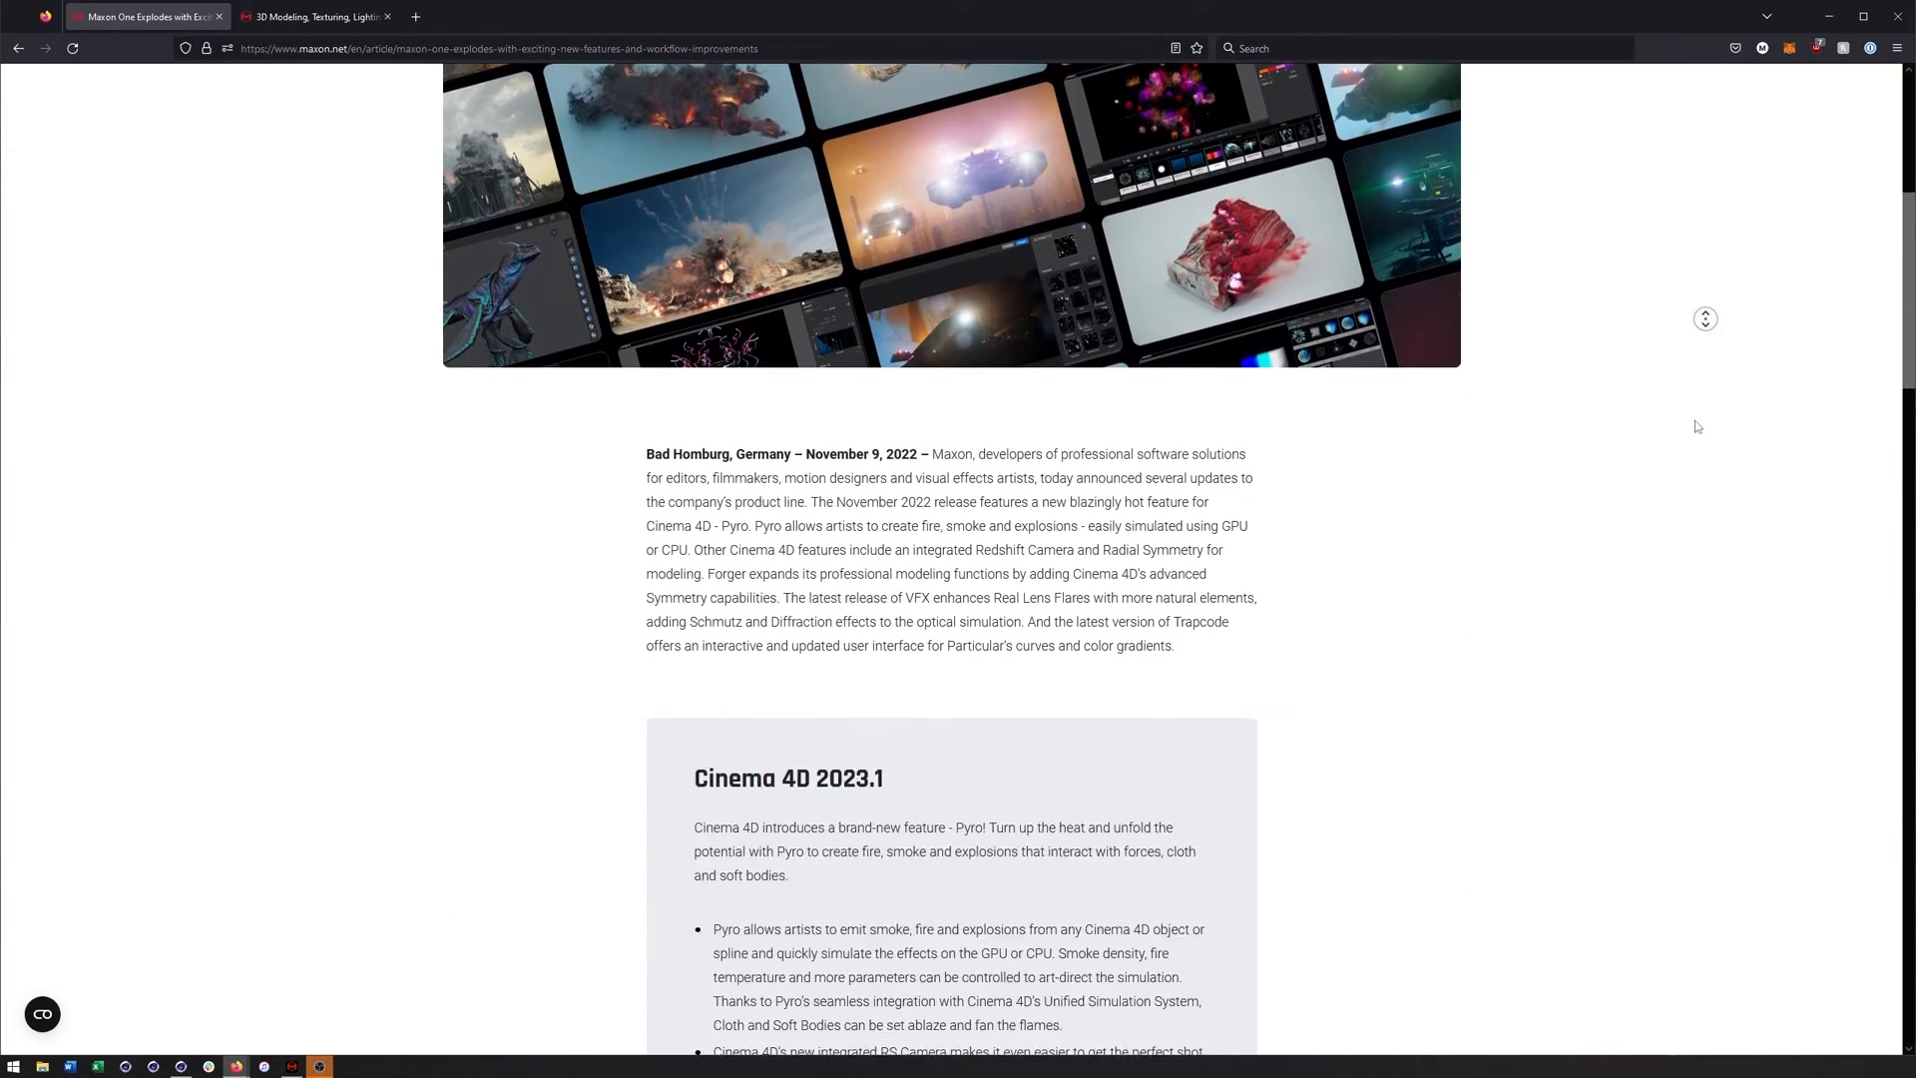
{"action": "scroll", "scroll_direction": "down", "scroll_amount": 3}
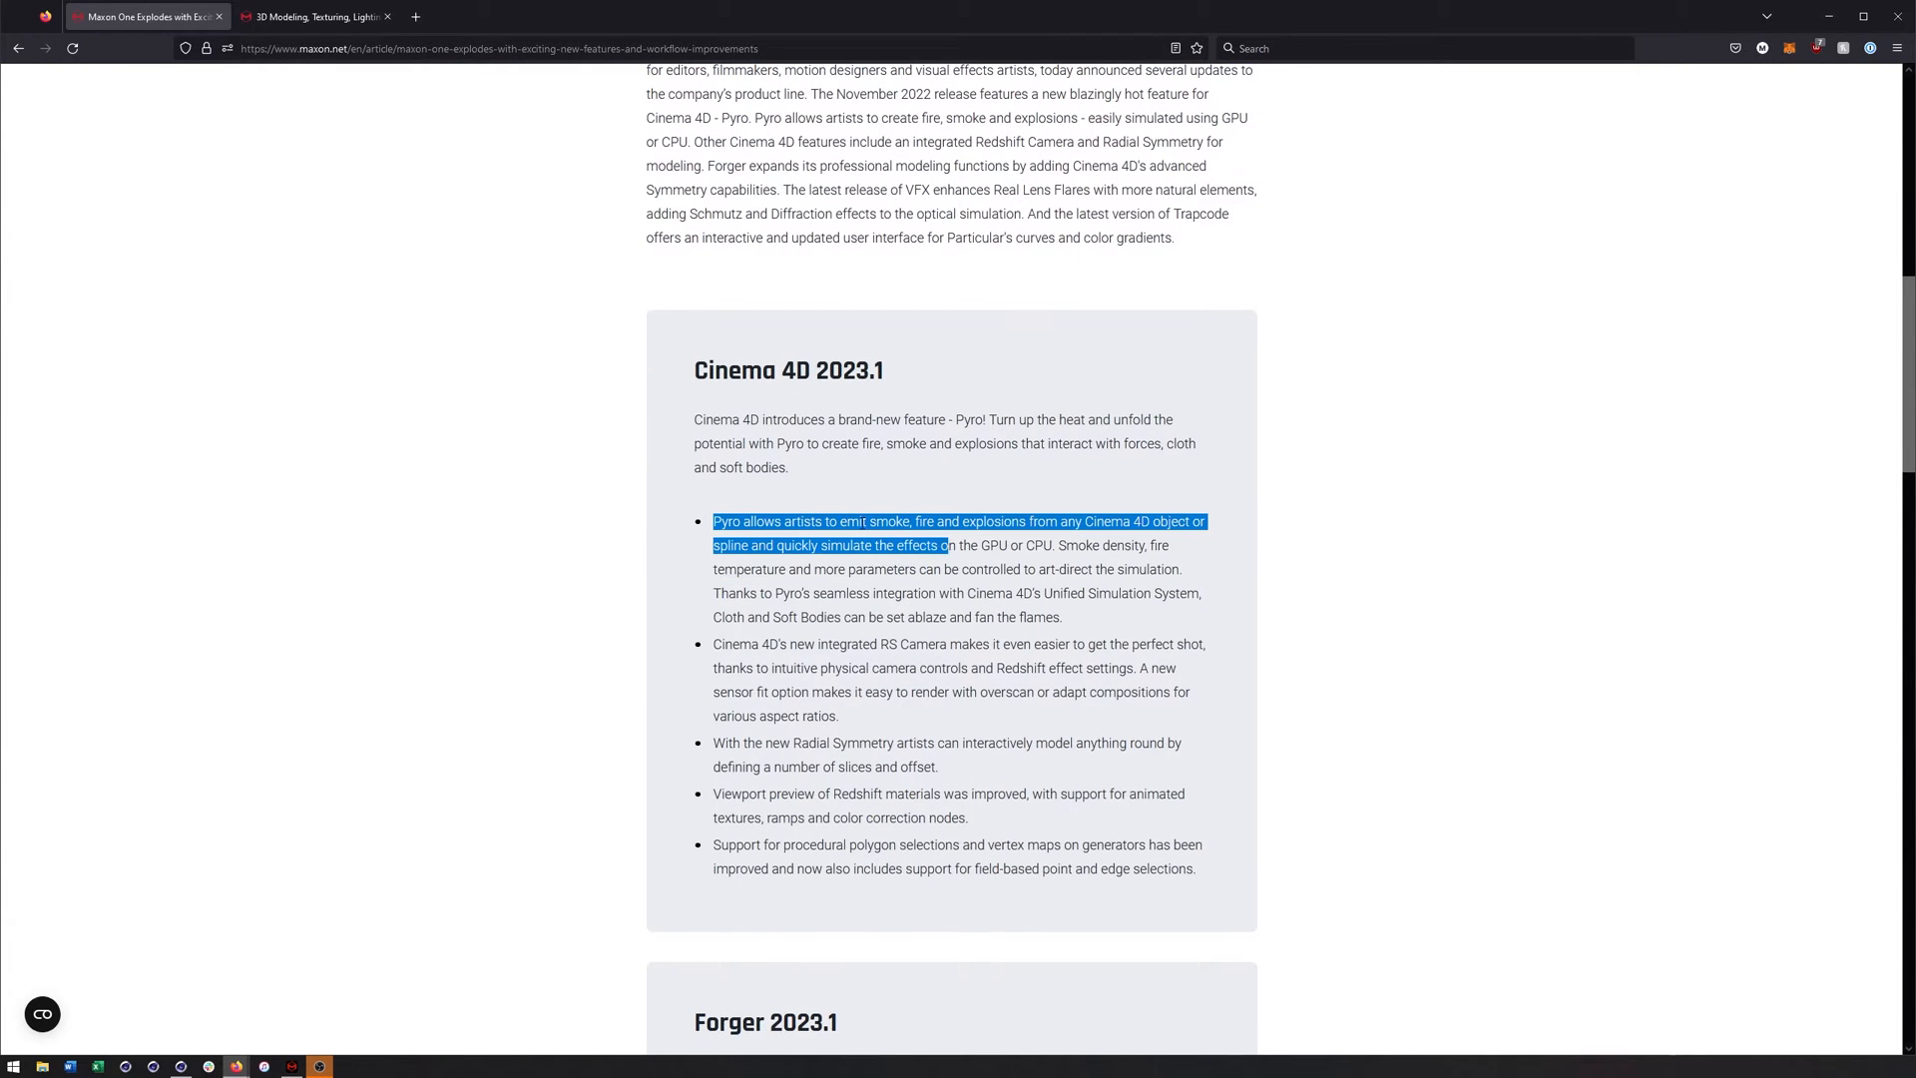
{"action": "left_click", "coordinate": [1010, 491]}
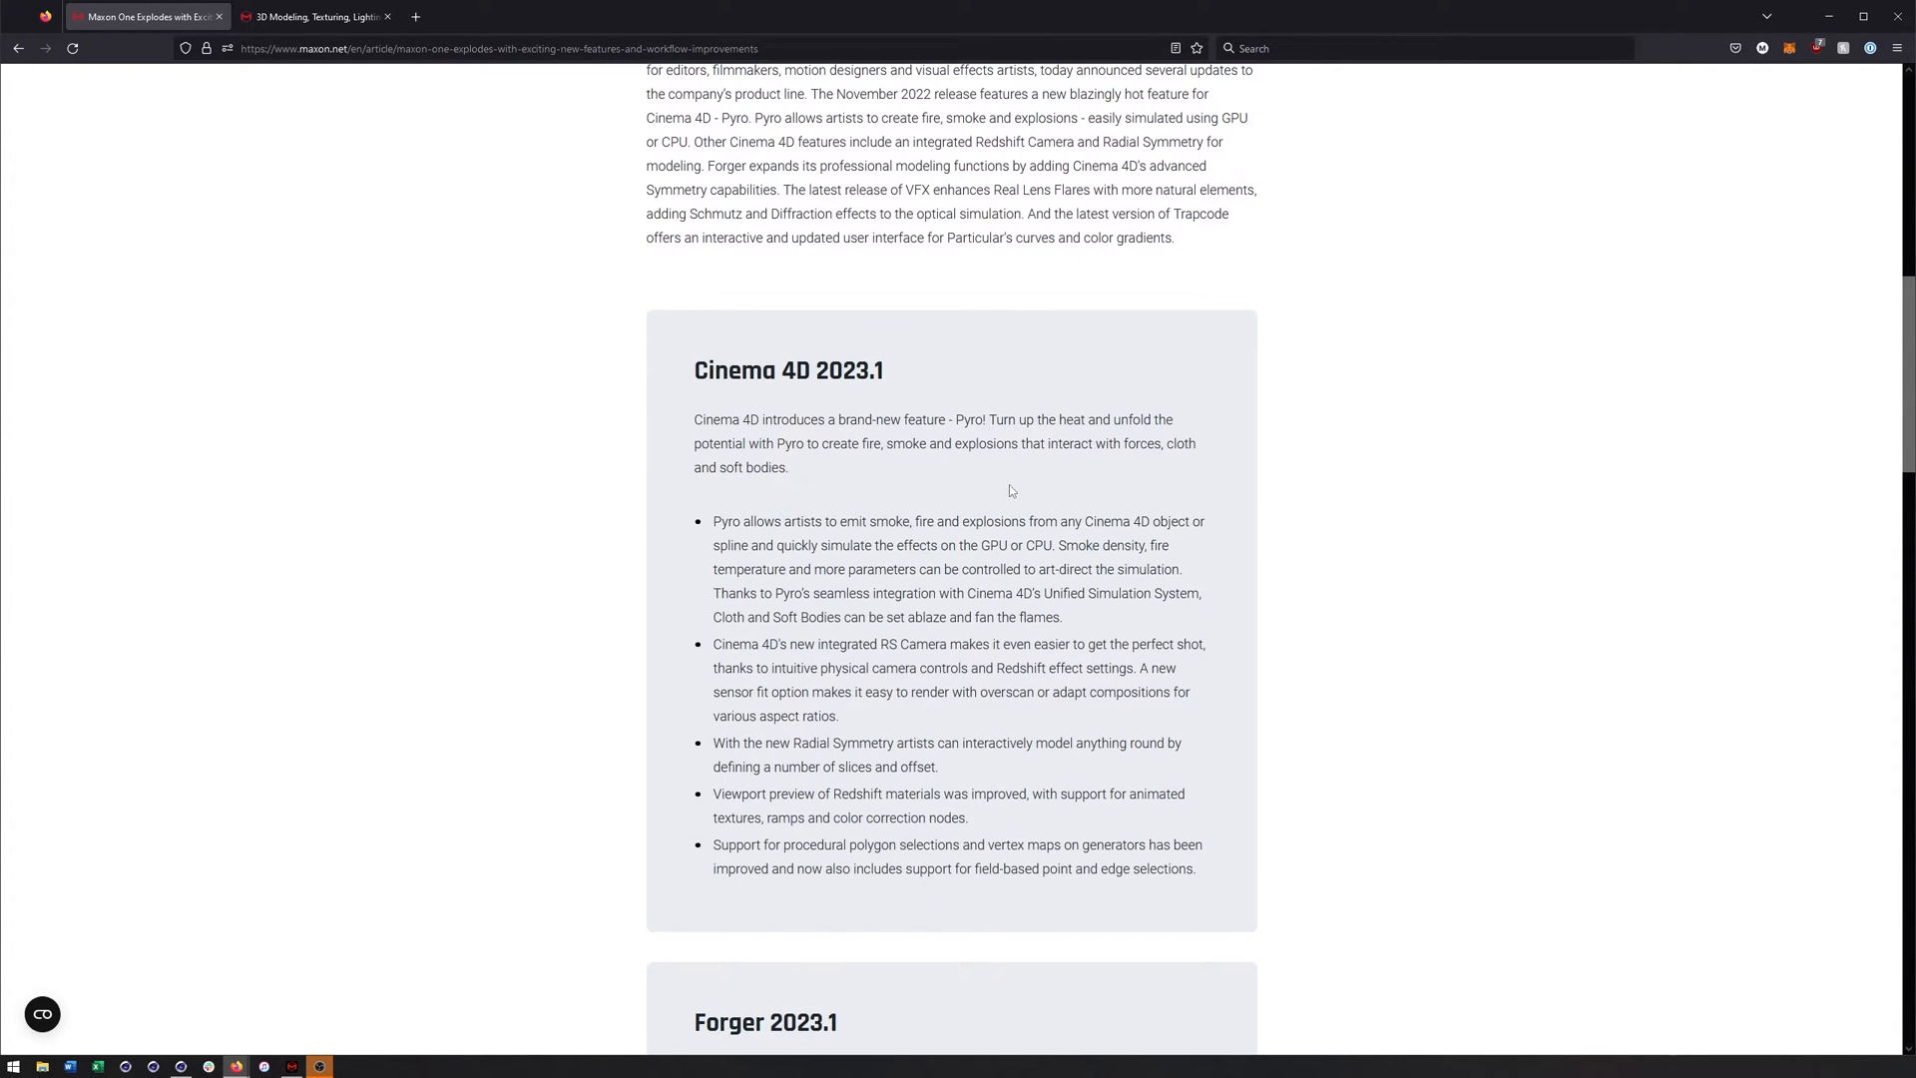
{"action": "mouse_move", "coordinate": [962, 521]}
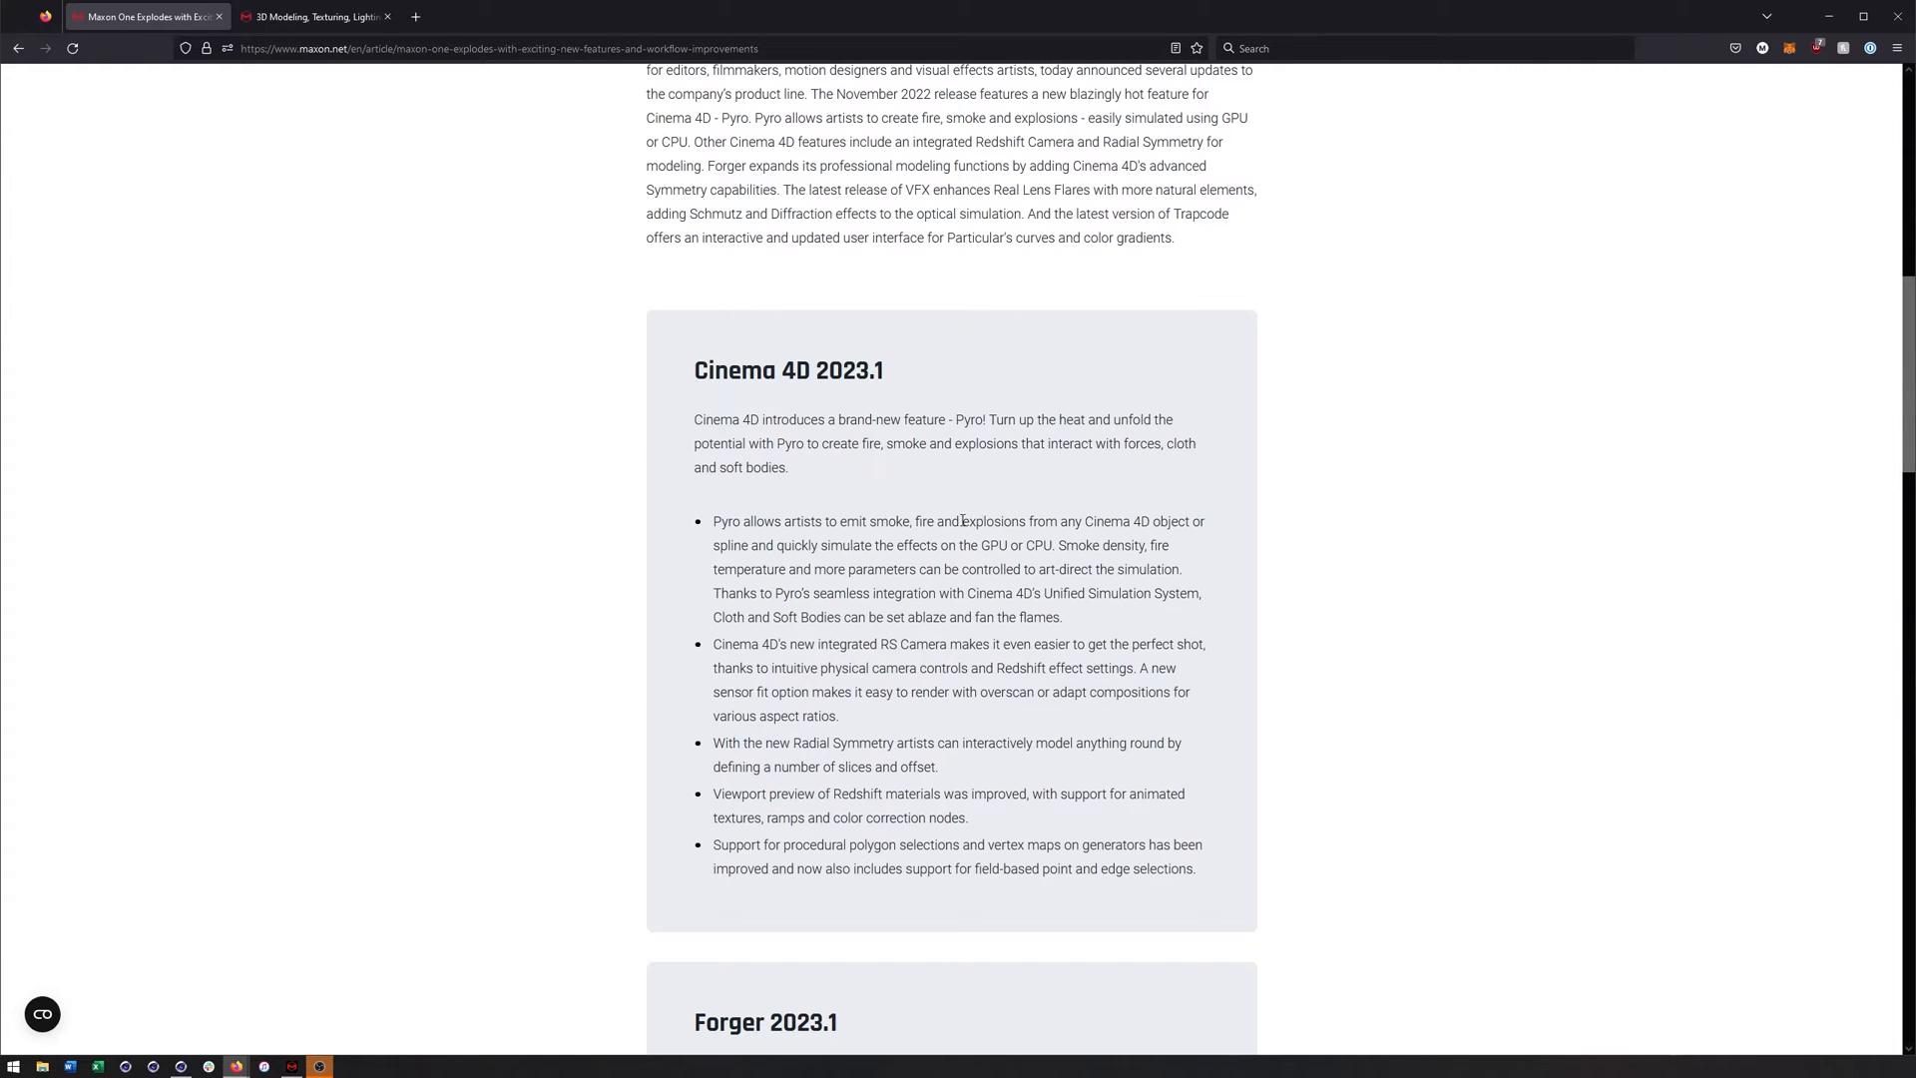
{"action": "mouse_move", "coordinate": [966, 592]}
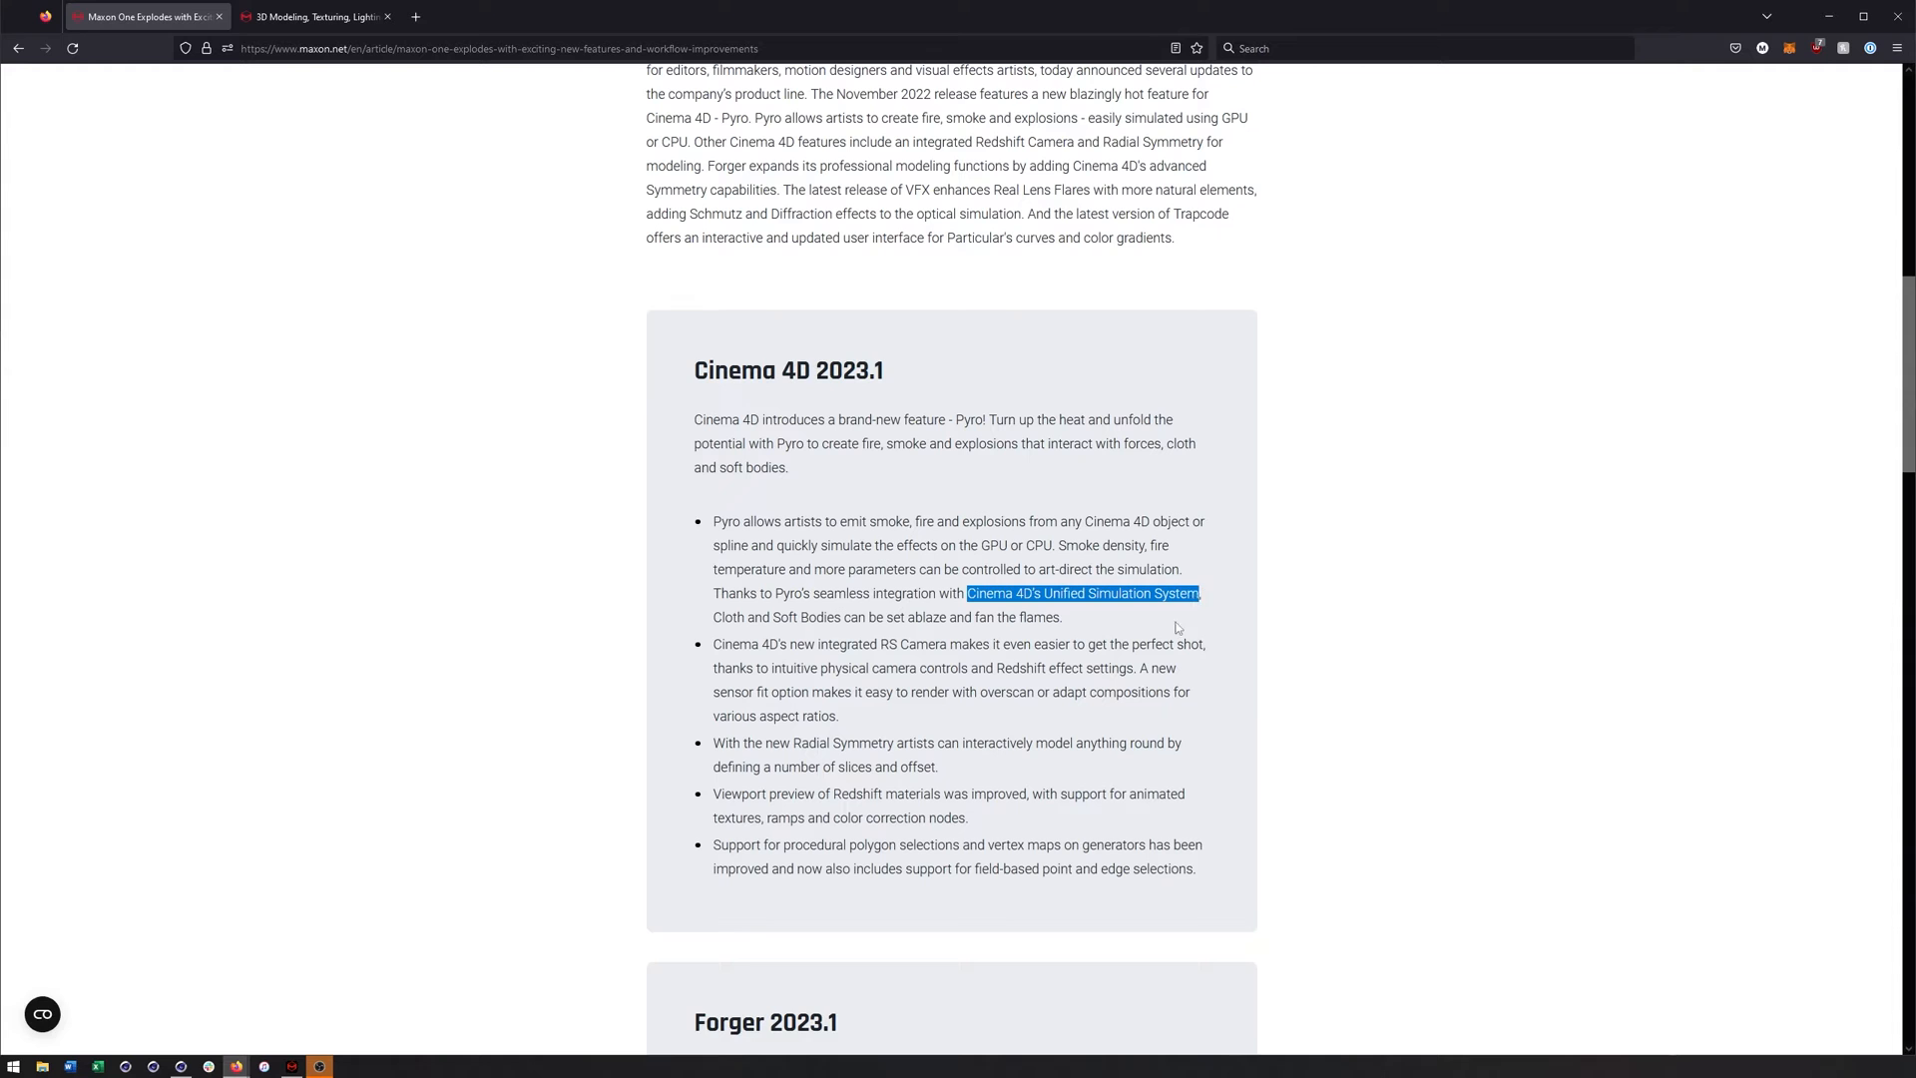
{"action": "left_click", "coordinate": [1135, 619]}
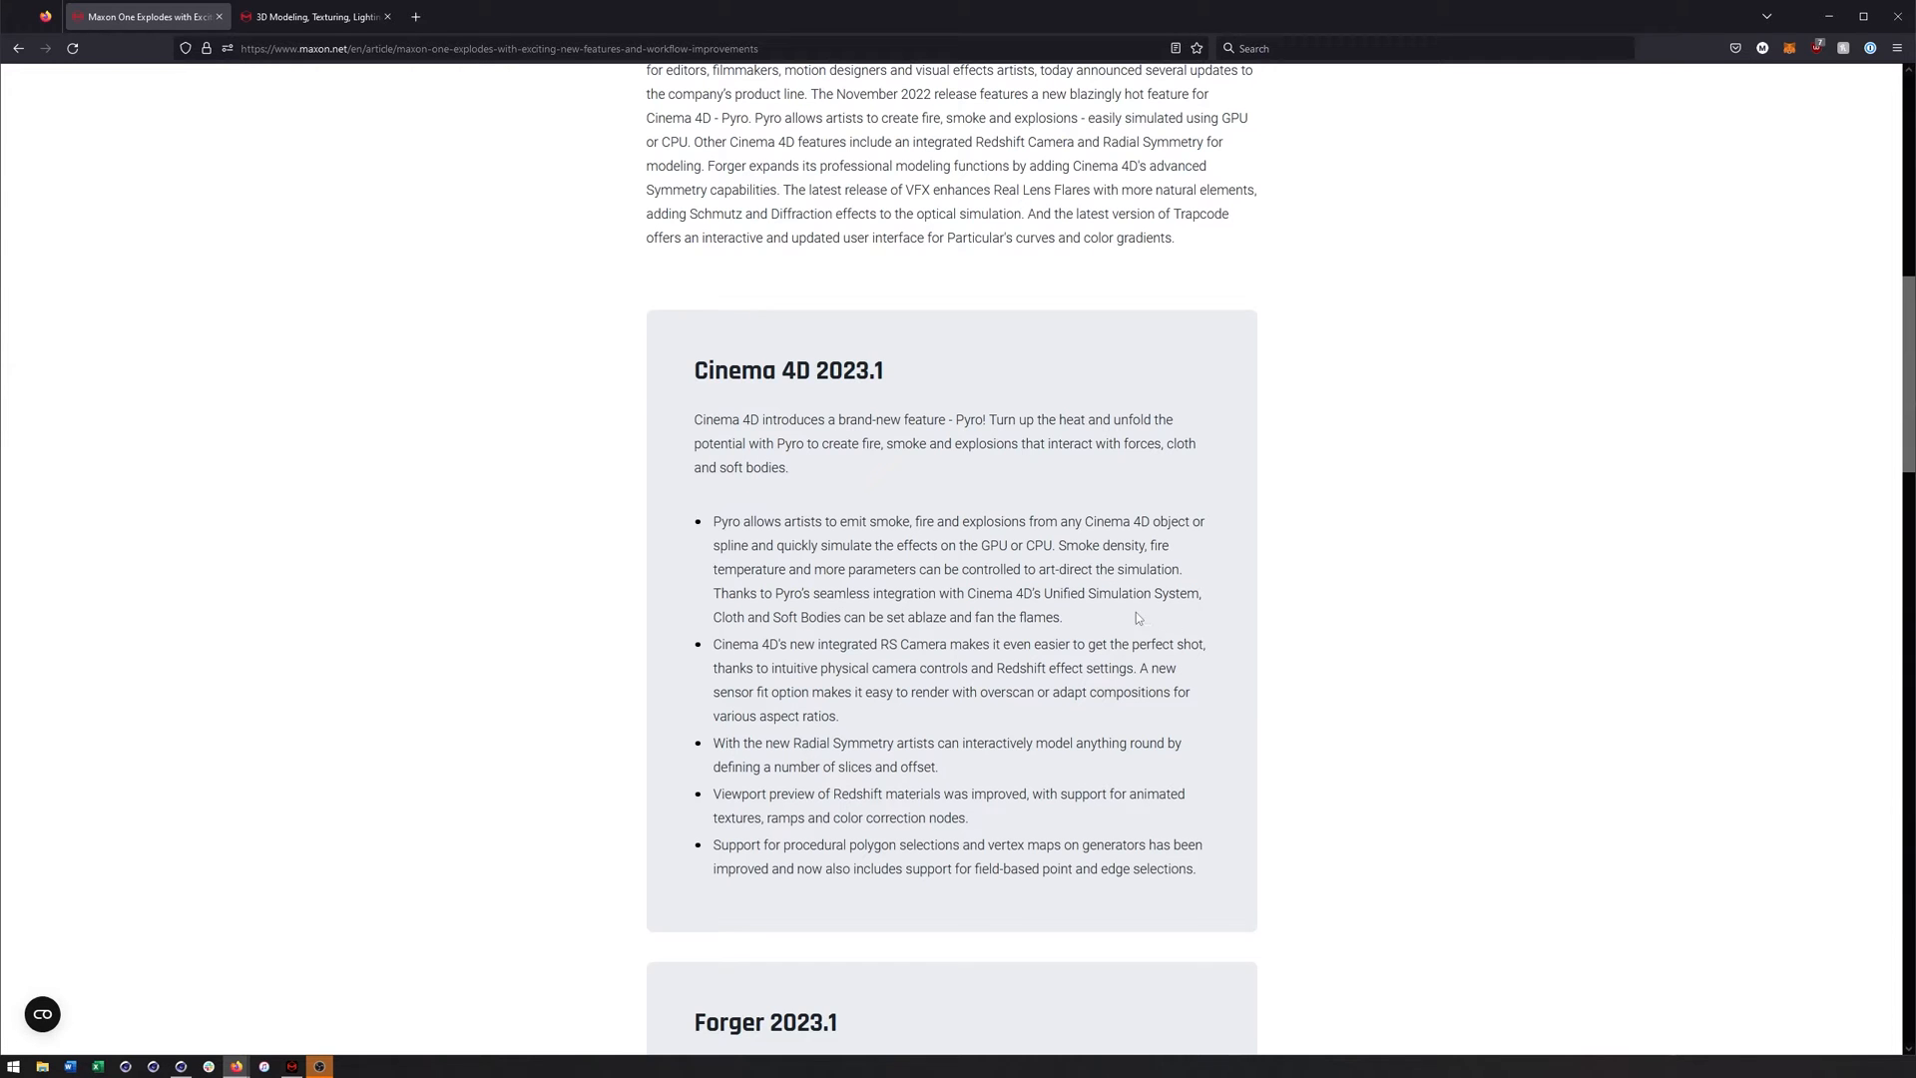
{"action": "scroll", "scroll_direction": "down", "scroll_amount": 3}
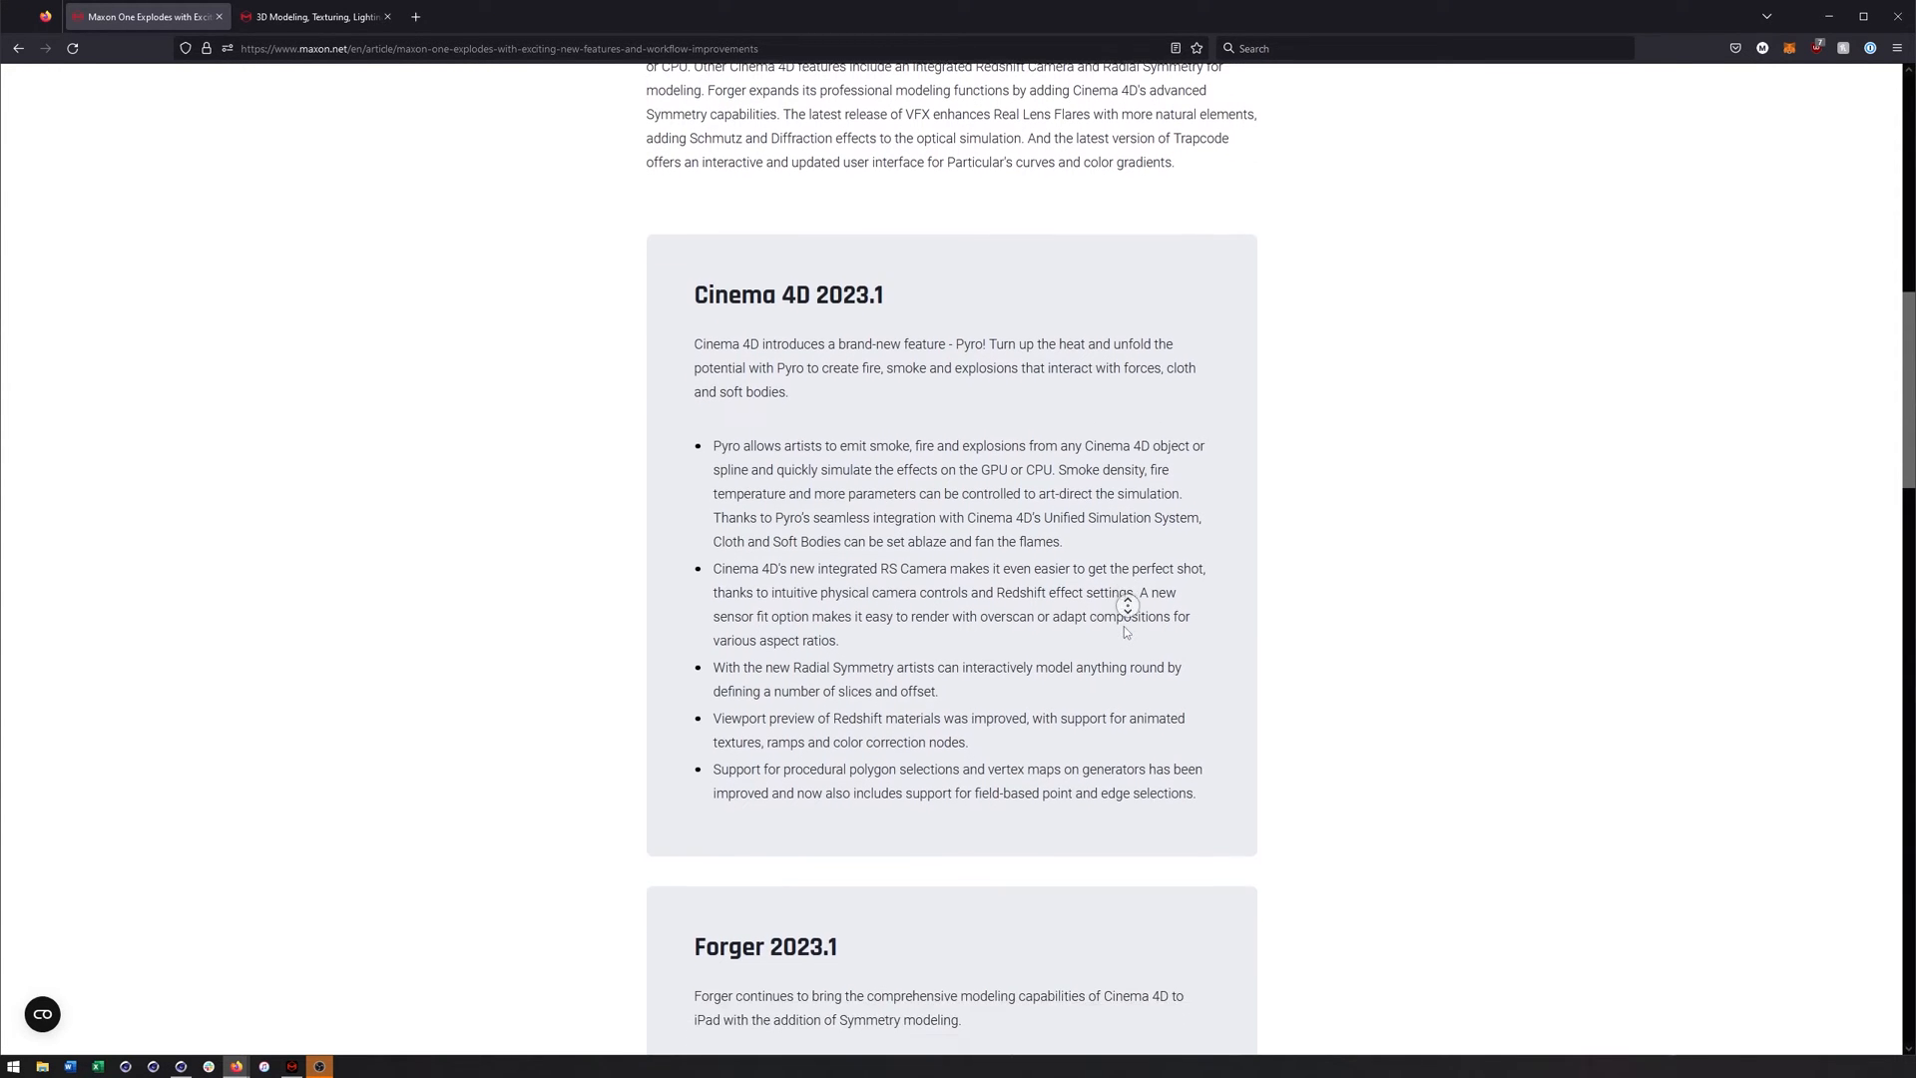
{"action": "scroll", "scroll_direction": "down", "scroll_amount": 3}
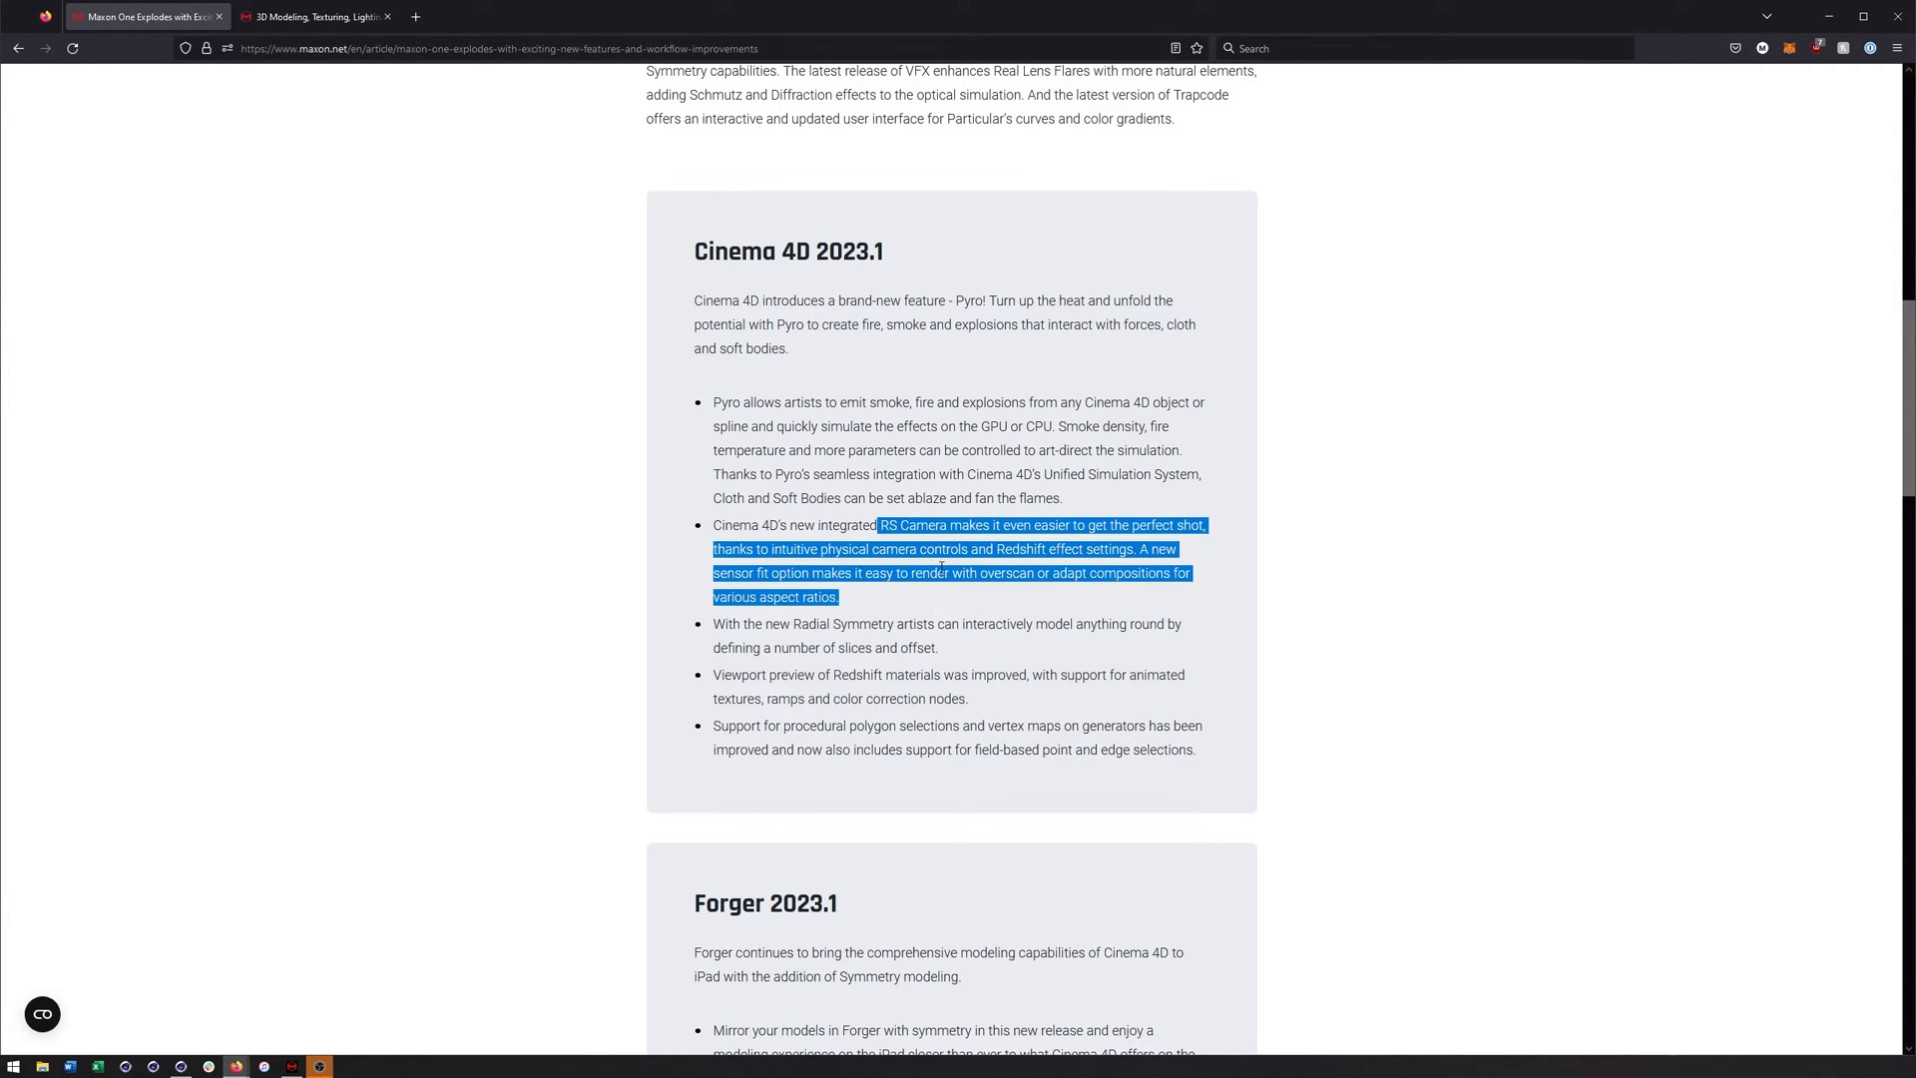
{"action": "left_click", "coordinate": [899, 594]}
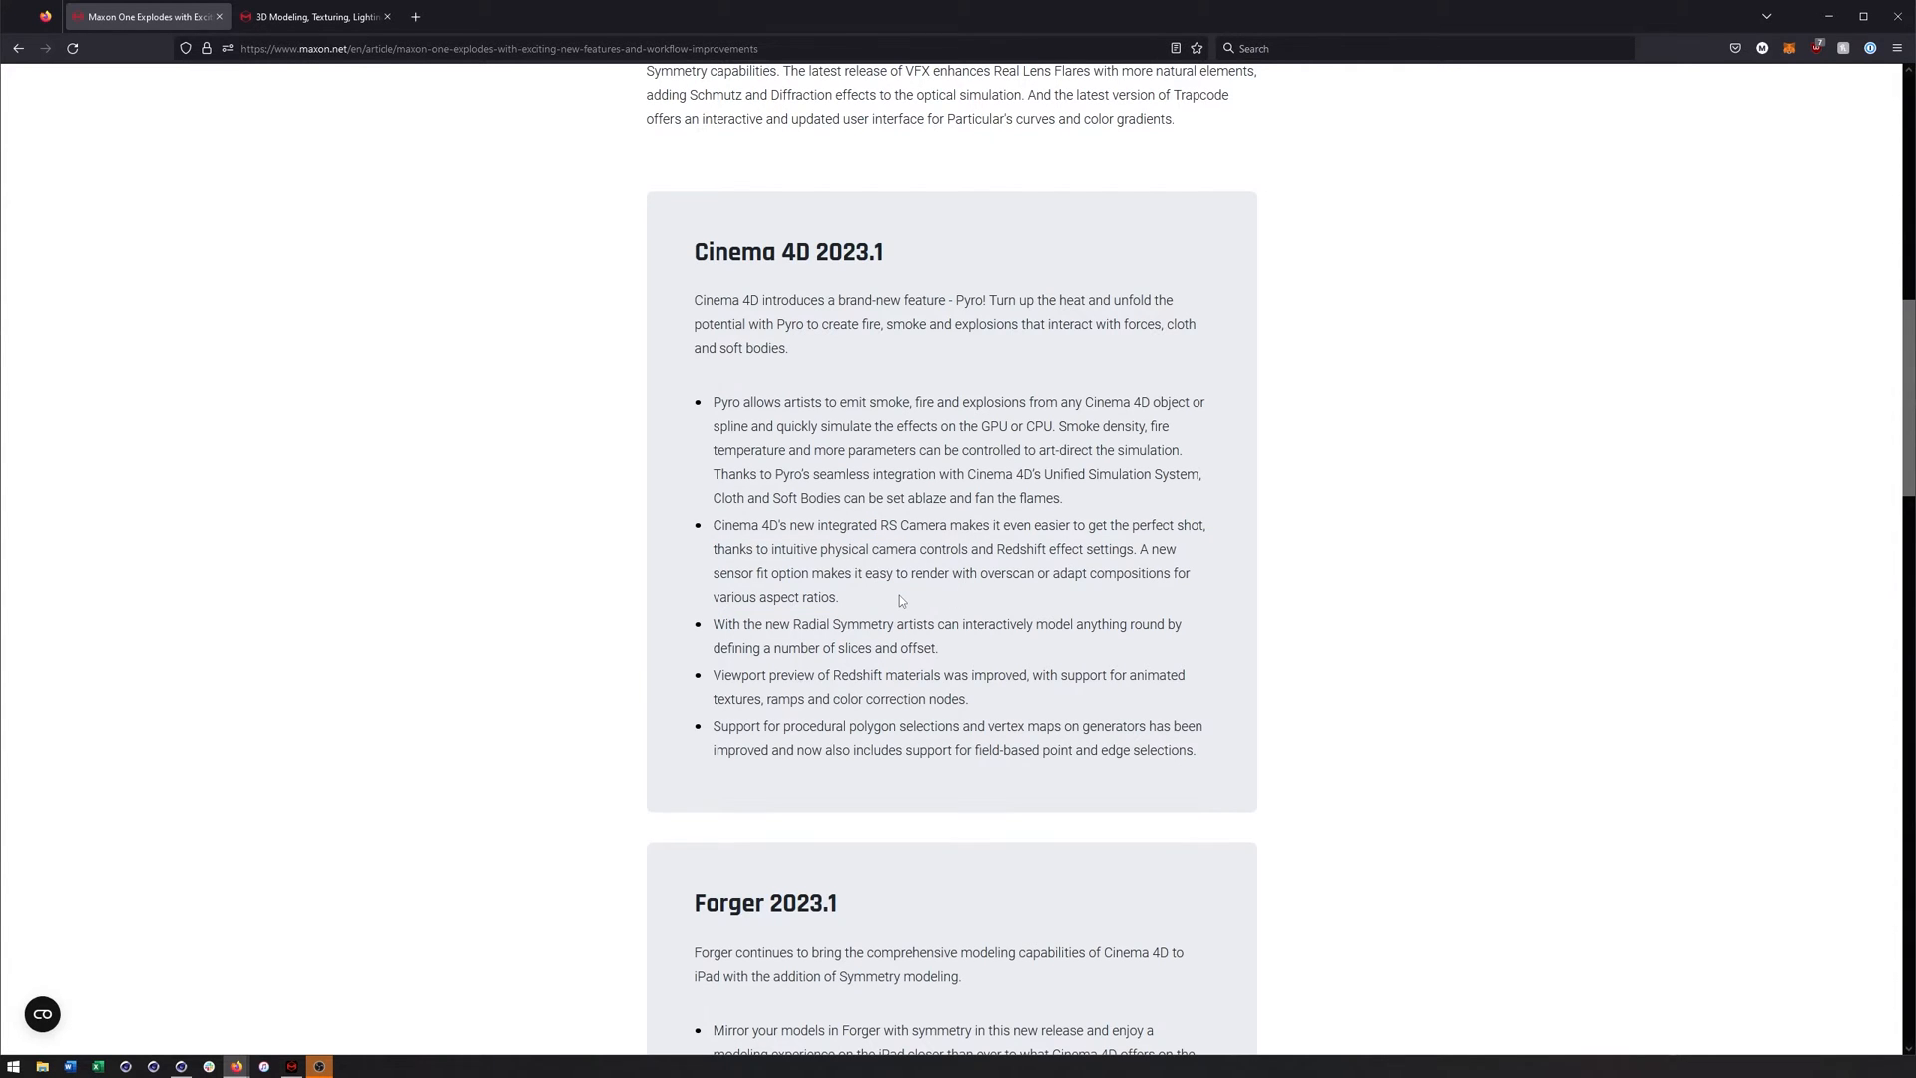
{"action": "mouse_move", "coordinate": [916, 603]}
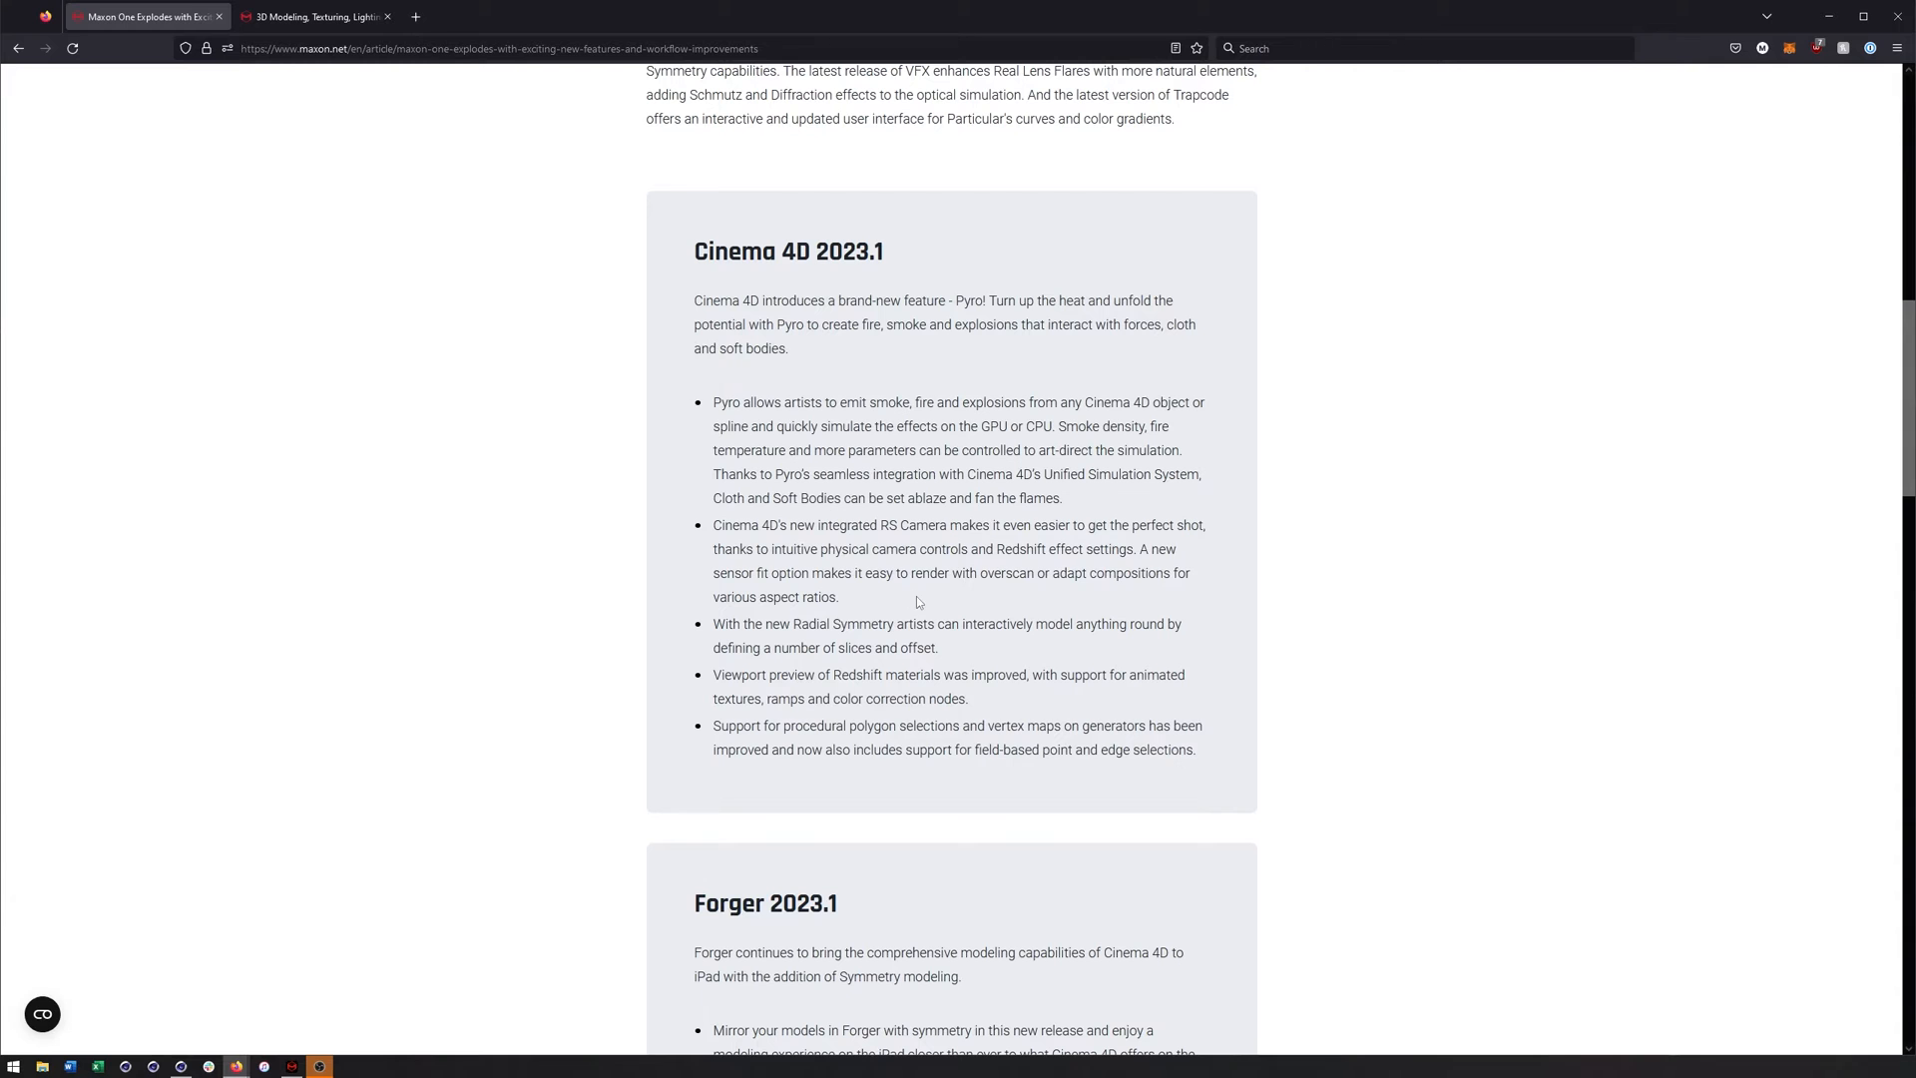
{"action": "mouse_move", "coordinate": [862, 559]}
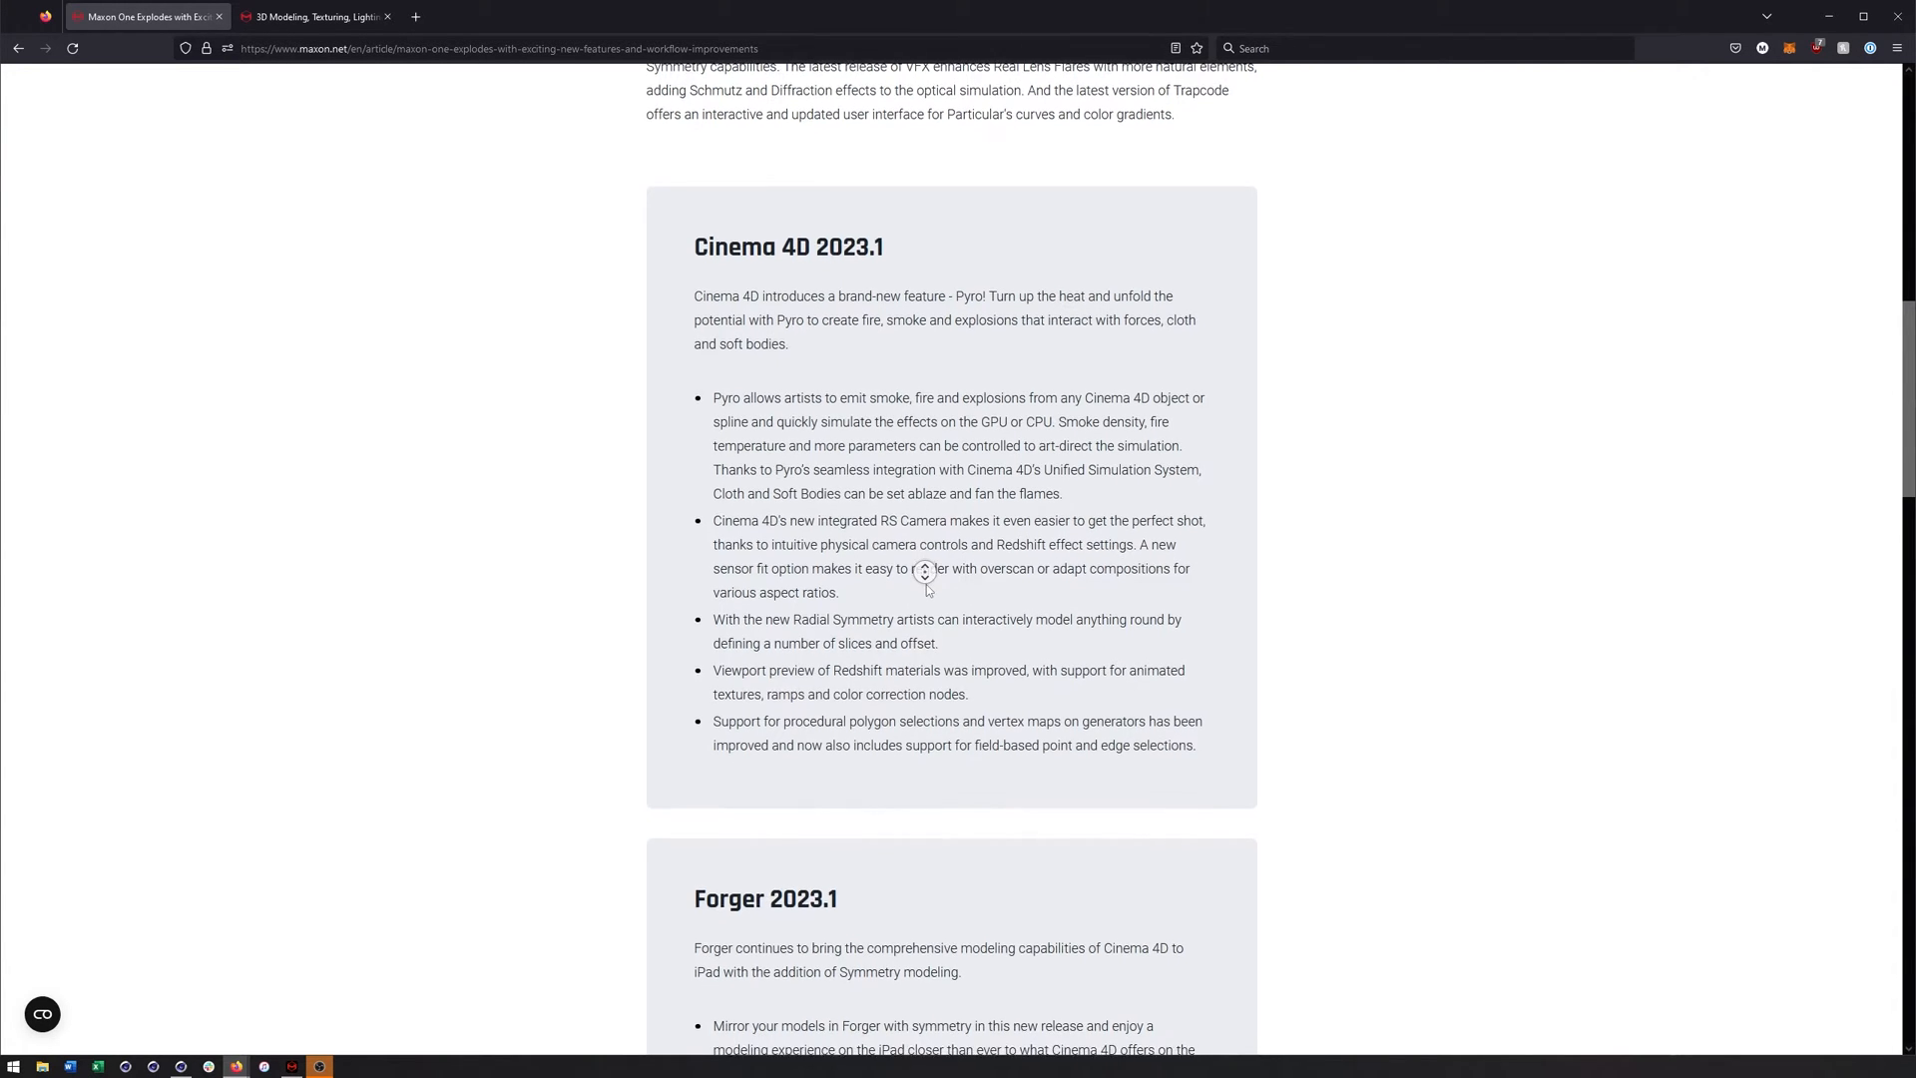
{"action": "scroll", "scroll_direction": "down", "scroll_amount": 3}
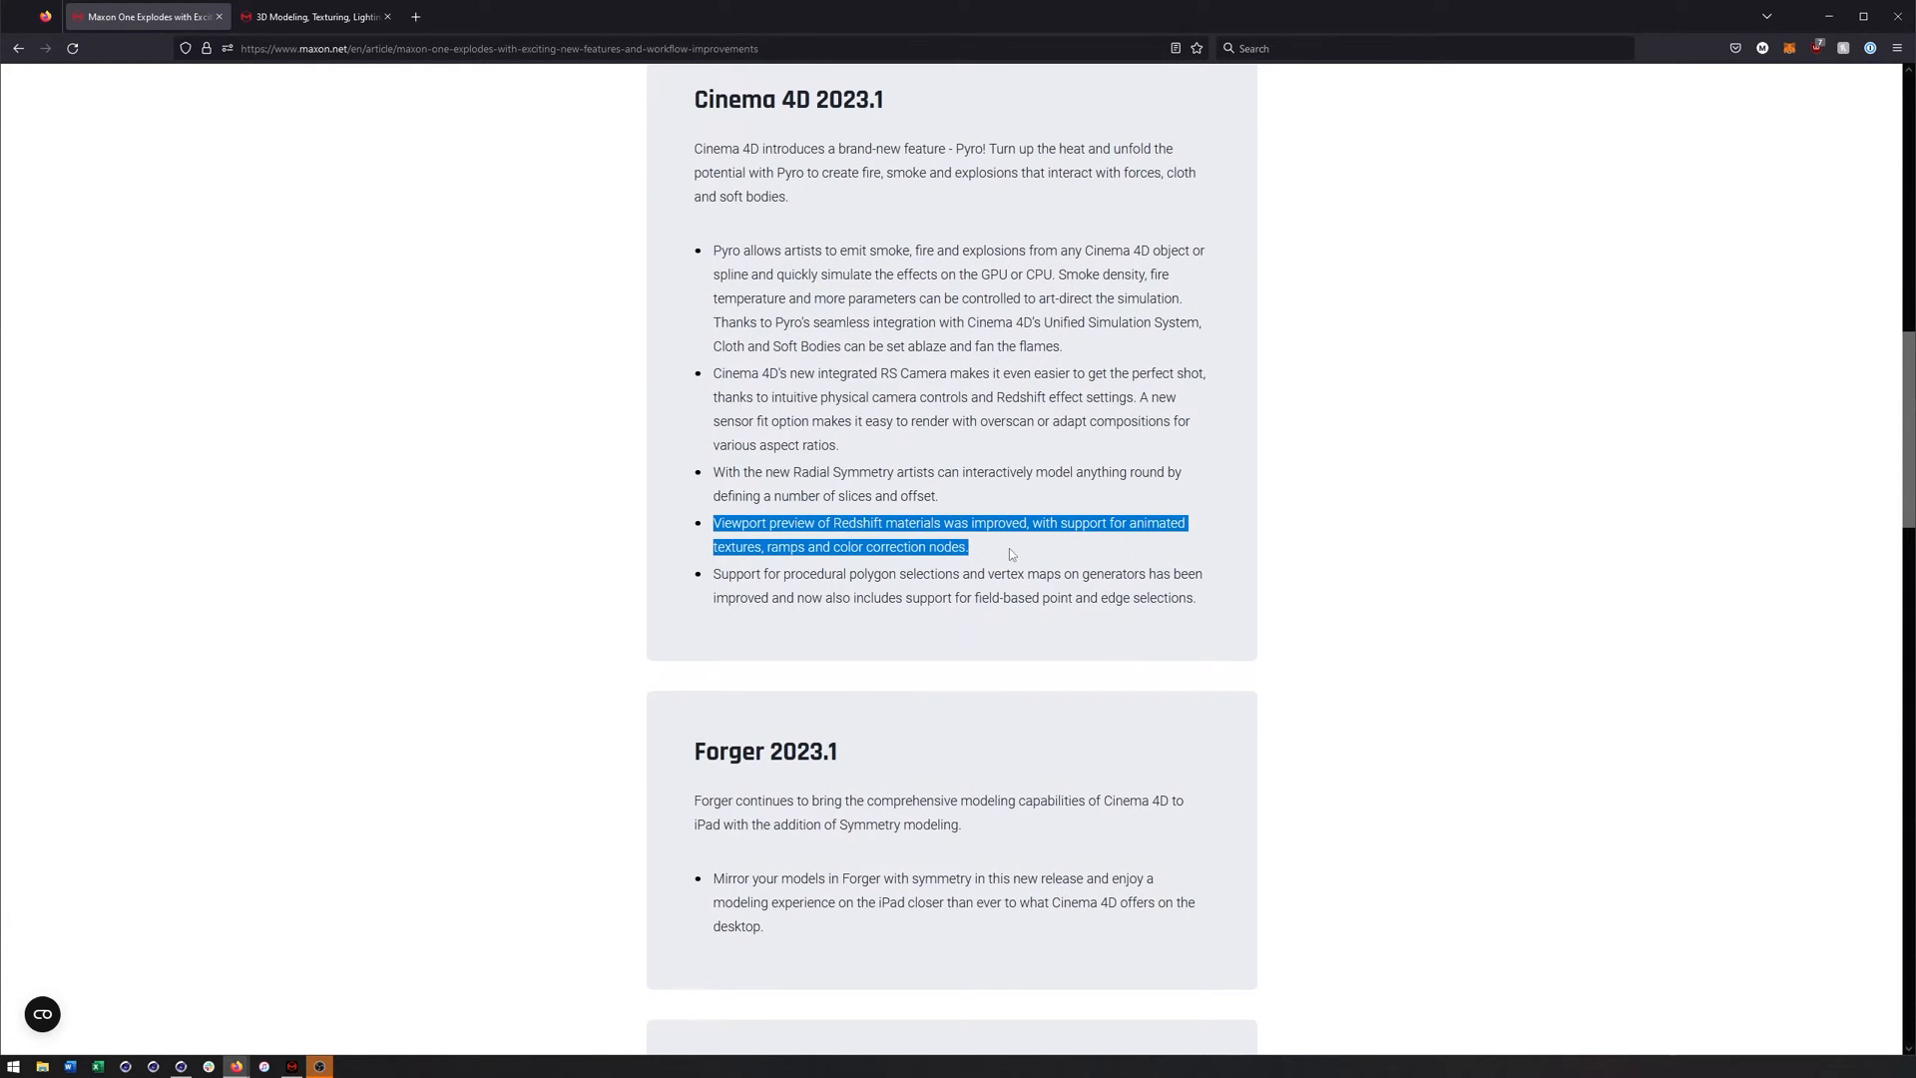
{"action": "left_click", "coordinate": [1002, 541]}
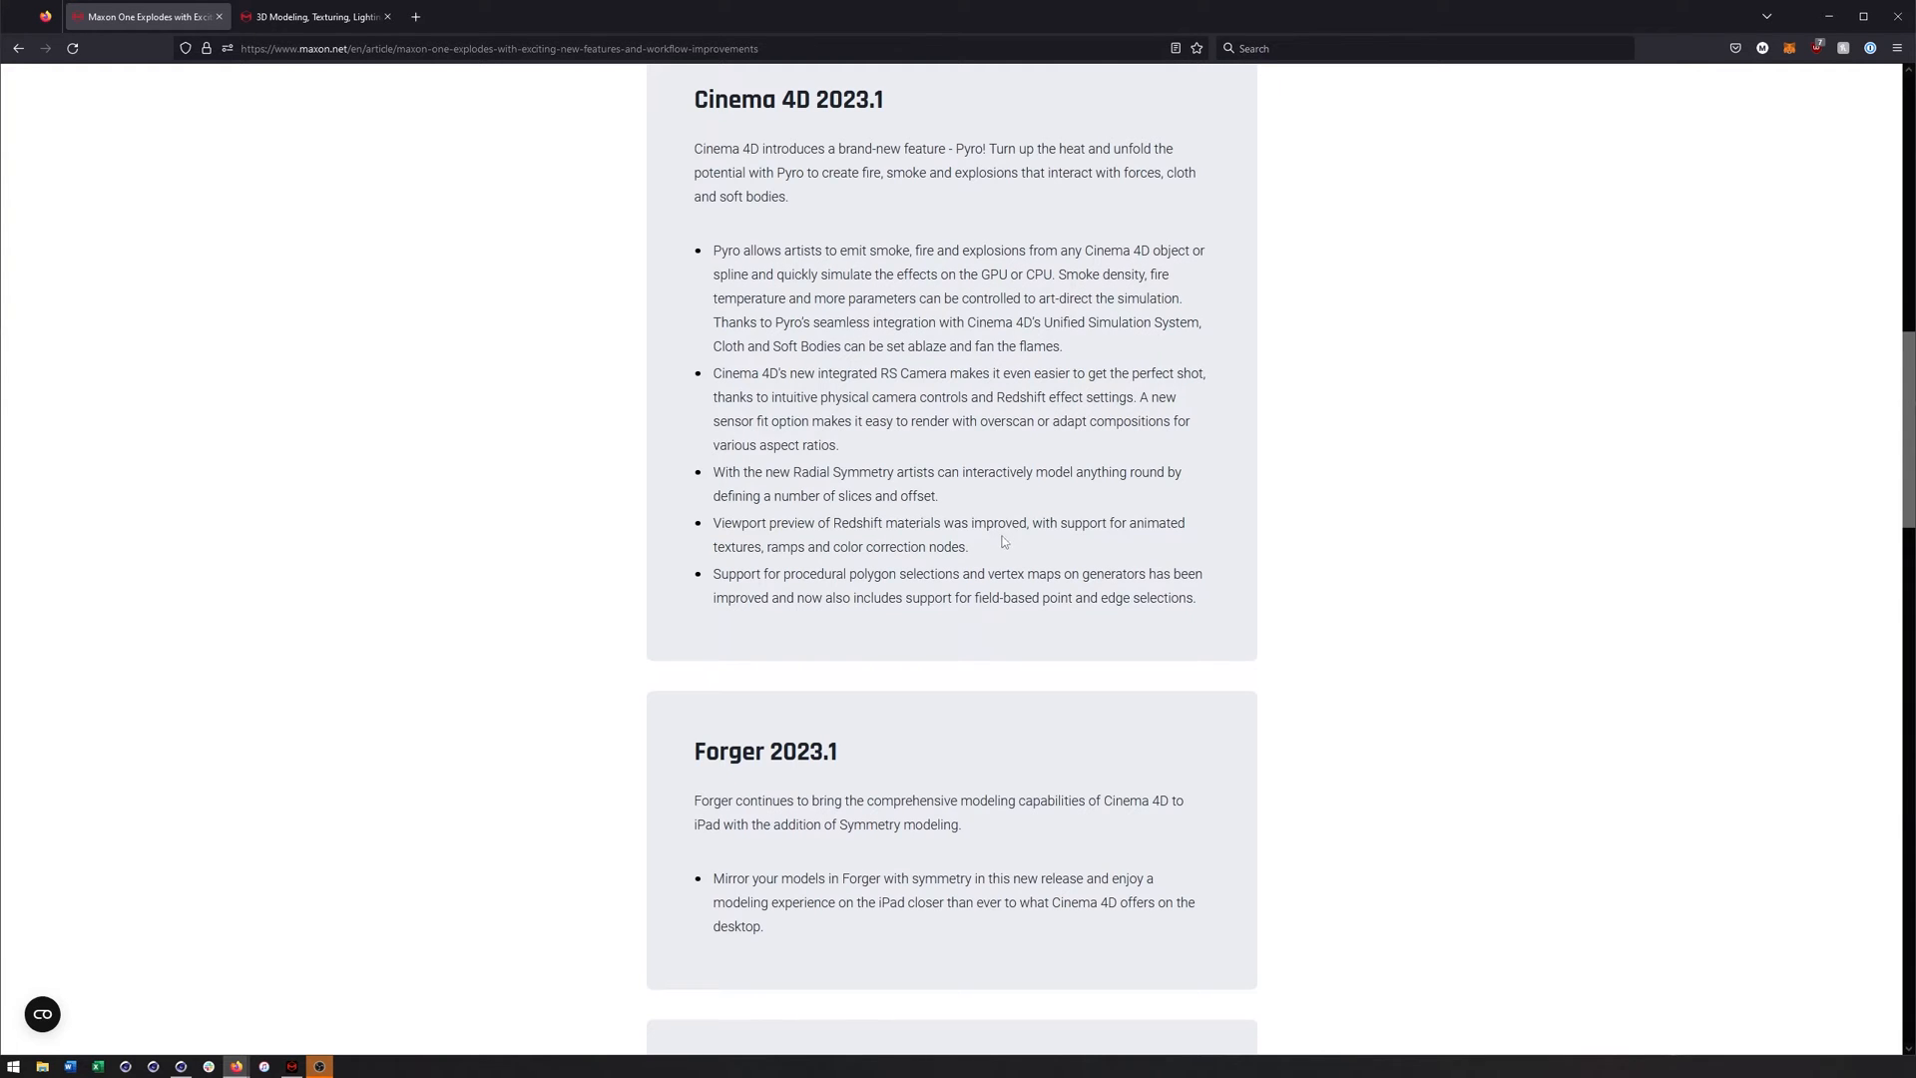
{"action": "mouse_move", "coordinate": [1130, 522]}
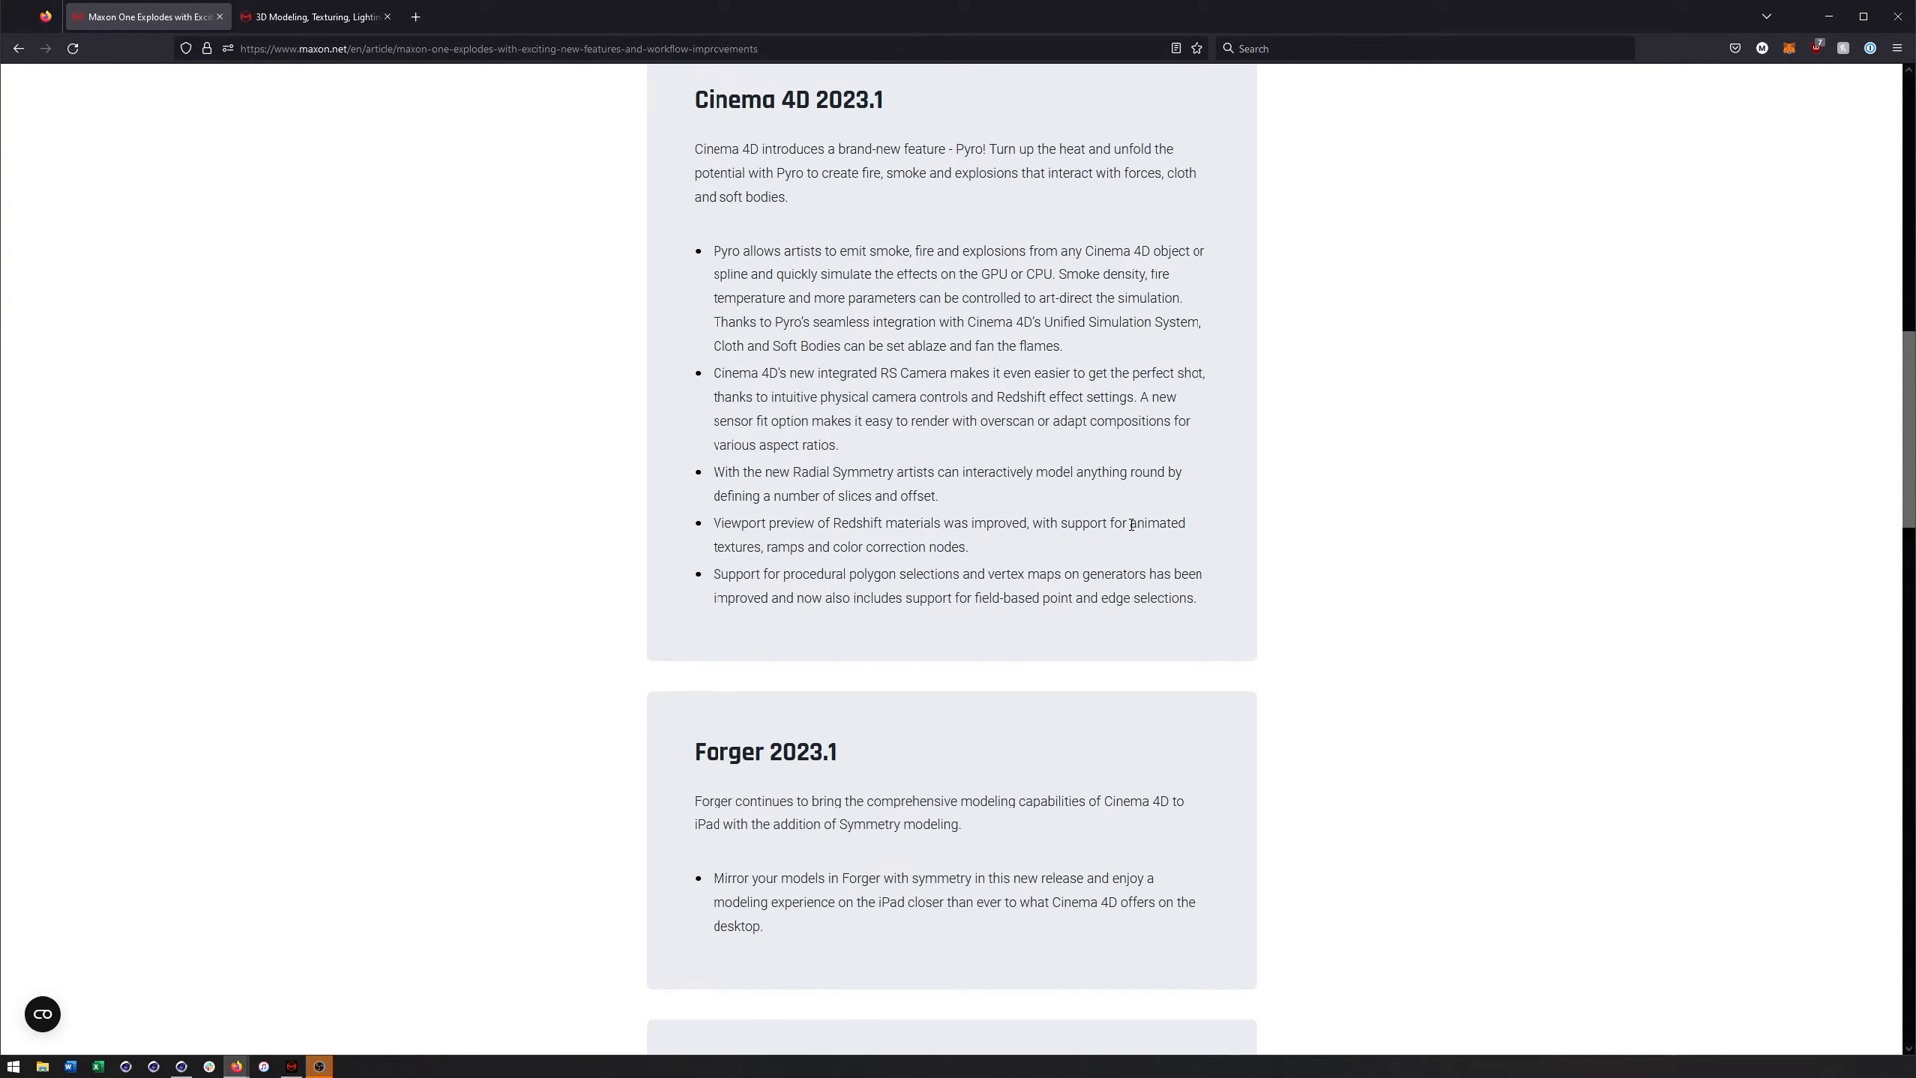
{"action": "mouse_move", "coordinate": [1321, 443]}
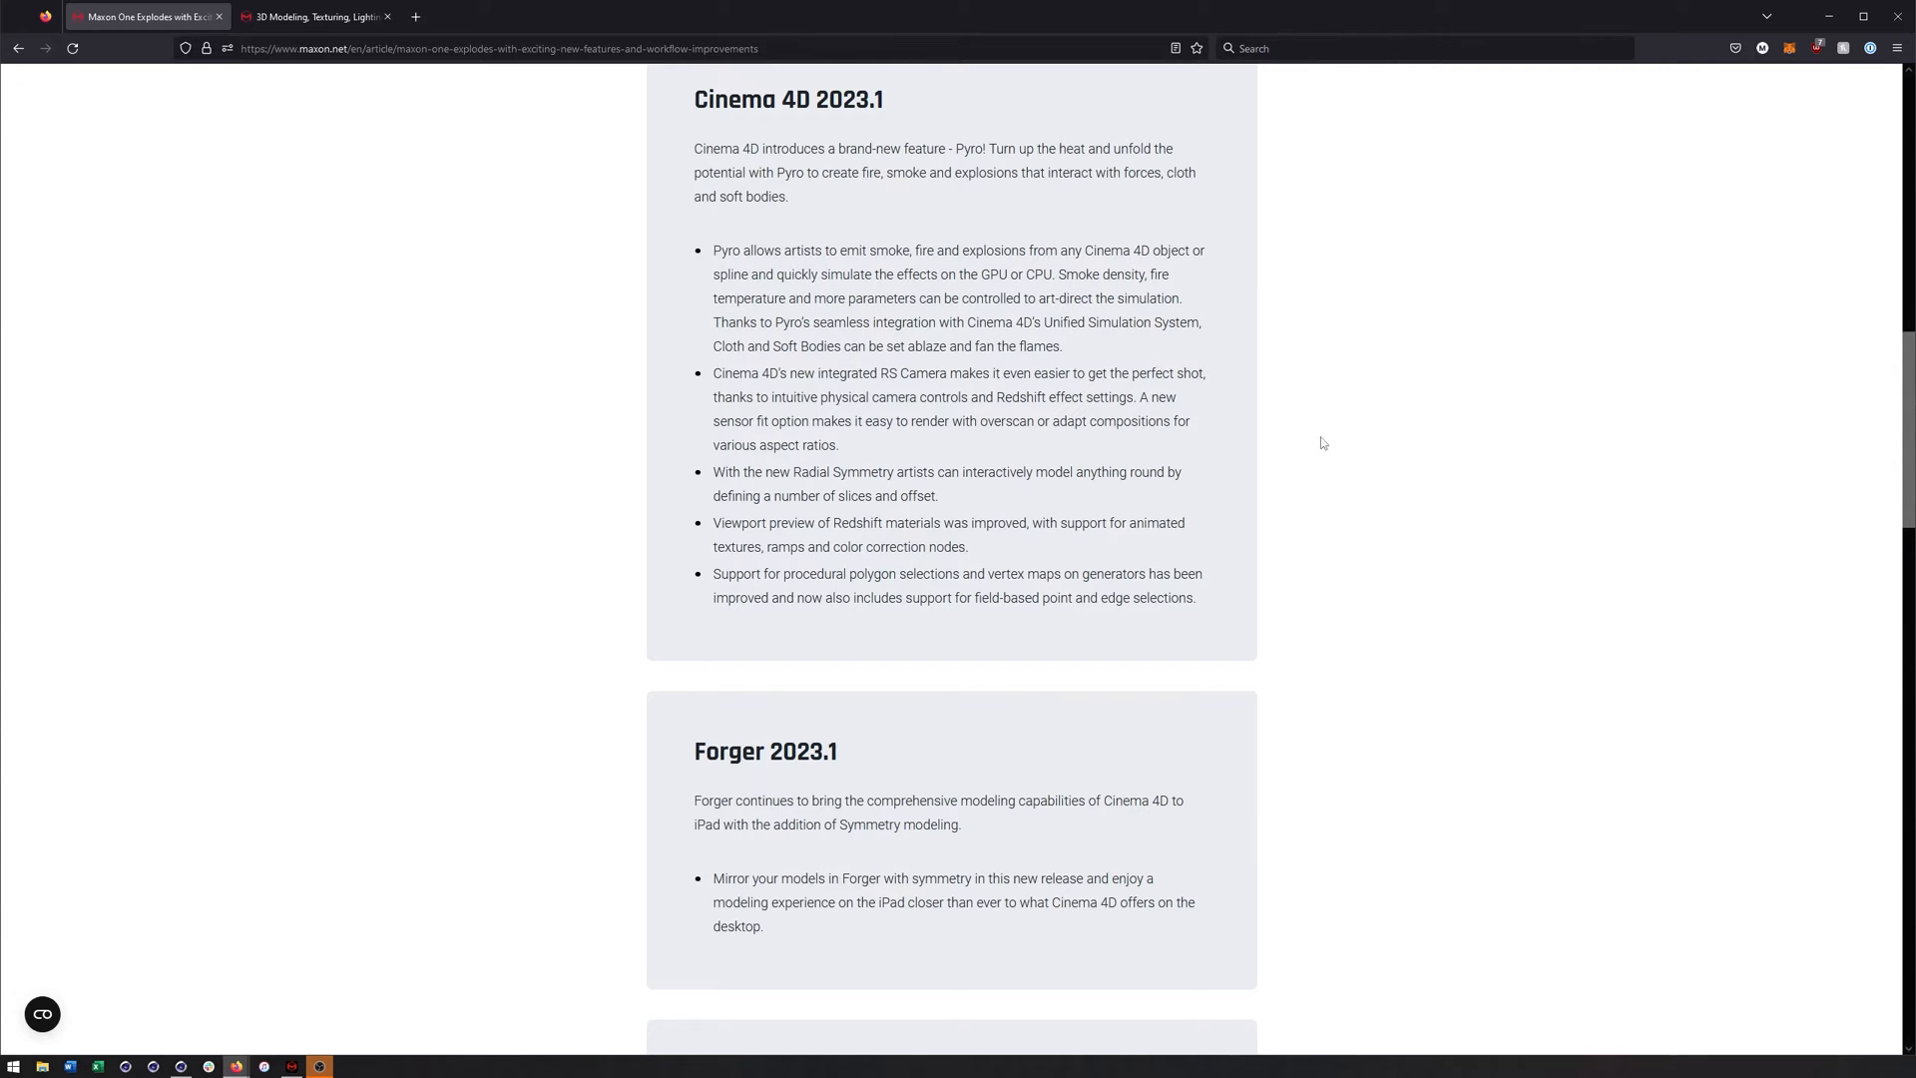
Finish browsing the page, show the Cinema 4D product page tab, then switch to Cinema 4D itself
{"action": "scroll", "scroll_direction": "down", "scroll_amount": 3}
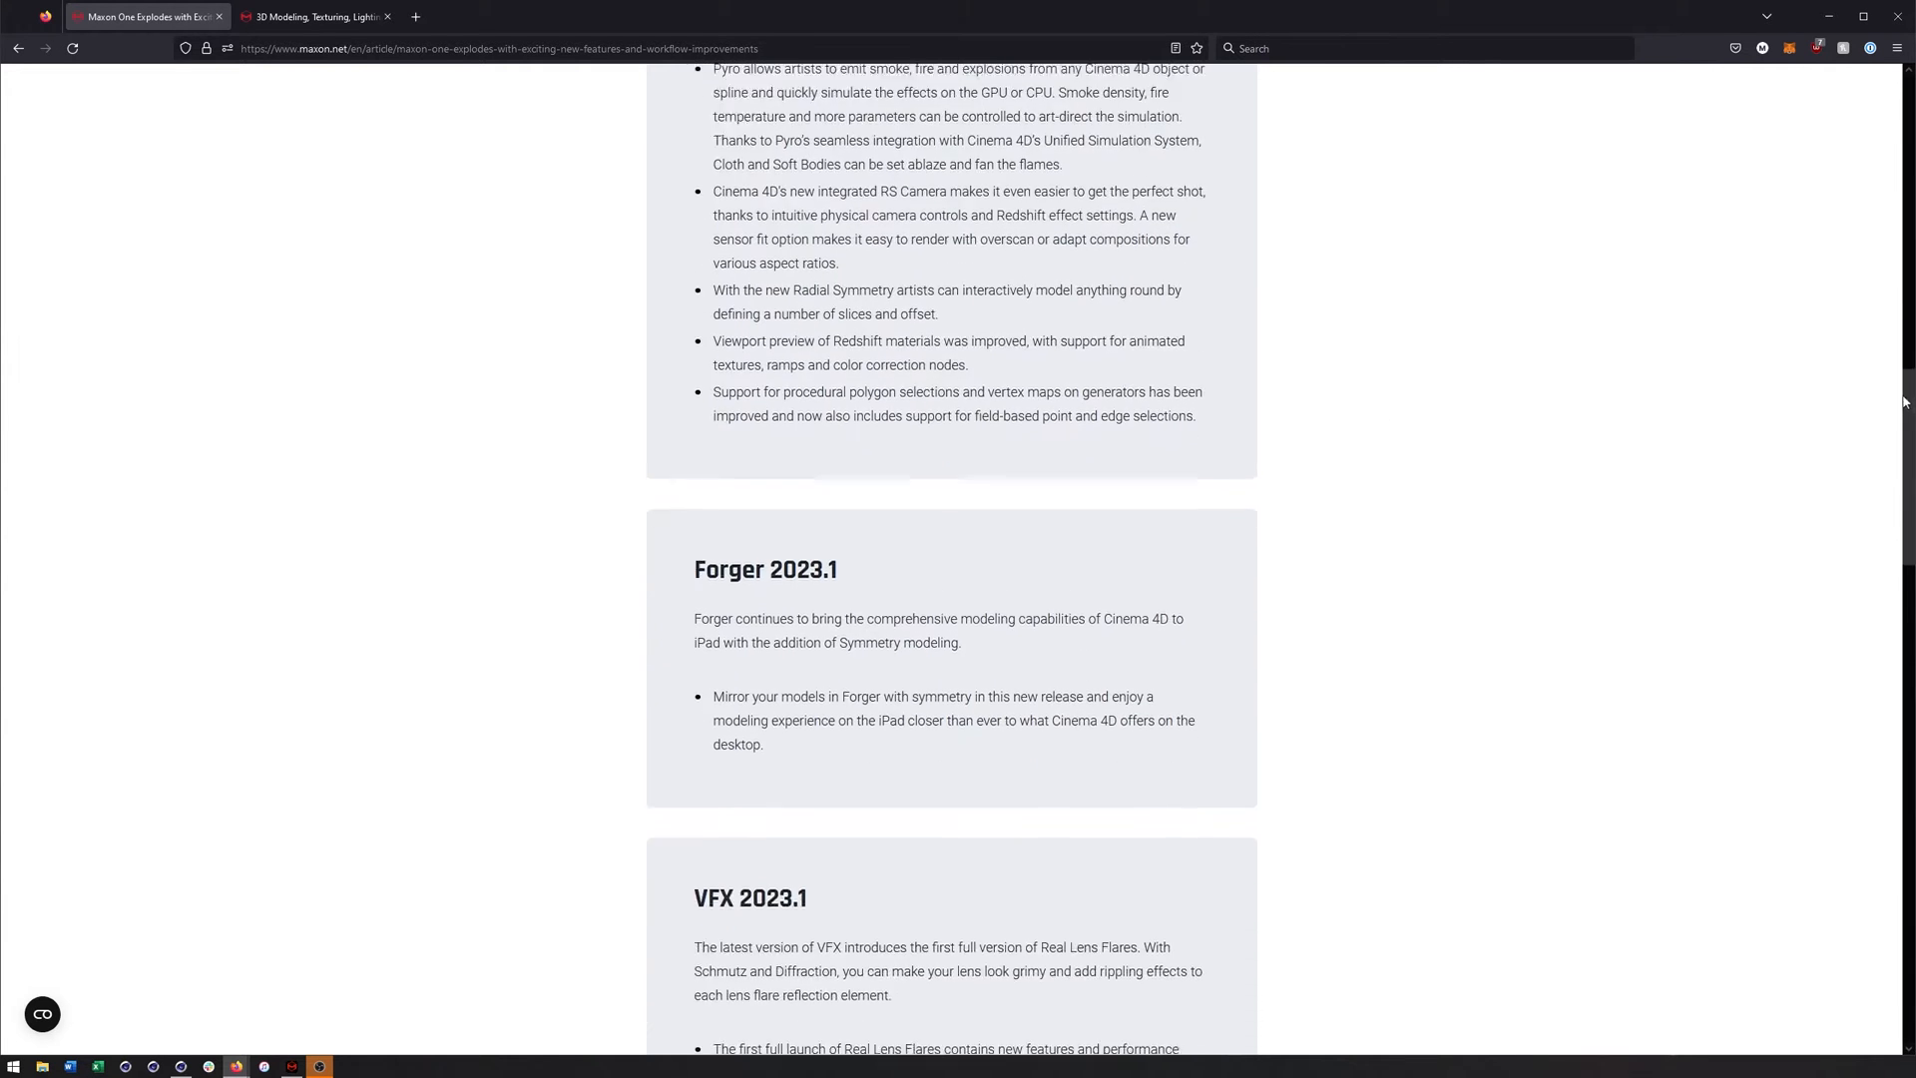
{"action": "scroll", "scroll_direction": "down", "scroll_amount": 3}
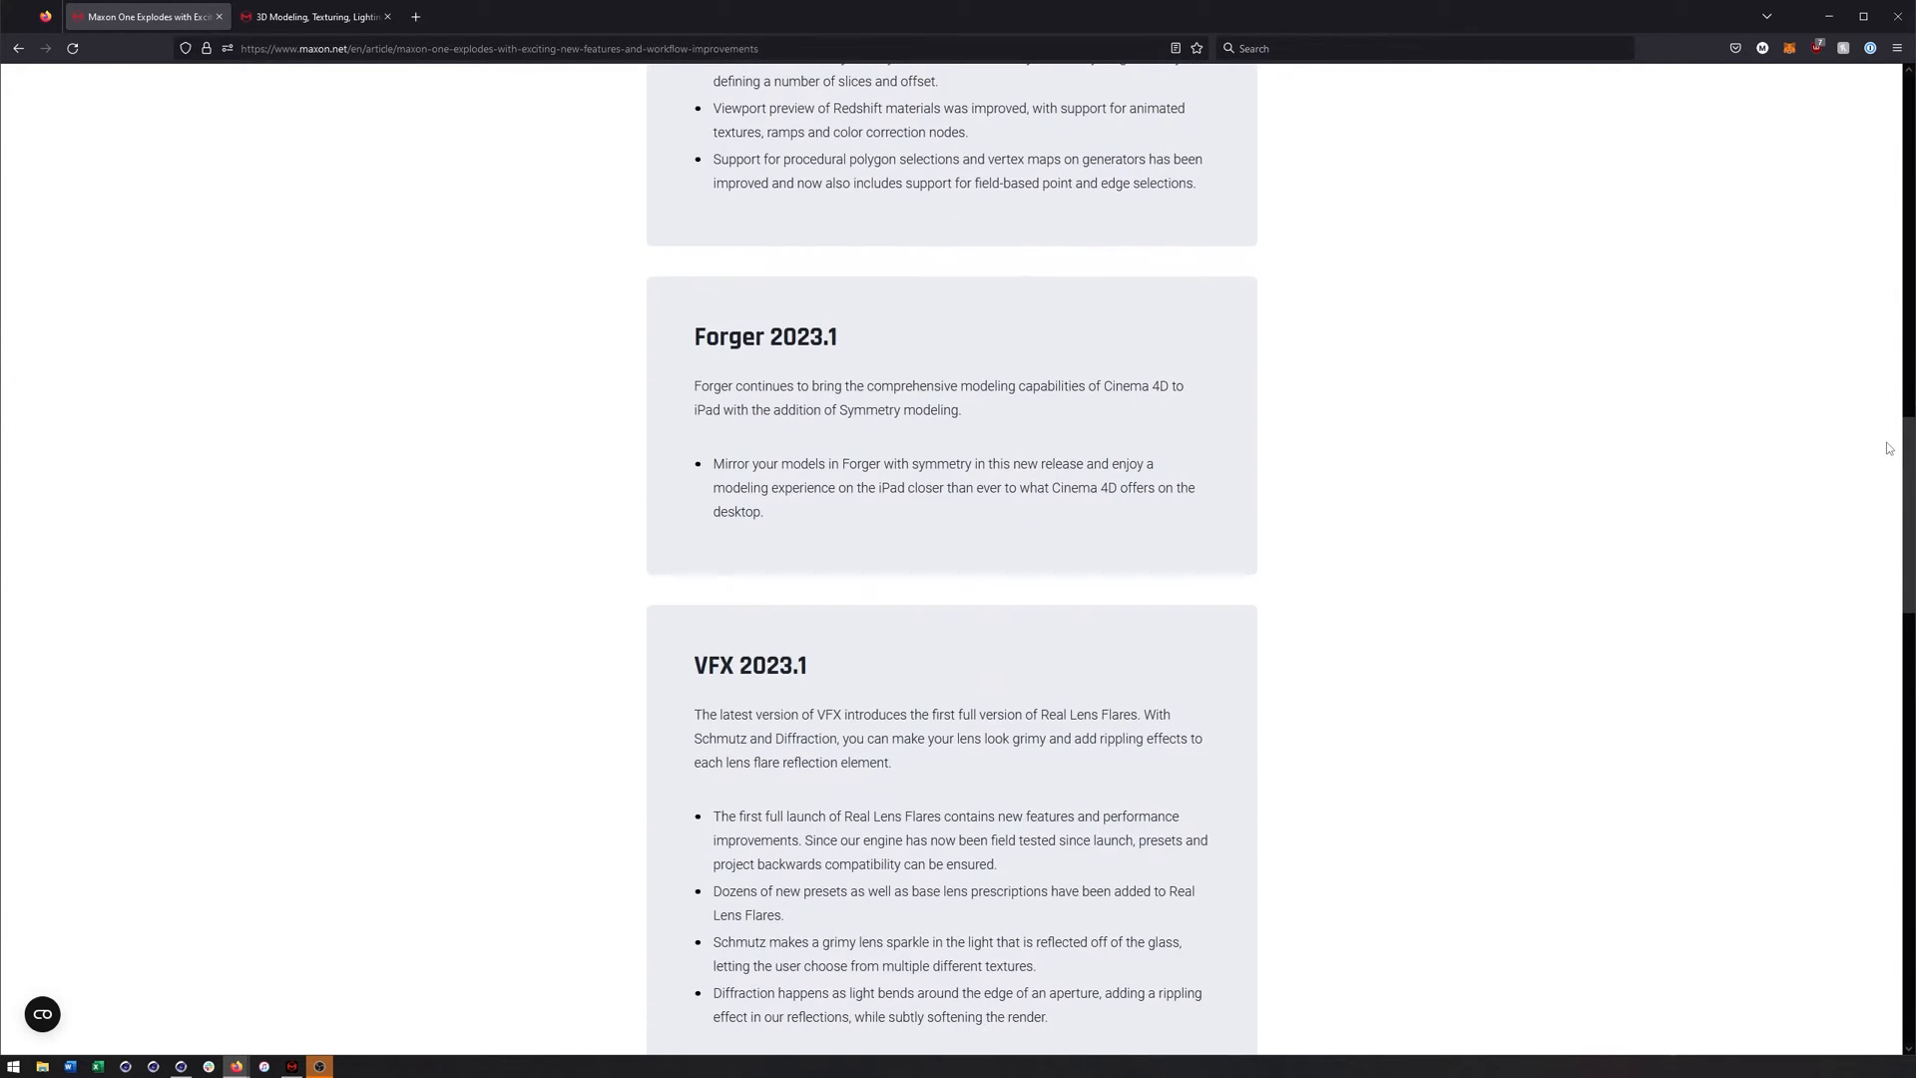
{"action": "scroll", "scroll_direction": "down", "scroll_amount": 3}
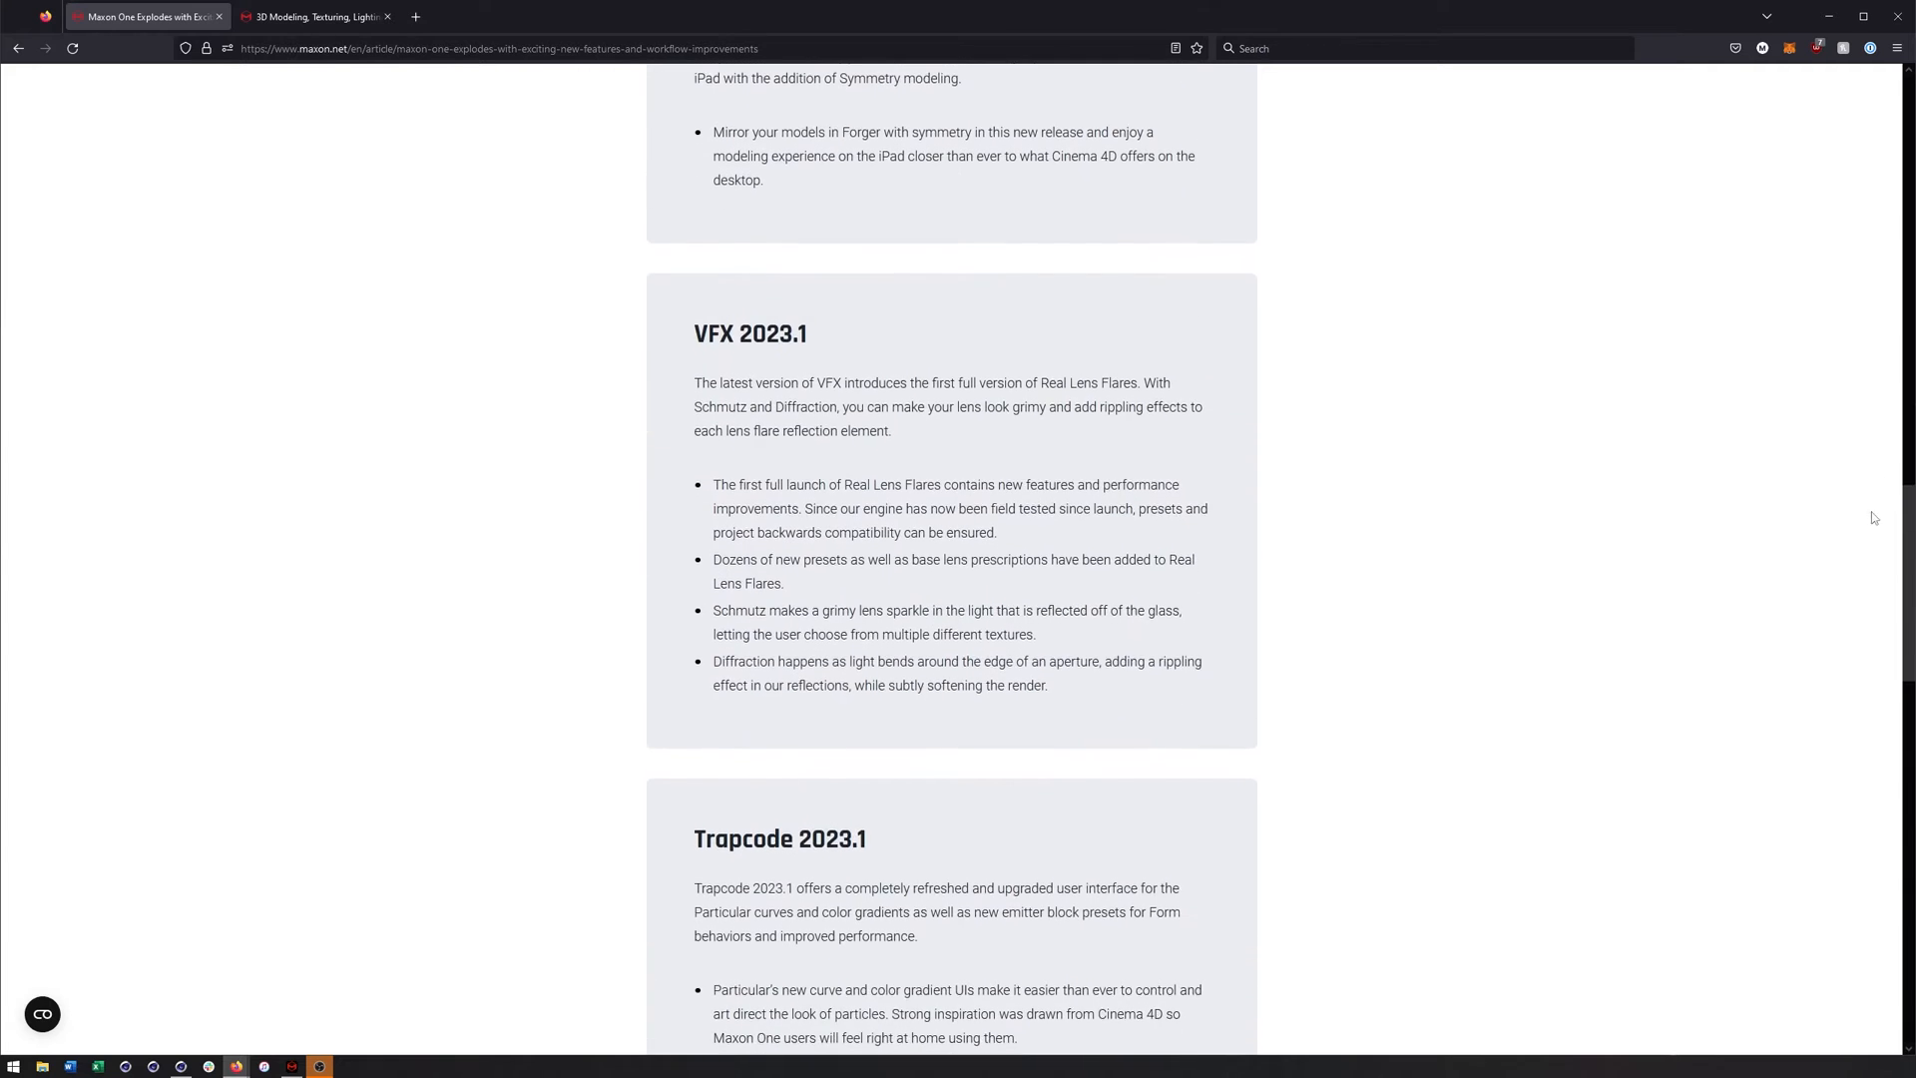
{"action": "scroll", "scroll_direction": "down", "scroll_amount": 3}
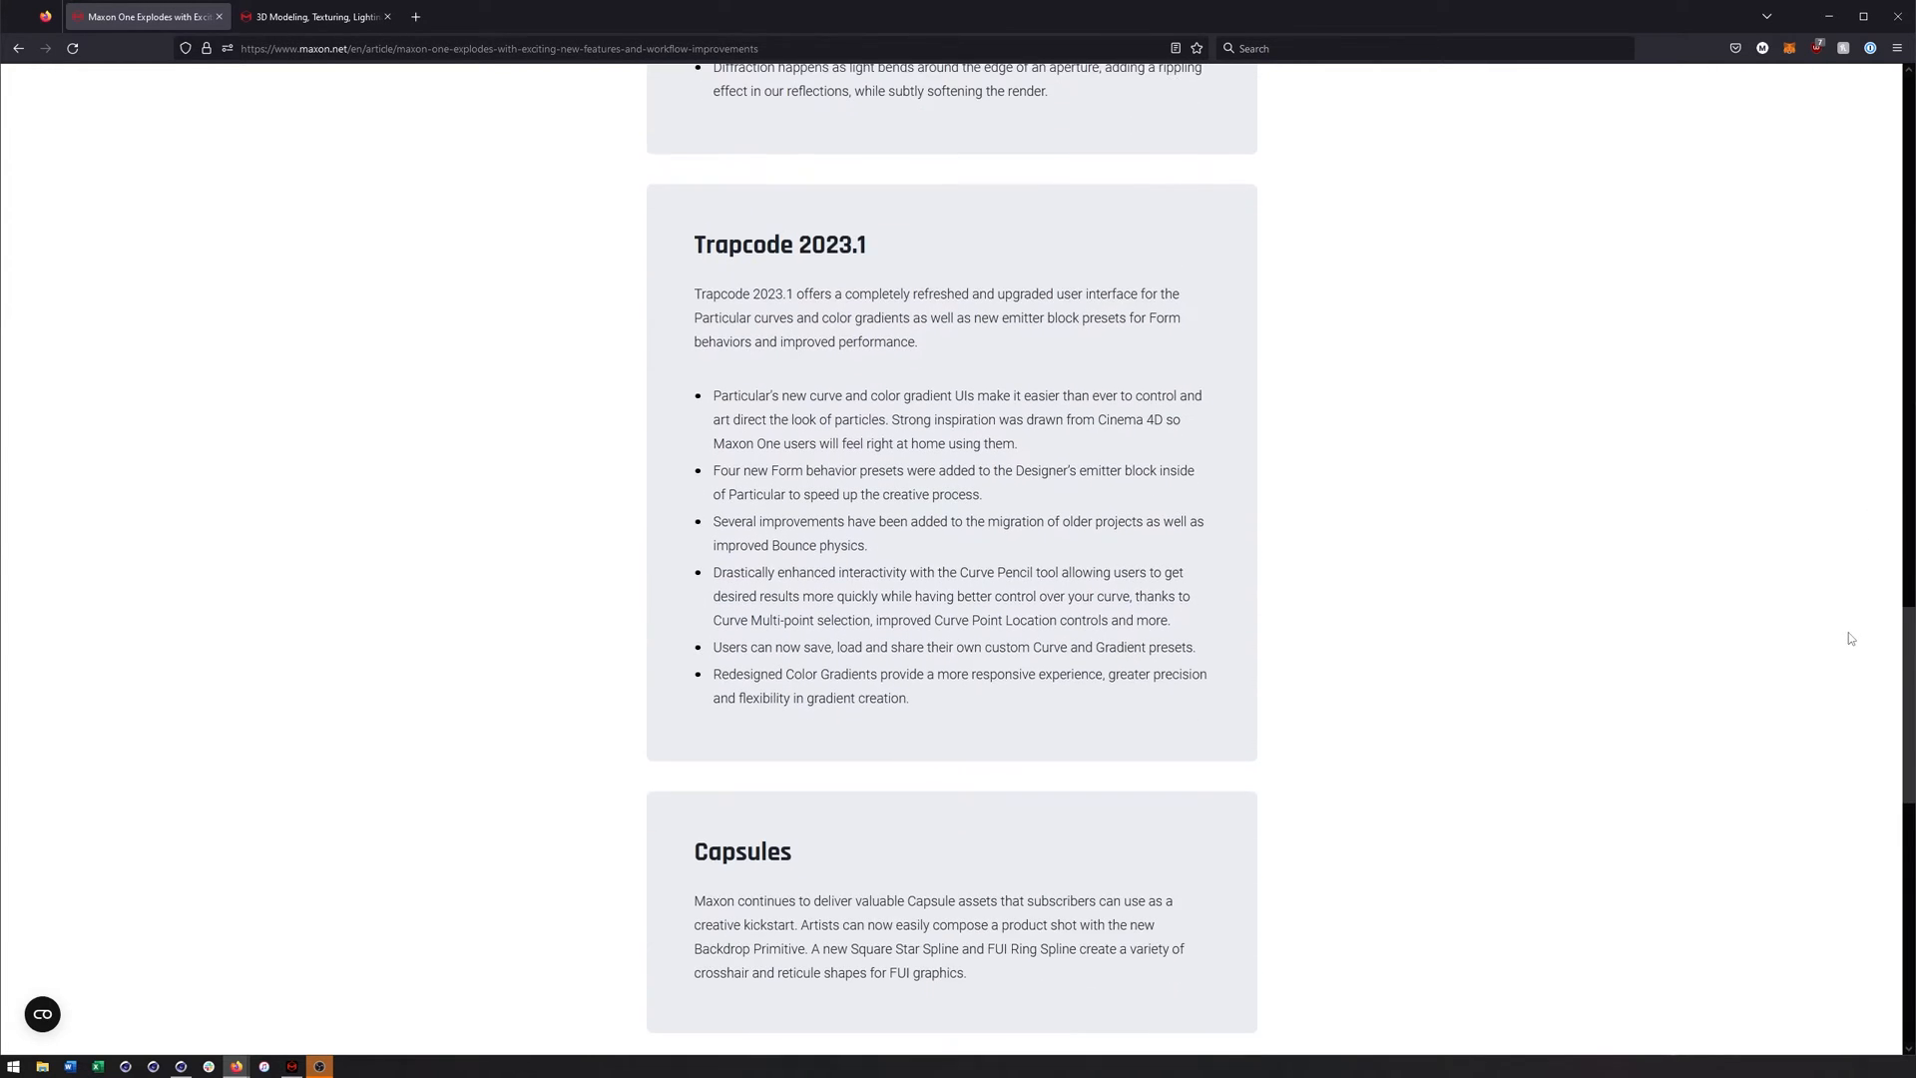
{"action": "scroll", "scroll_direction": "down", "scroll_amount": 3}
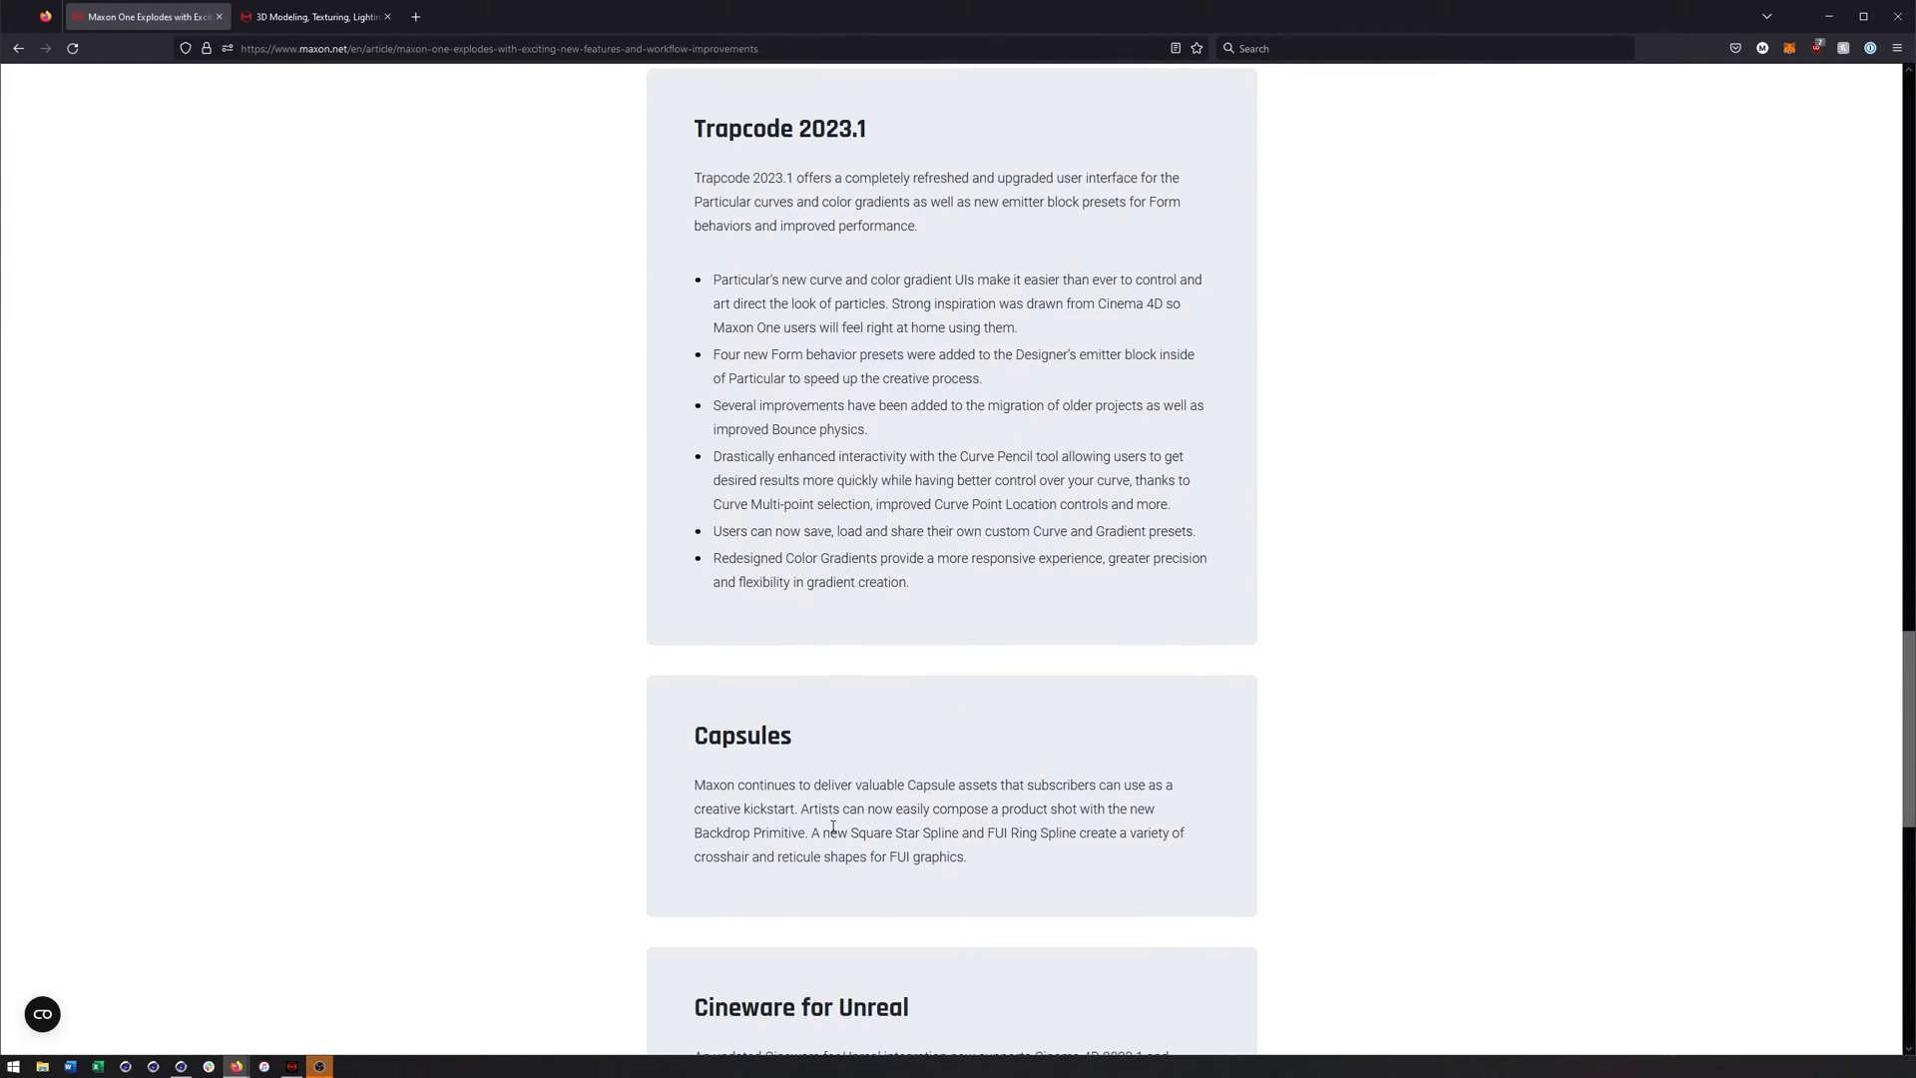
{"action": "mouse_move", "coordinate": [463, 308]}
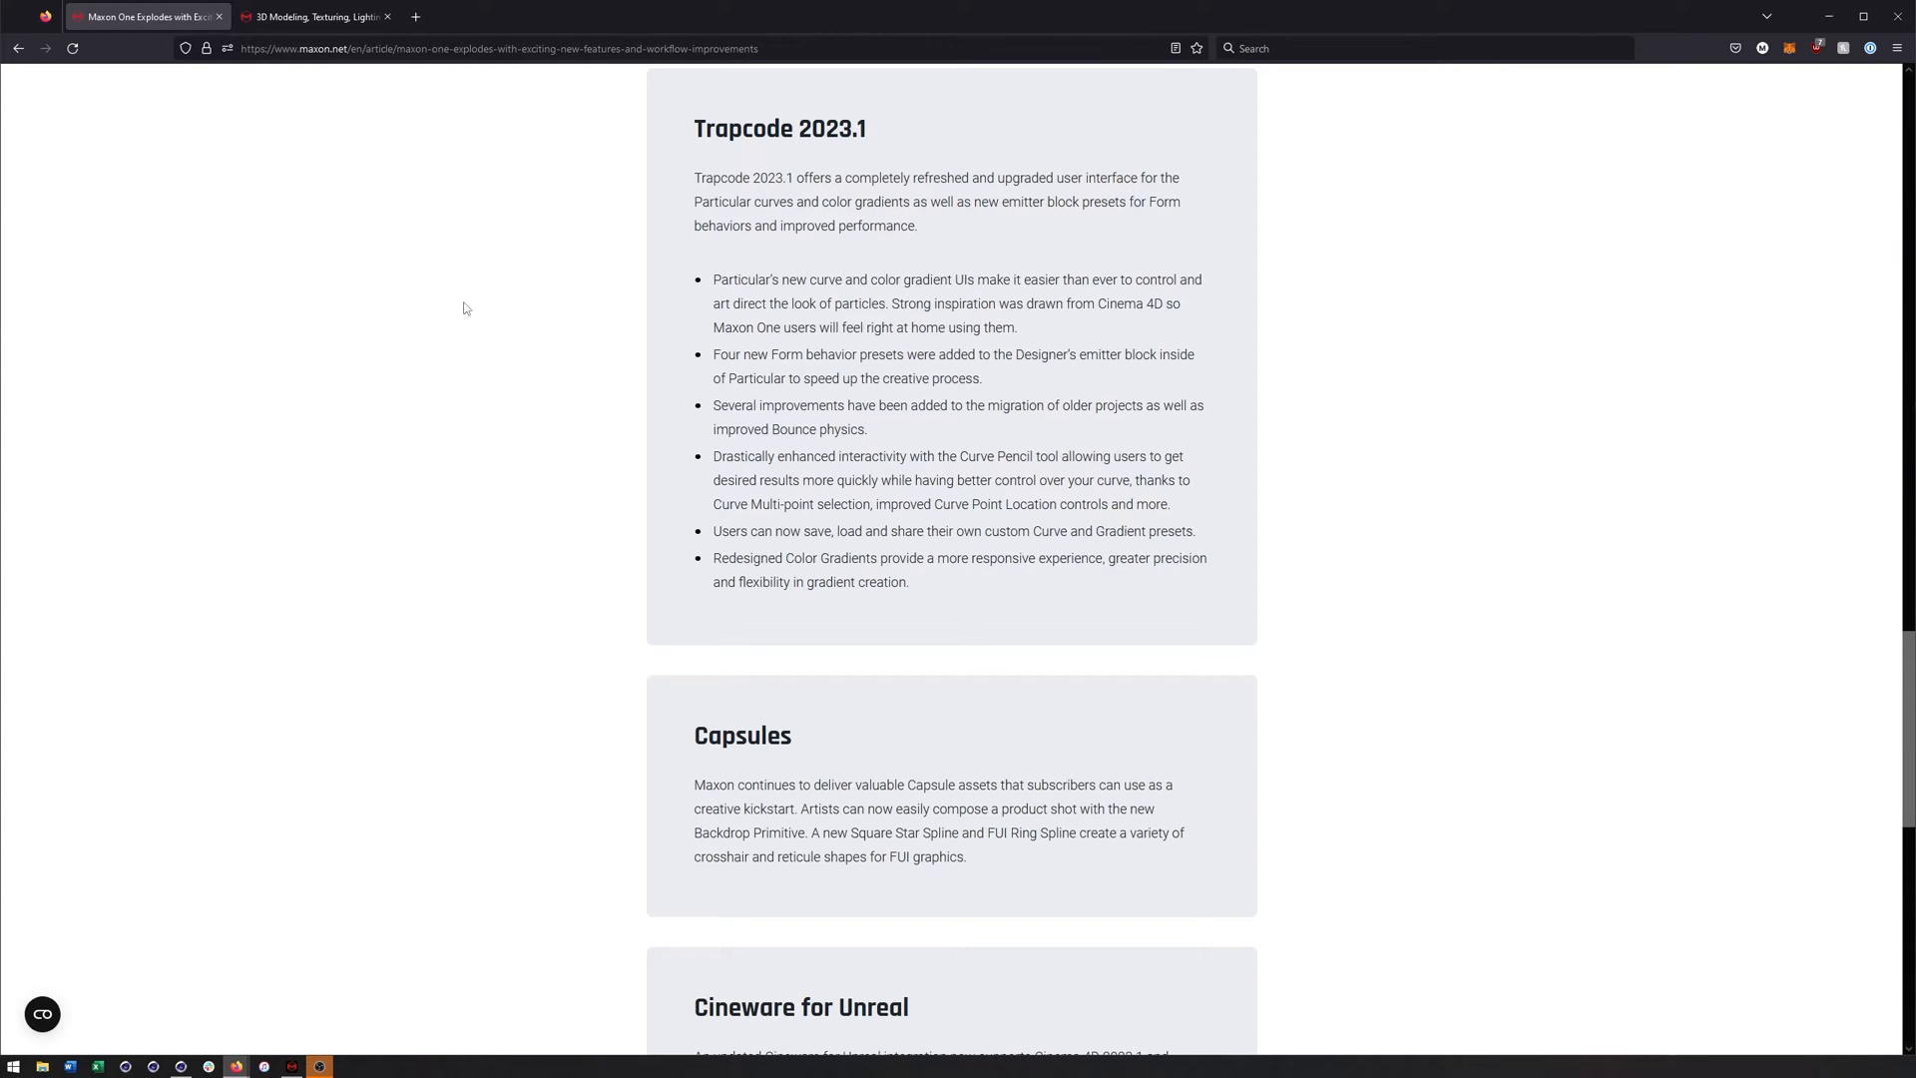
{"action": "scroll", "scroll_direction": "up", "scroll_amount": 3}
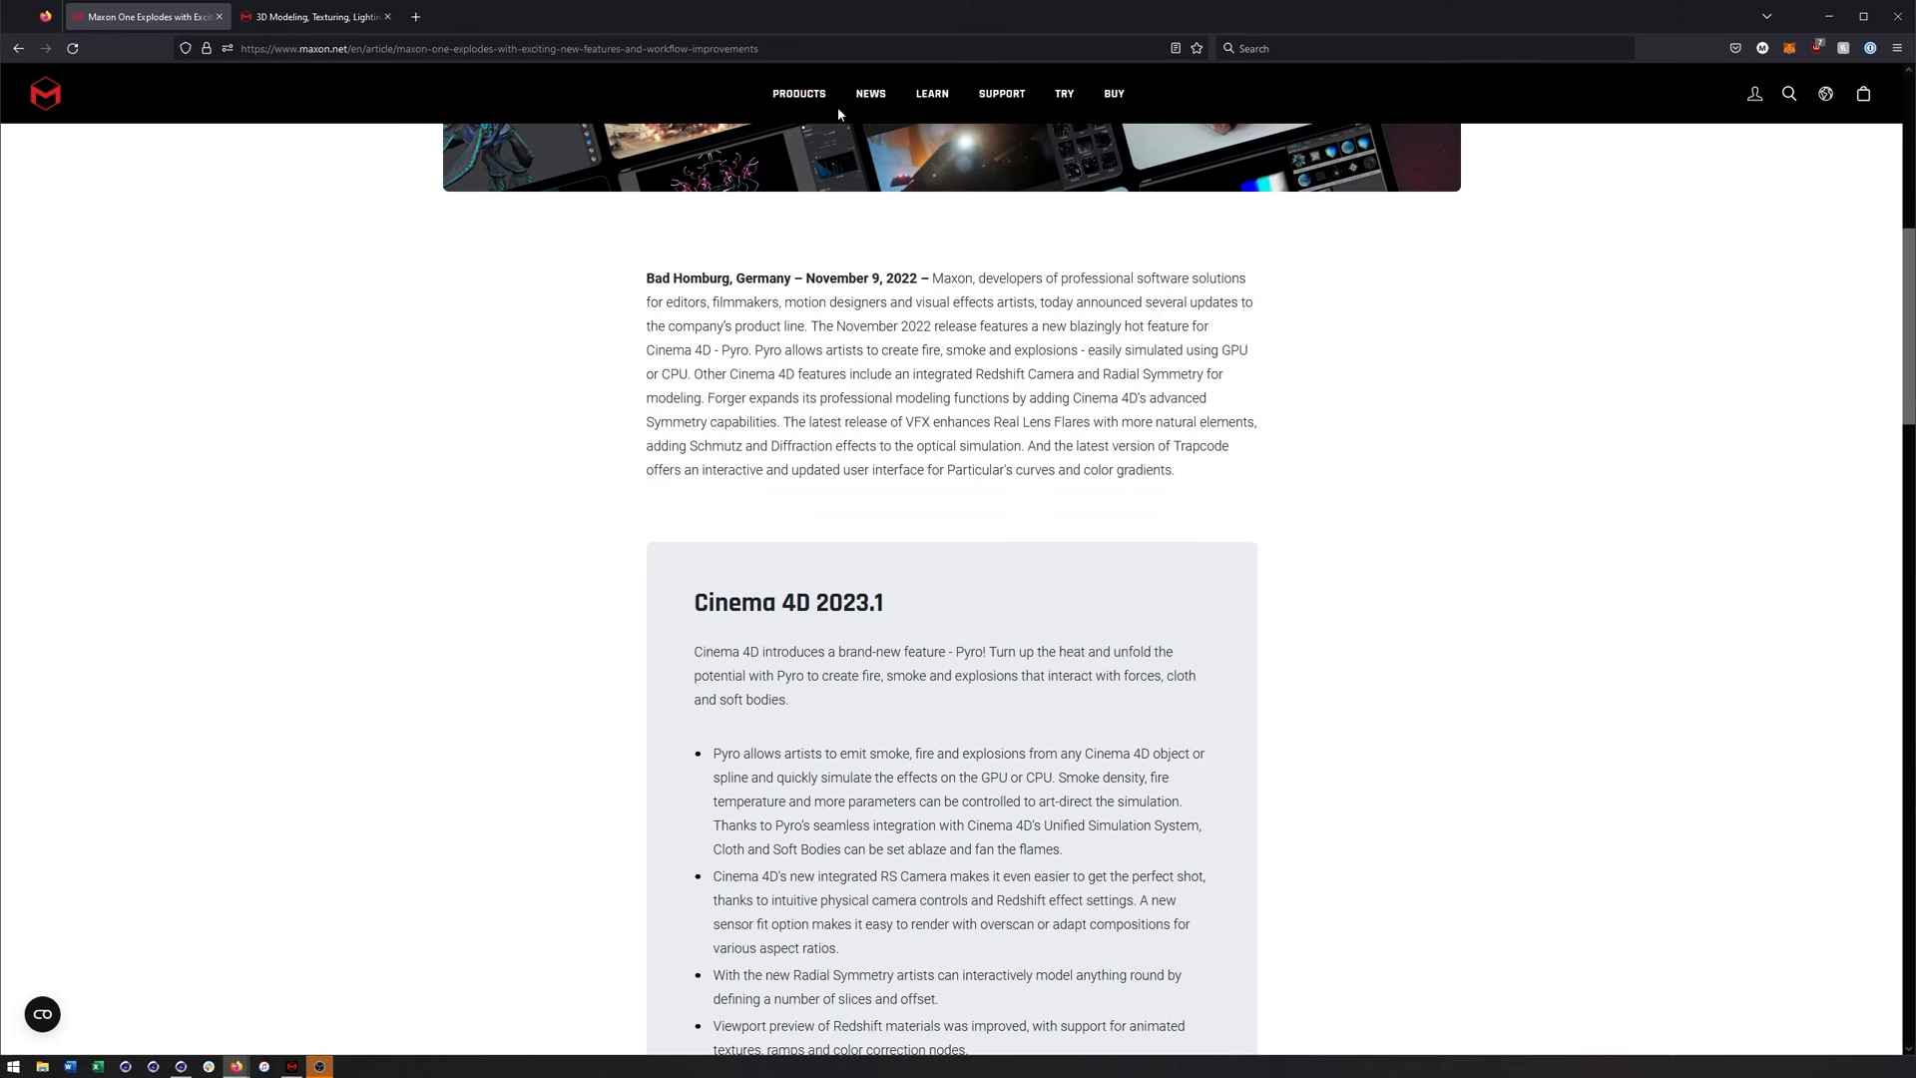
{"action": "left_click", "coordinate": [316, 16]}
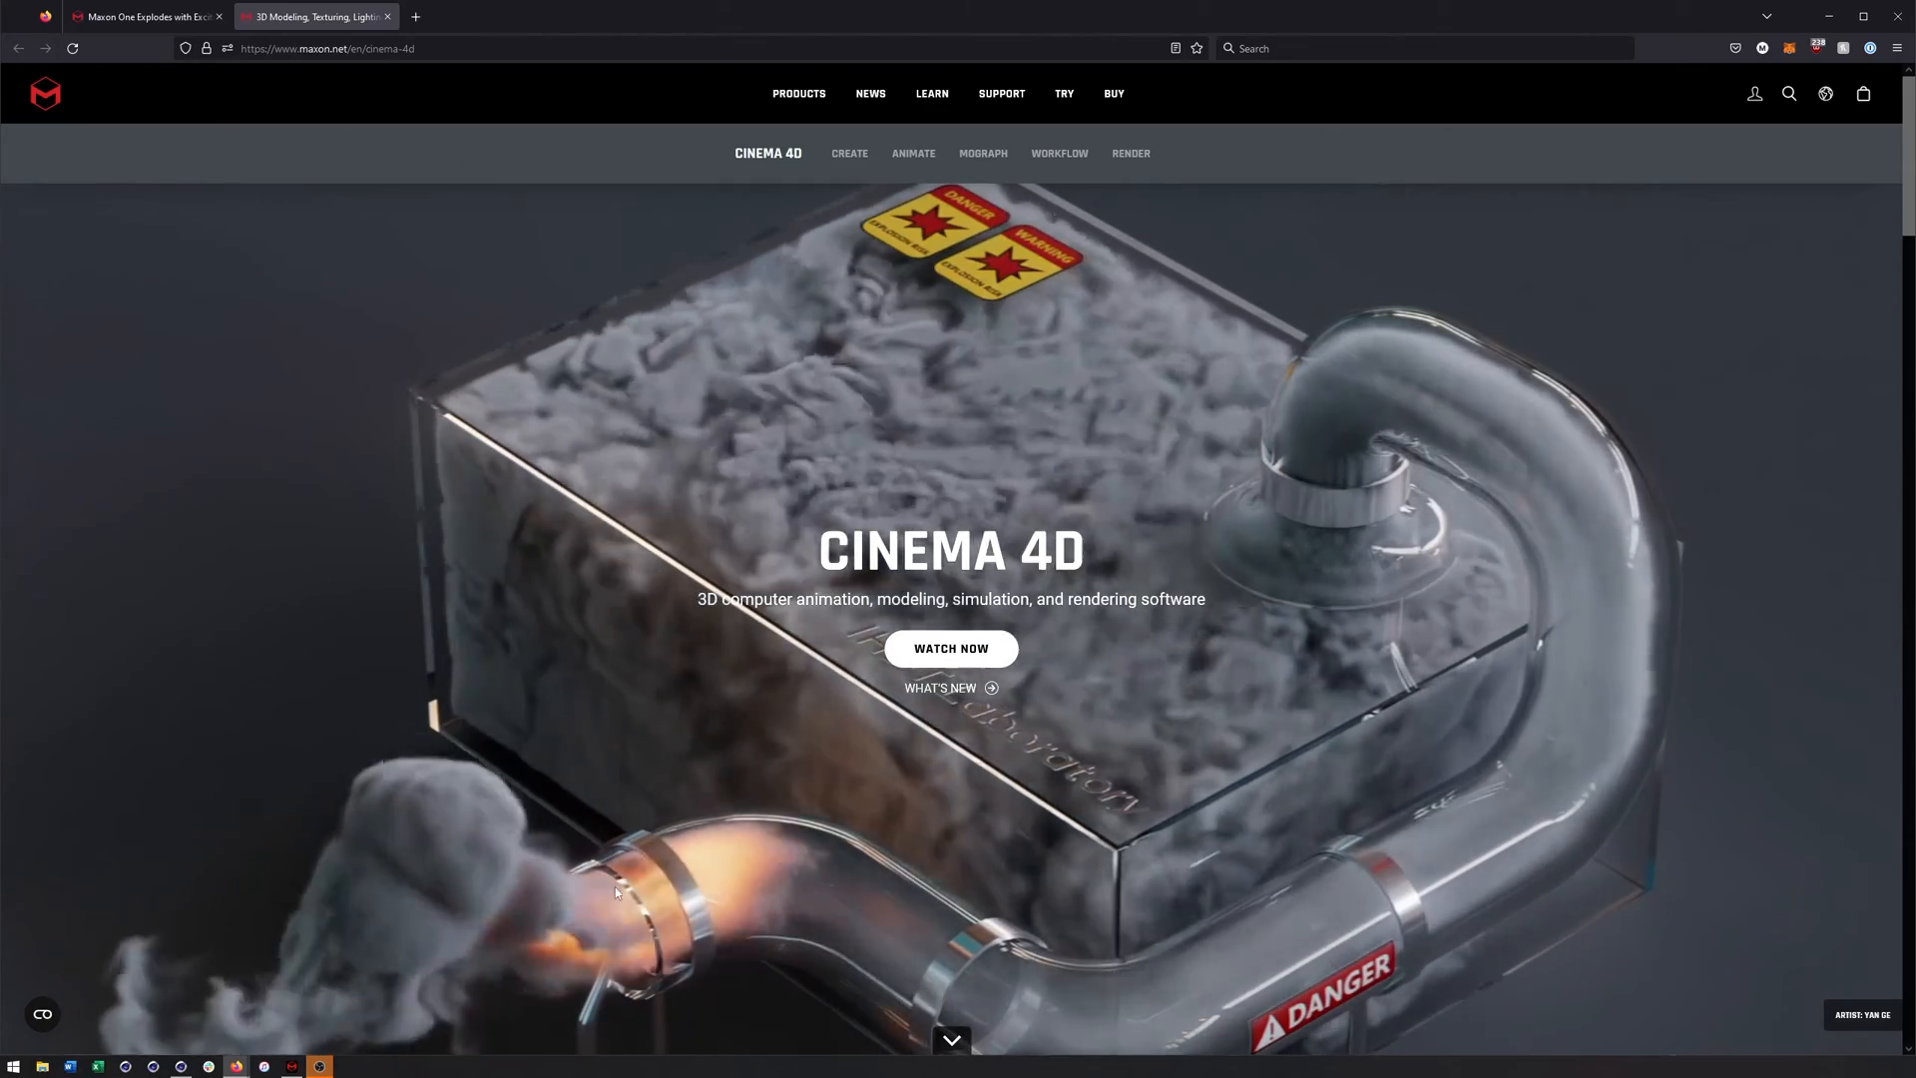
{"action": "left_click", "coordinate": [319, 1066]}
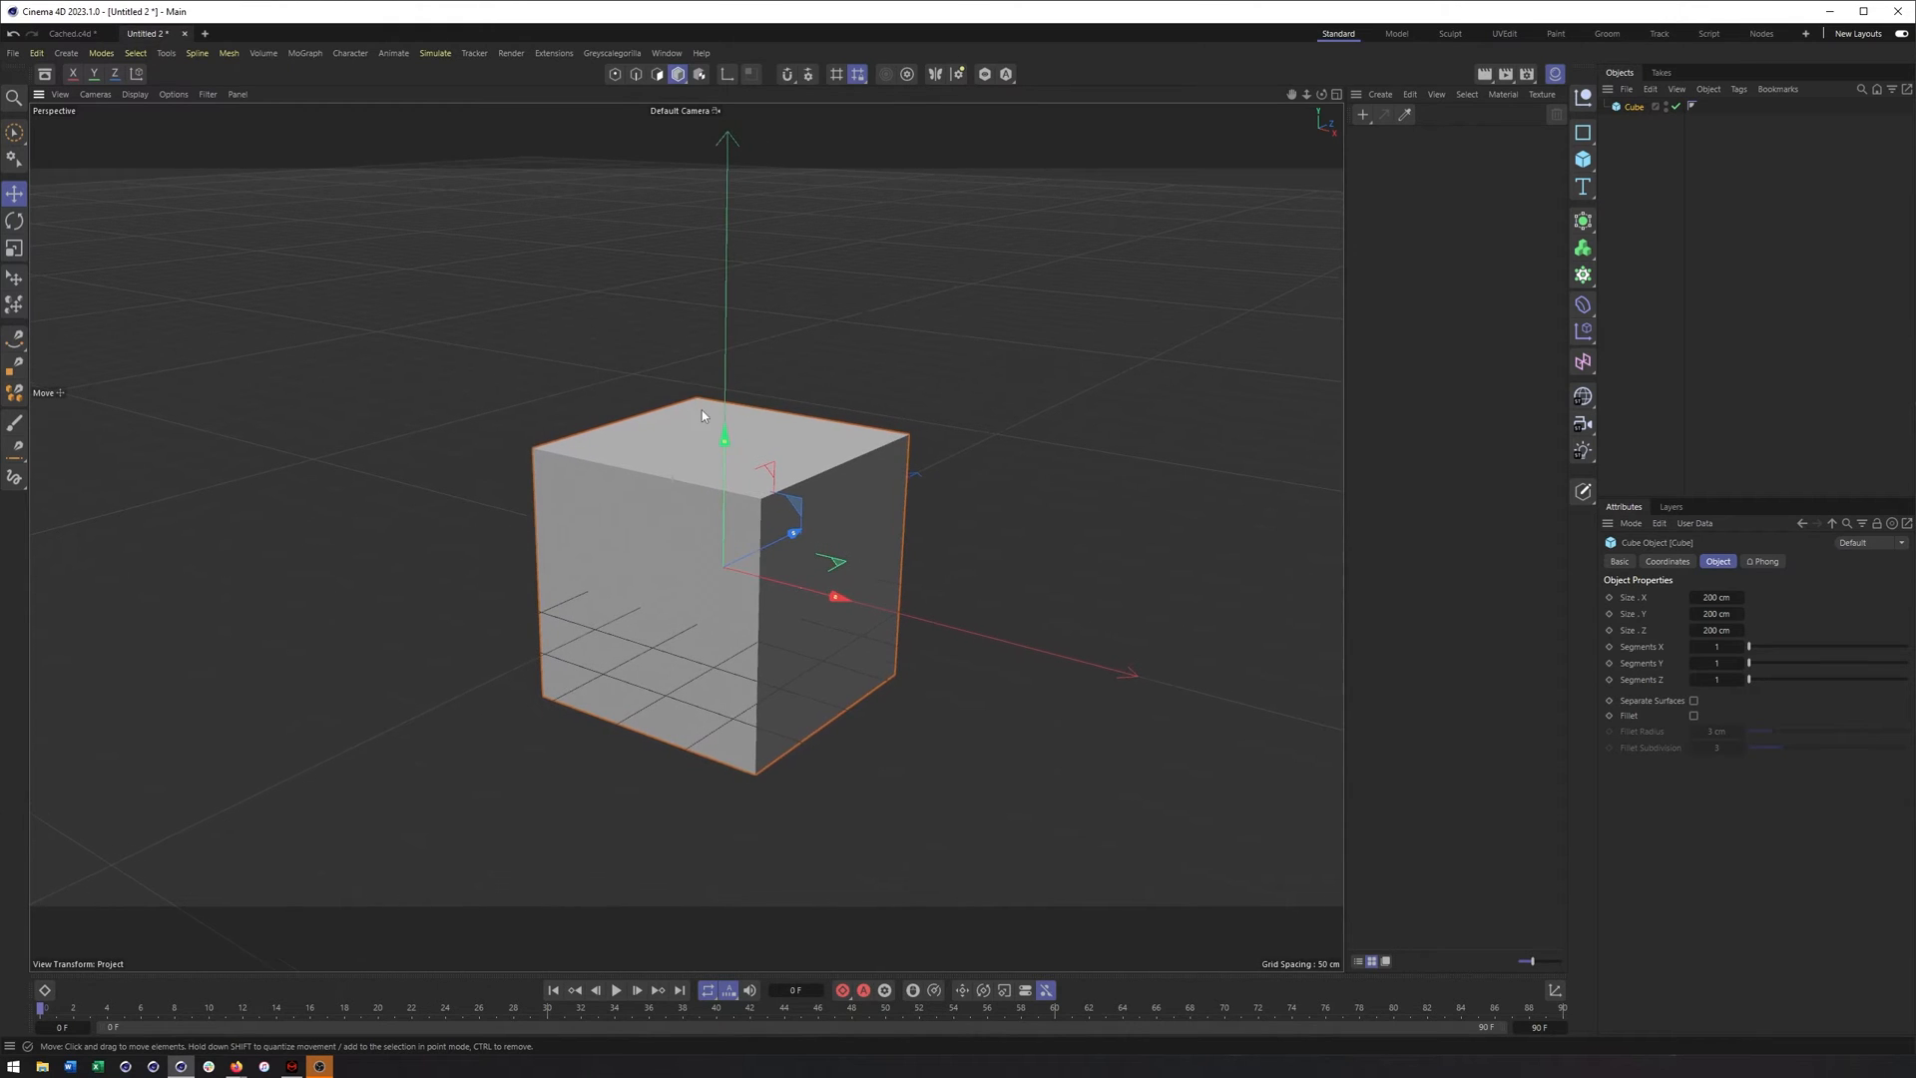
{"action": "mouse_move", "coordinate": [1473, 193]}
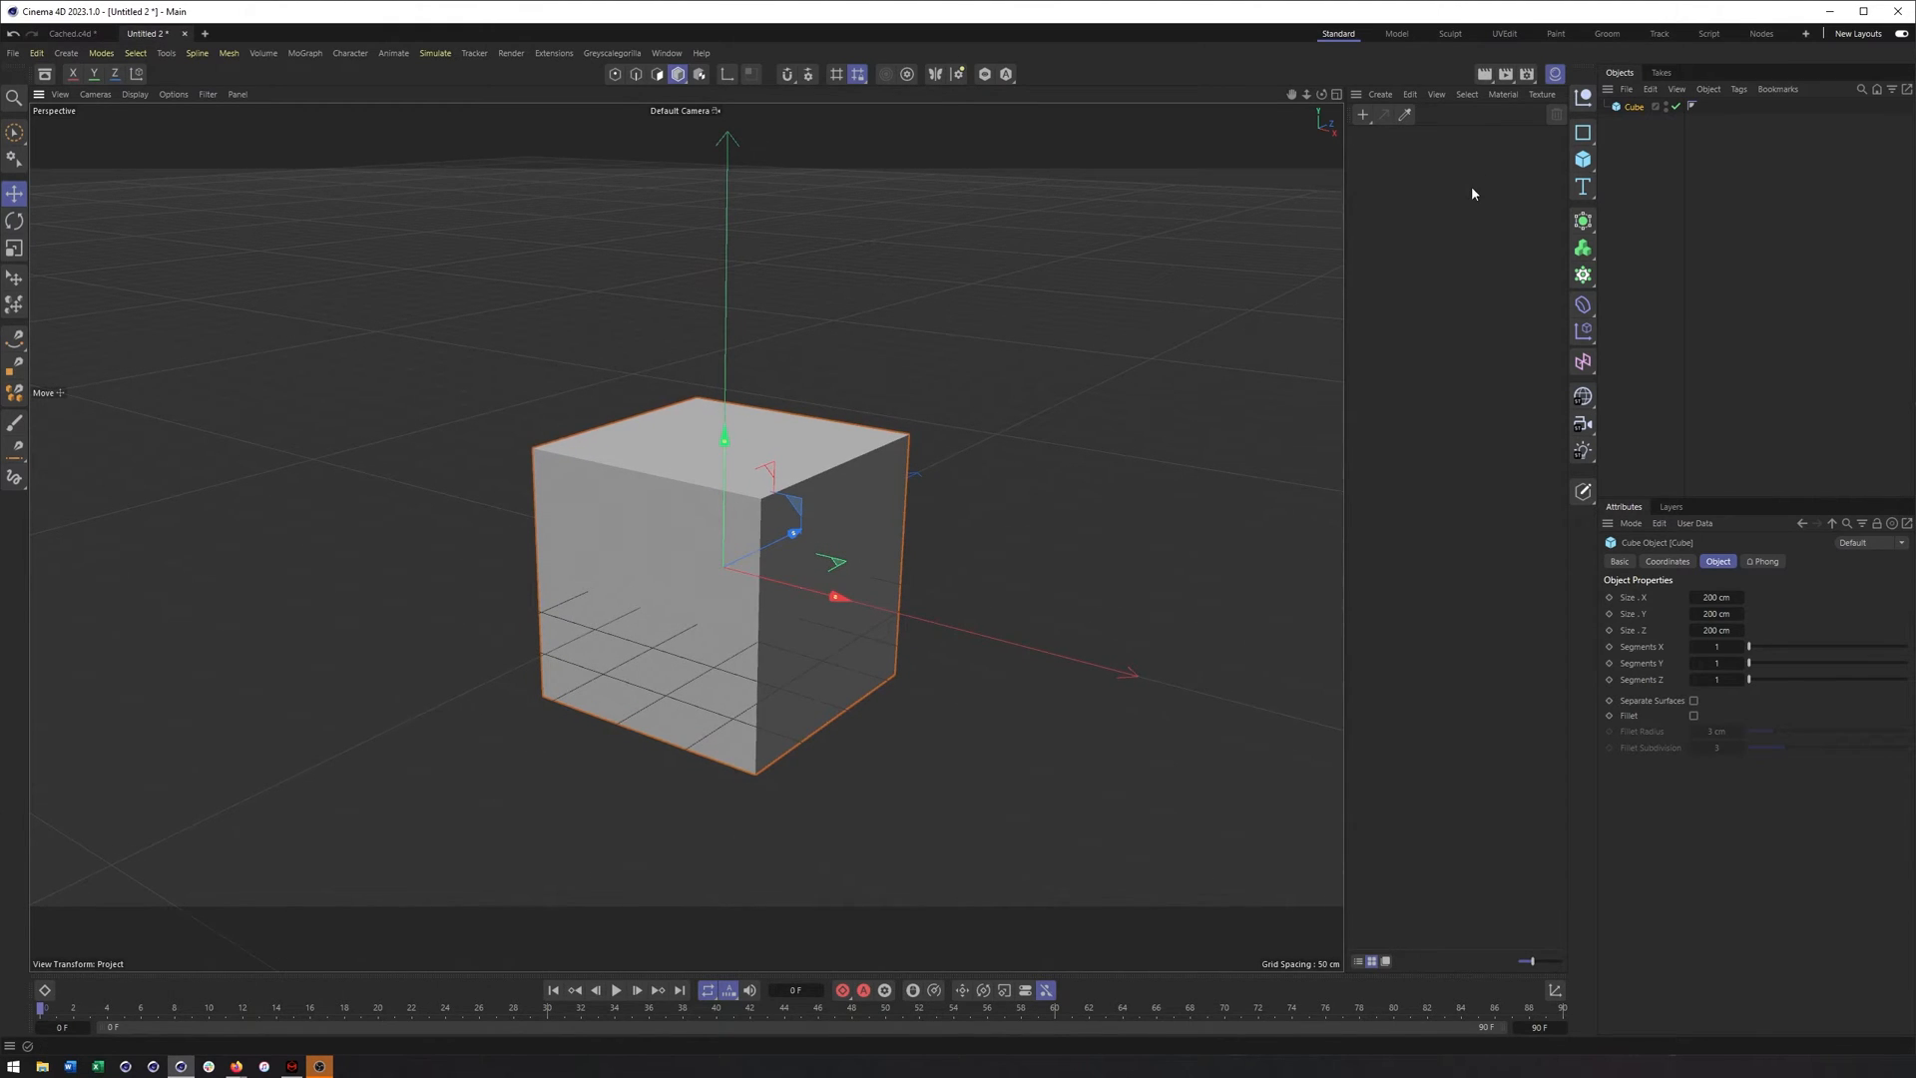
{"action": "mouse_move", "coordinate": [1624, 131]}
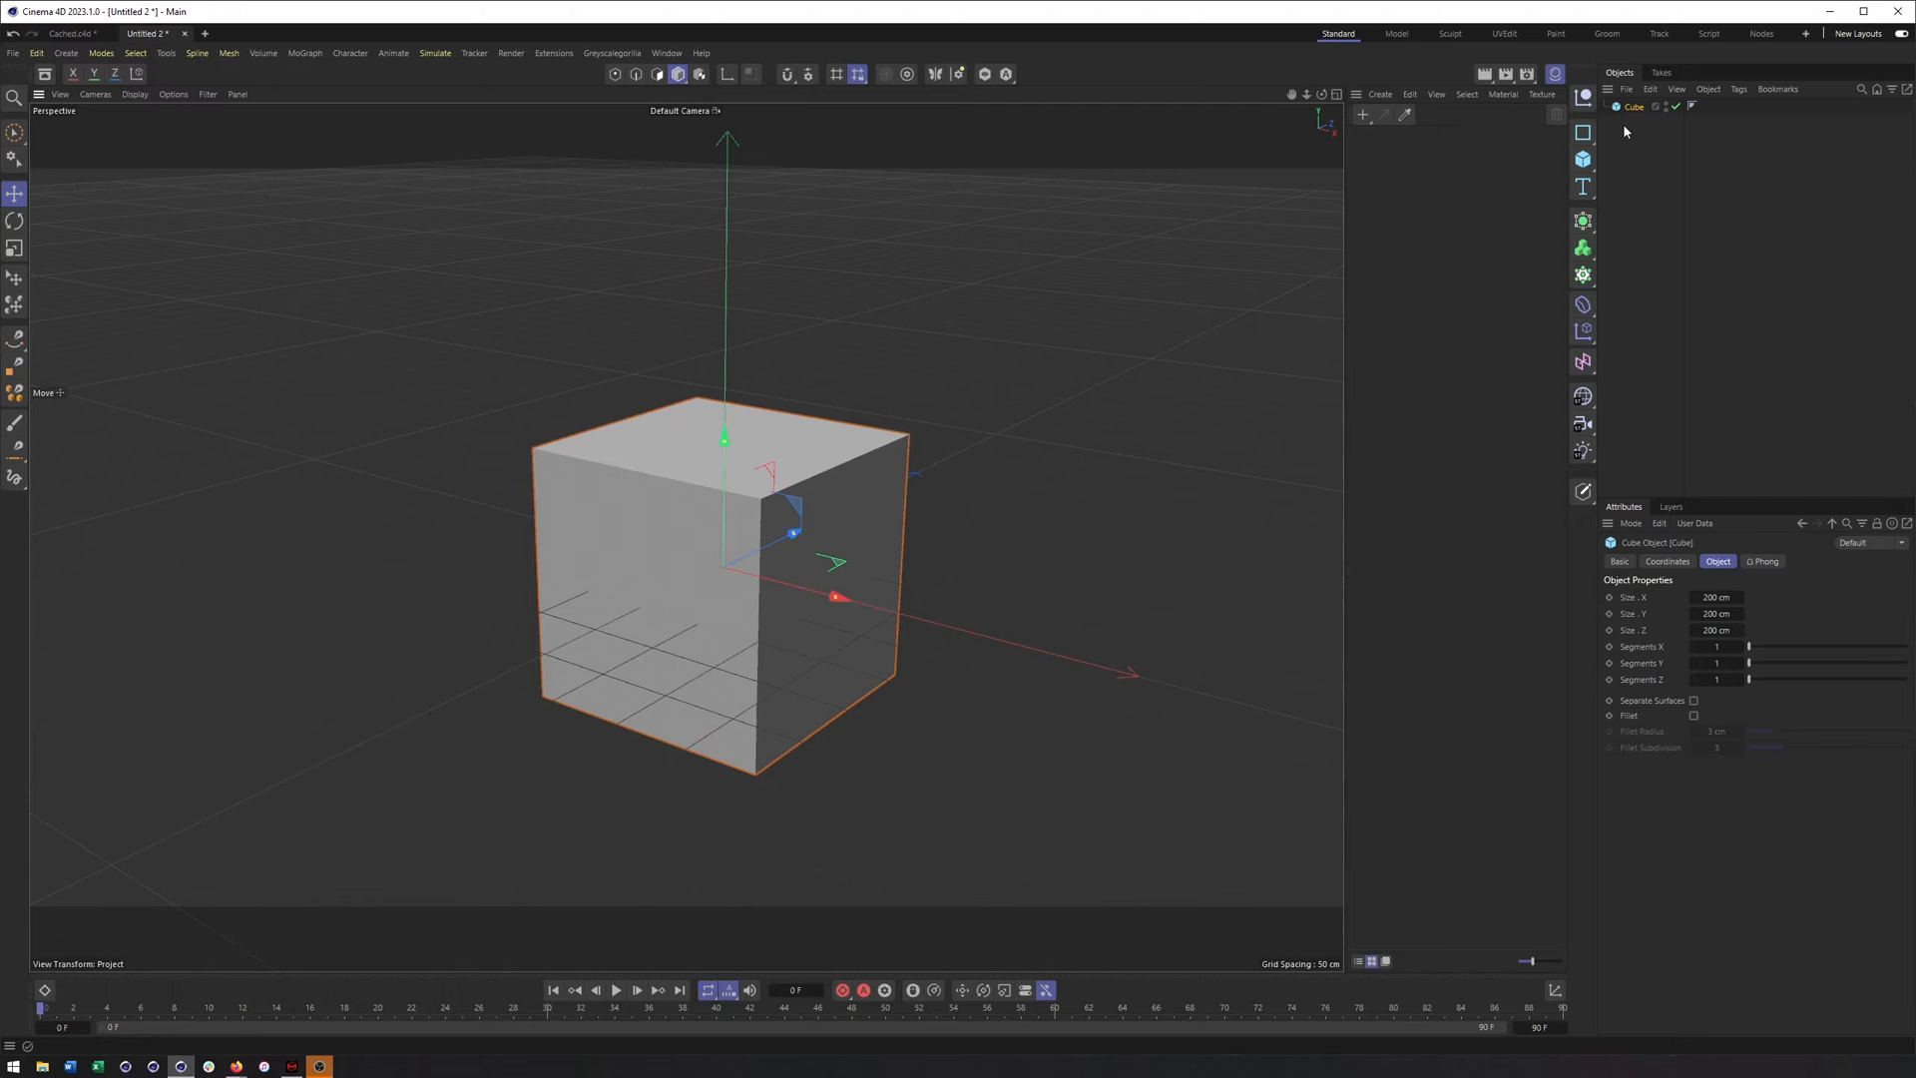
Add a Pyro simulation tag to the Cube and review the Pyro output's Object, Cache and Pyro settings
{"action": "left_click", "coordinate": [1707, 87]}
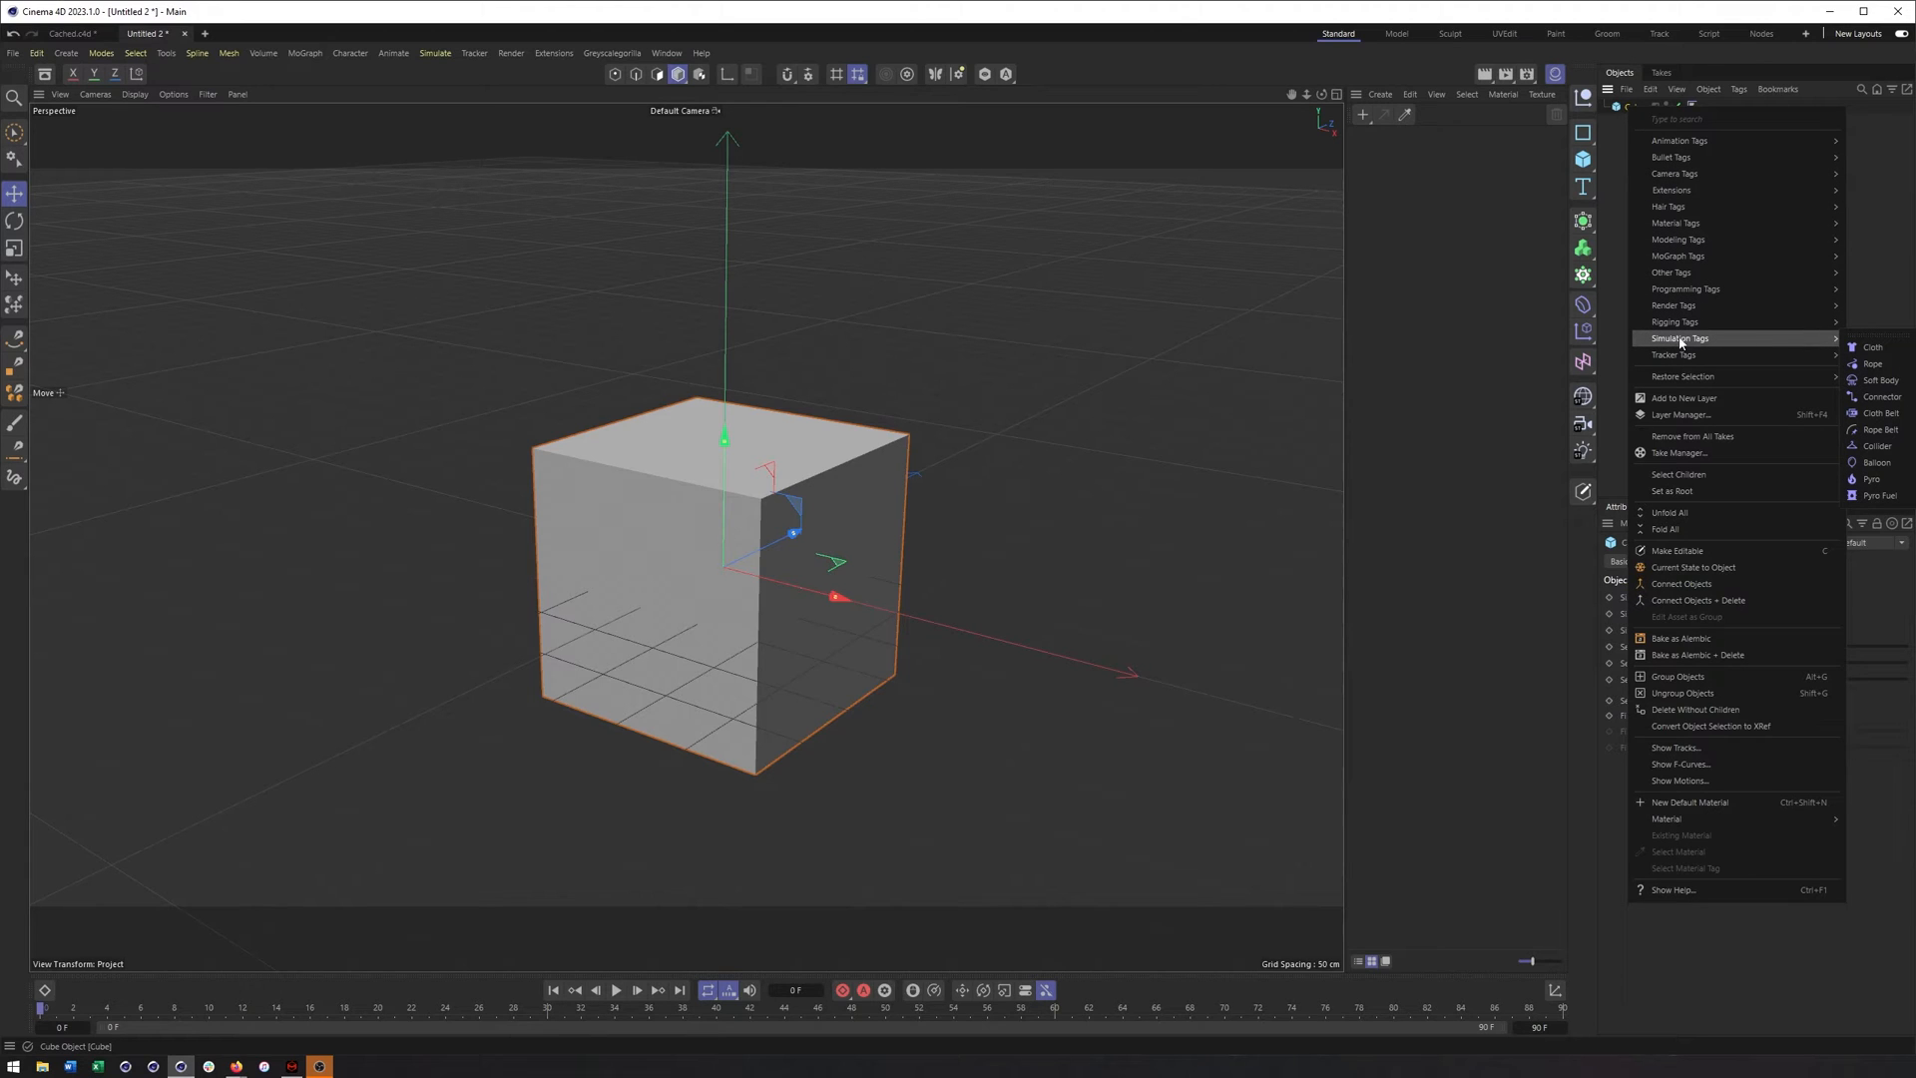
{"action": "mouse_move", "coordinate": [1871, 477]}
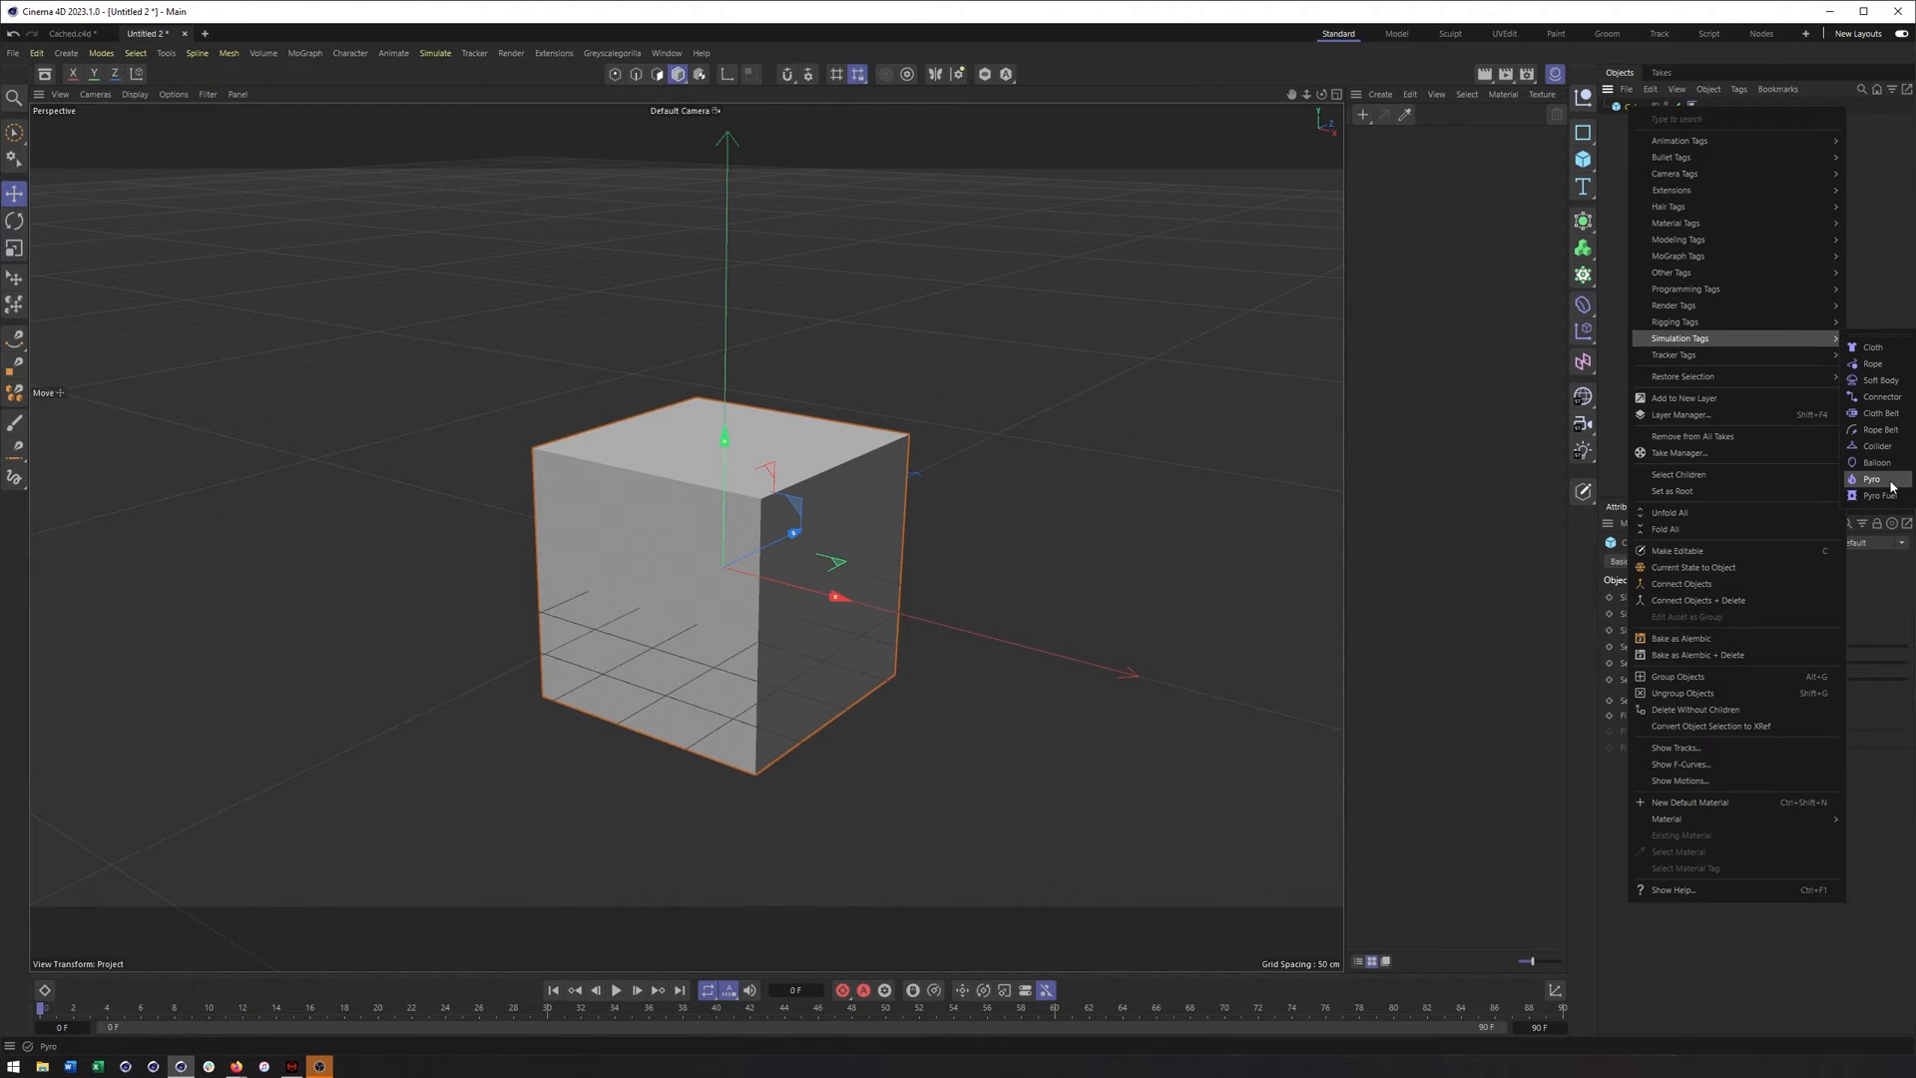
{"action": "left_click", "coordinate": [1870, 477]}
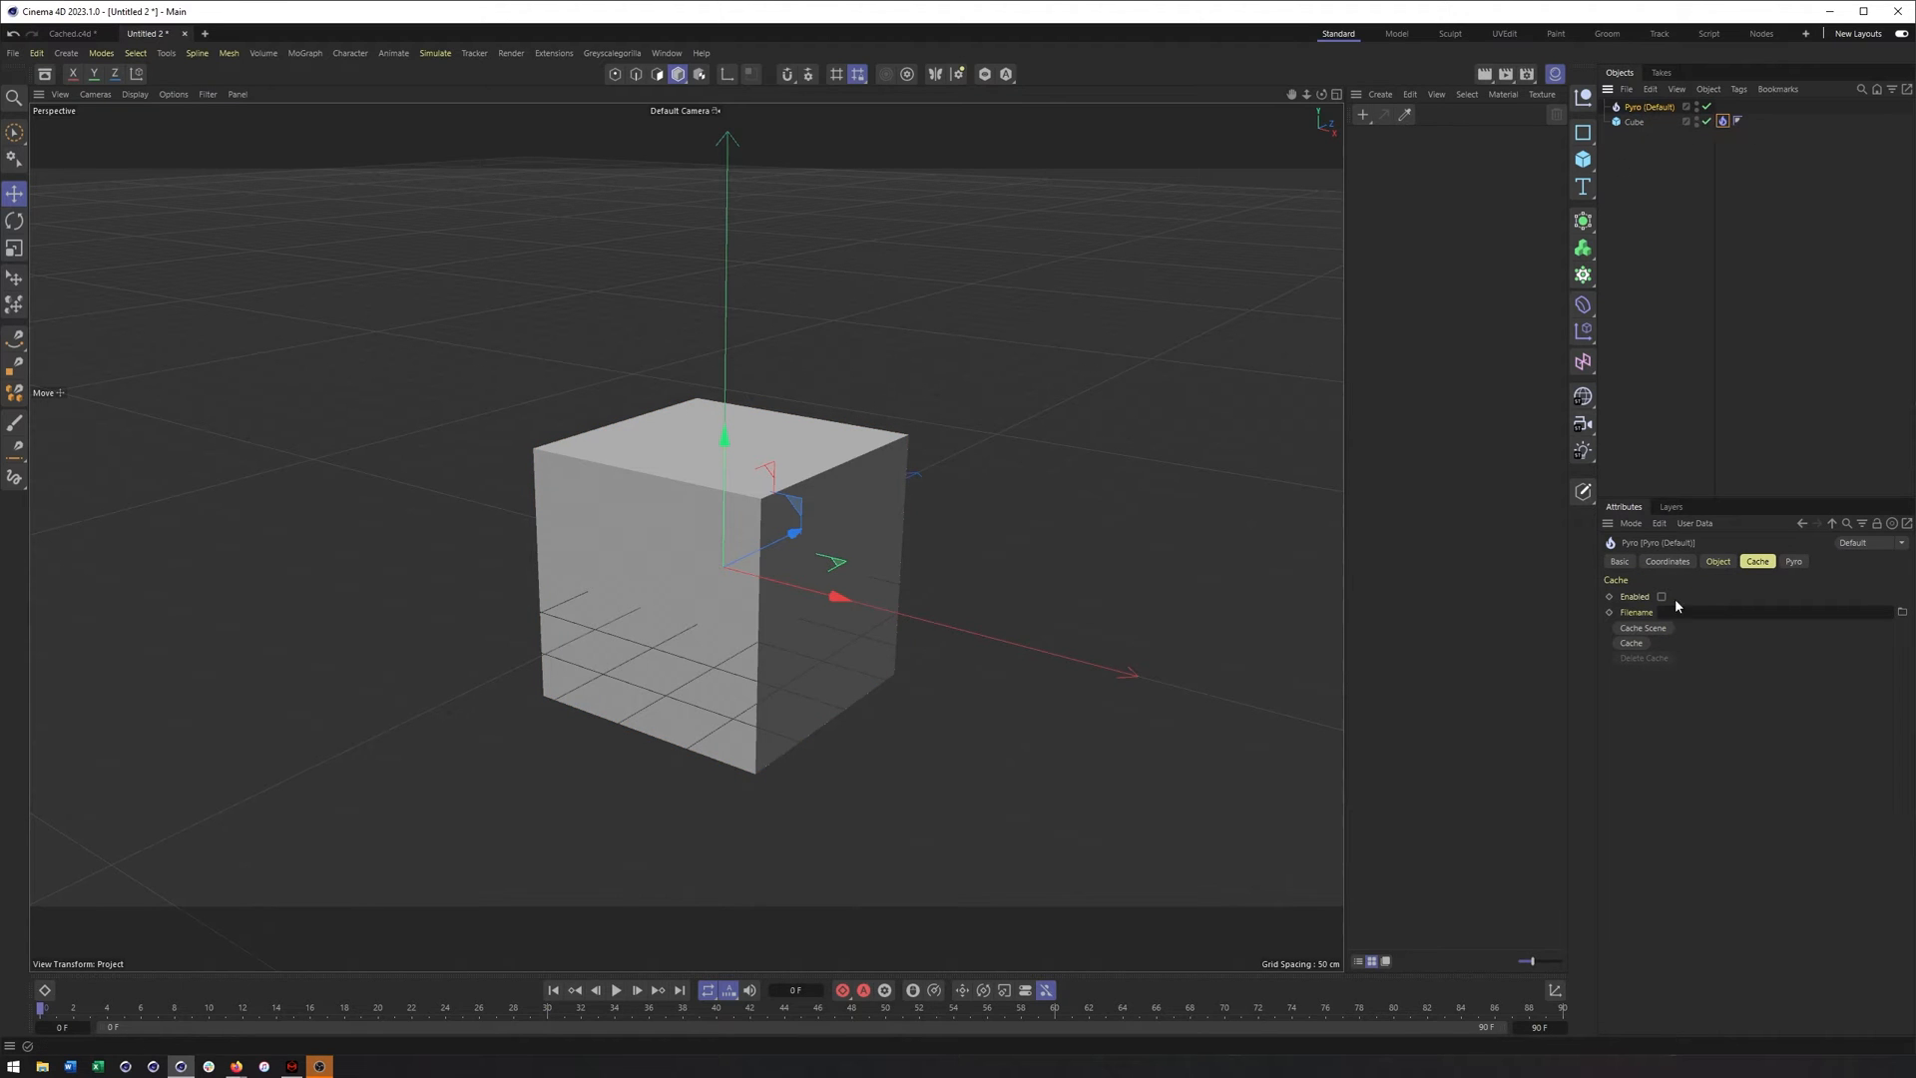
{"action": "left_click", "coordinate": [1716, 561]}
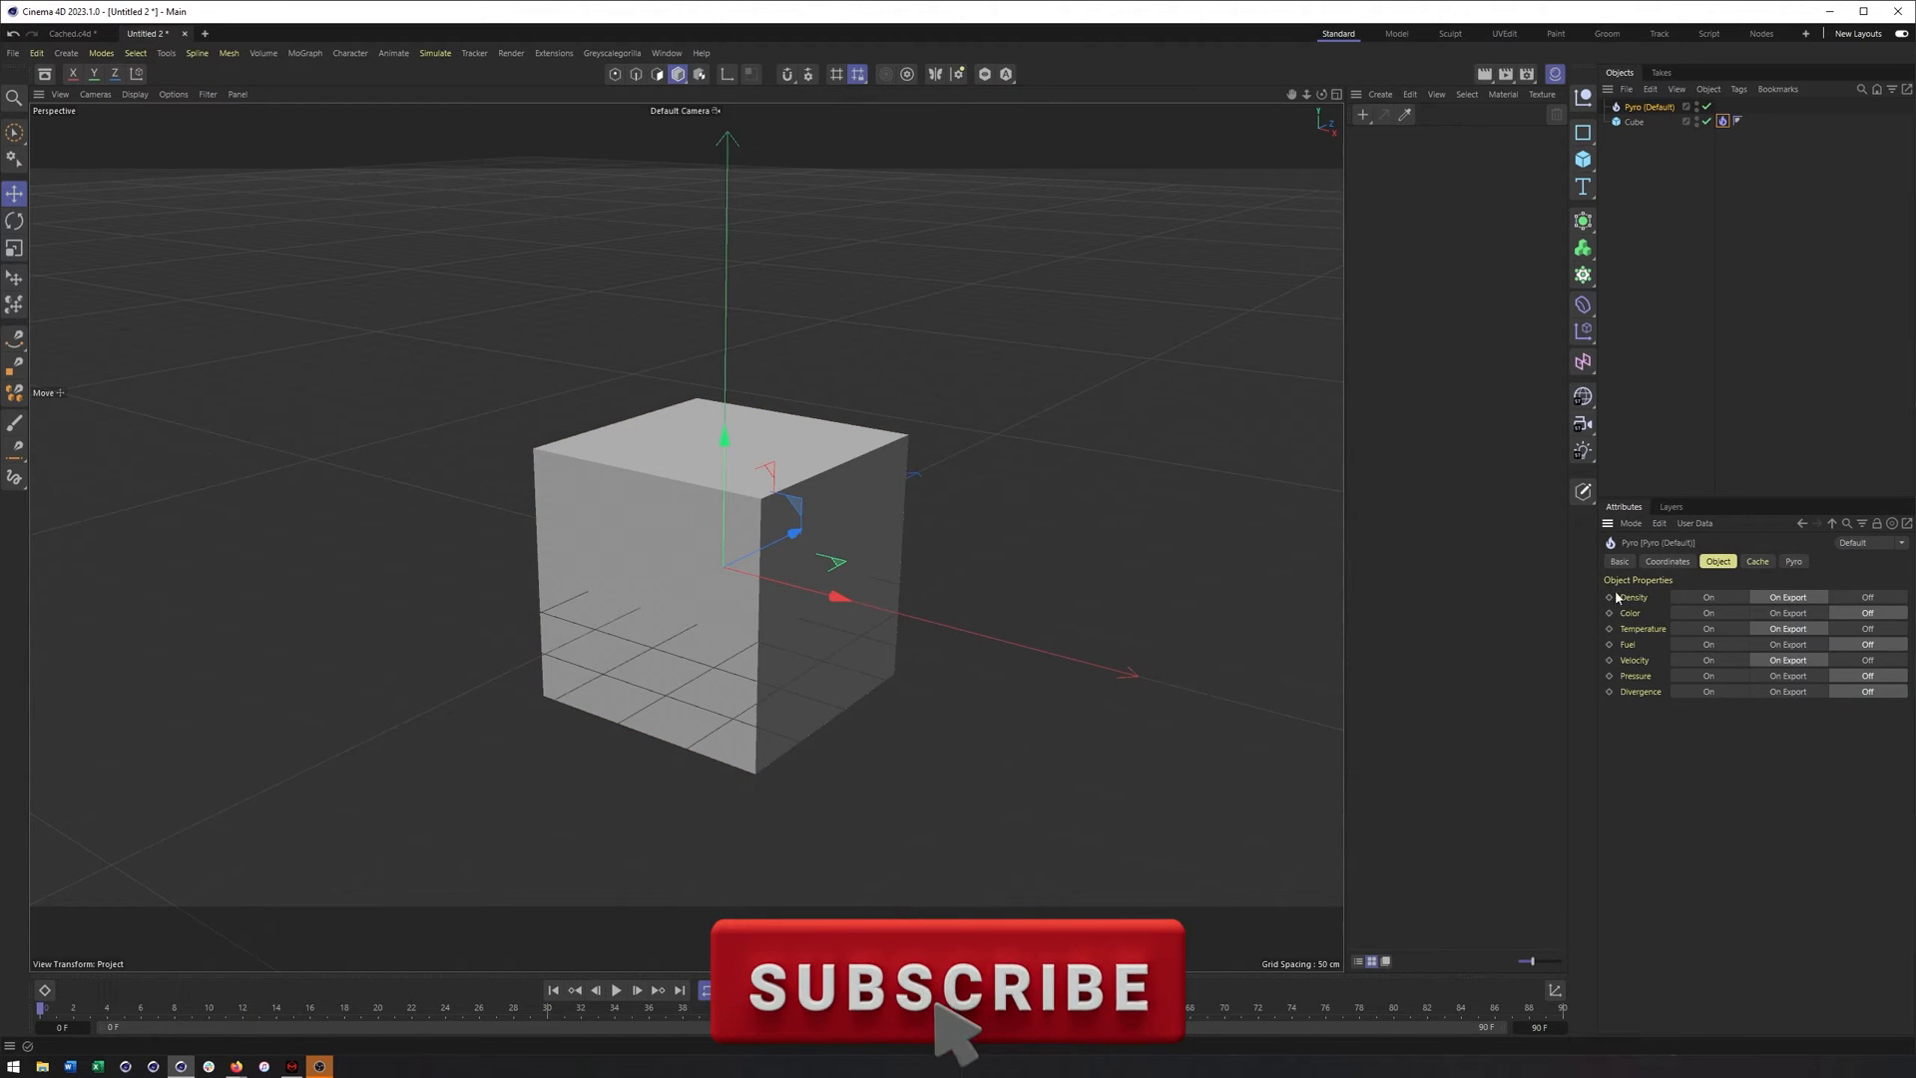
{"action": "left_click", "coordinate": [1756, 561]}
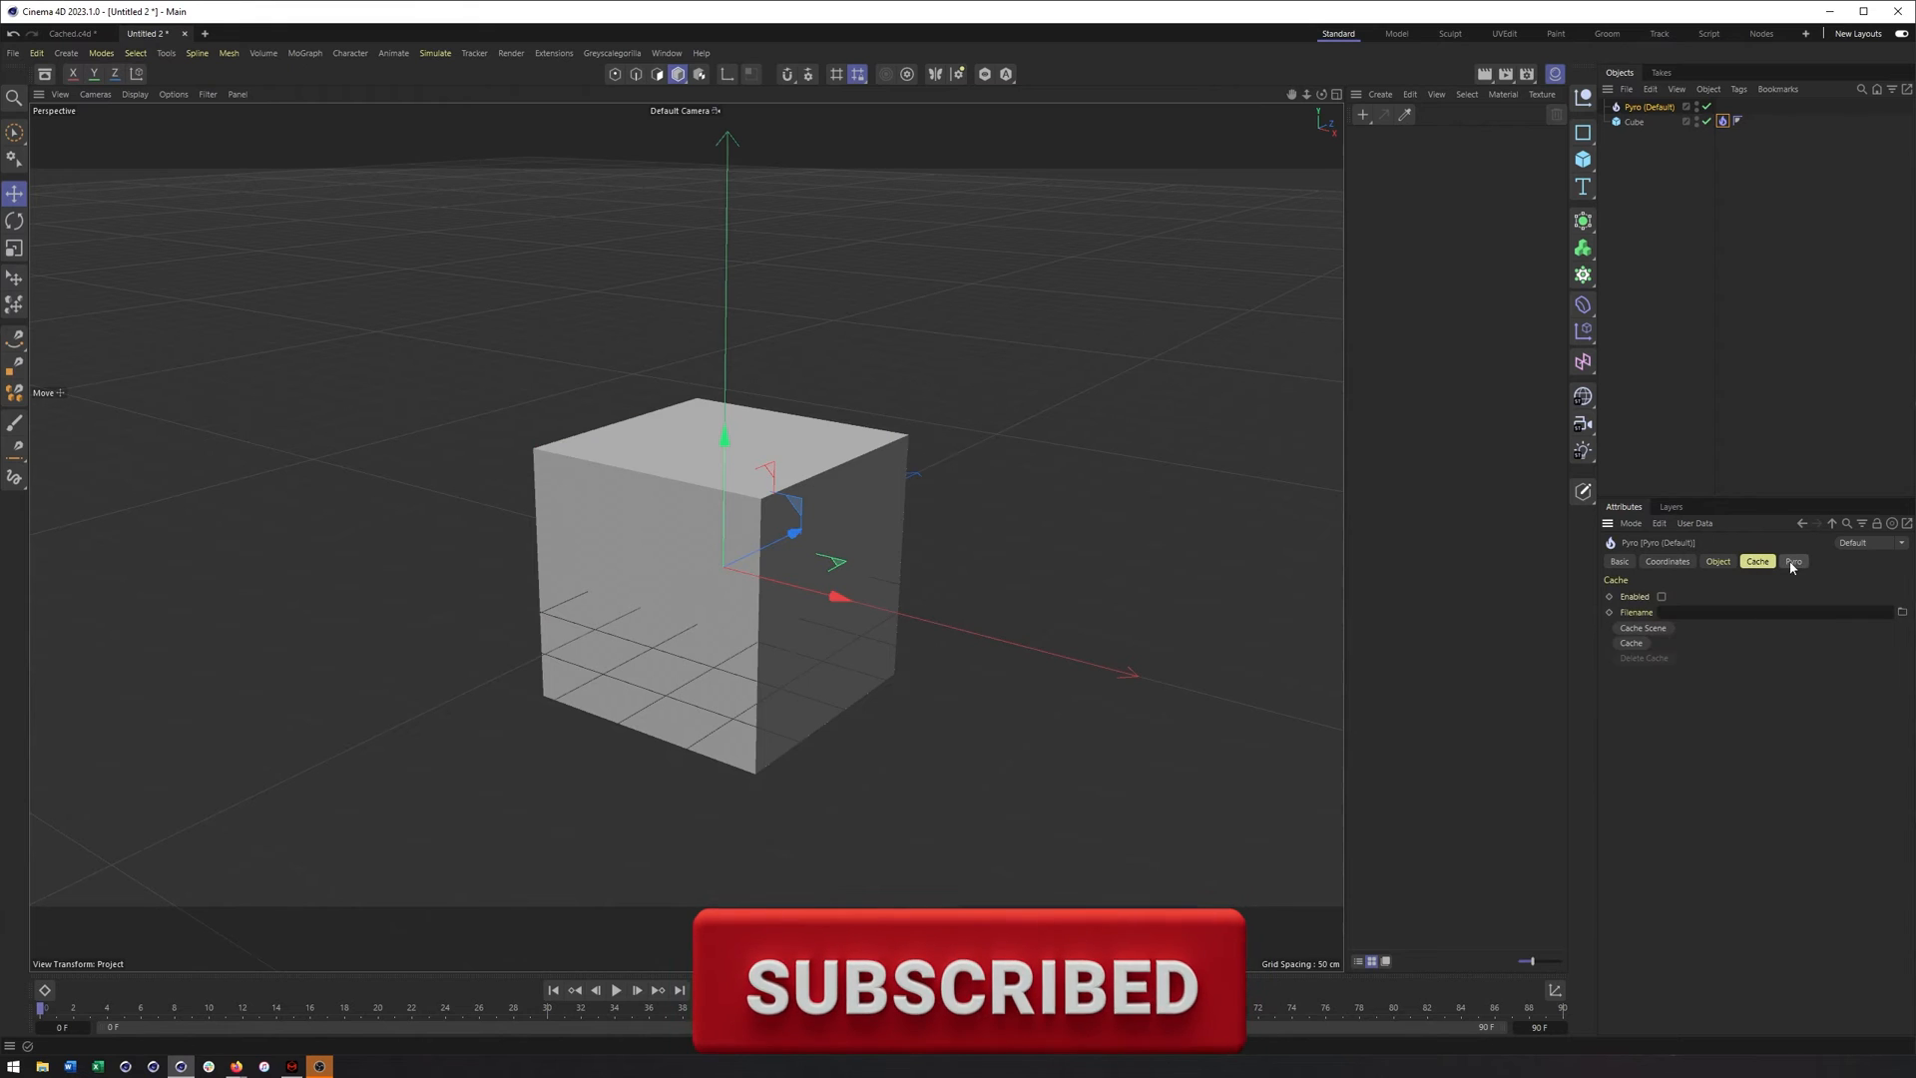
{"action": "left_click", "coordinate": [1792, 561]}
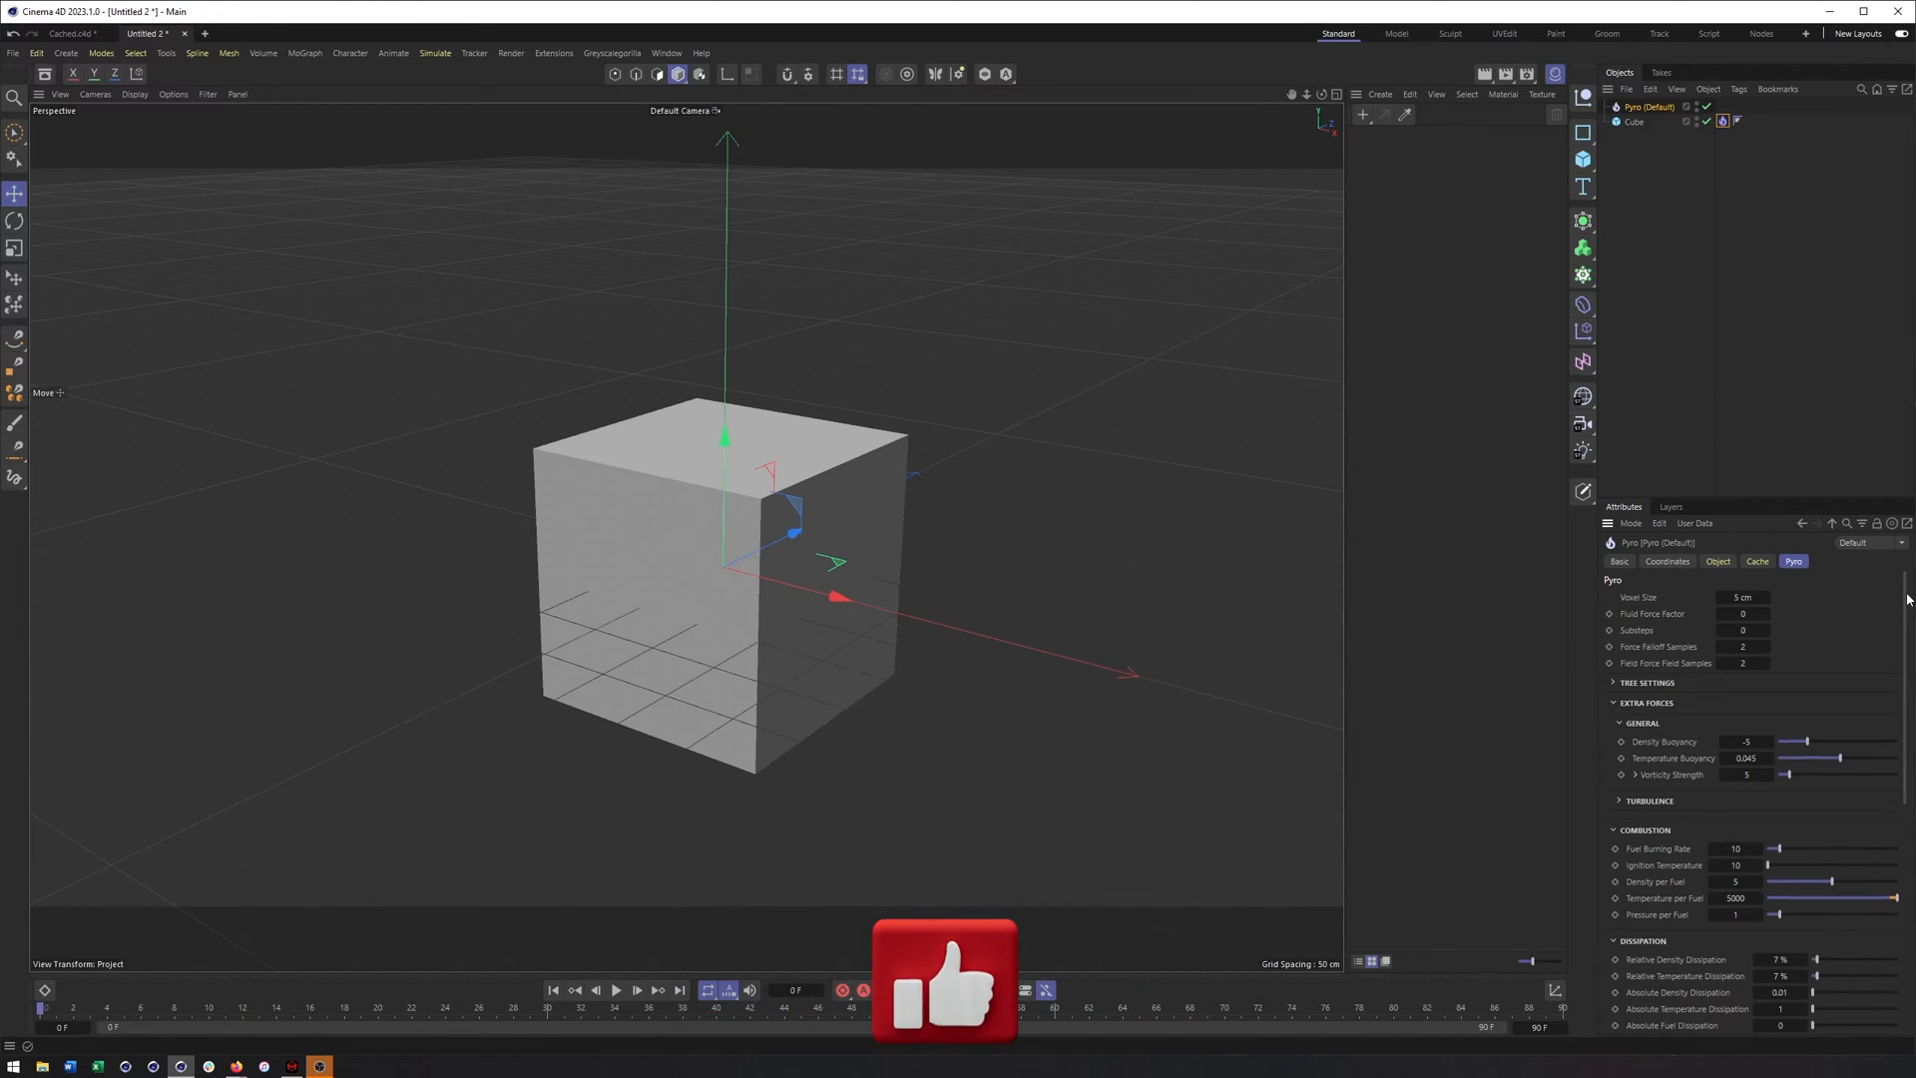
{"action": "scroll", "scroll_direction": "down", "scroll_amount": 3}
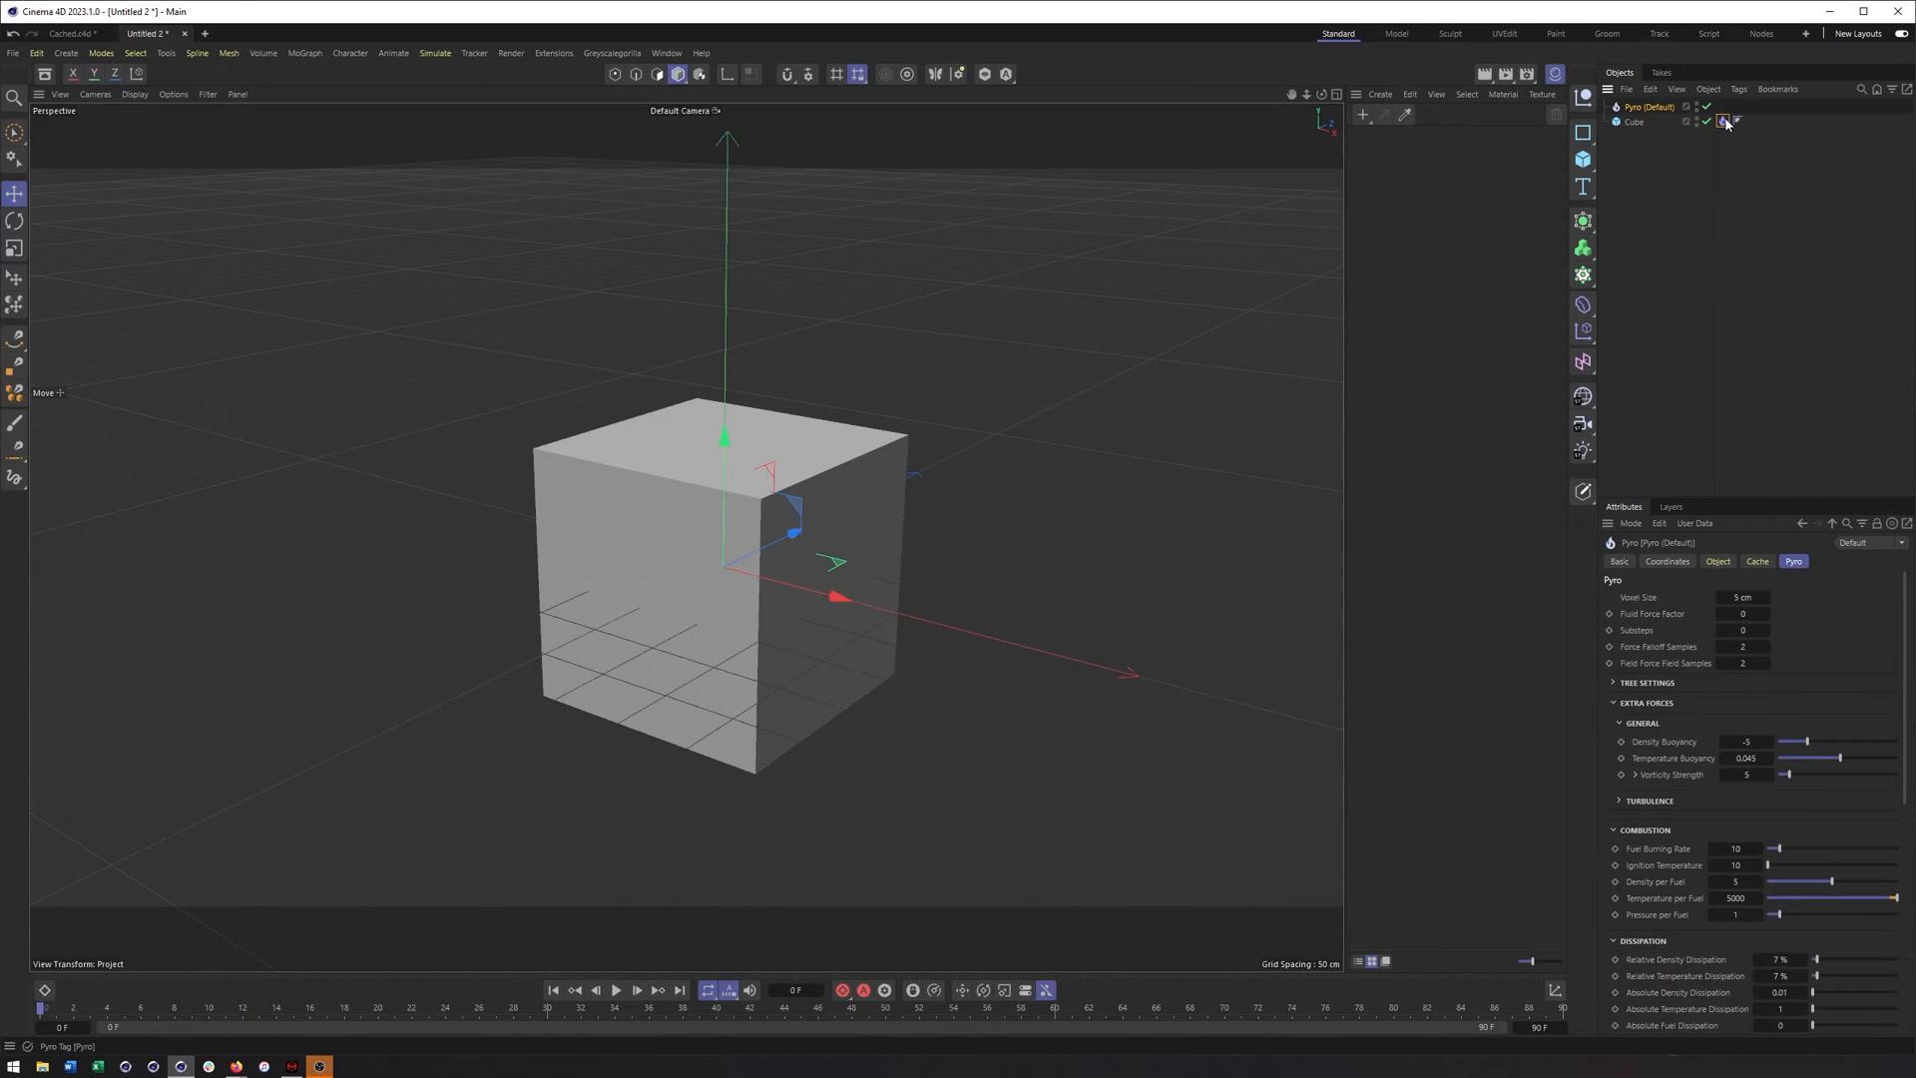
Play the Pyro simulation so the cube burns with fire and smoke, pause it, then move to the Cached.c4d scene
{"action": "left_click", "coordinate": [1722, 122]}
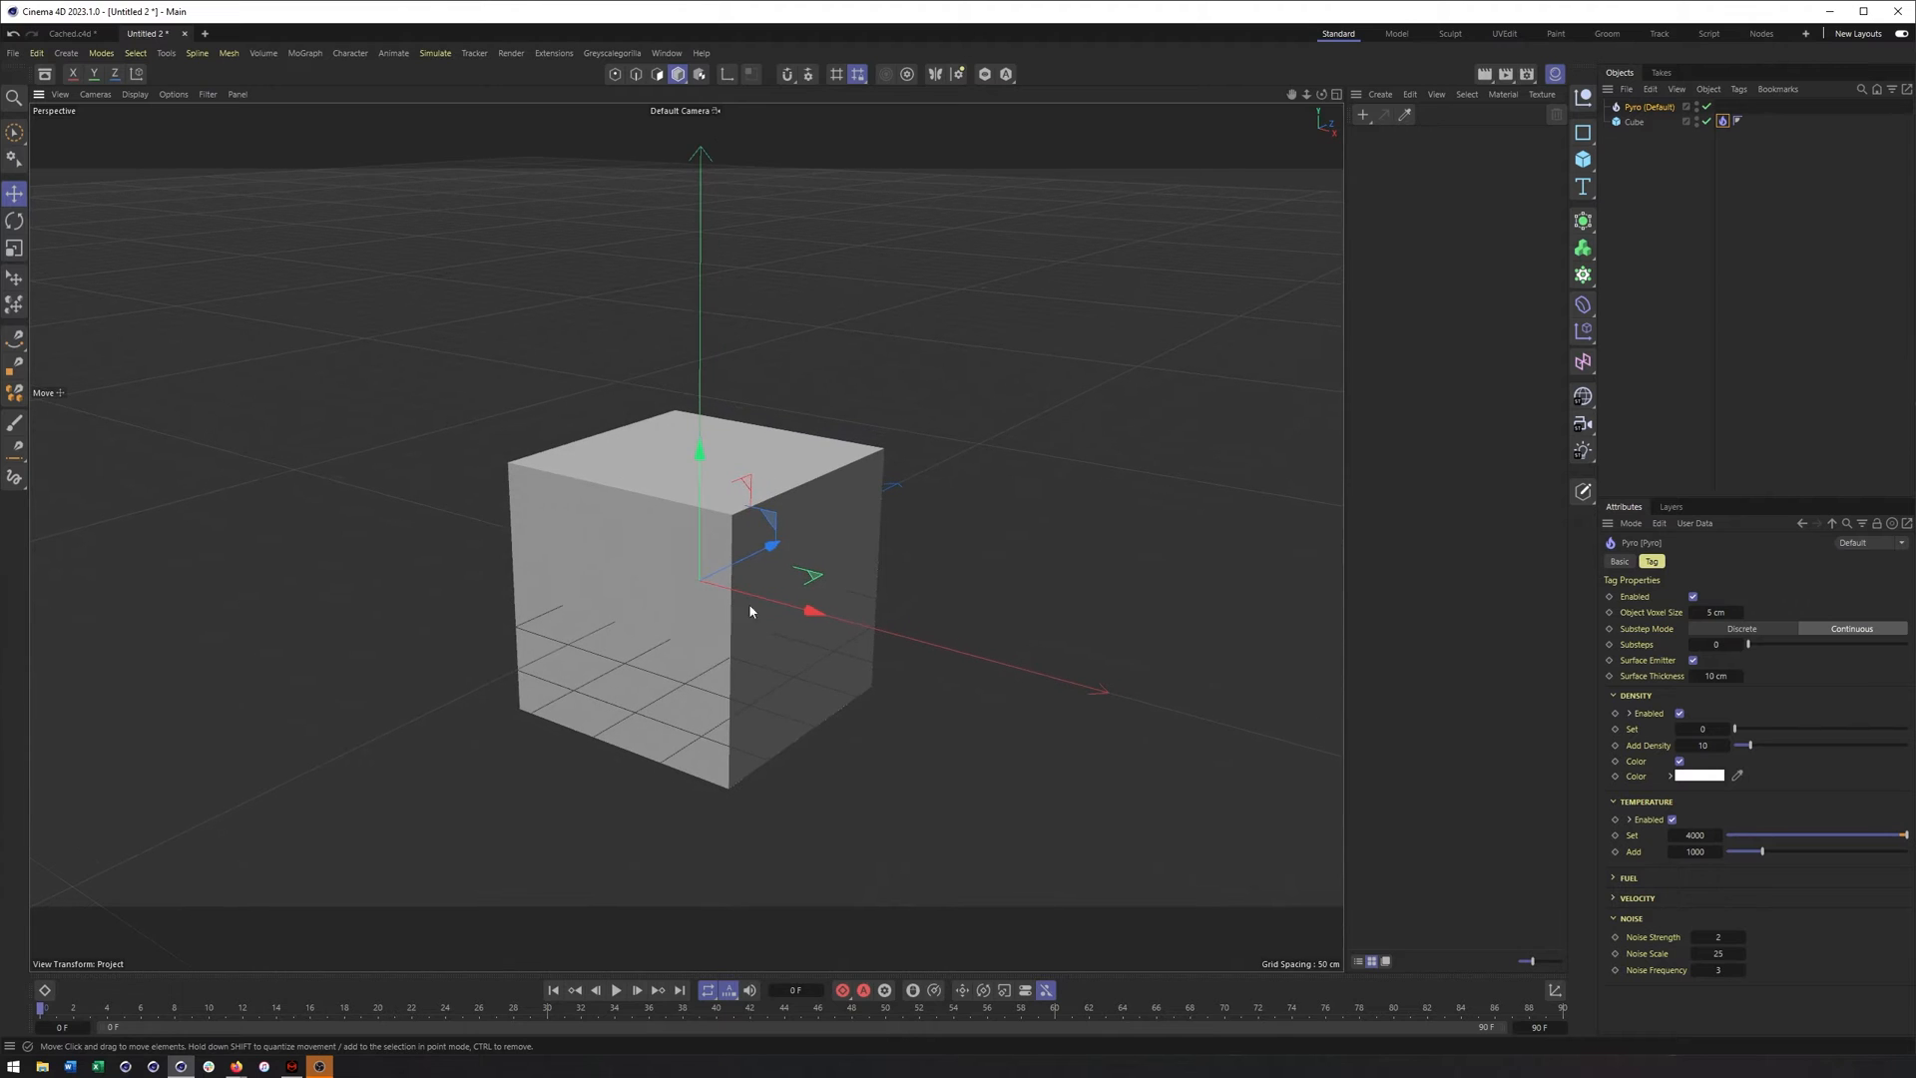
{"action": "left_click", "coordinate": [614, 990]}
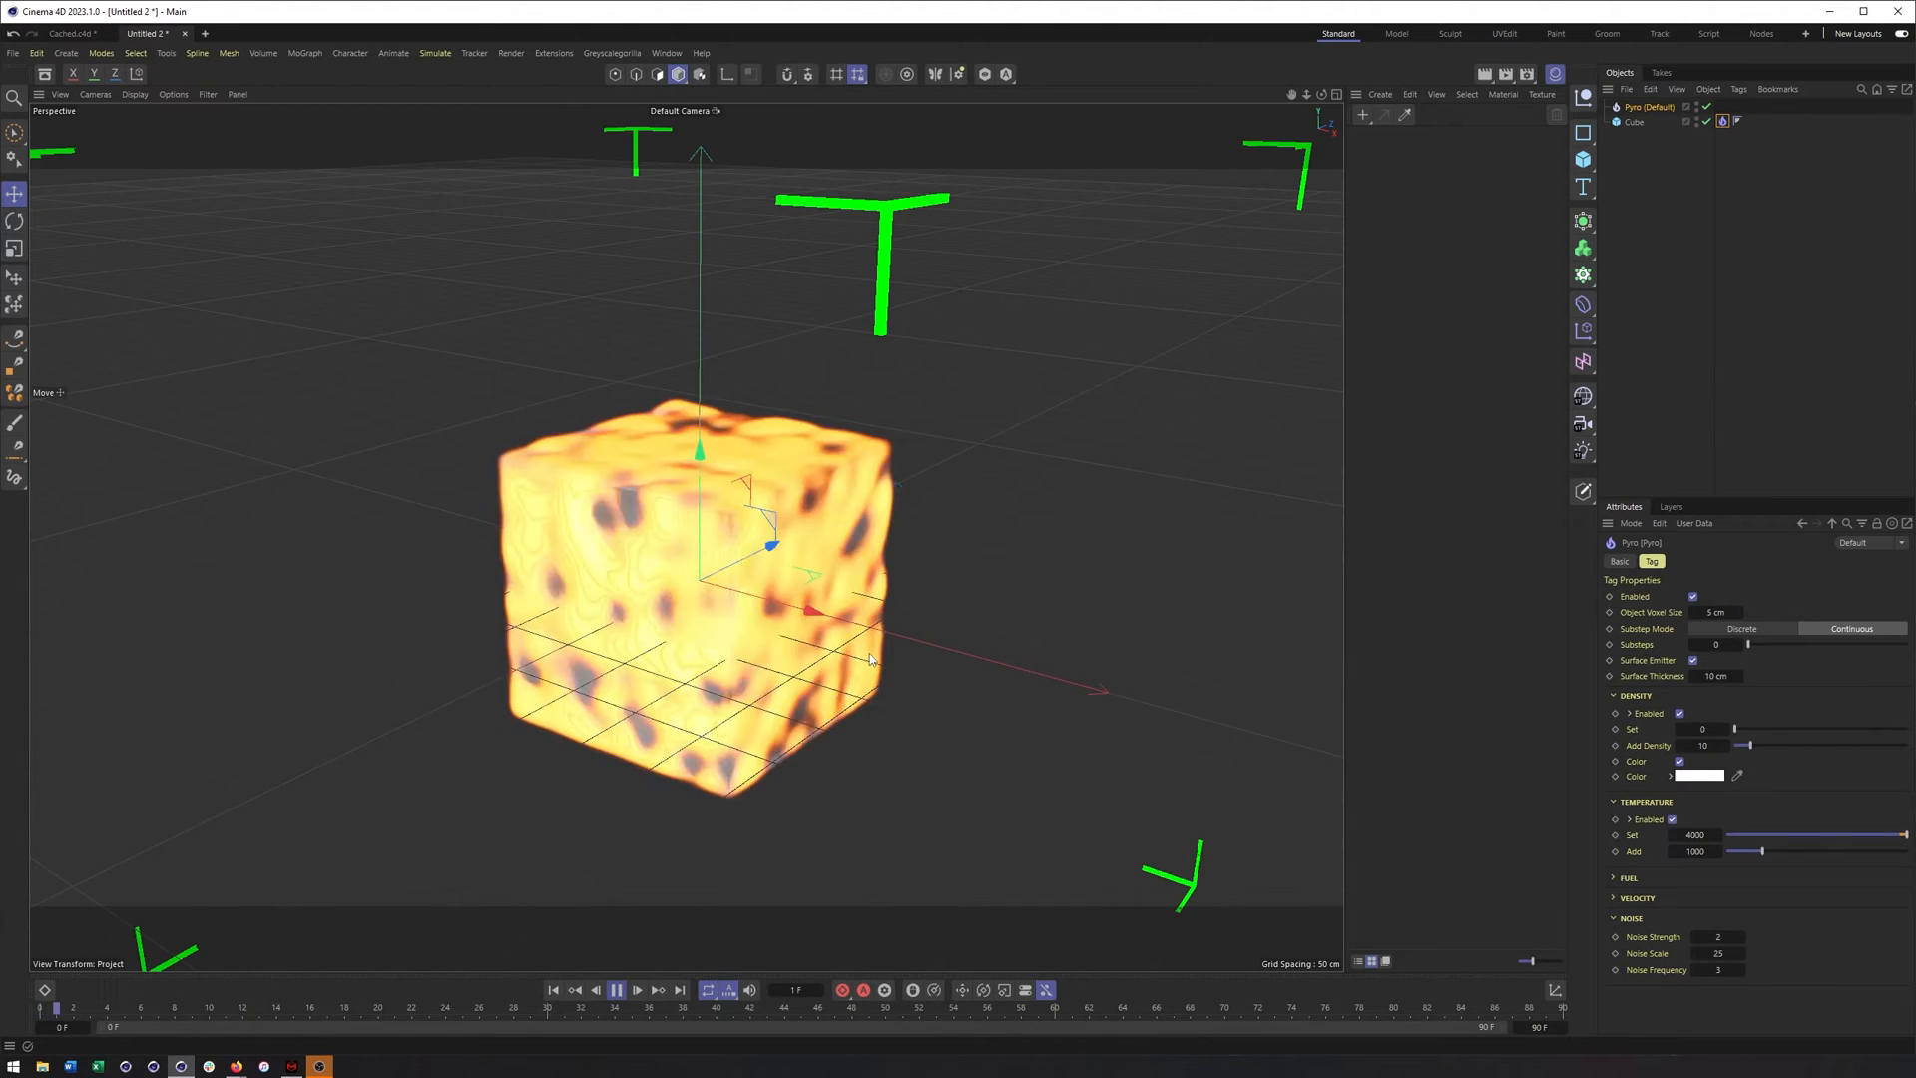
{"action": "left_click", "coordinate": [616, 990]}
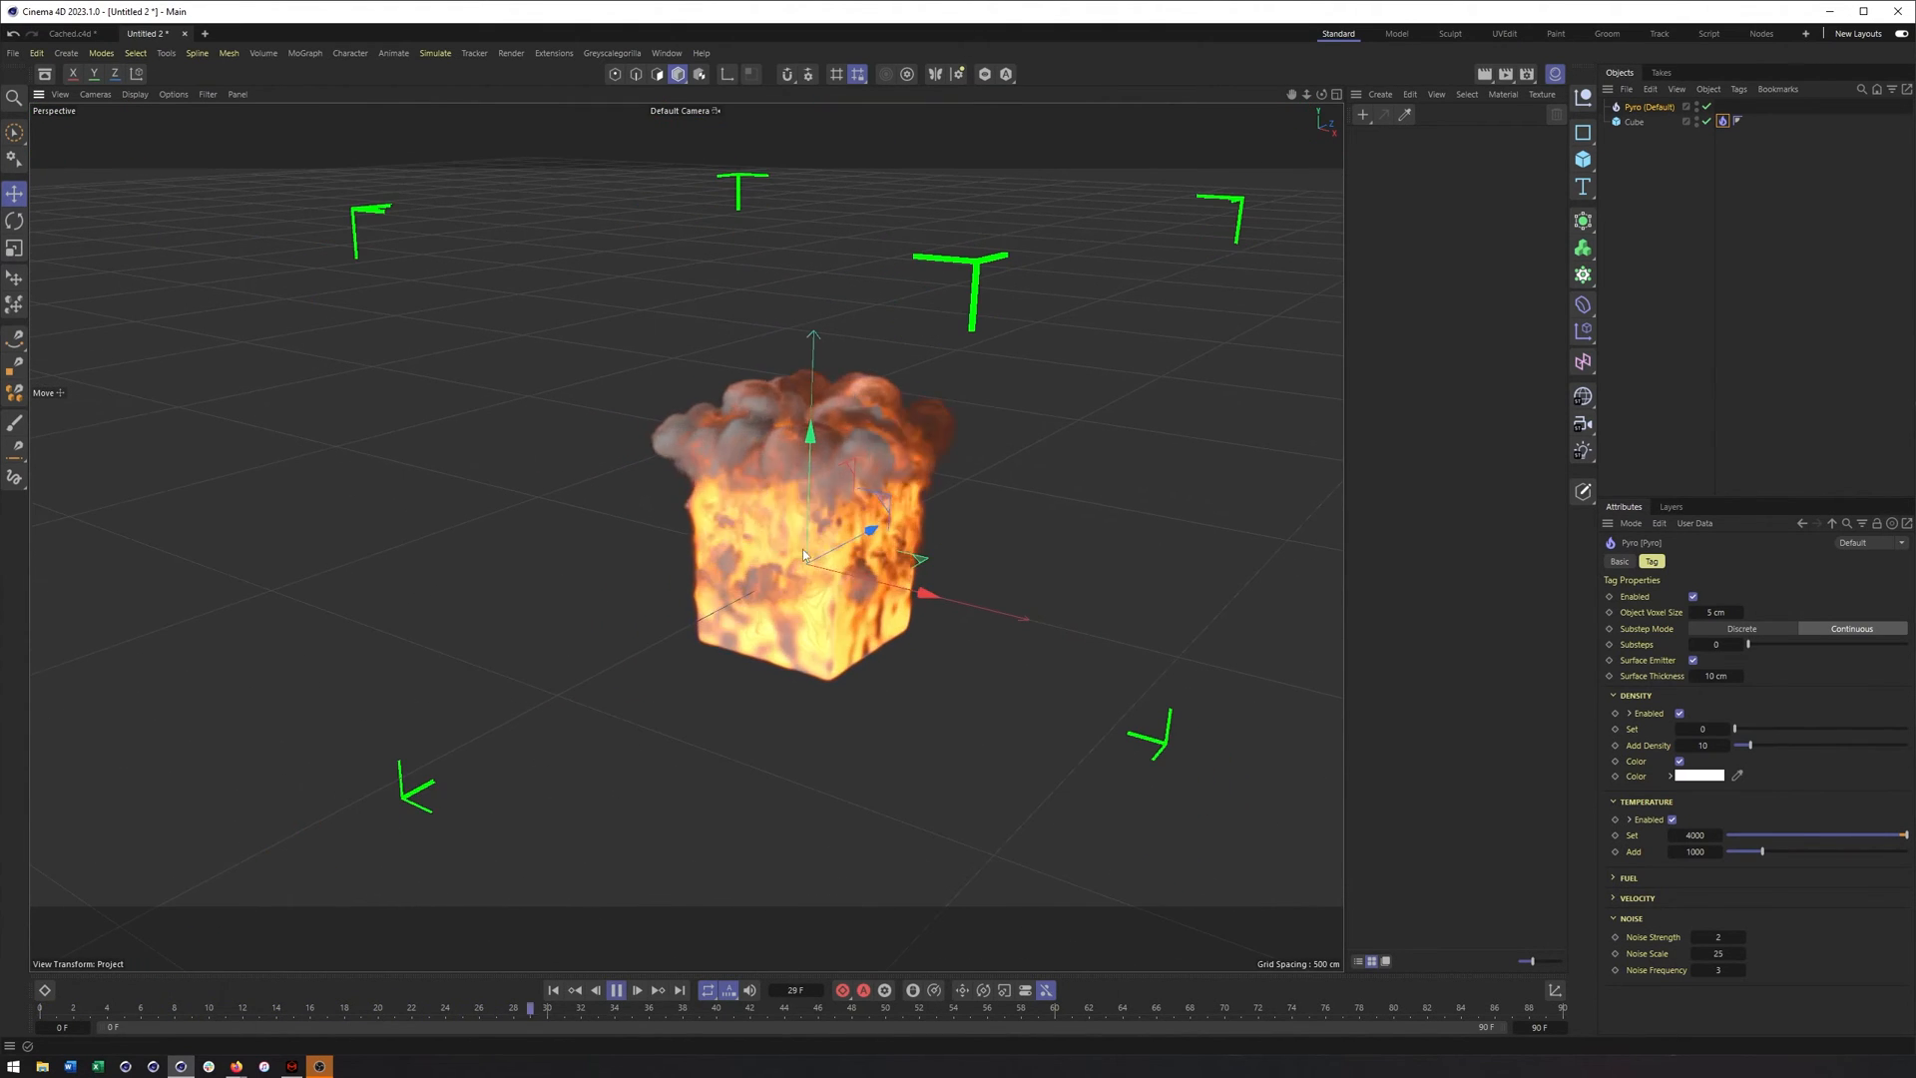
{"action": "left_click", "coordinate": [616, 990]}
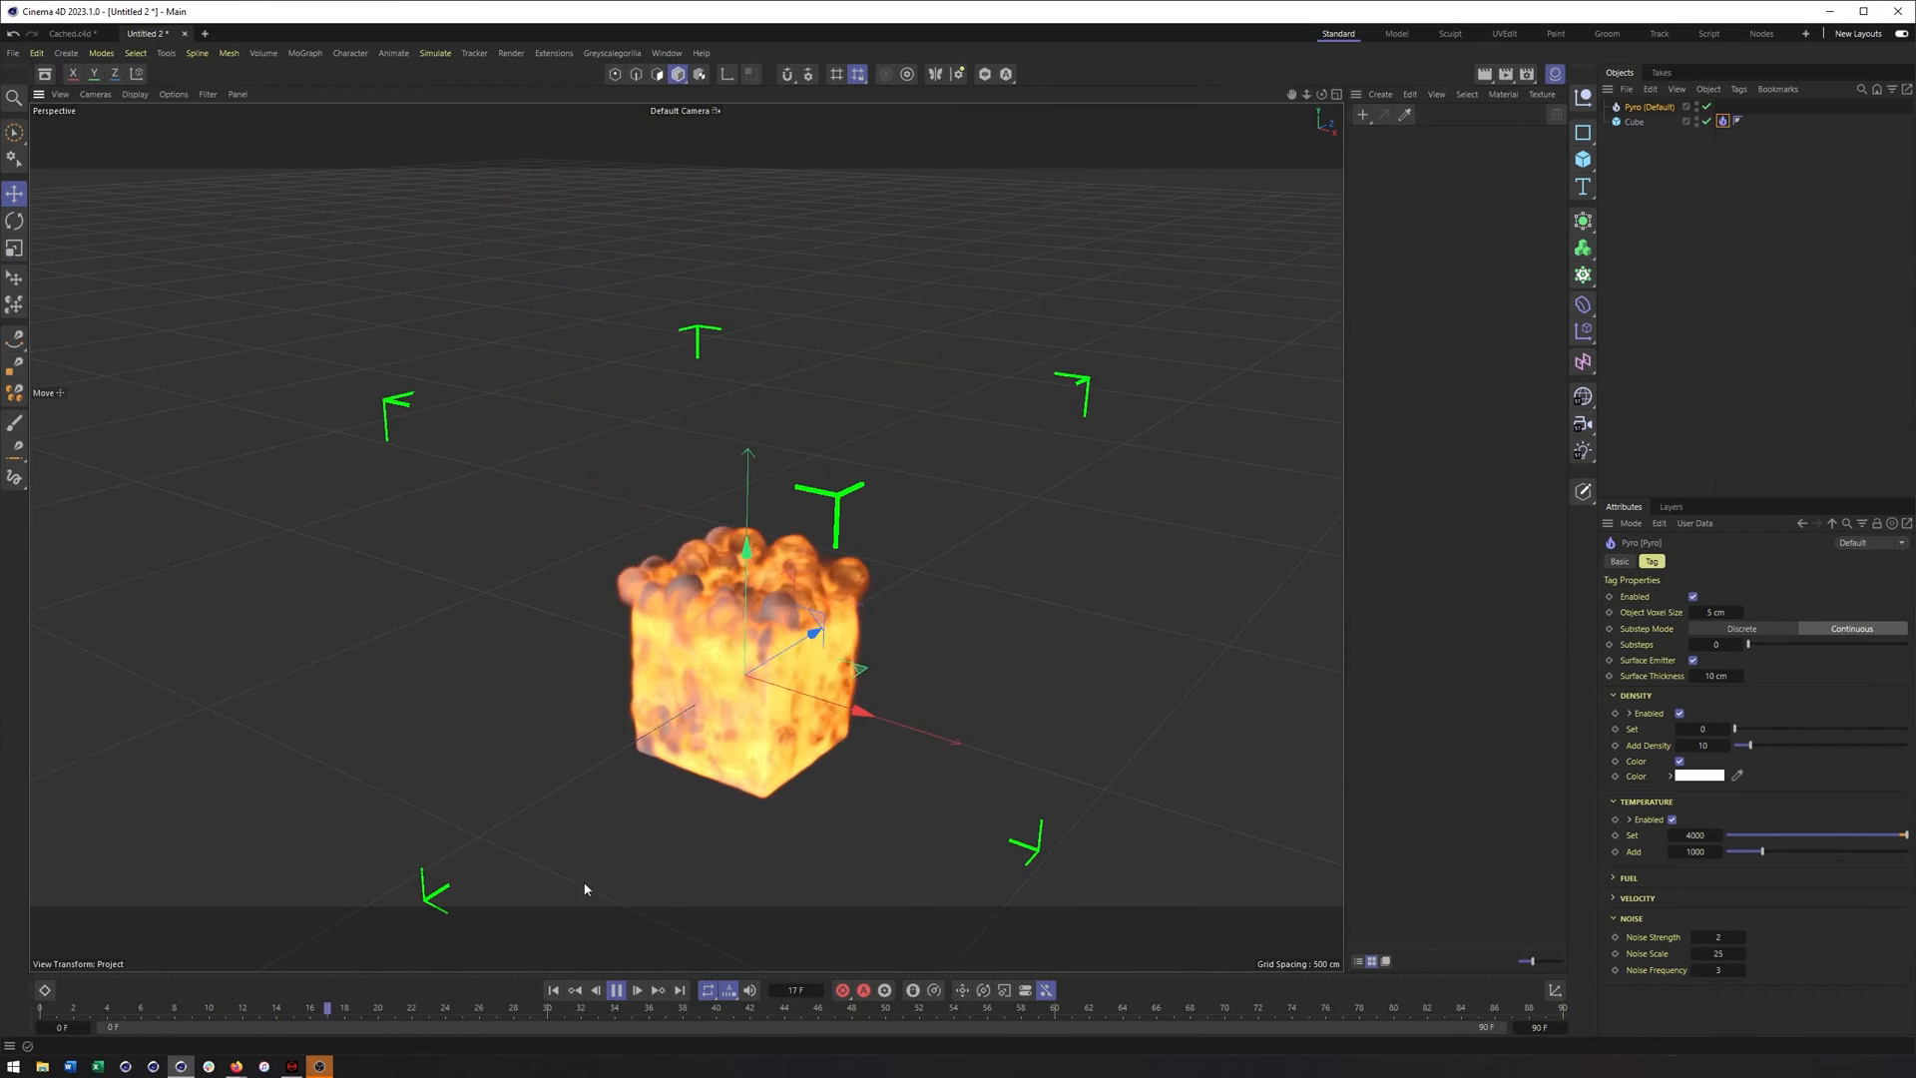
{"action": "left_click", "coordinate": [617, 990]}
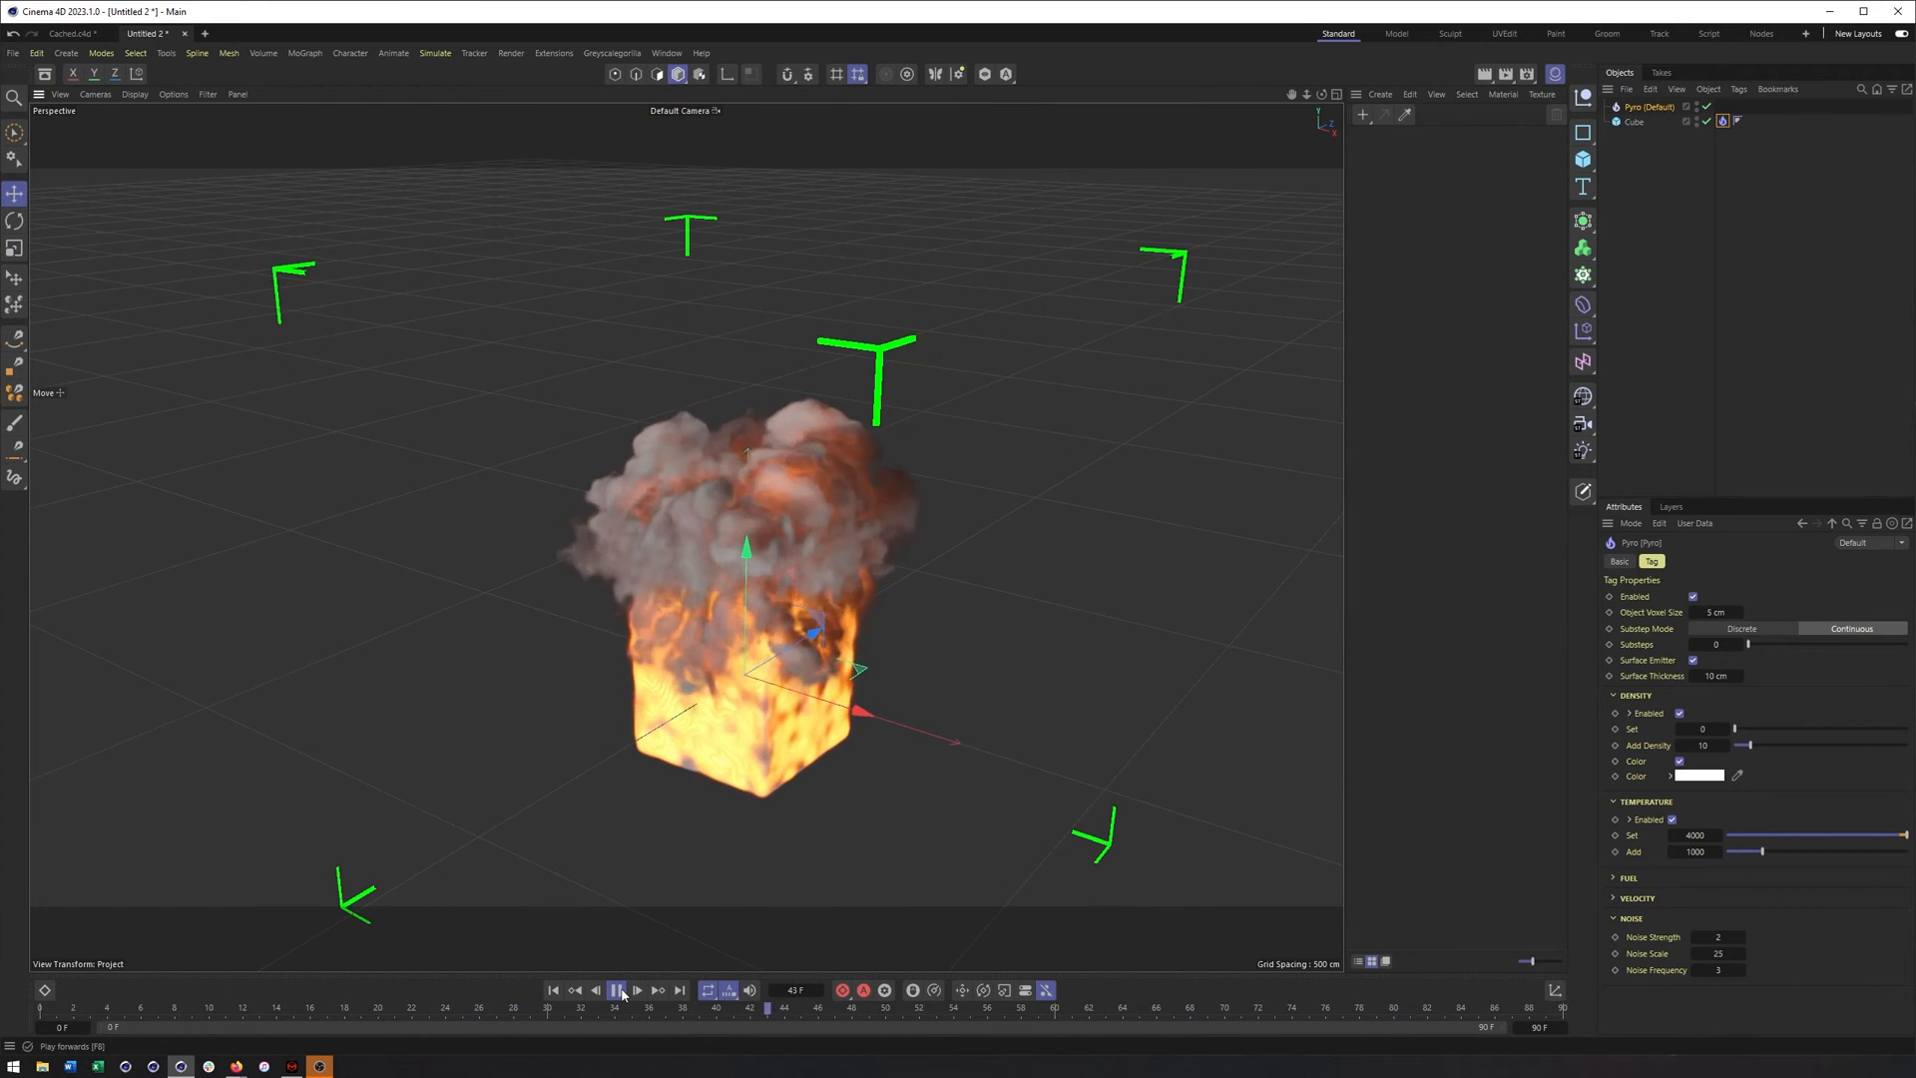
{"action": "left_click", "coordinate": [619, 990]}
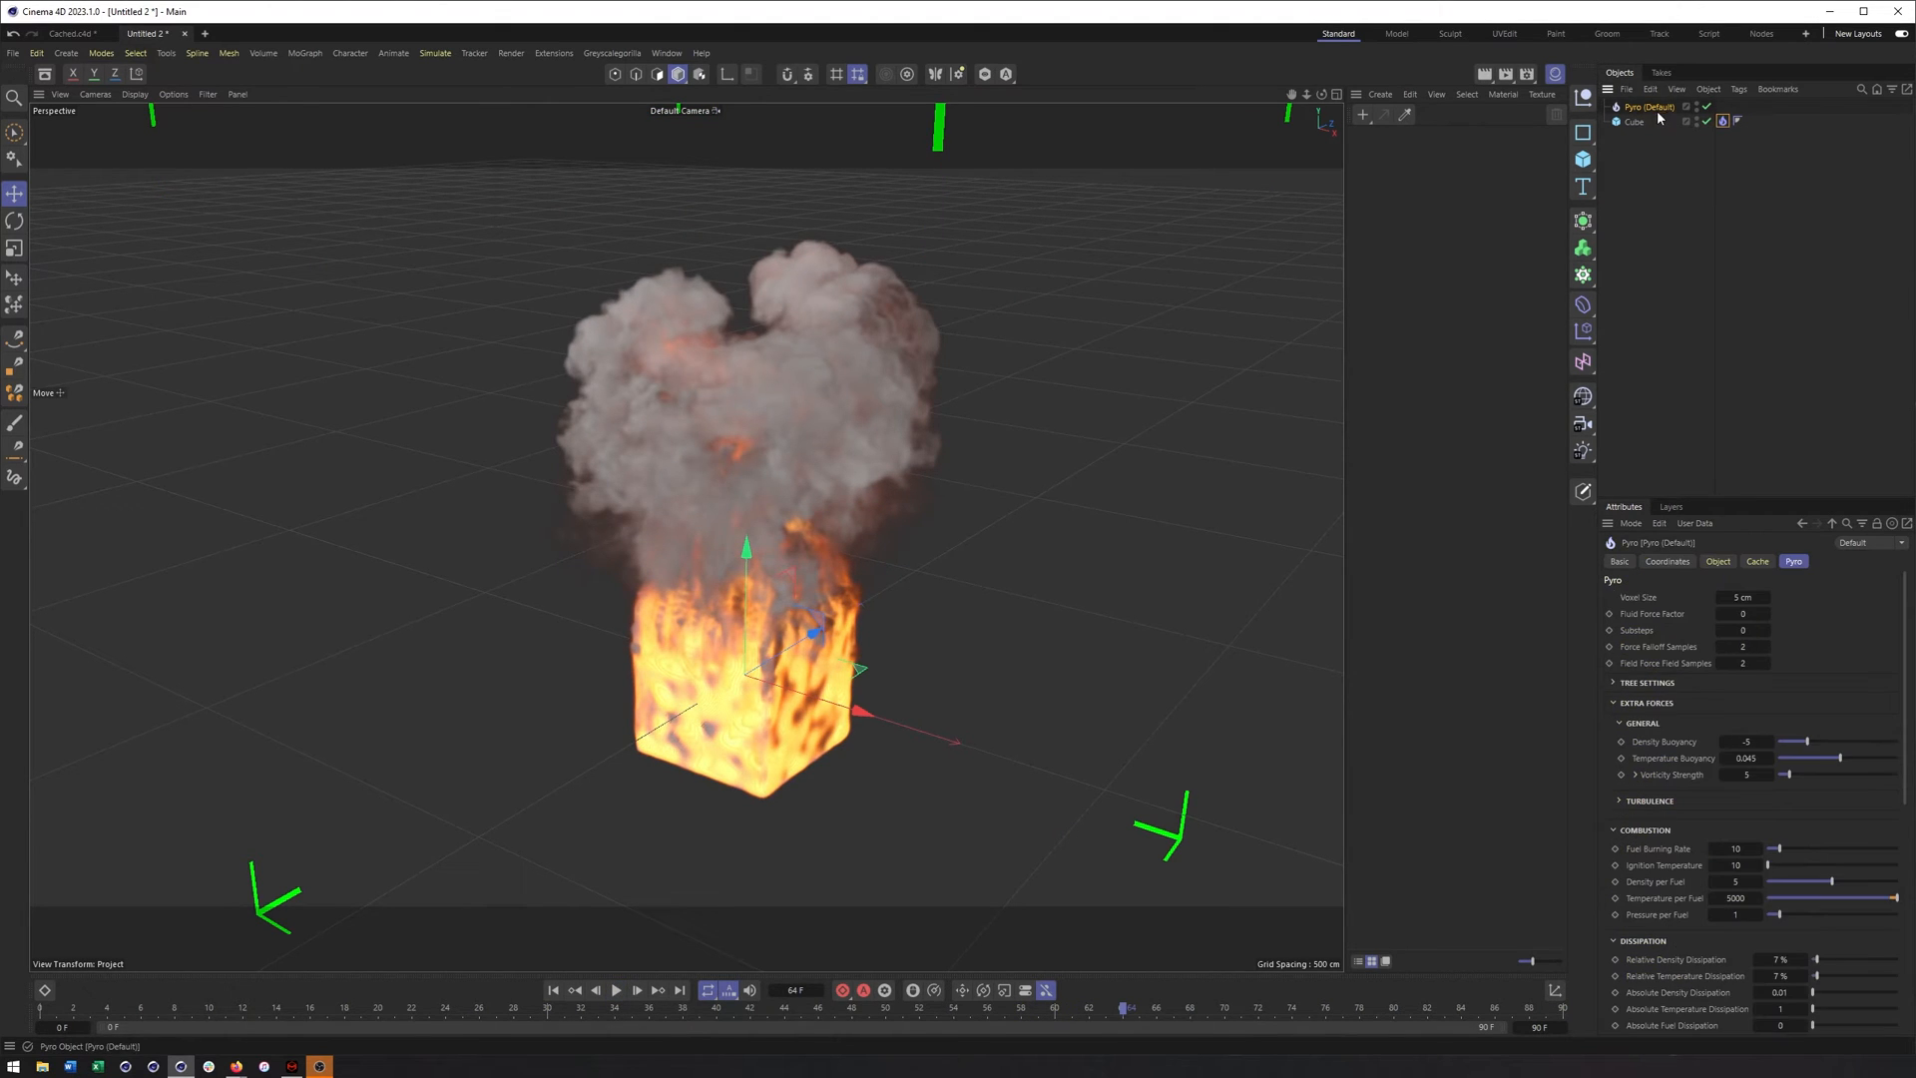
{"action": "left_click", "coordinate": [1722, 121]}
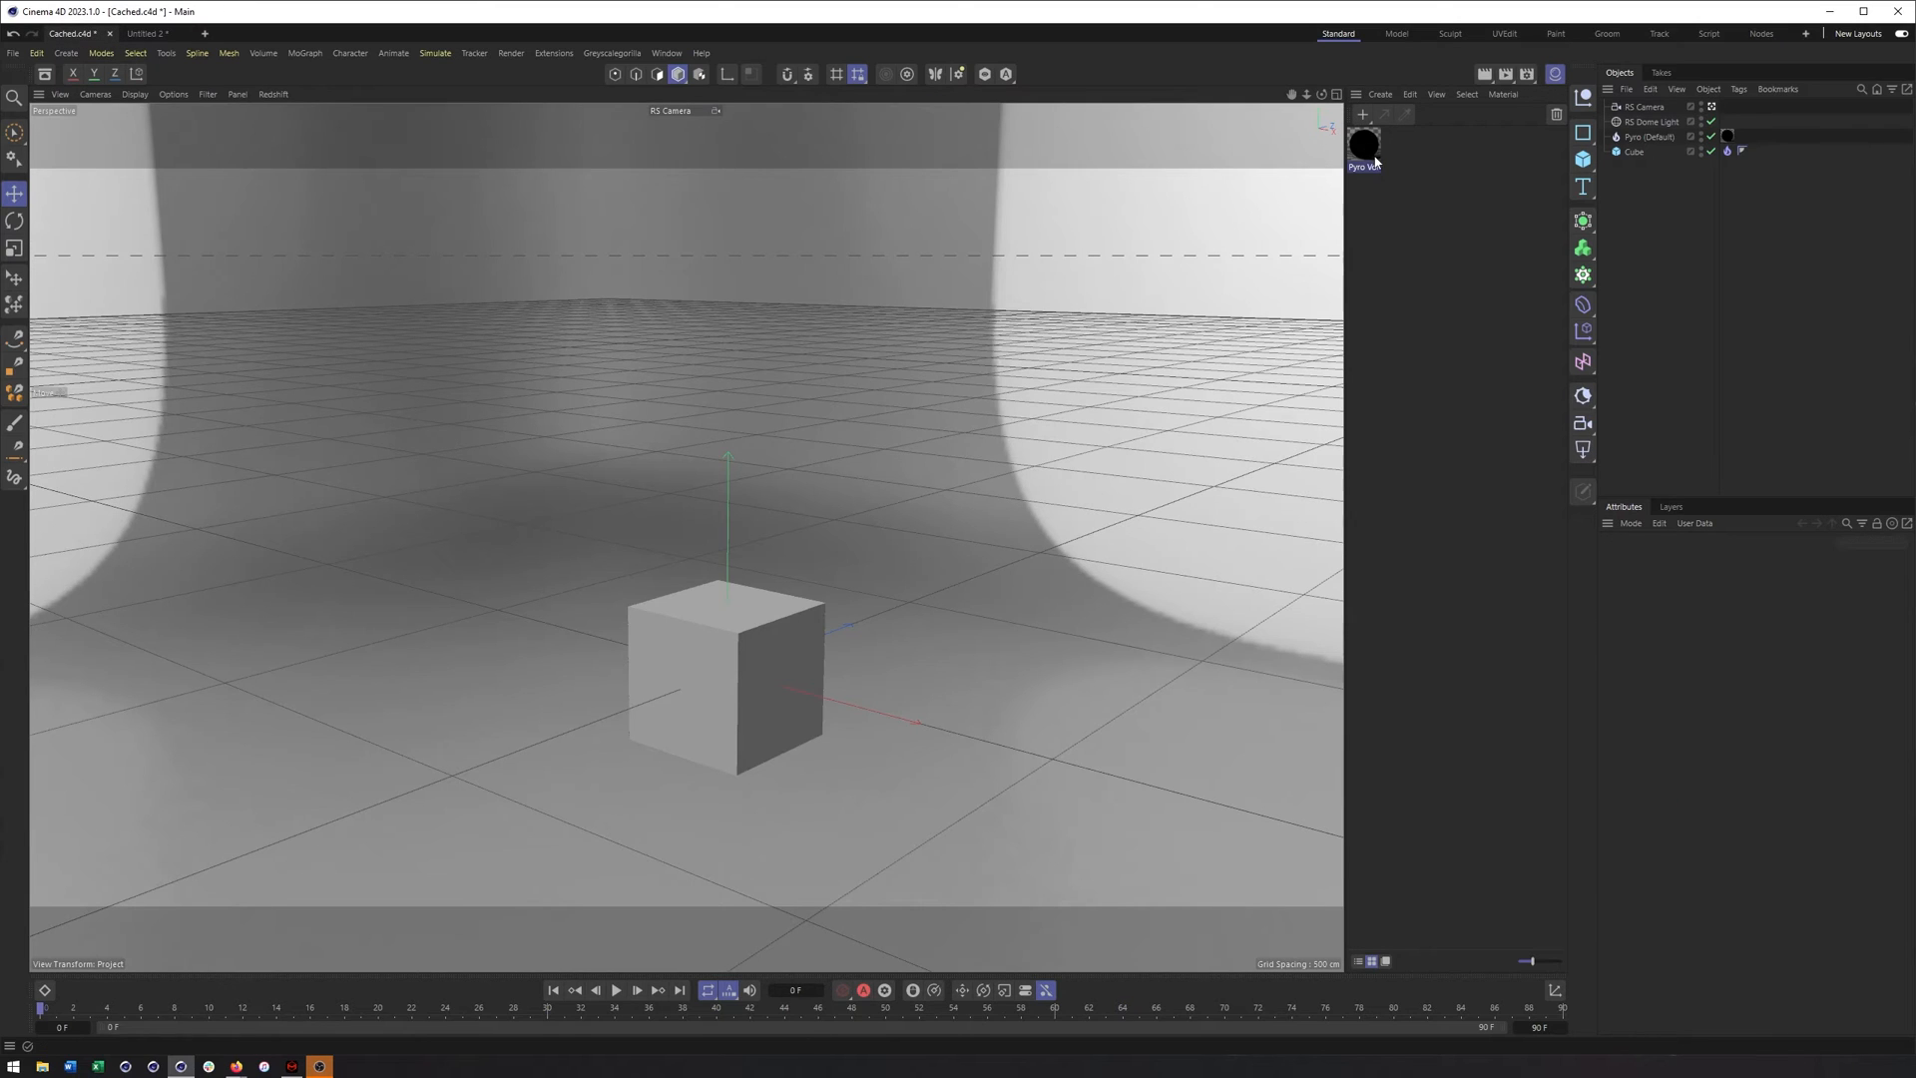
Create a Pyro Volume material with density scattering and select its material tag on Pyro (Default)
{"action": "left_click", "coordinate": [1363, 115]}
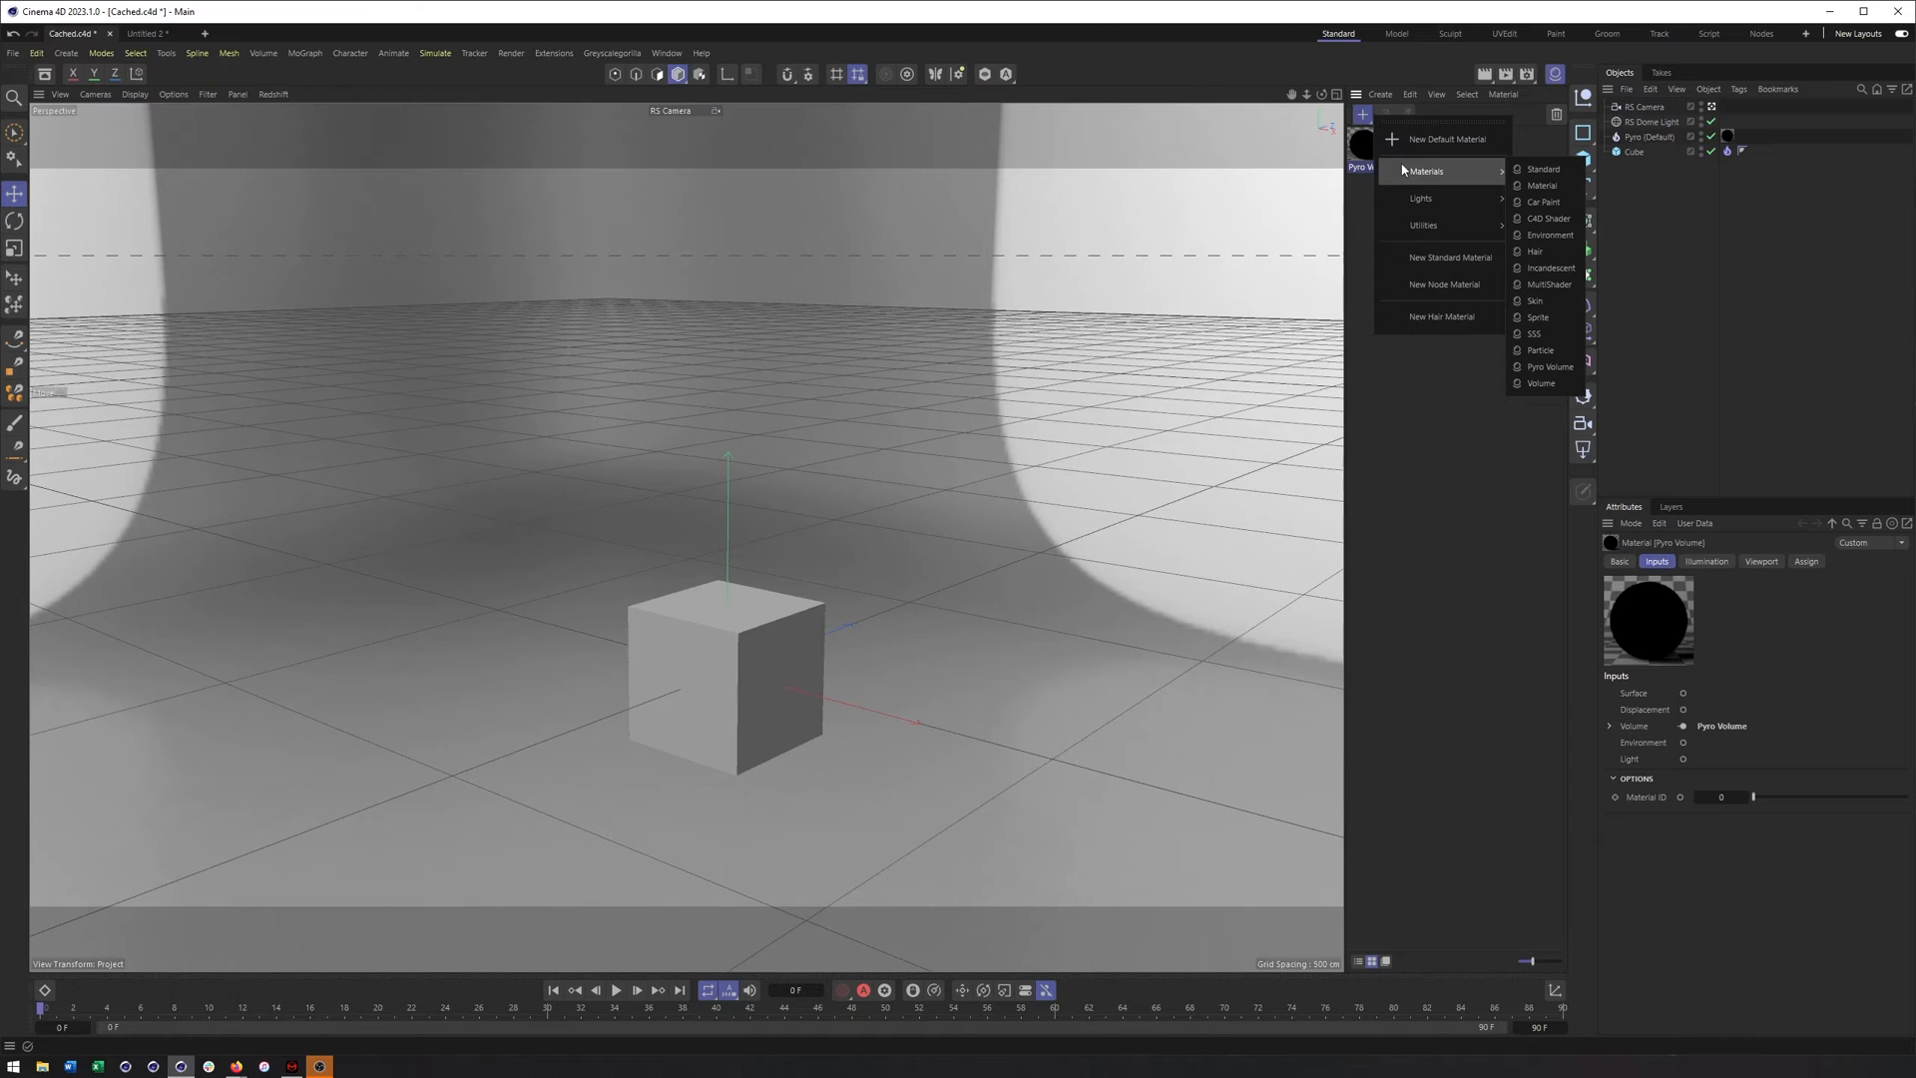
{"action": "mouse_move", "coordinate": [1548, 367]}
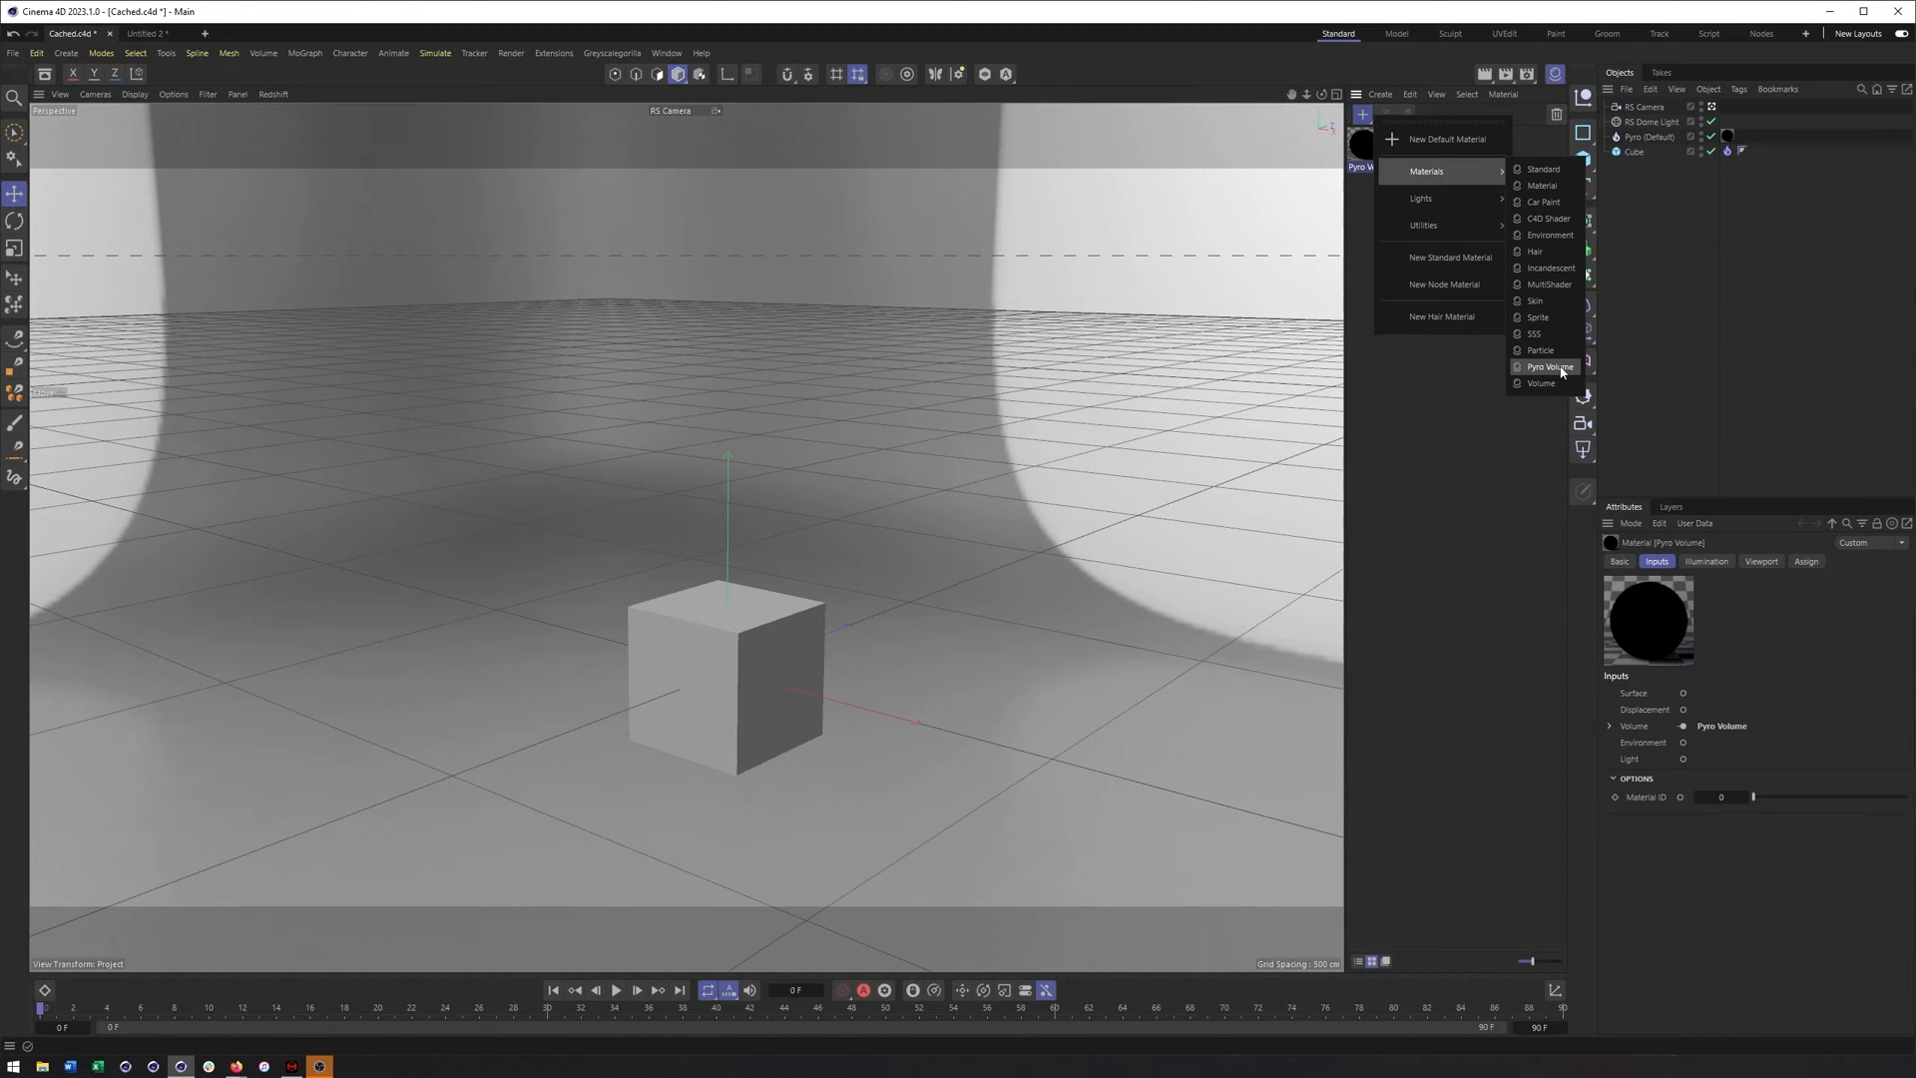
{"action": "left_click", "coordinate": [1549, 367]}
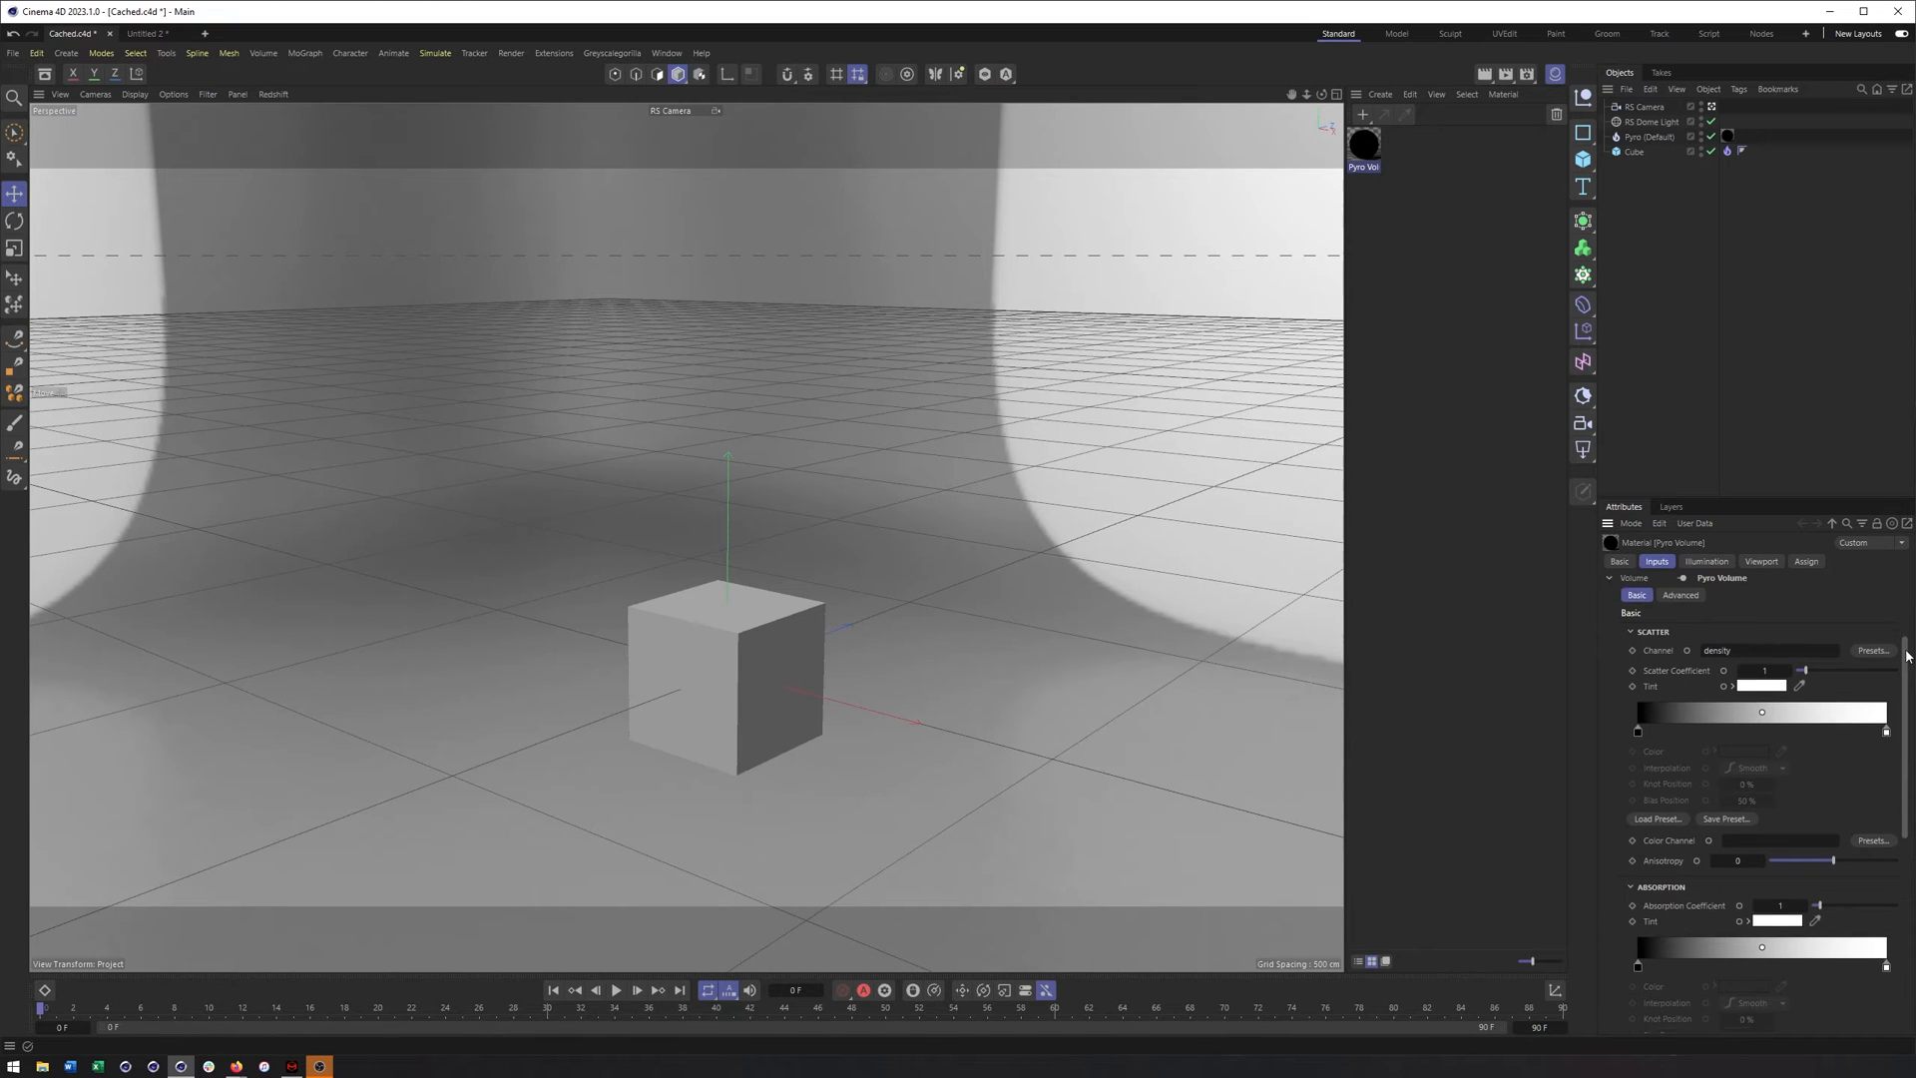
{"action": "scroll", "scroll_direction": "down", "scroll_amount": 3}
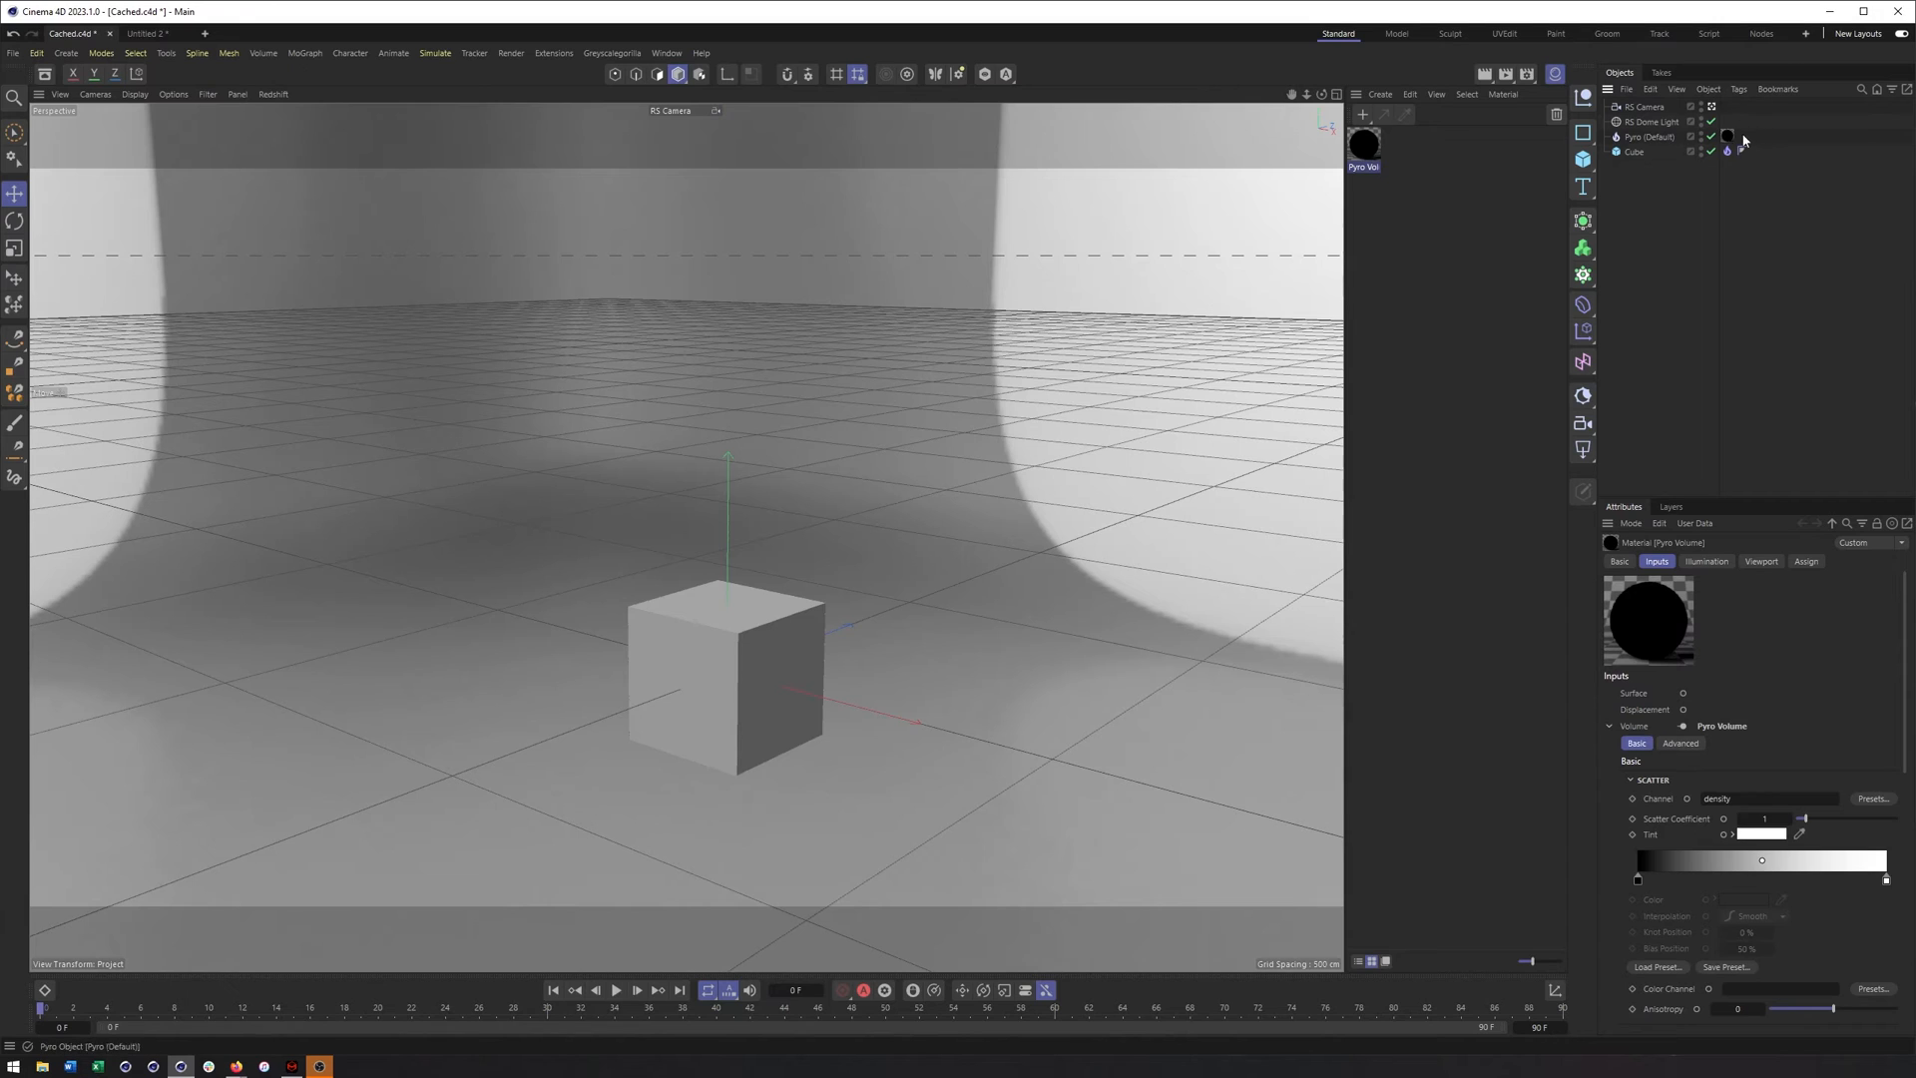
{"action": "left_click", "coordinate": [1728, 151]}
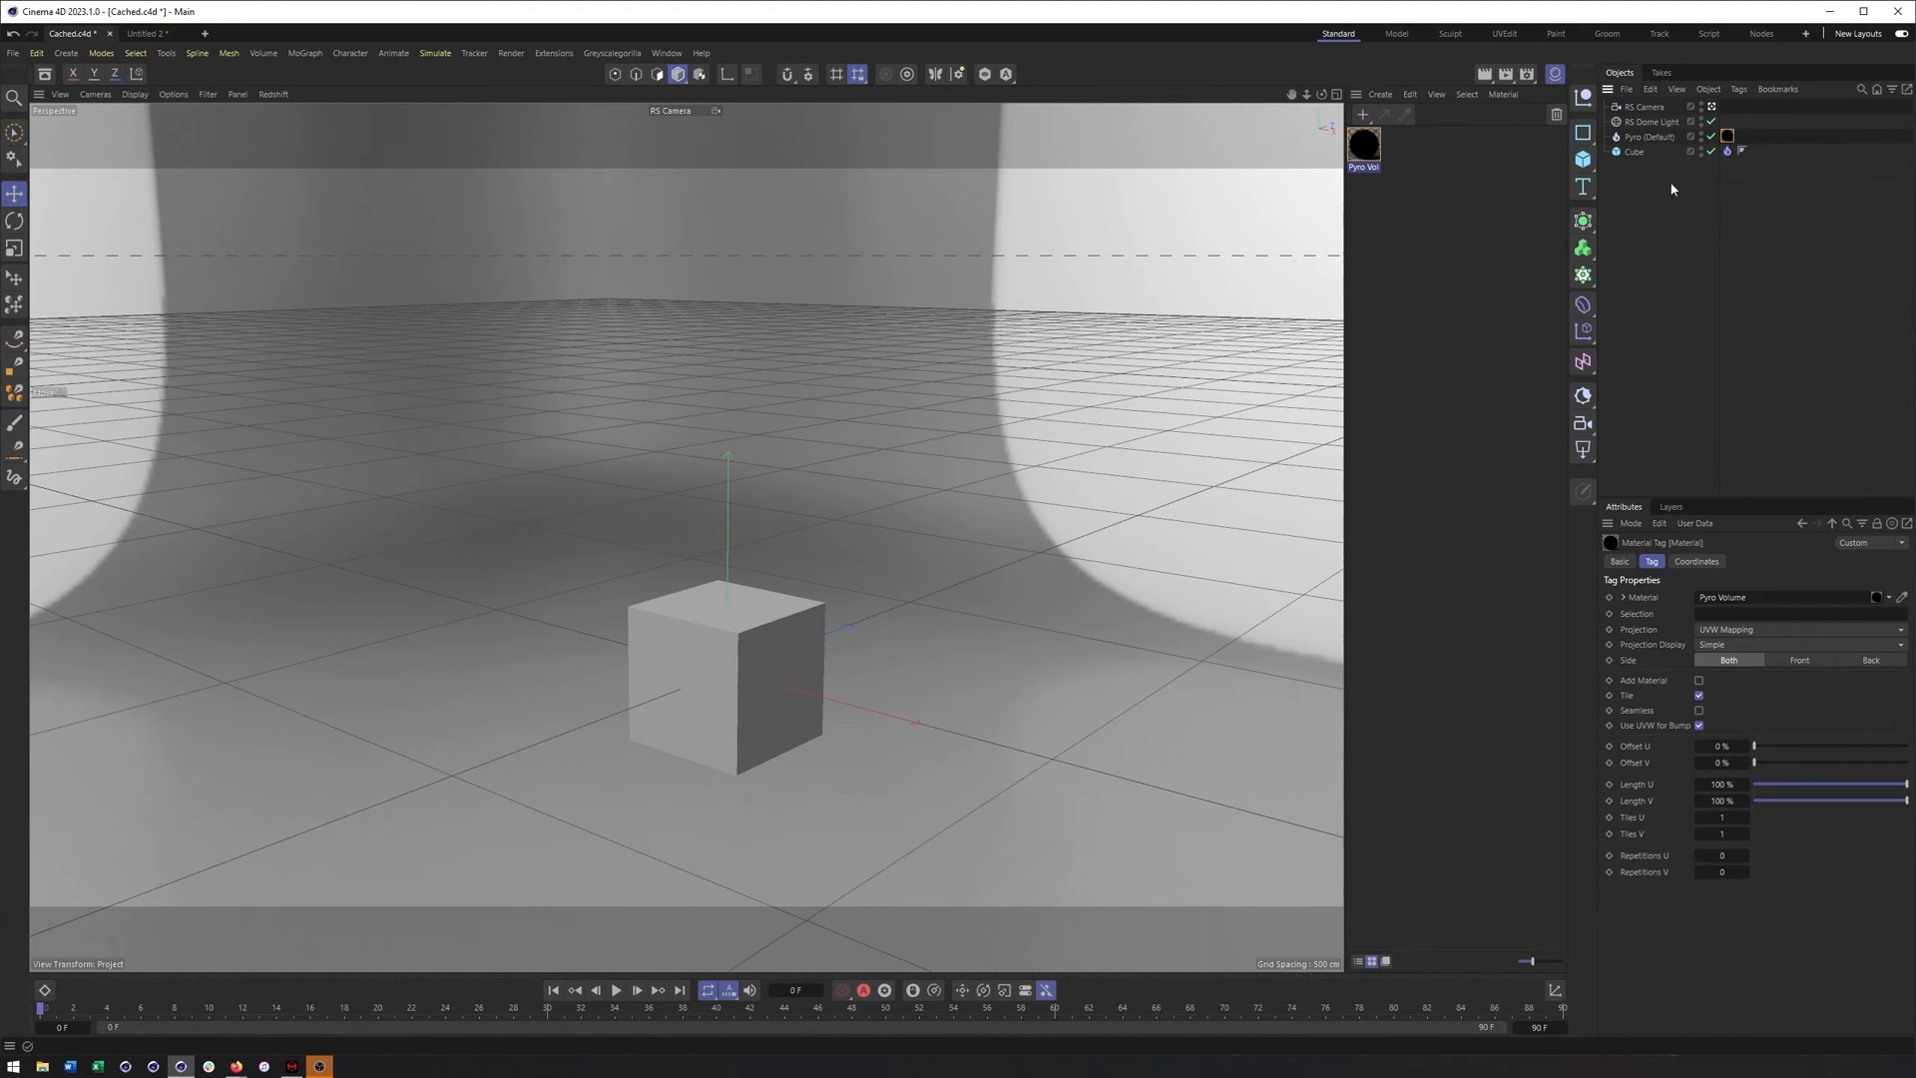
Play Pyro (Default) from its enabled cache, then start and stop a Redshift viewport render of the fire and smoke
{"action": "left_click", "coordinate": [1650, 138]}
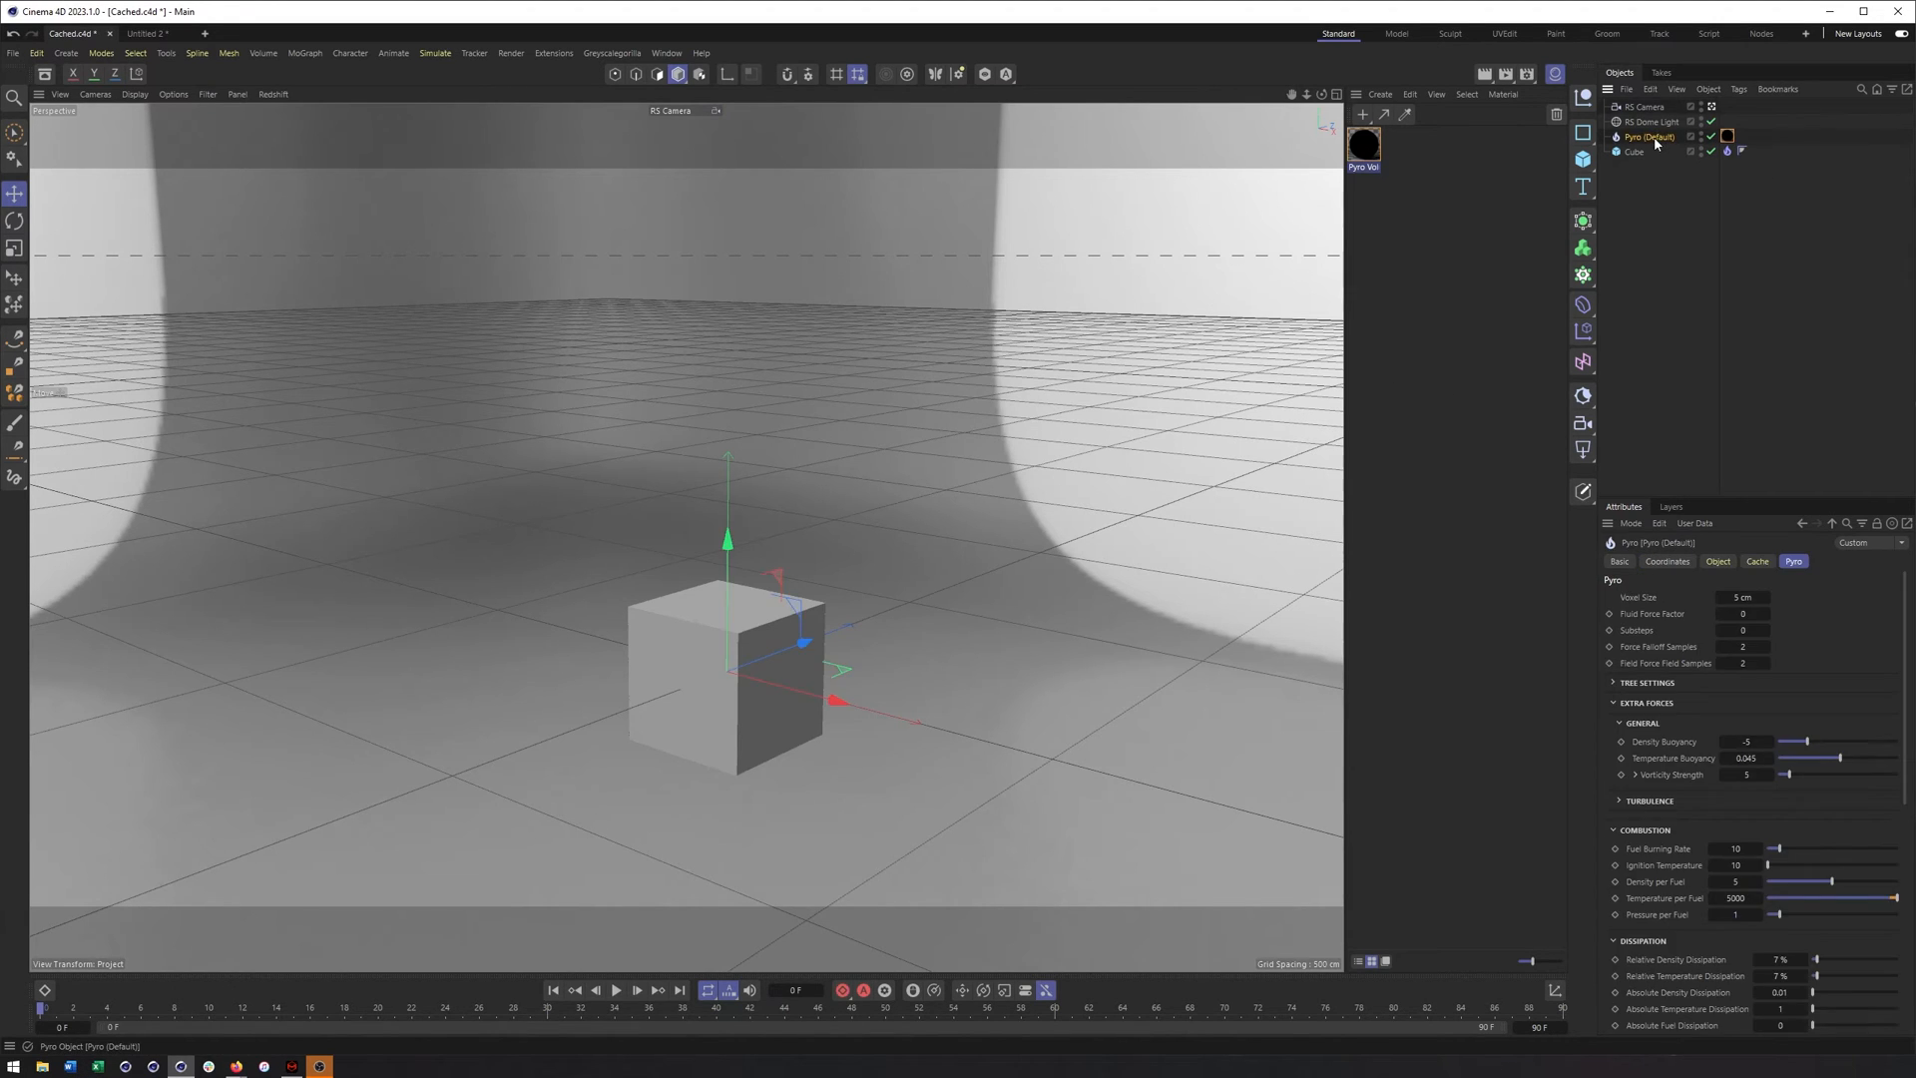
{"action": "left_click", "coordinate": [1756, 561]}
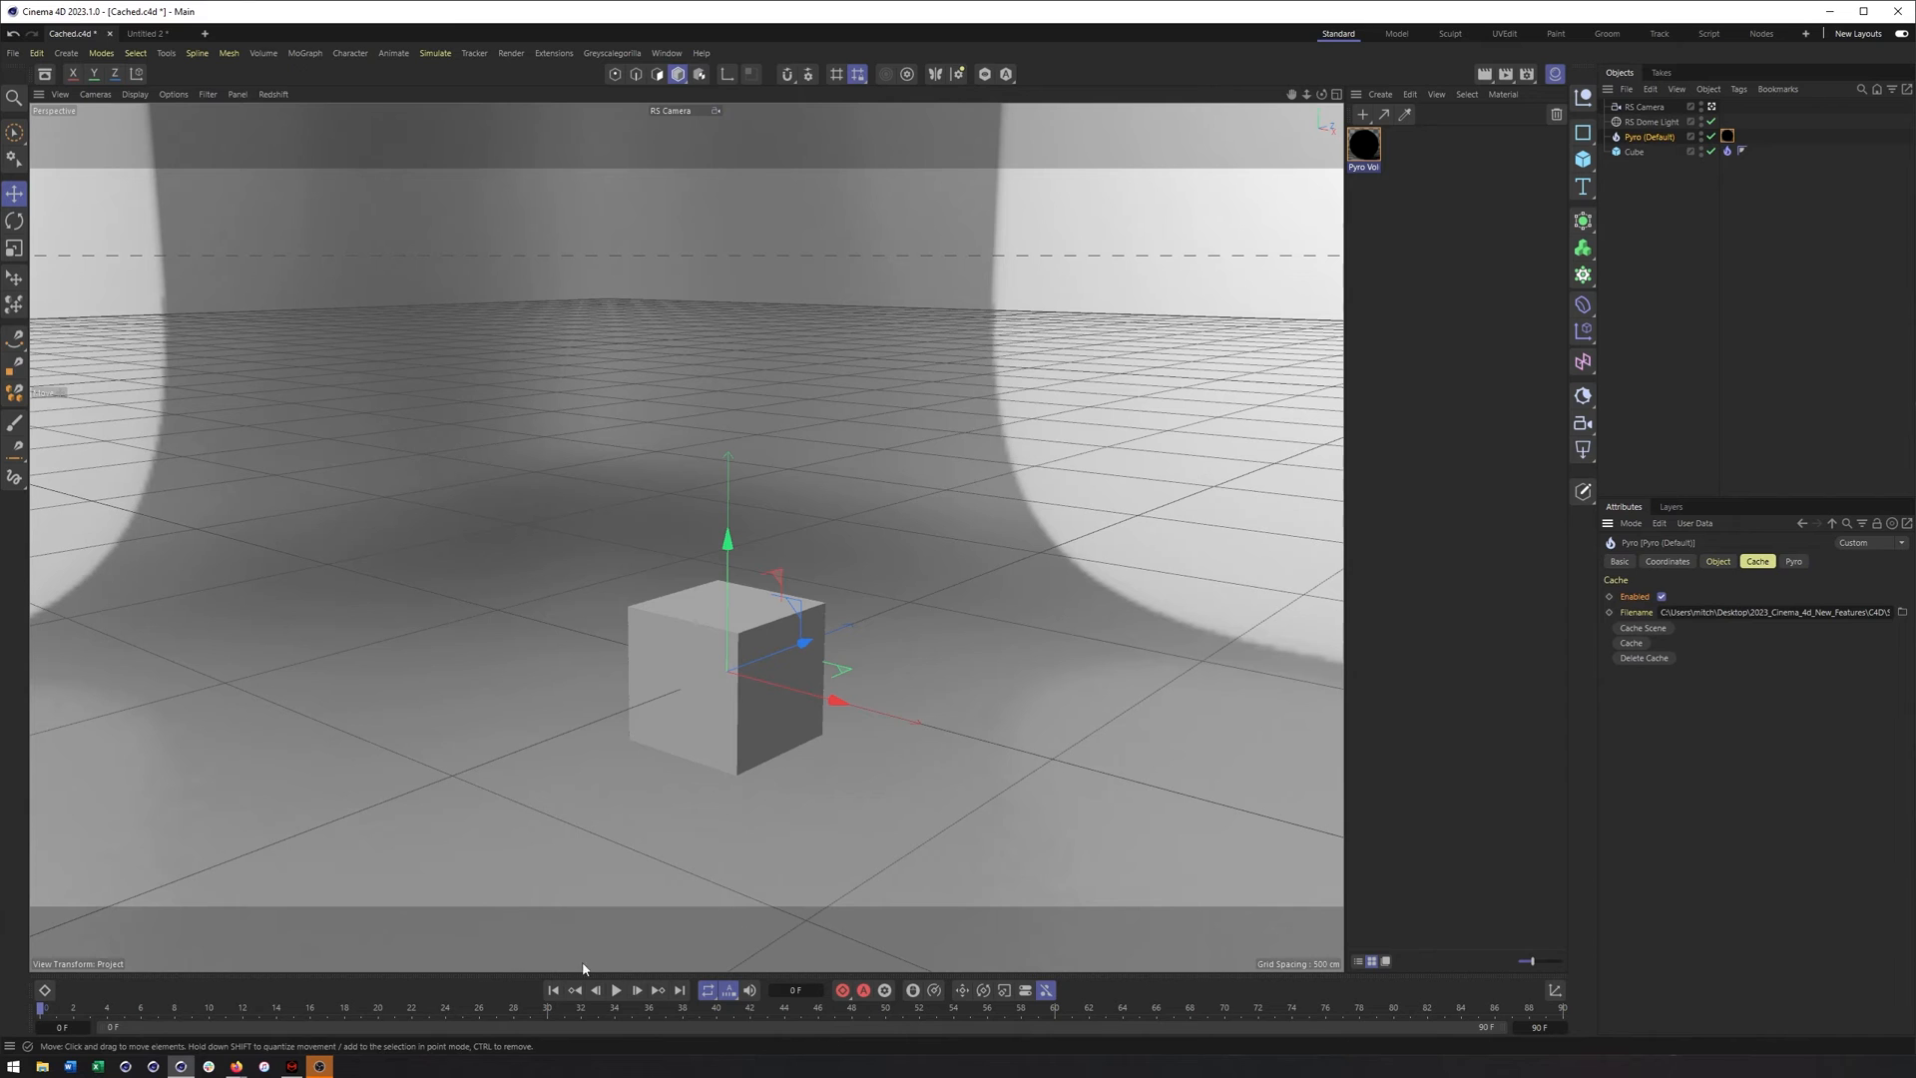
{"action": "left_click", "coordinate": [614, 990]}
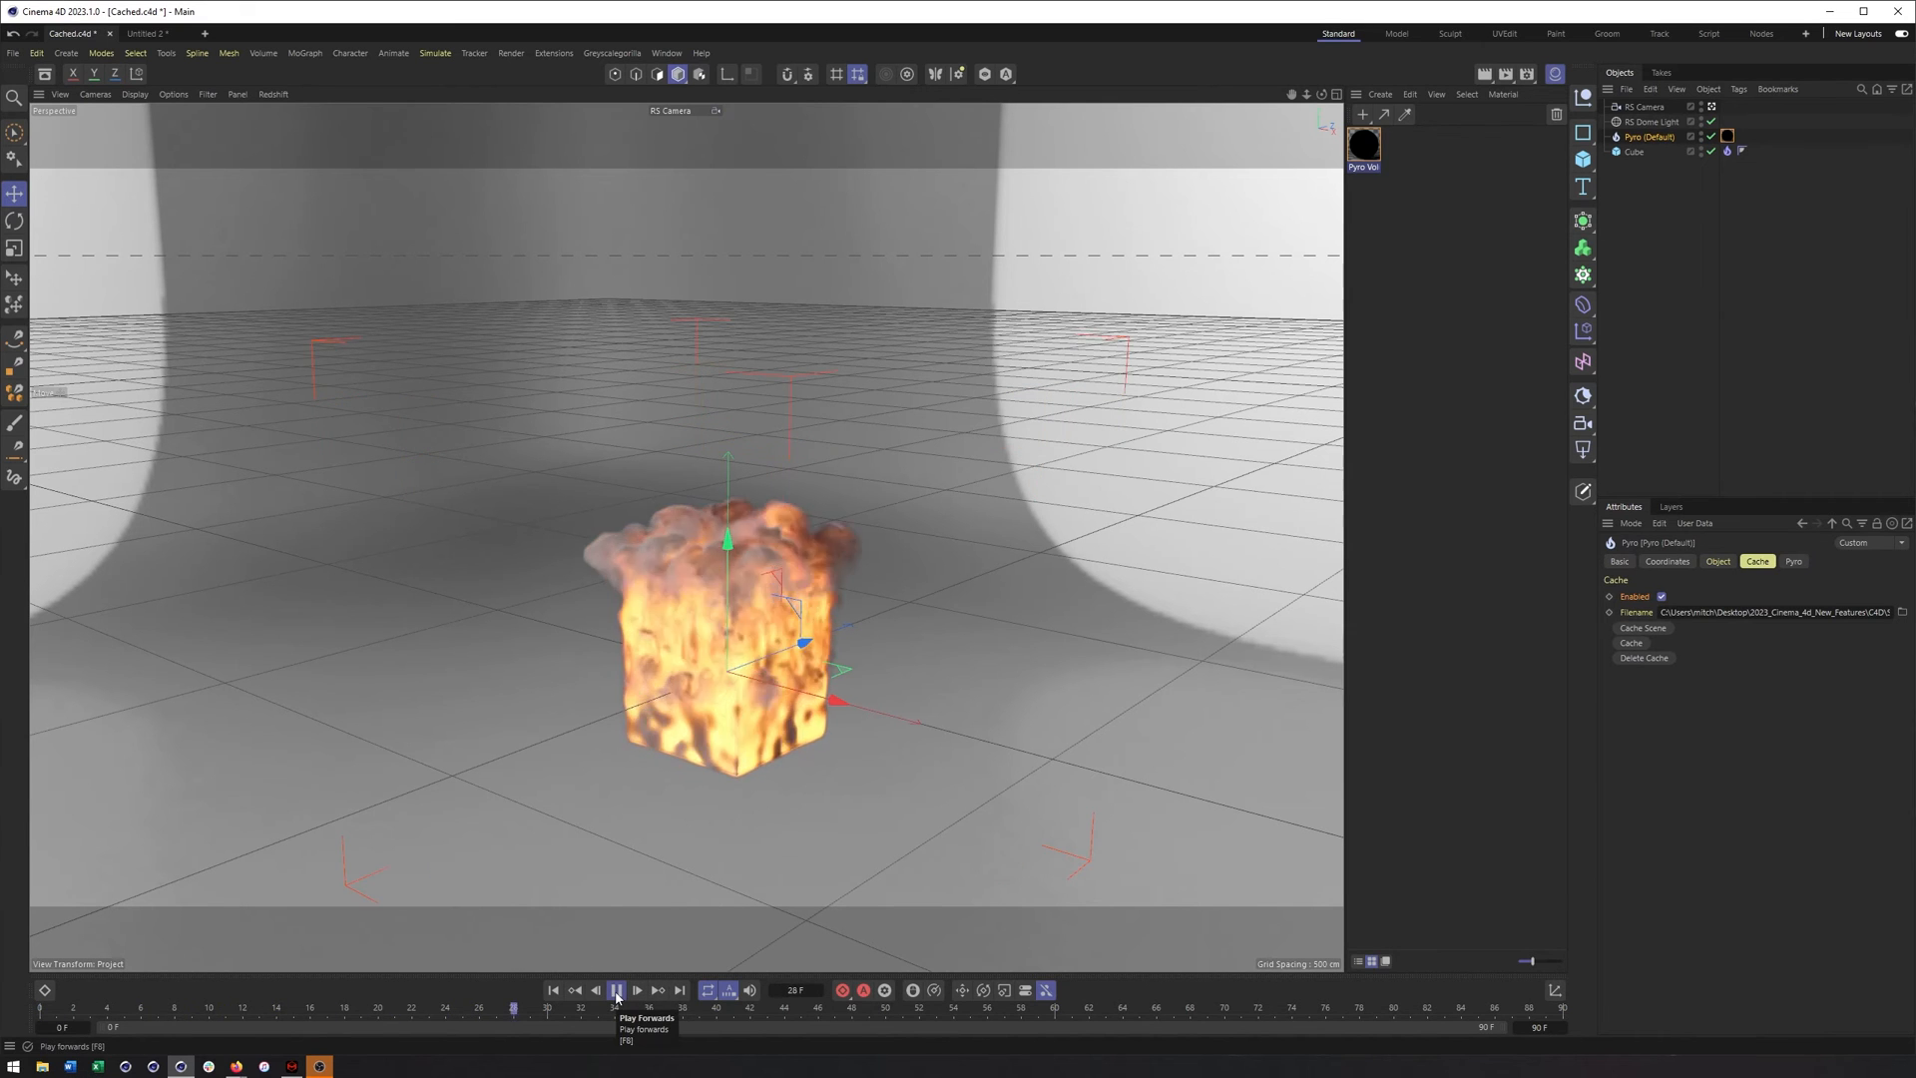
{"action": "left_click", "coordinate": [617, 990]}
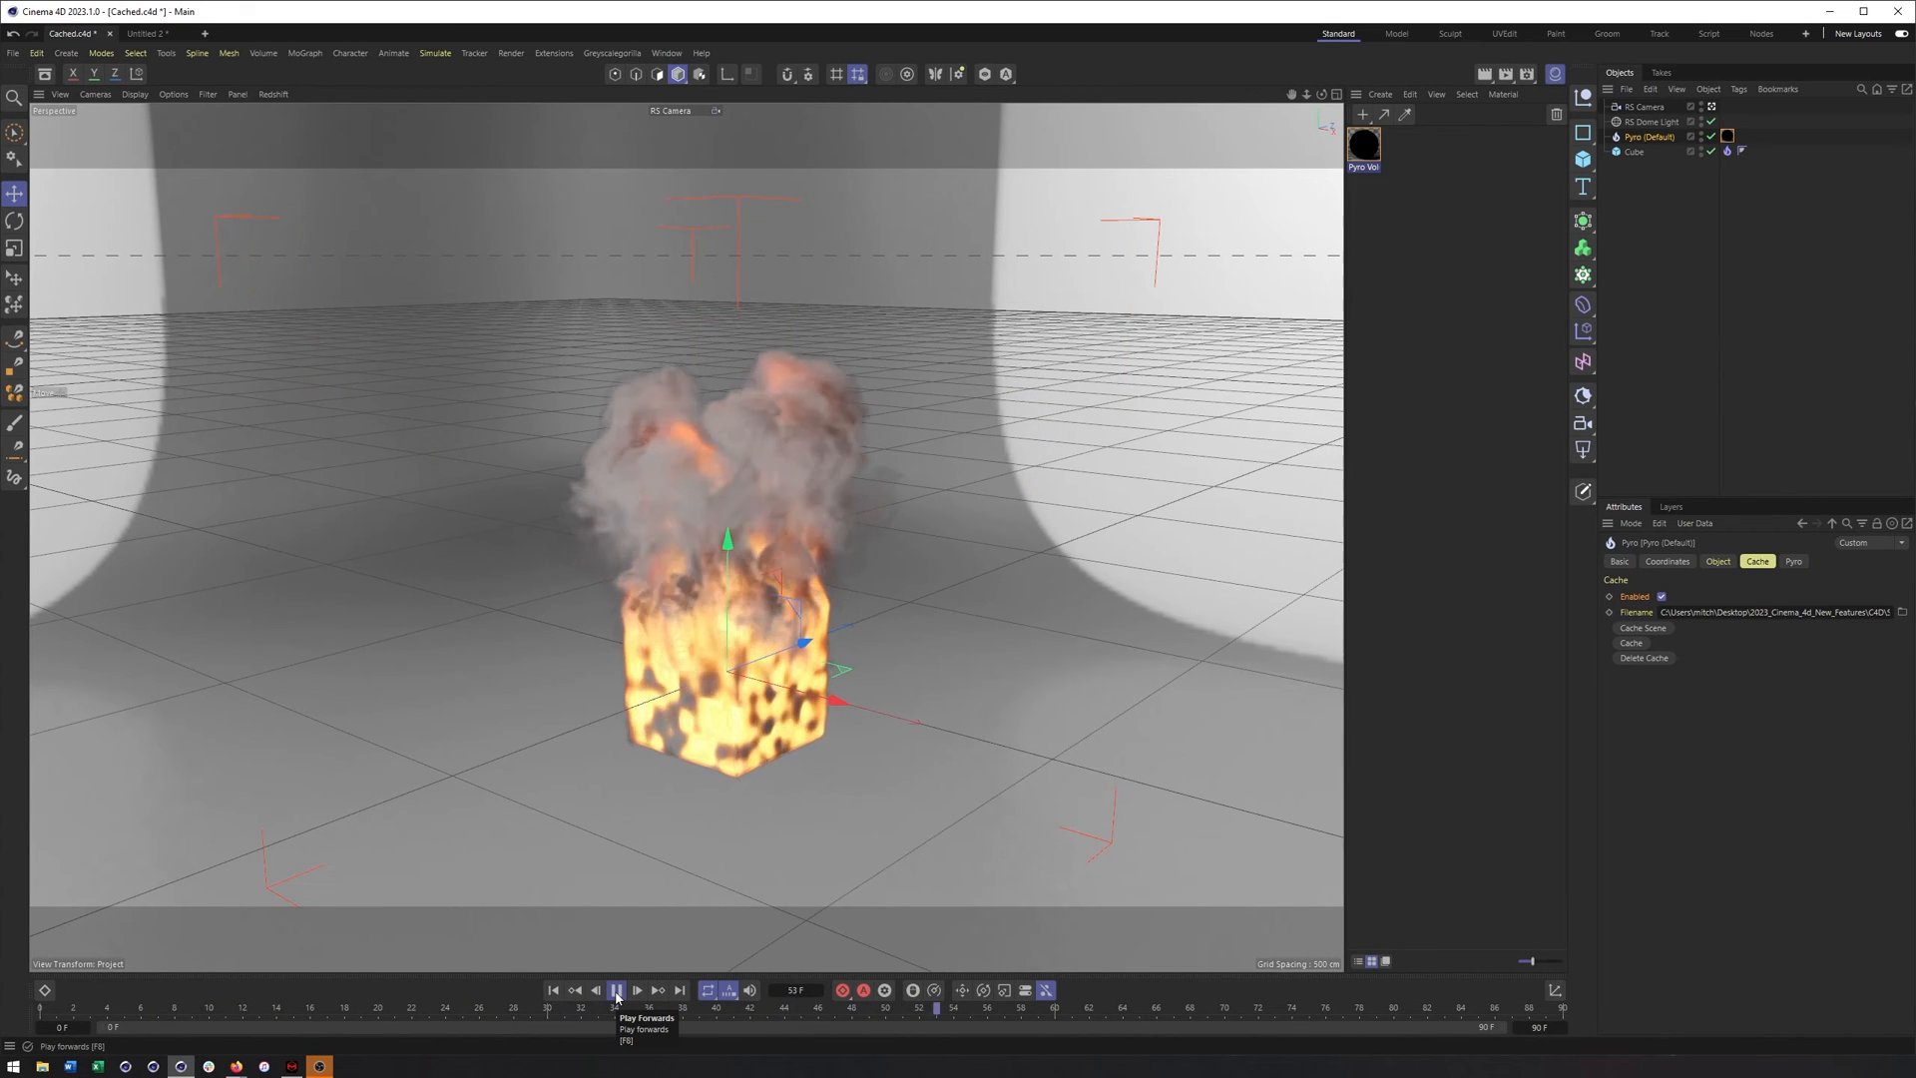
{"action": "left_click", "coordinate": [617, 990]}
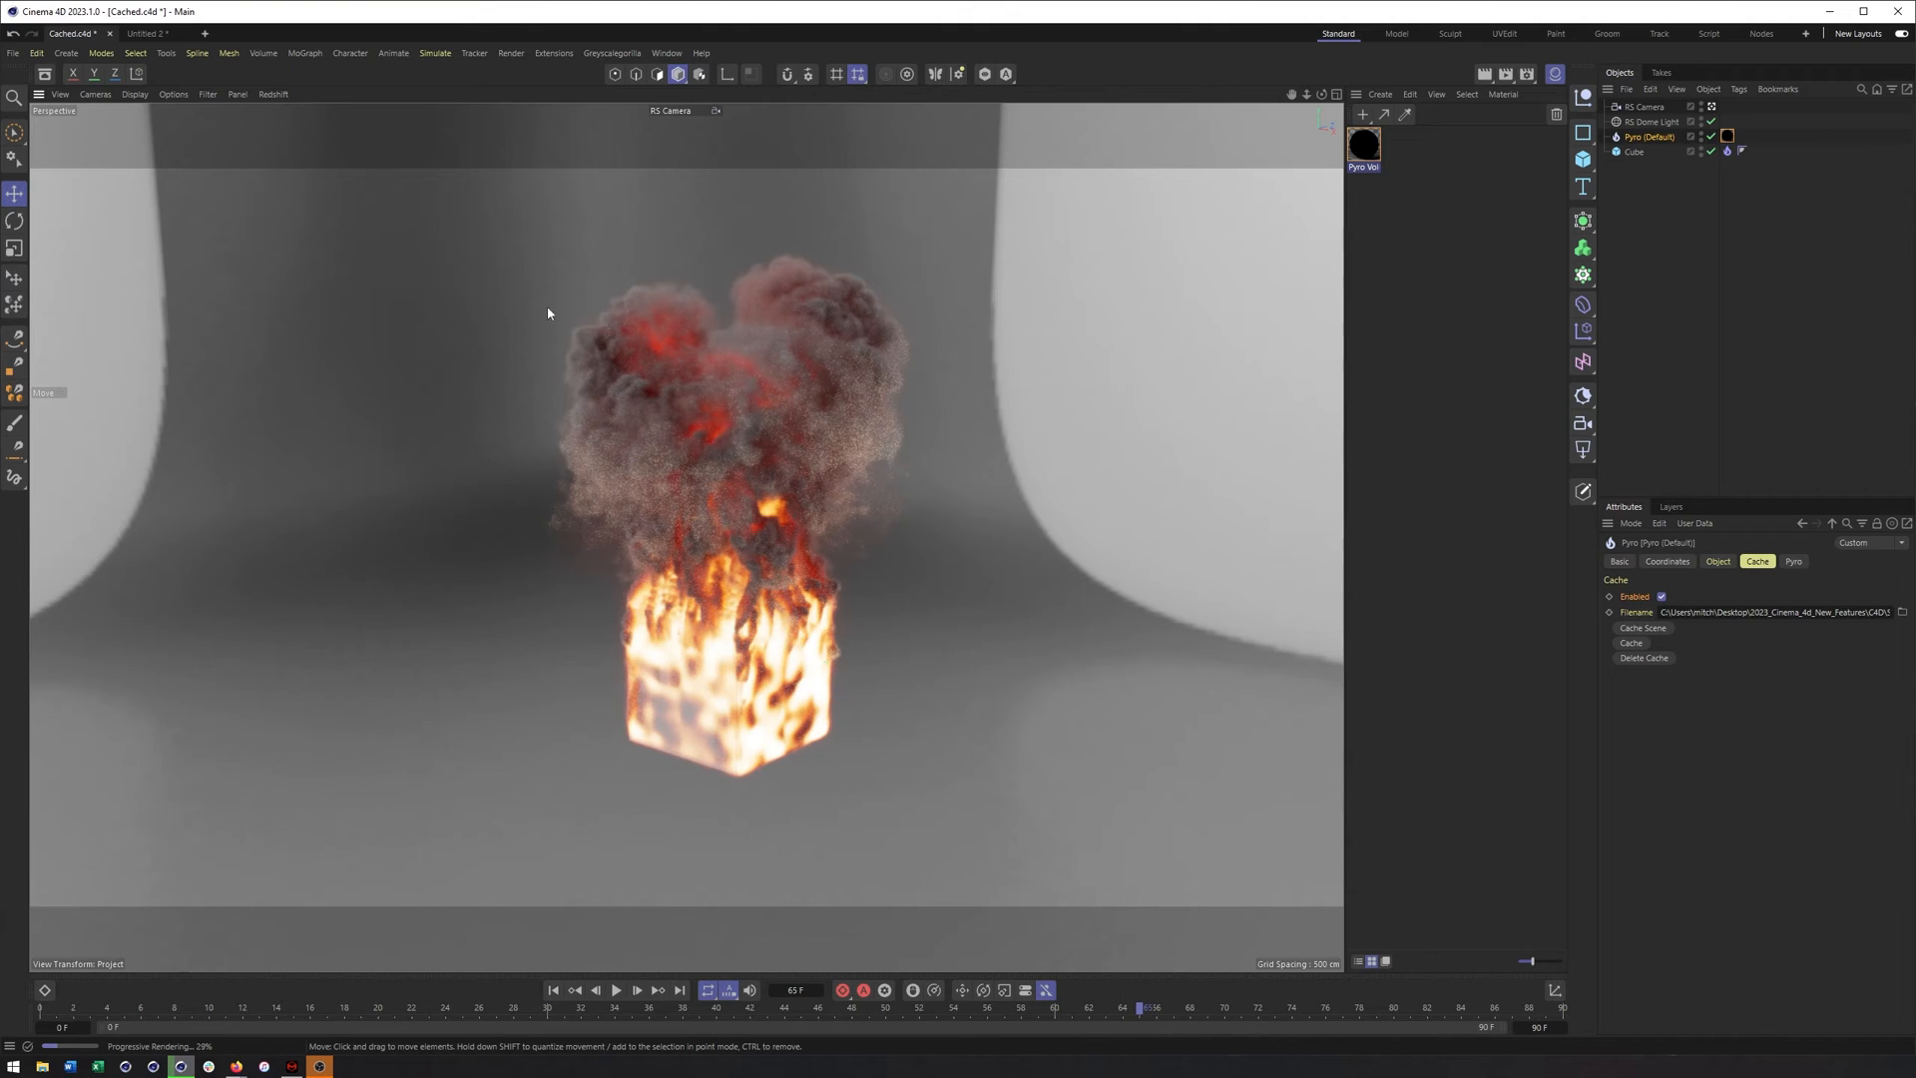
{"action": "left_click", "coordinate": [720, 684]}
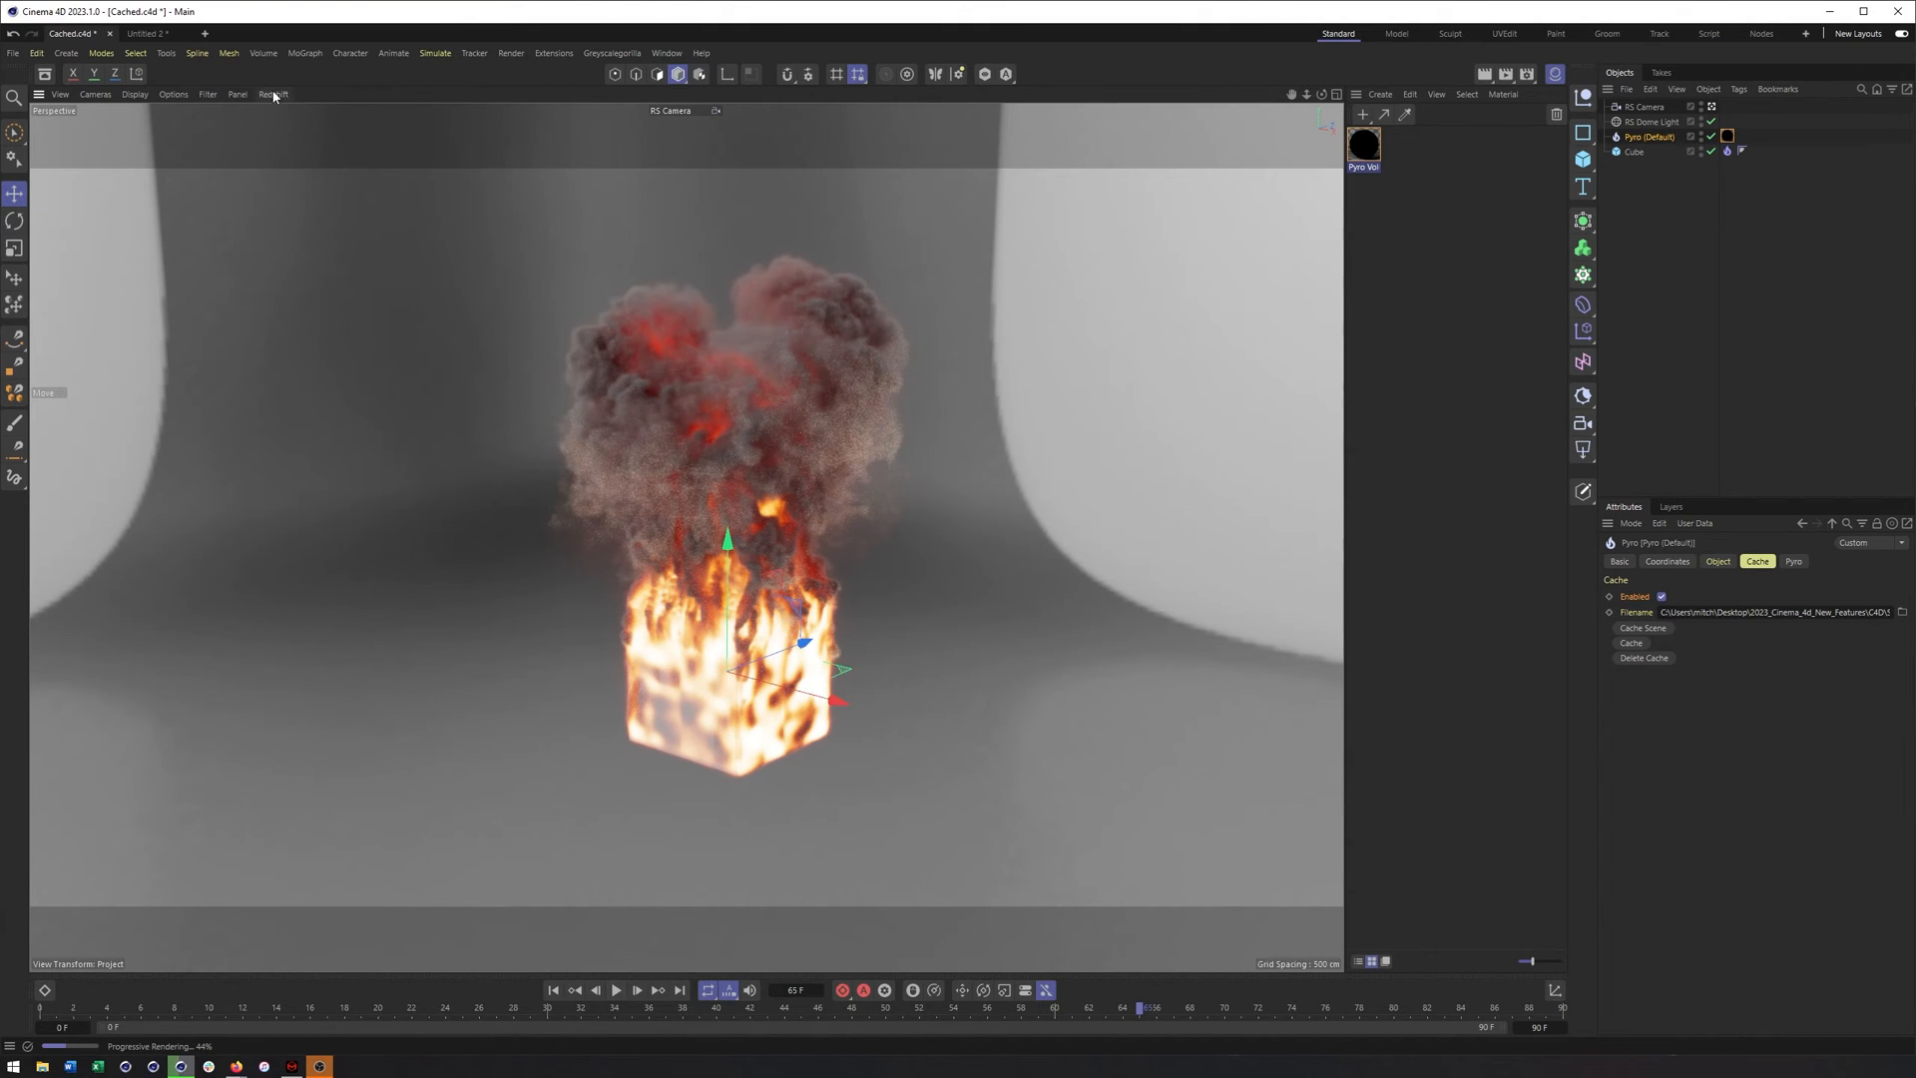
{"action": "left_click", "coordinate": [1643, 105]}
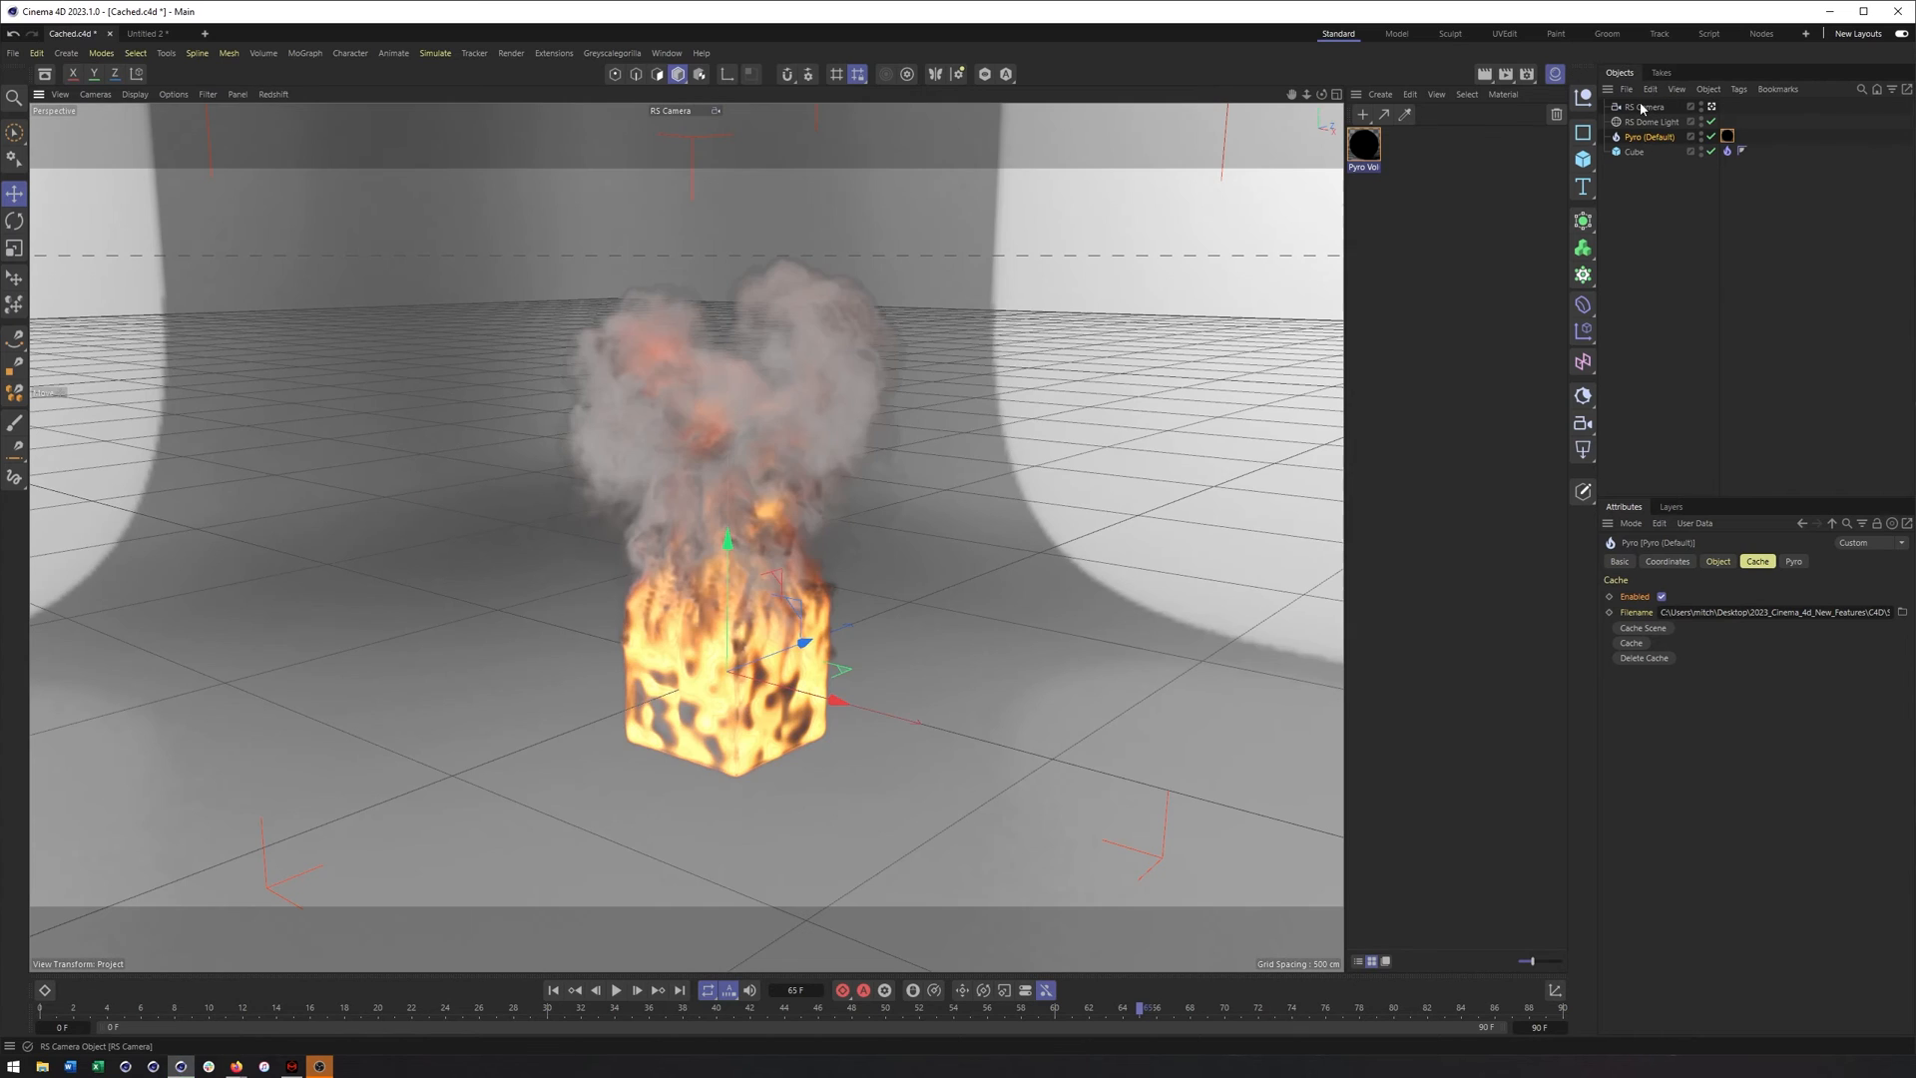
Check the RS Camera's projection Type list on the Object tab, keeping Perspective
{"action": "left_click", "coordinate": [1643, 105]}
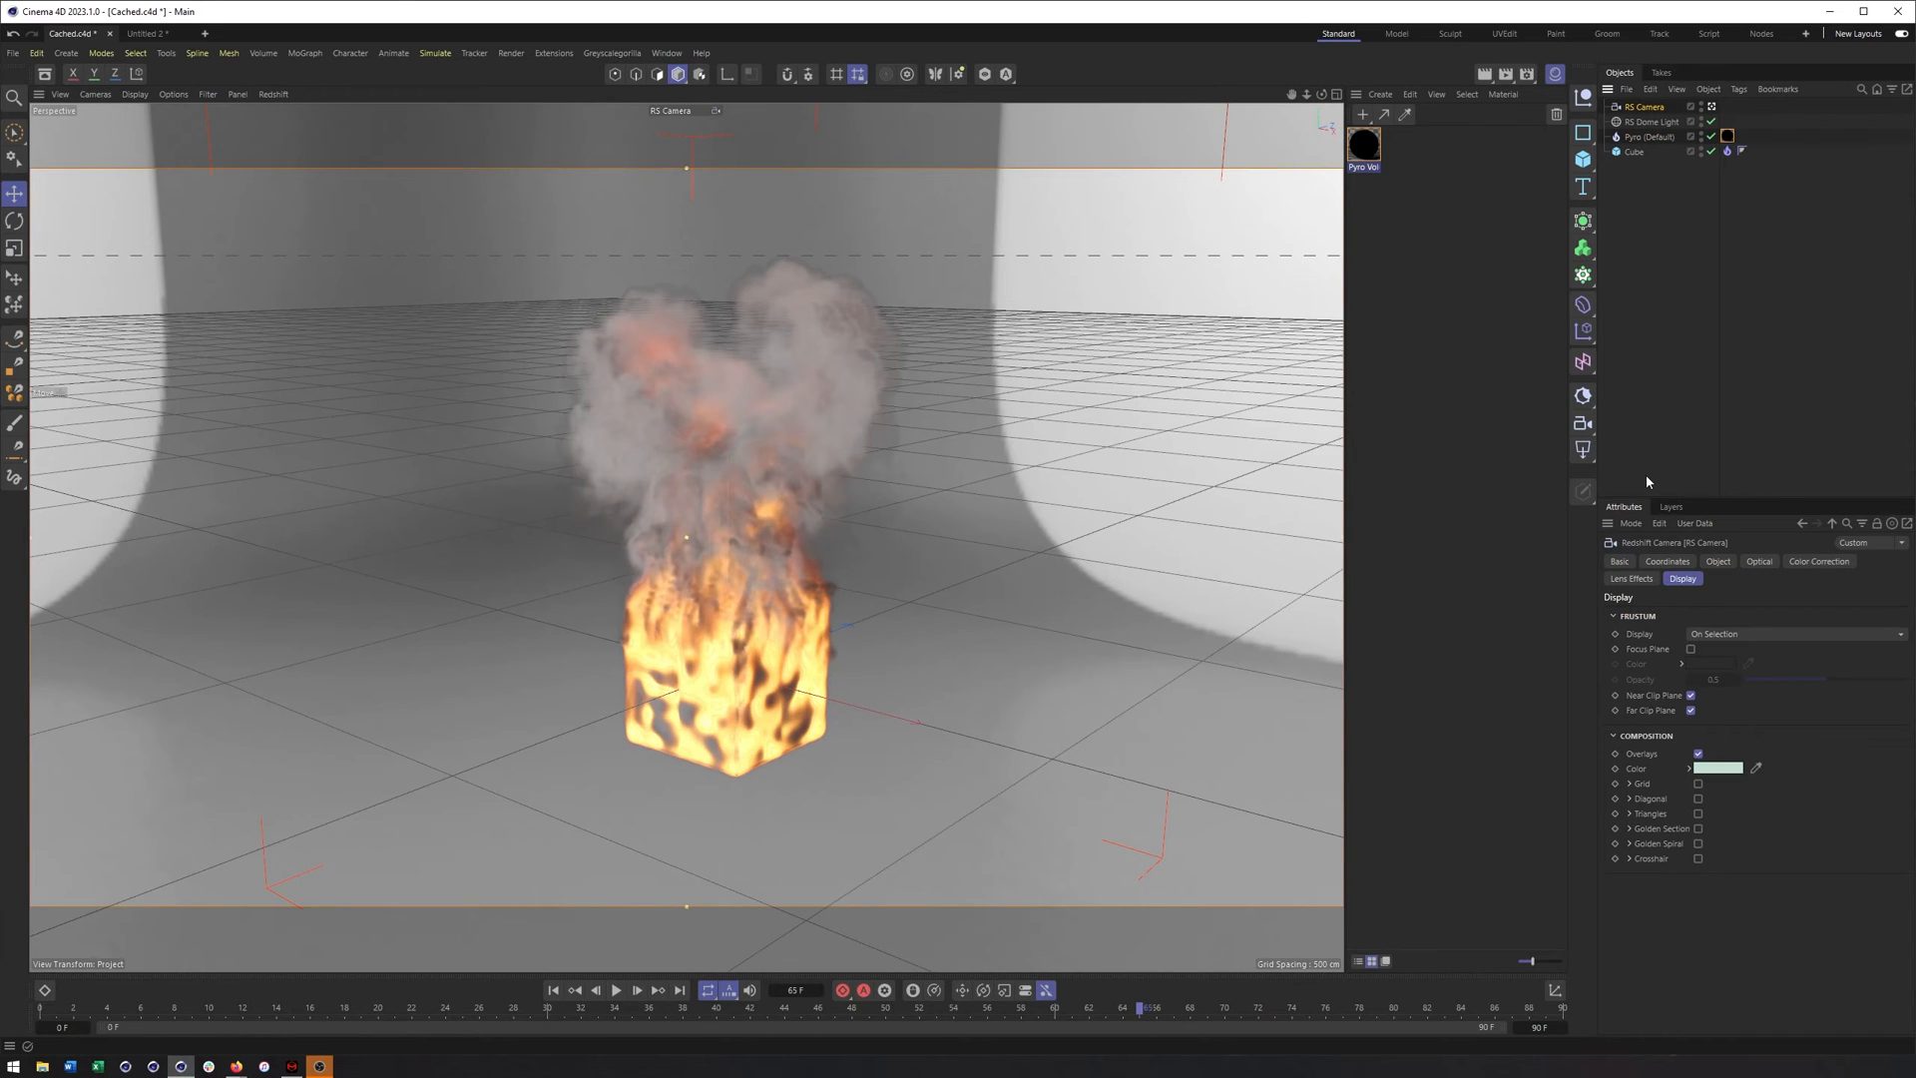
{"action": "left_click", "coordinate": [1719, 560]}
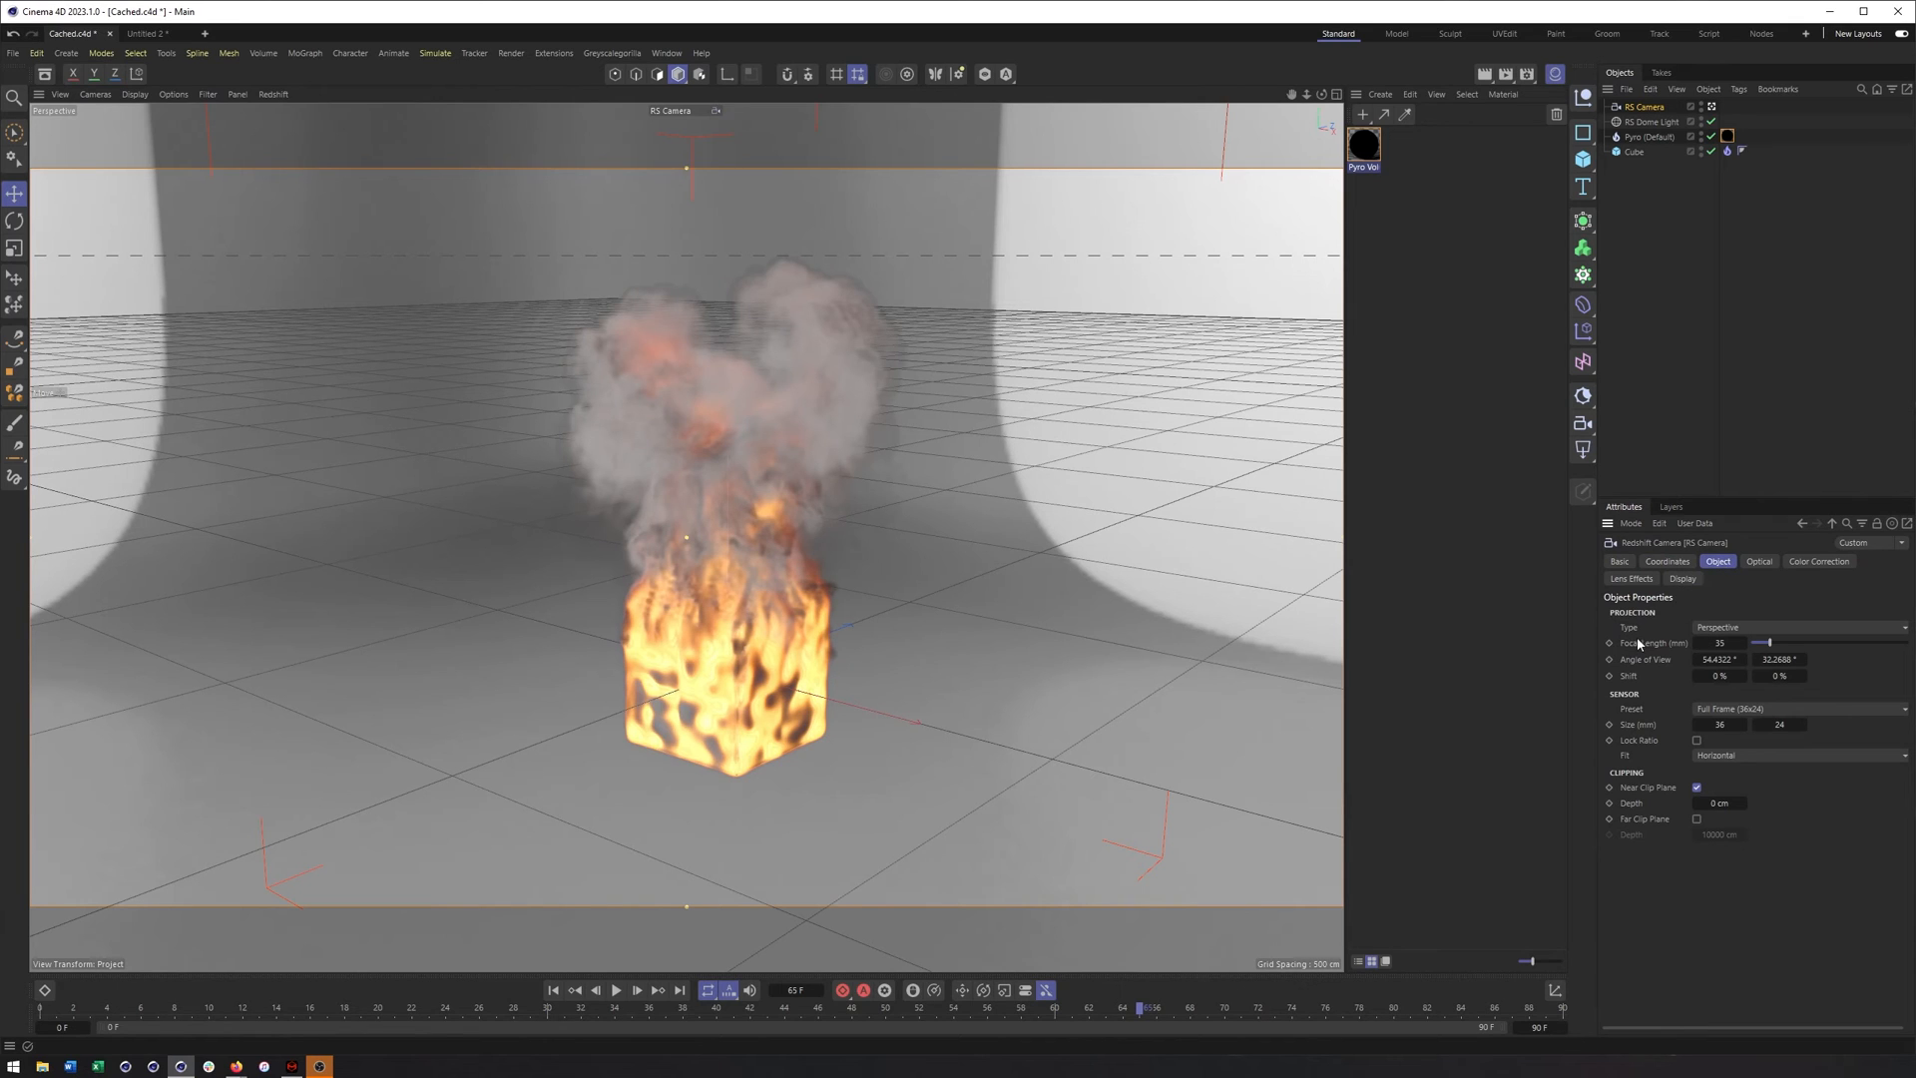
{"action": "left_click", "coordinate": [1794, 627]}
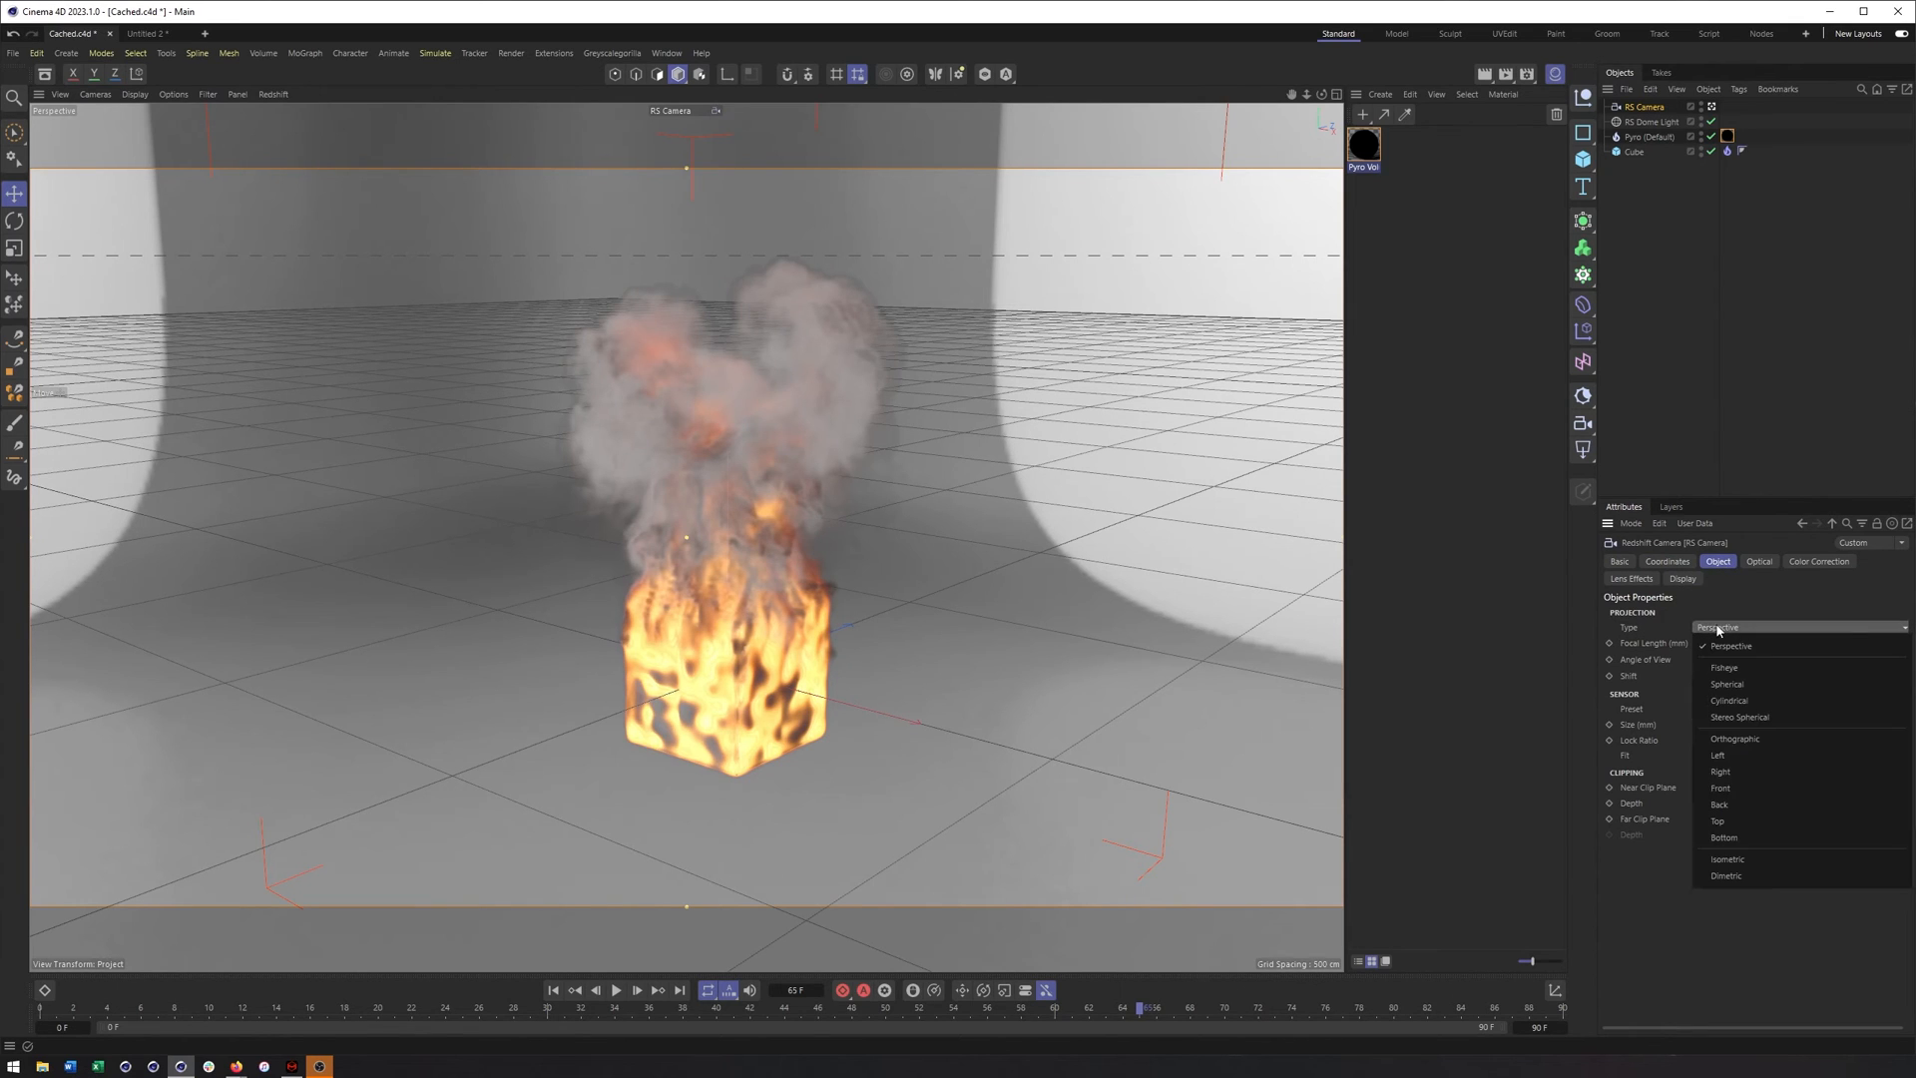
{"action": "left_click", "coordinate": [1728, 645]}
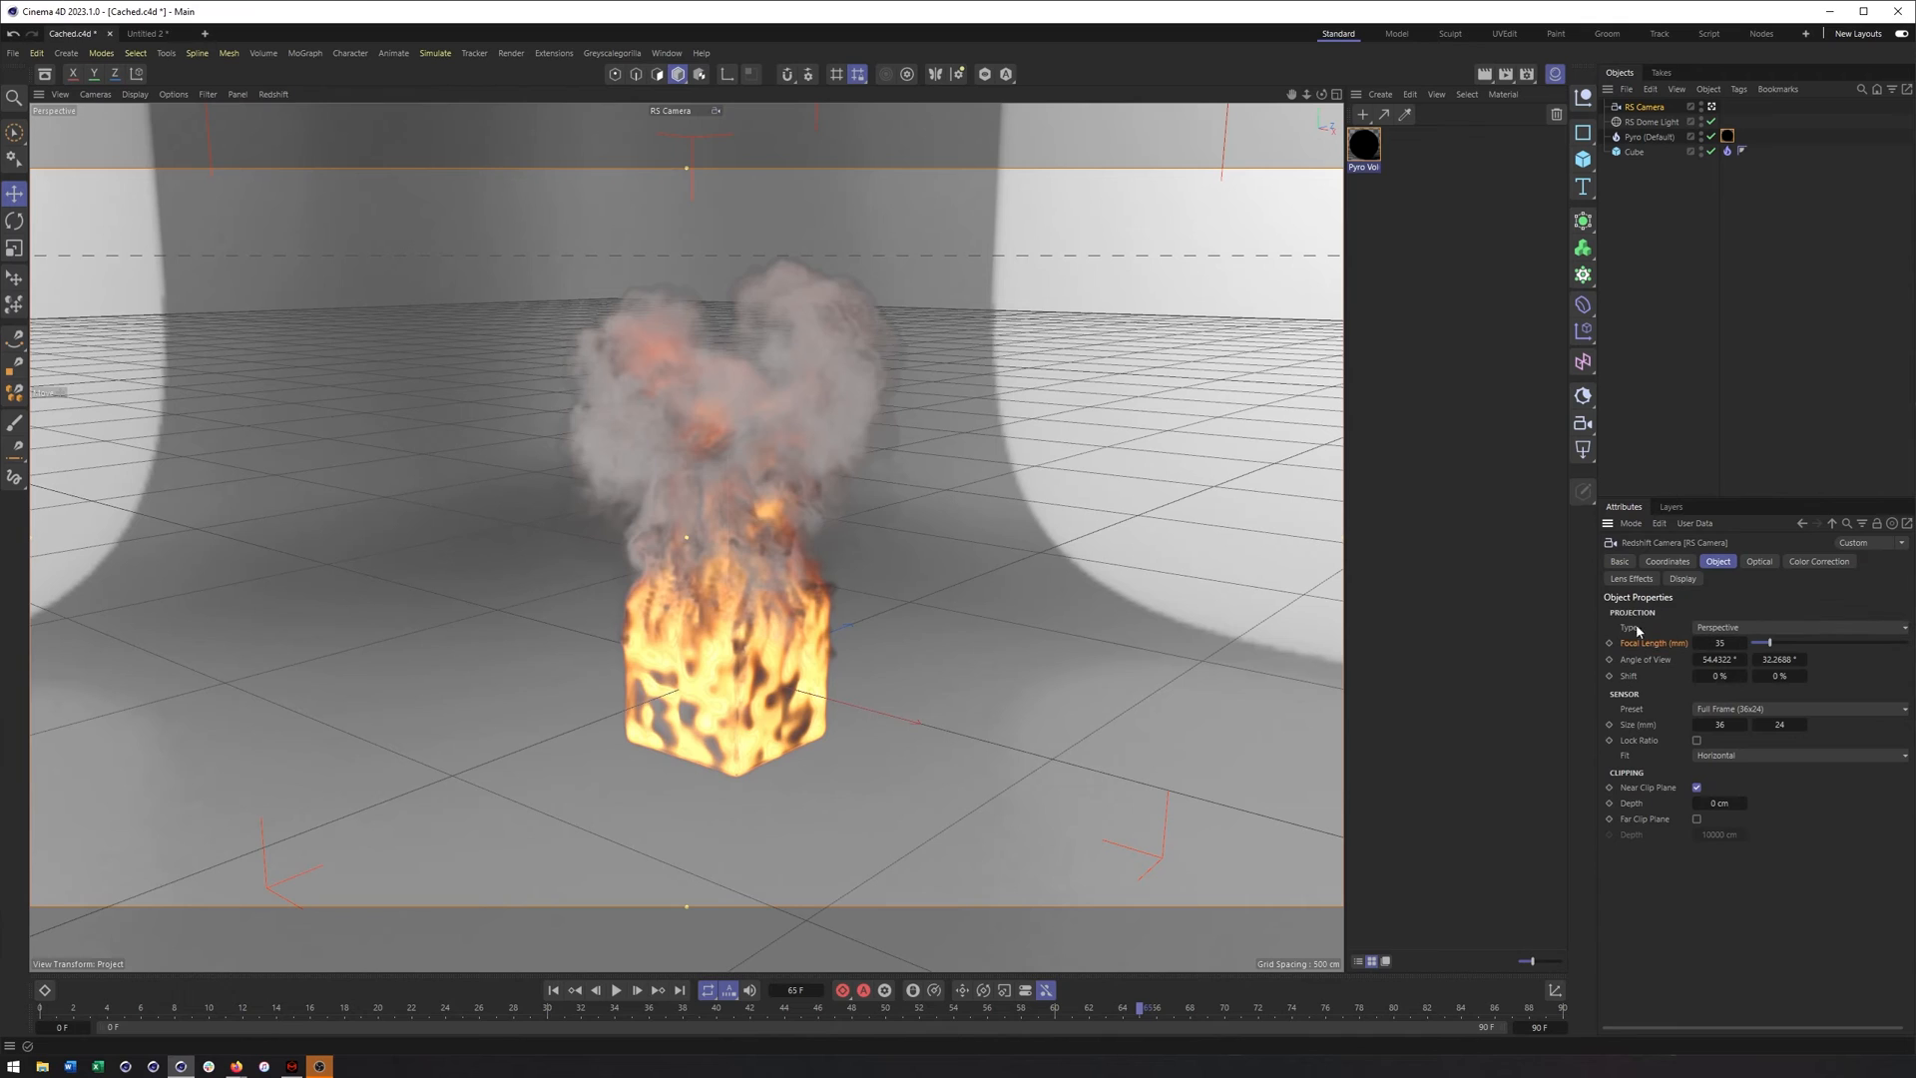
{"action": "mouse_move", "coordinate": [1701, 656]}
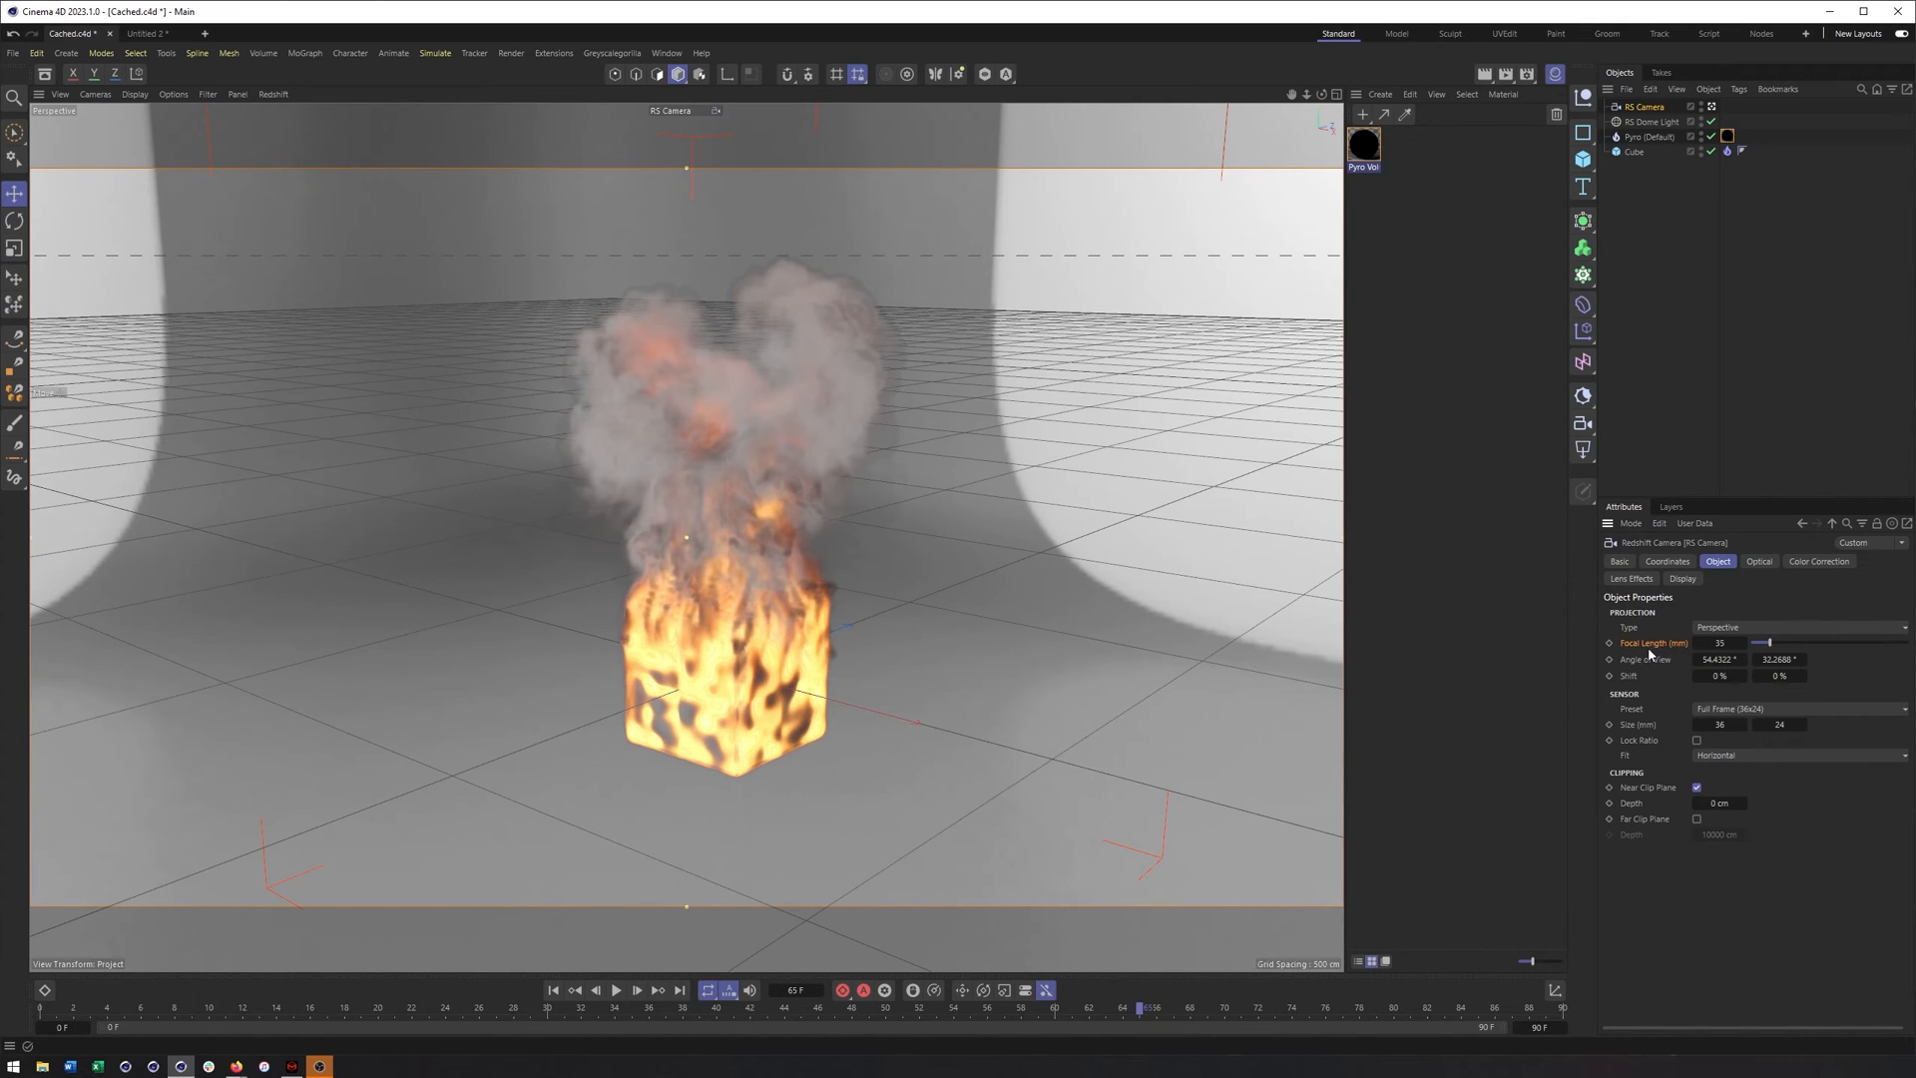
{"action": "mouse_move", "coordinate": [1674, 678]}
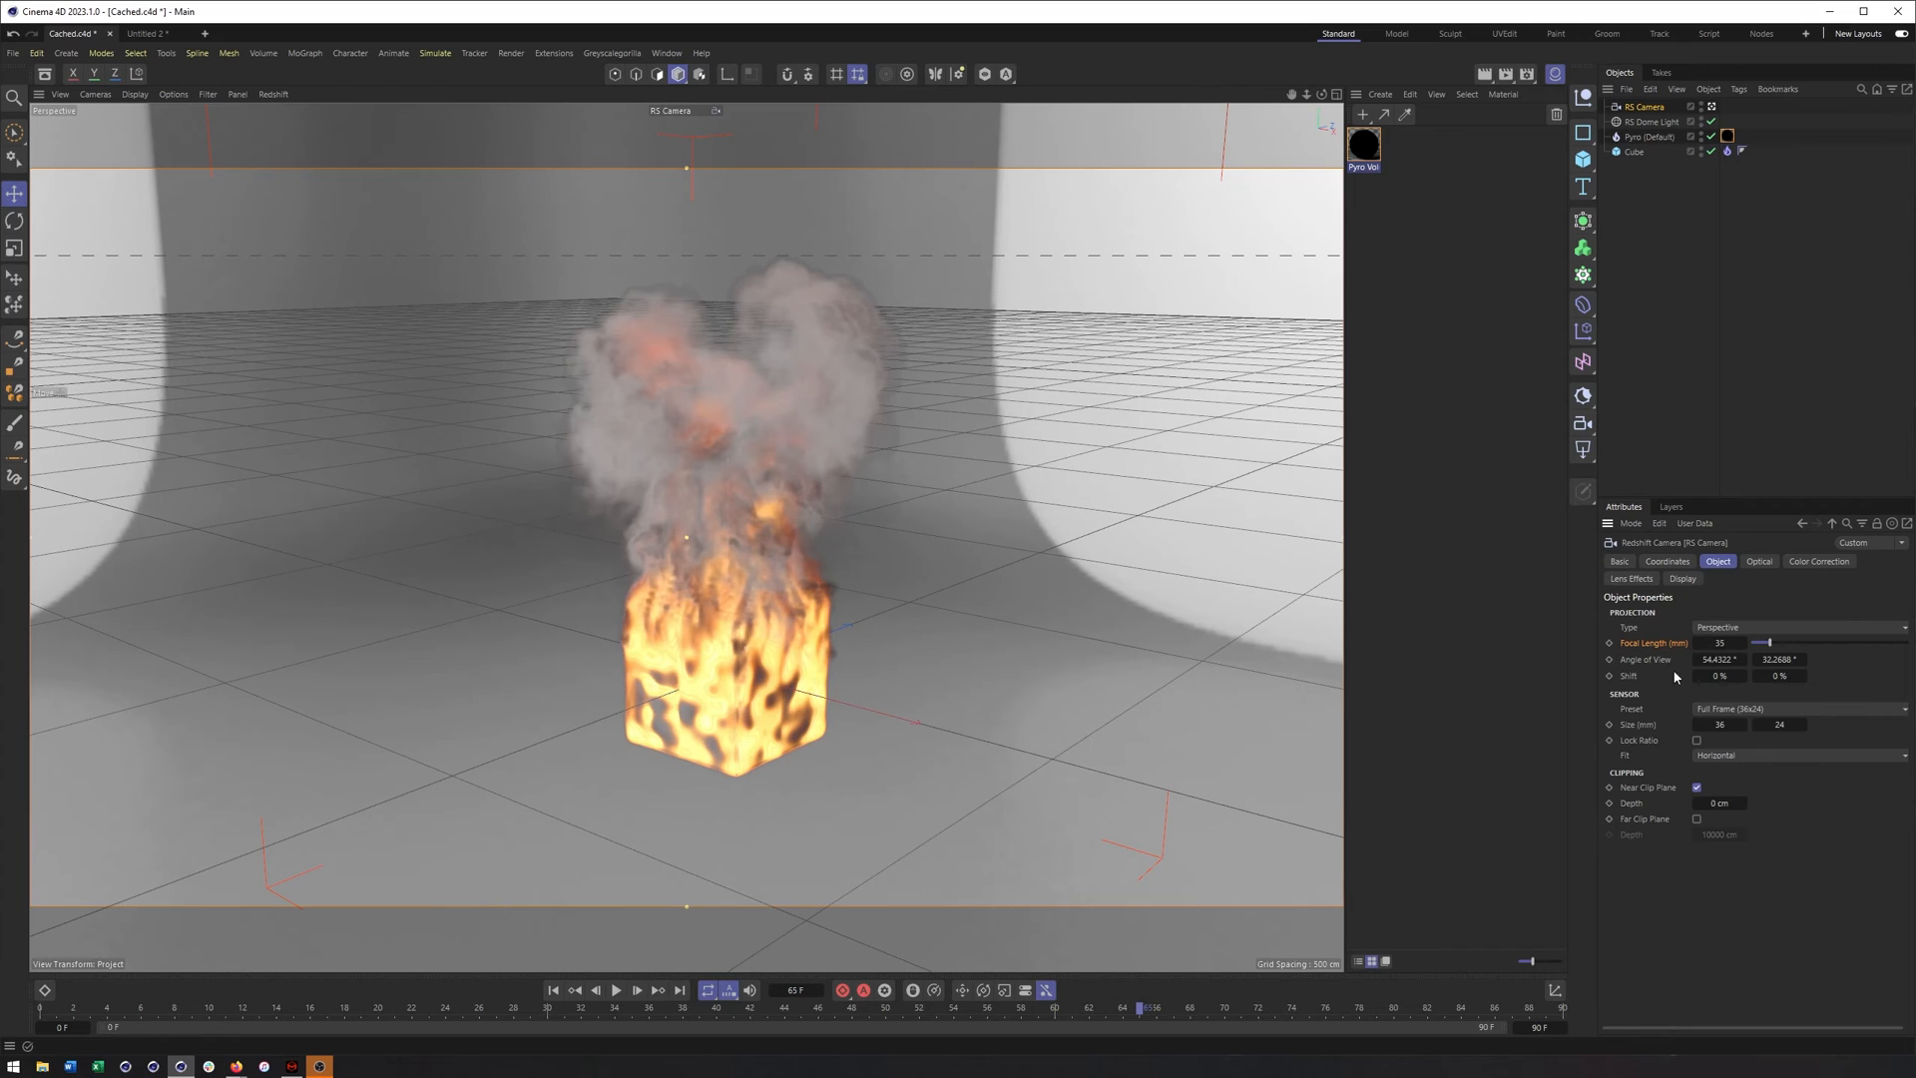
{"action": "mouse_move", "coordinate": [1702, 743]}
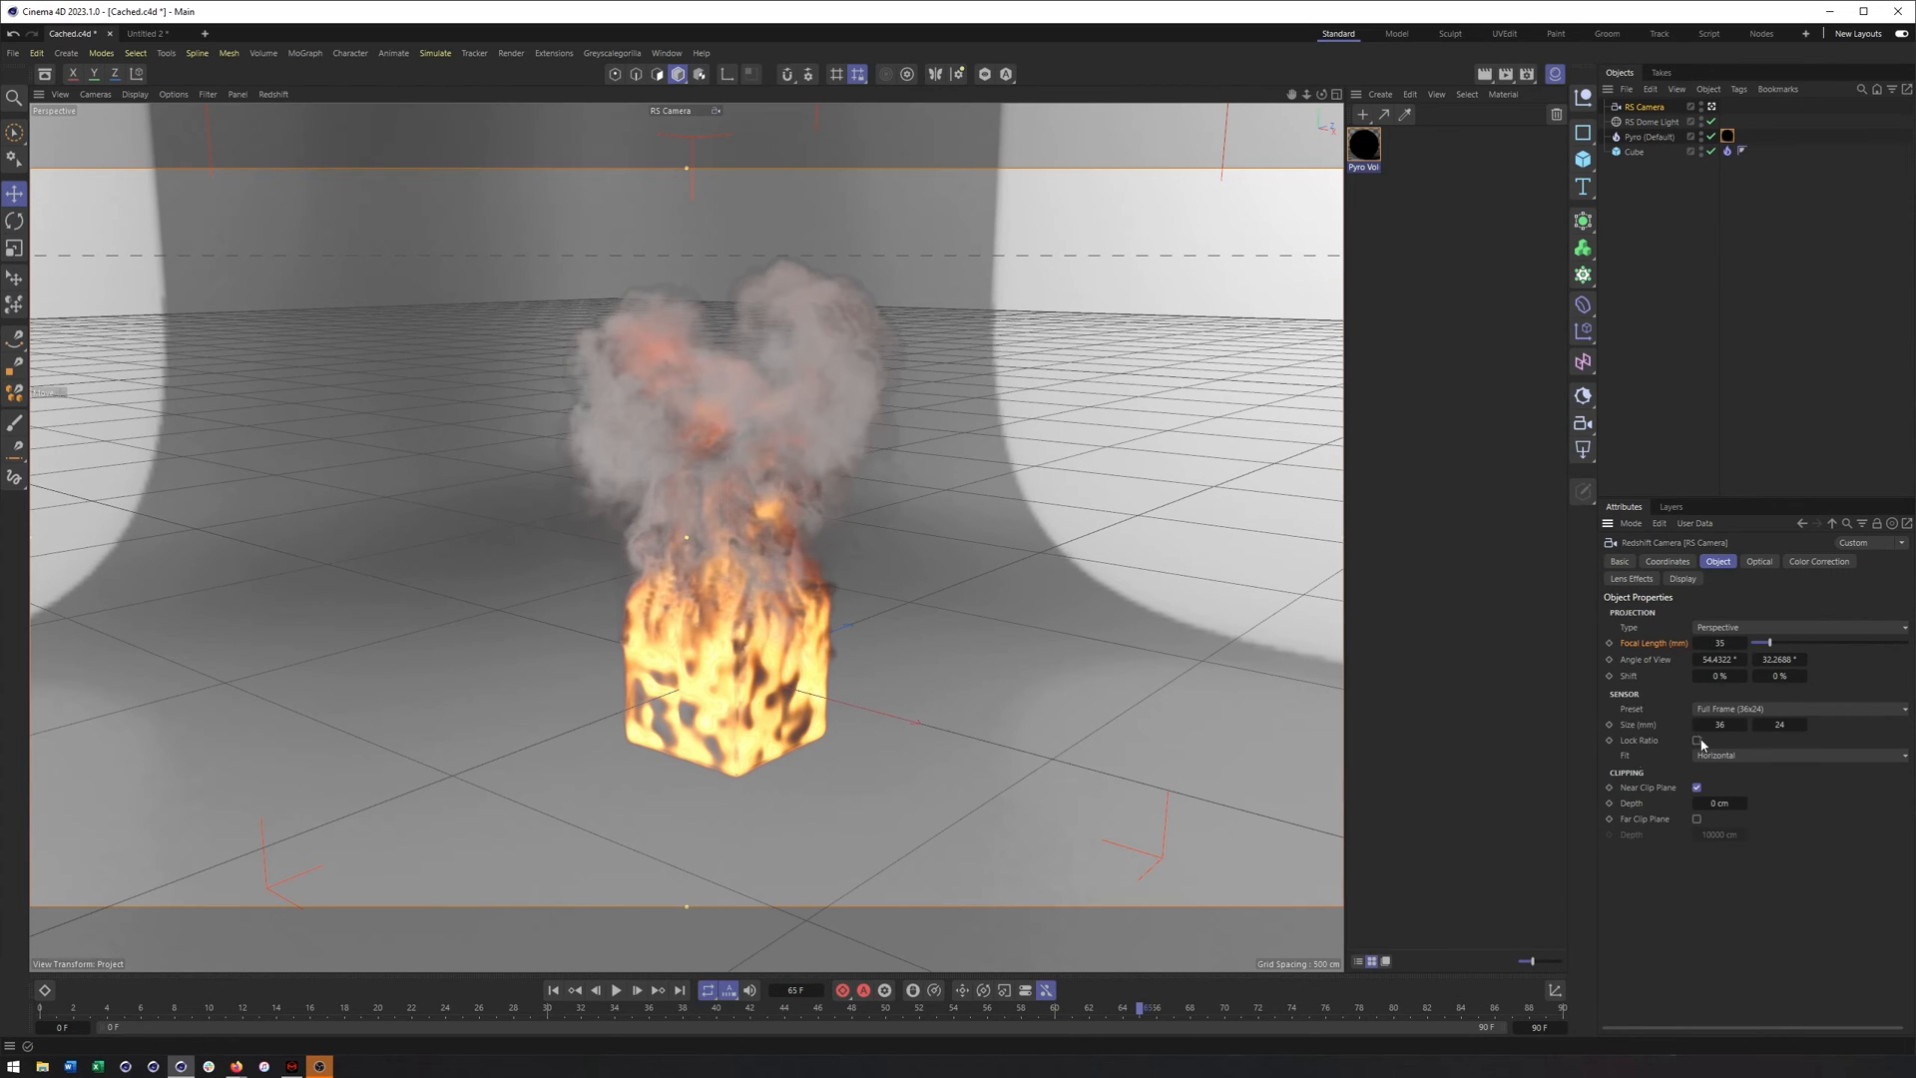
On the Optical tab, try Film-style exposure, return to EV only, and expand the Bokeh depth-of-field settings
{"action": "left_click", "coordinate": [1758, 561]}
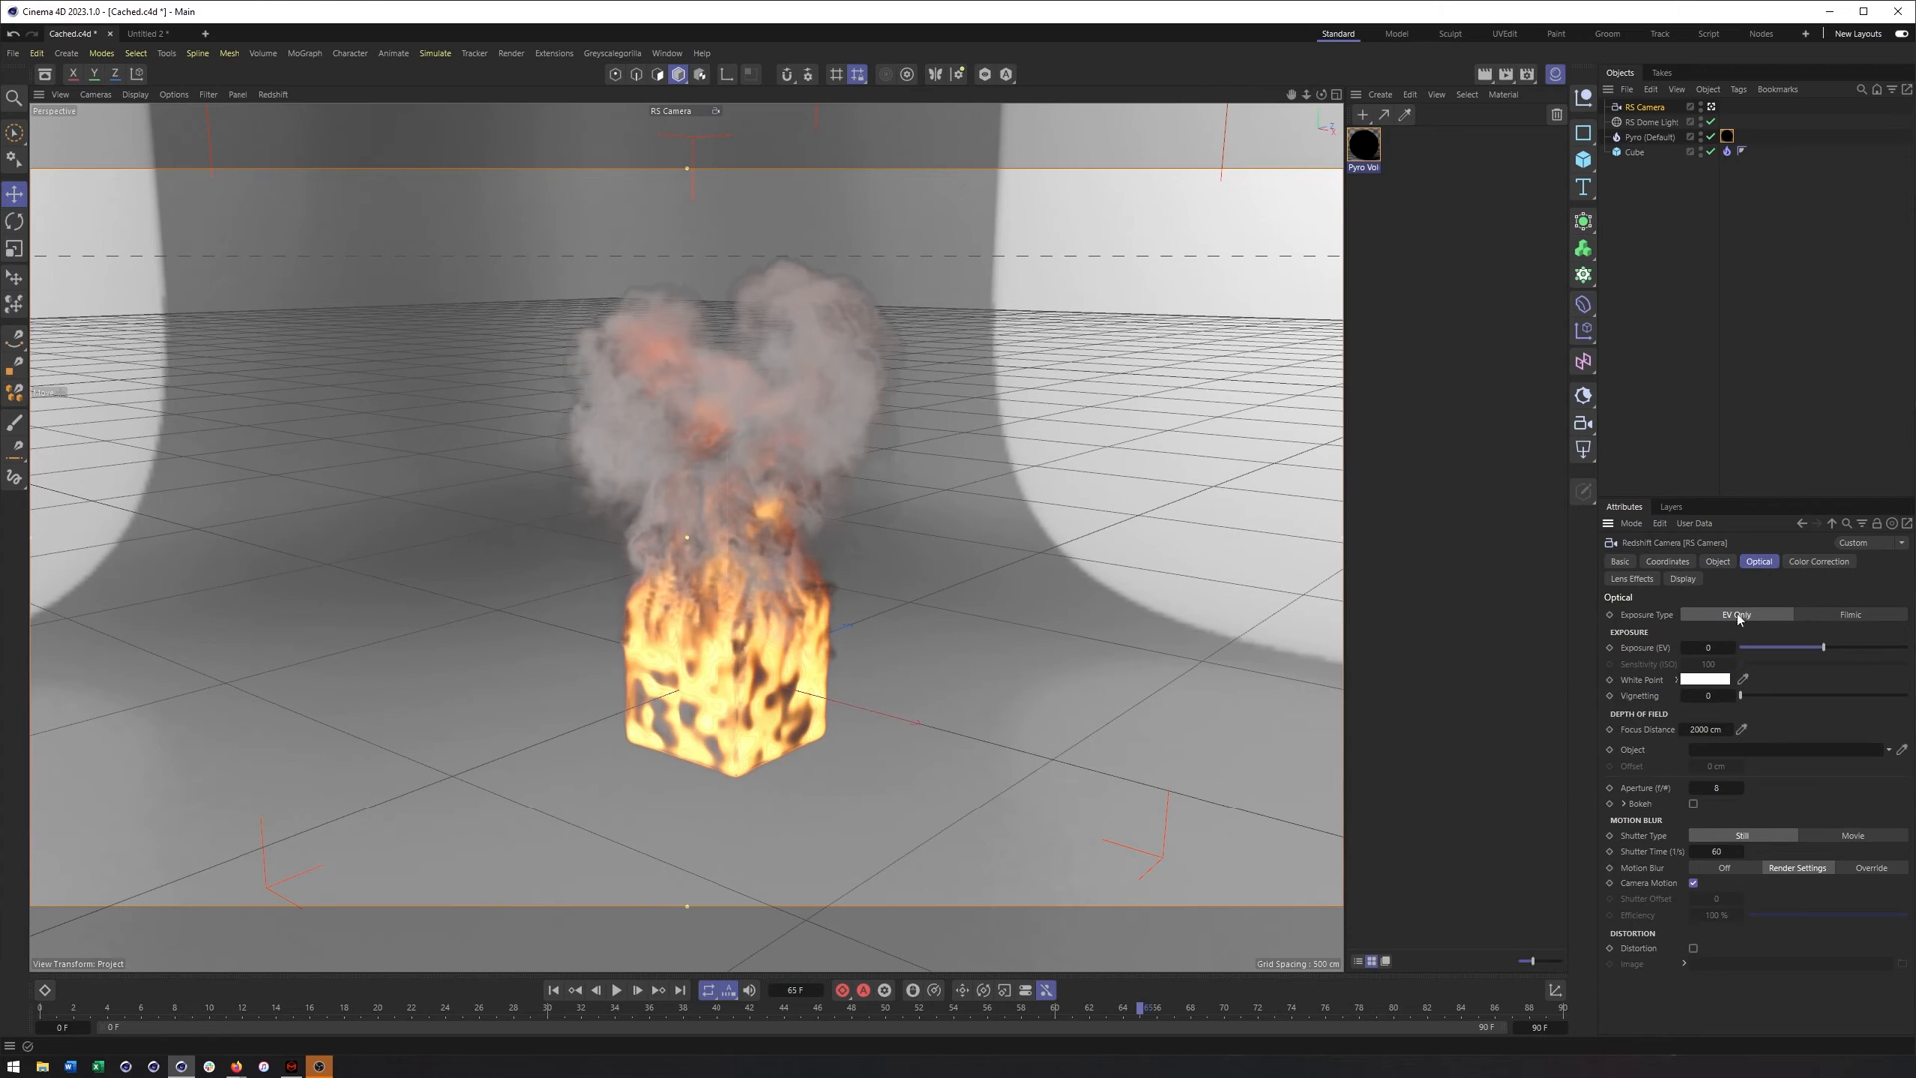
{"action": "mouse_move", "coordinate": [1740, 688]}
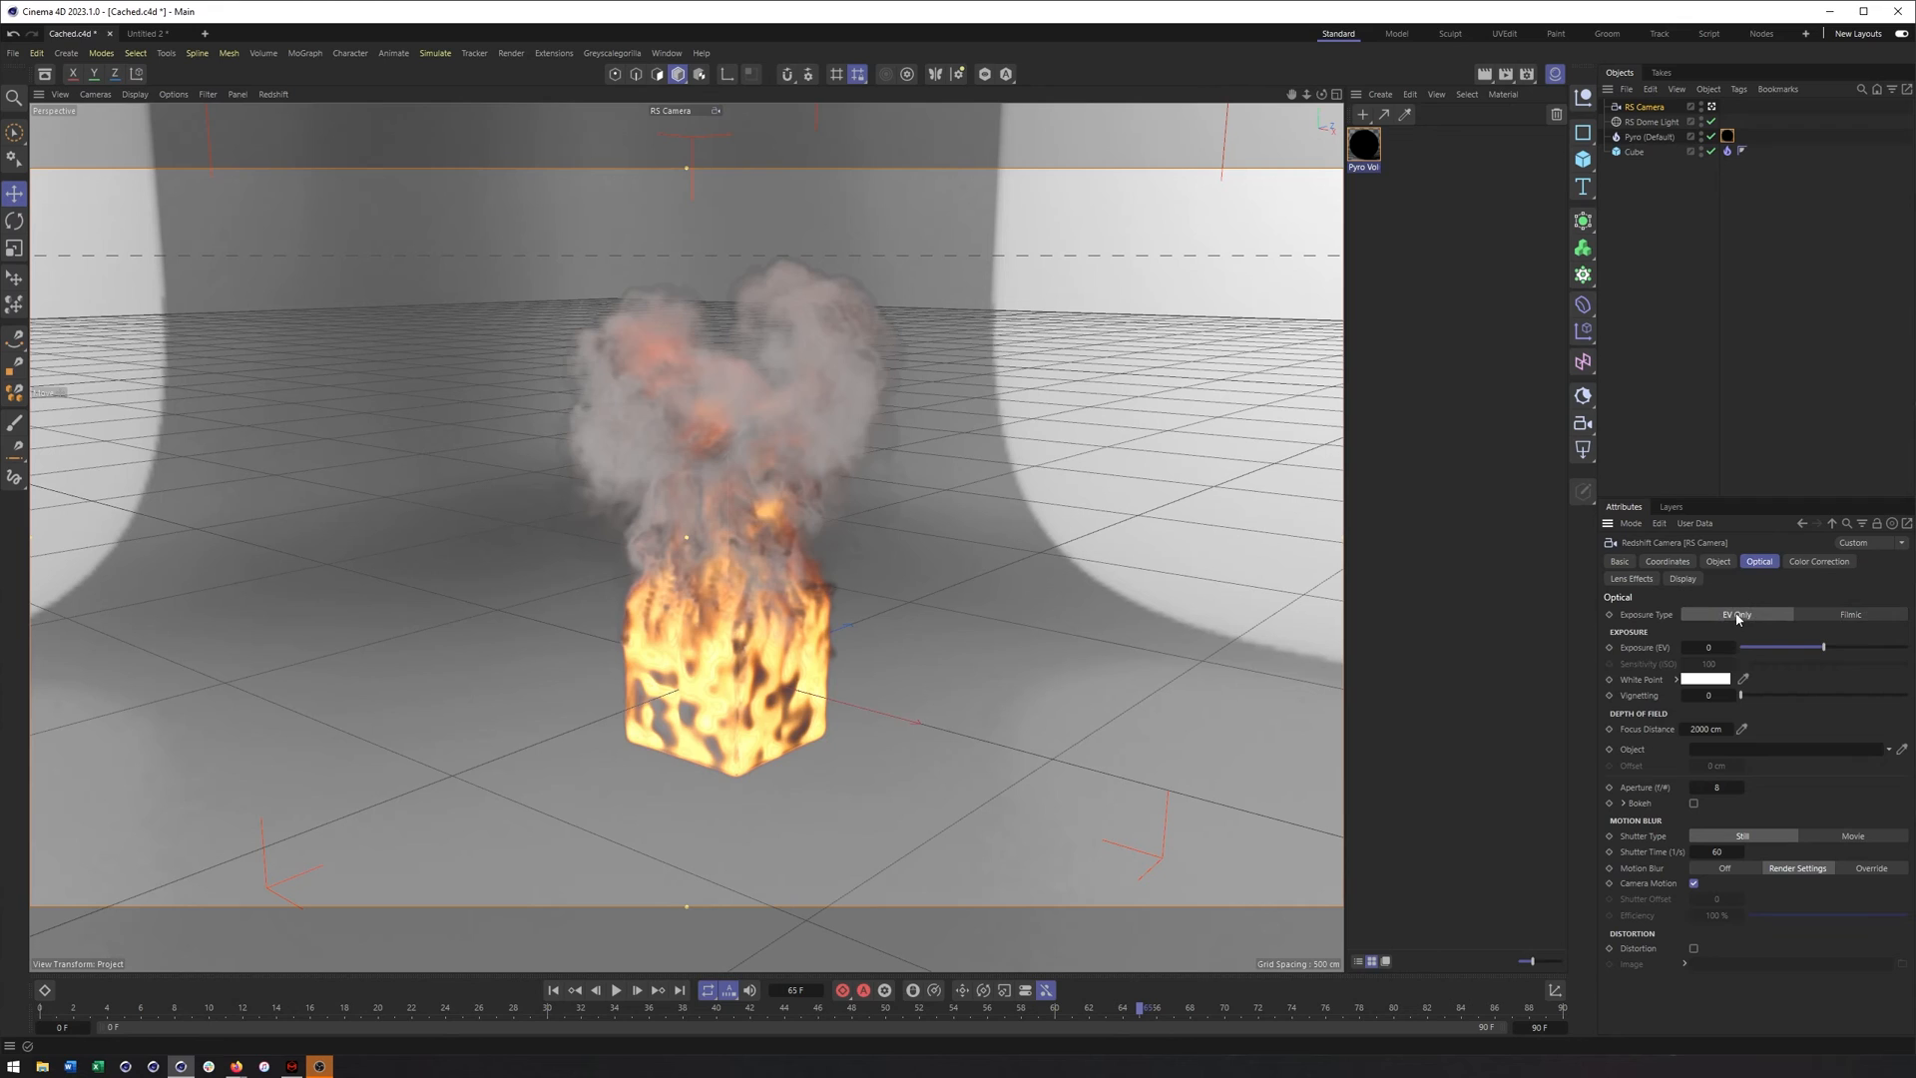
{"action": "left_click", "coordinate": [1848, 615]}
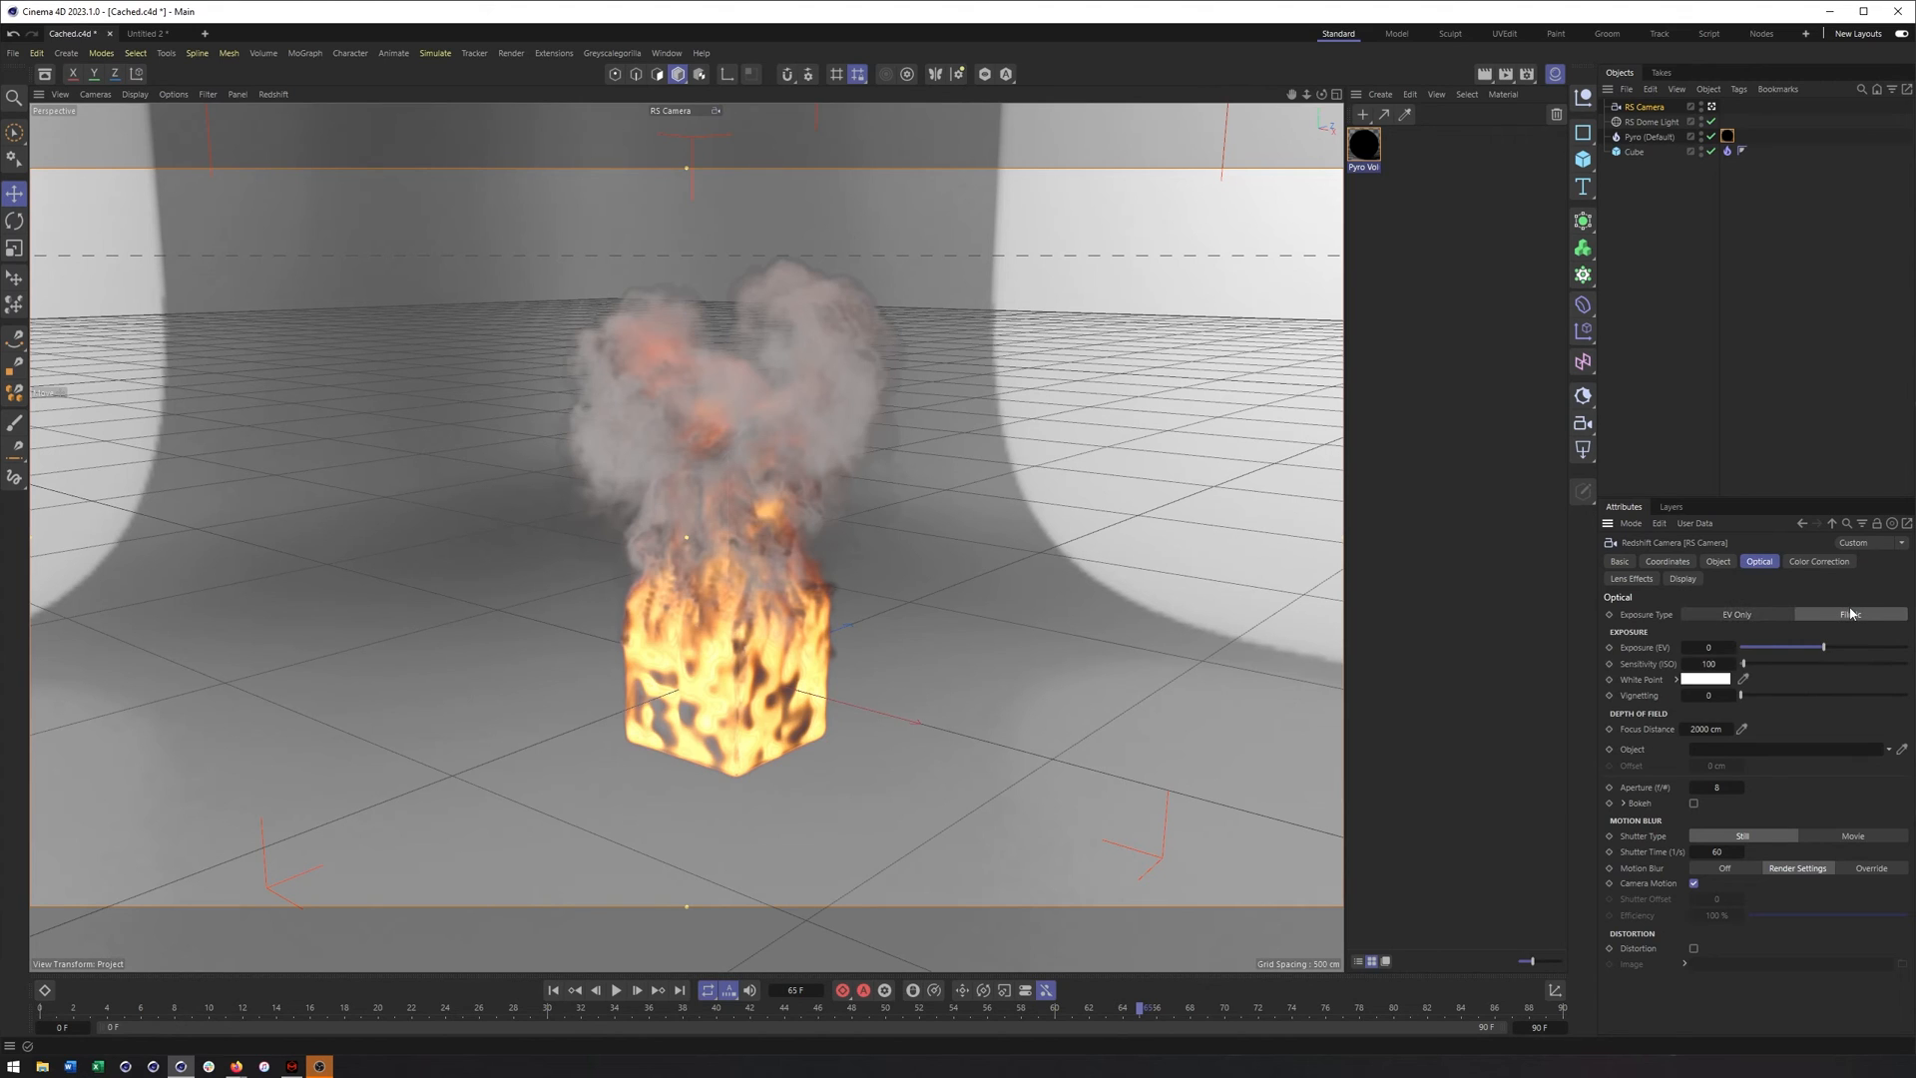
{"action": "left_click", "coordinate": [1736, 613]}
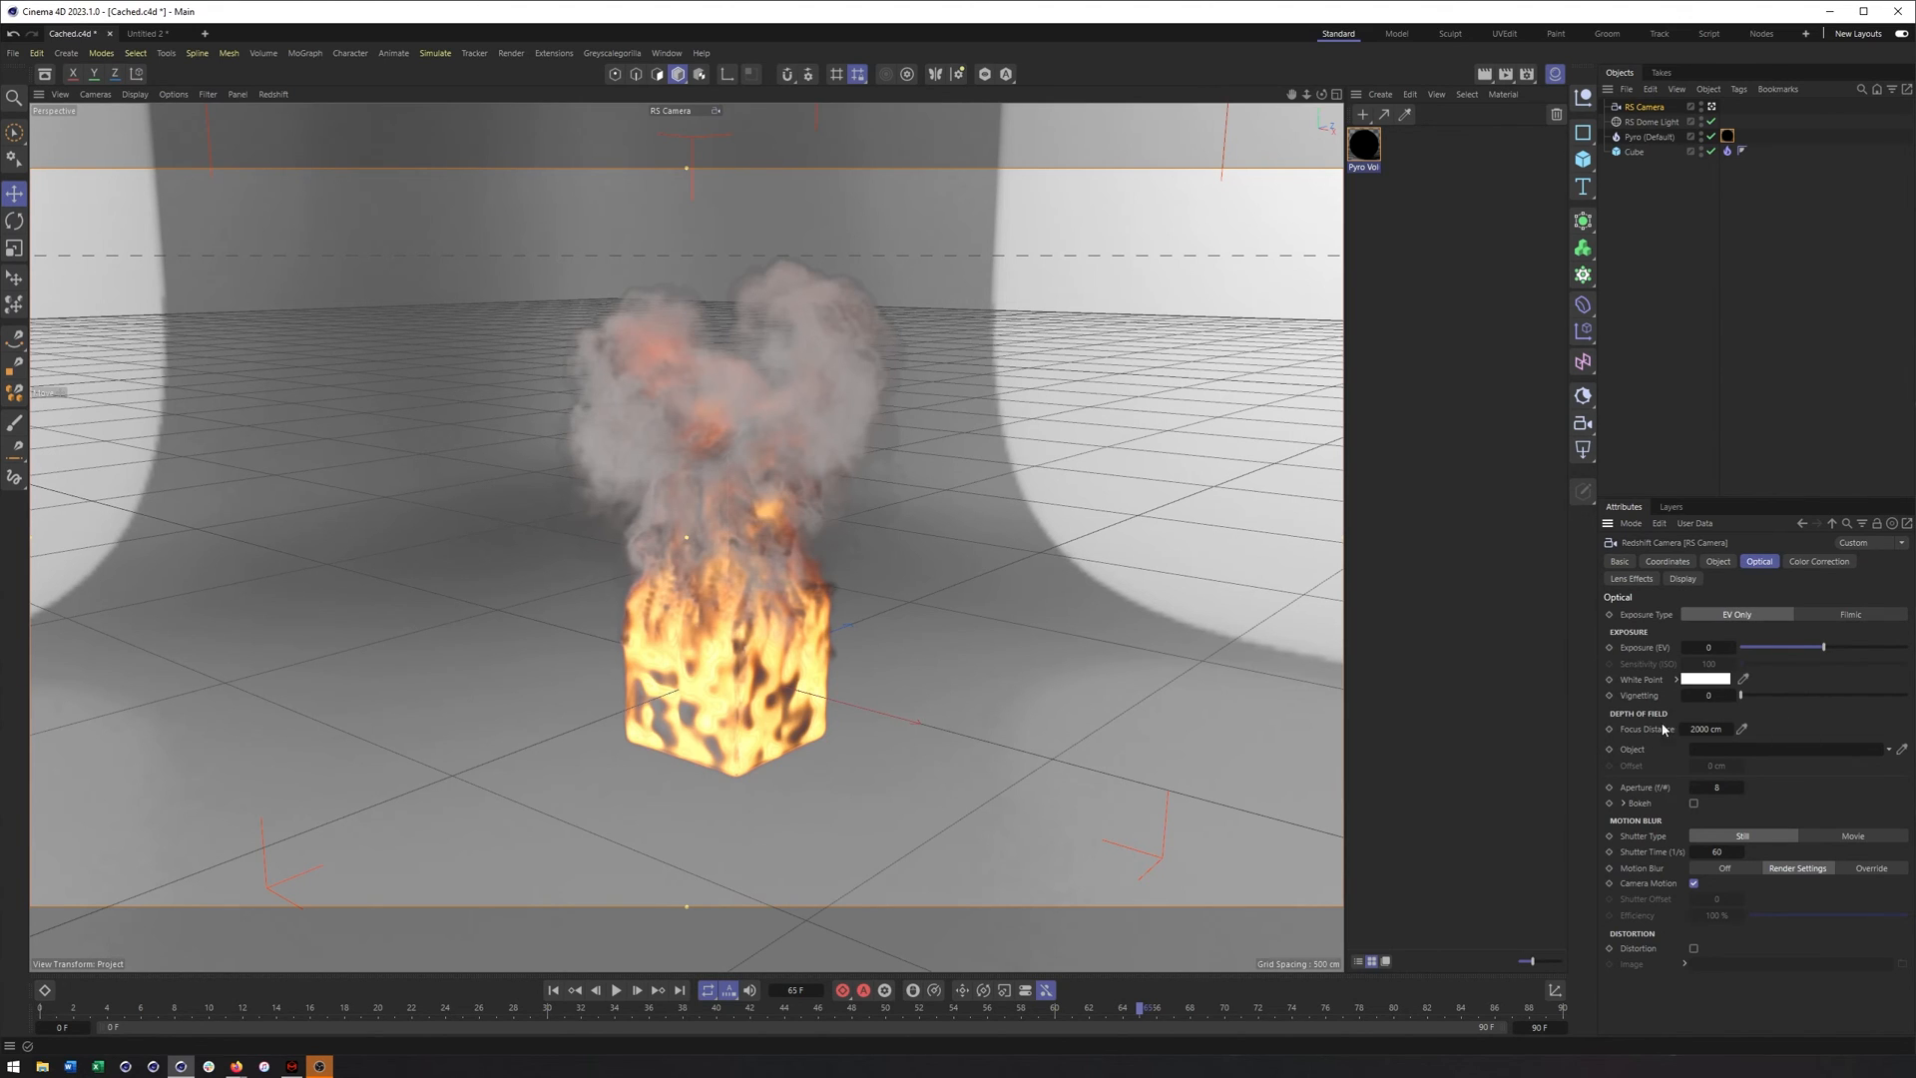
{"action": "mouse_move", "coordinate": [1628, 709]}
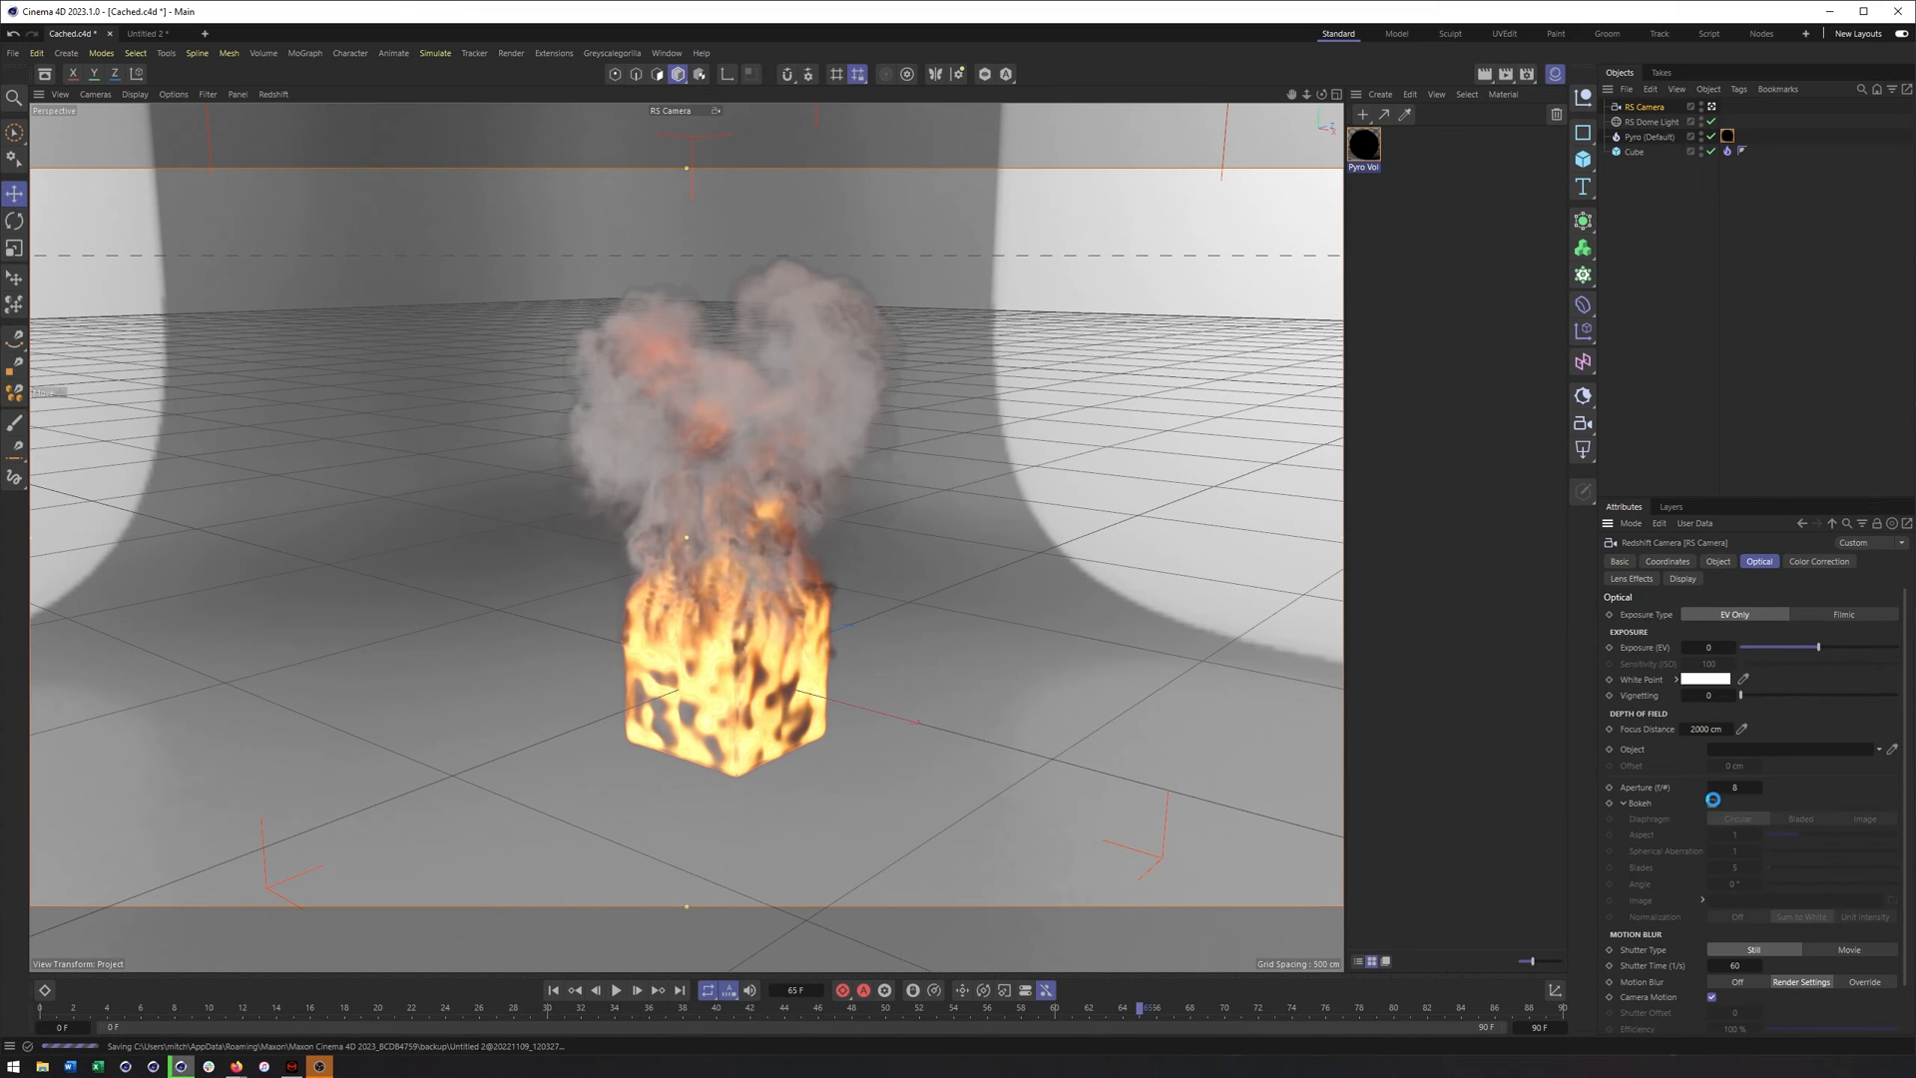
{"action": "left_click", "coordinate": [1622, 803]}
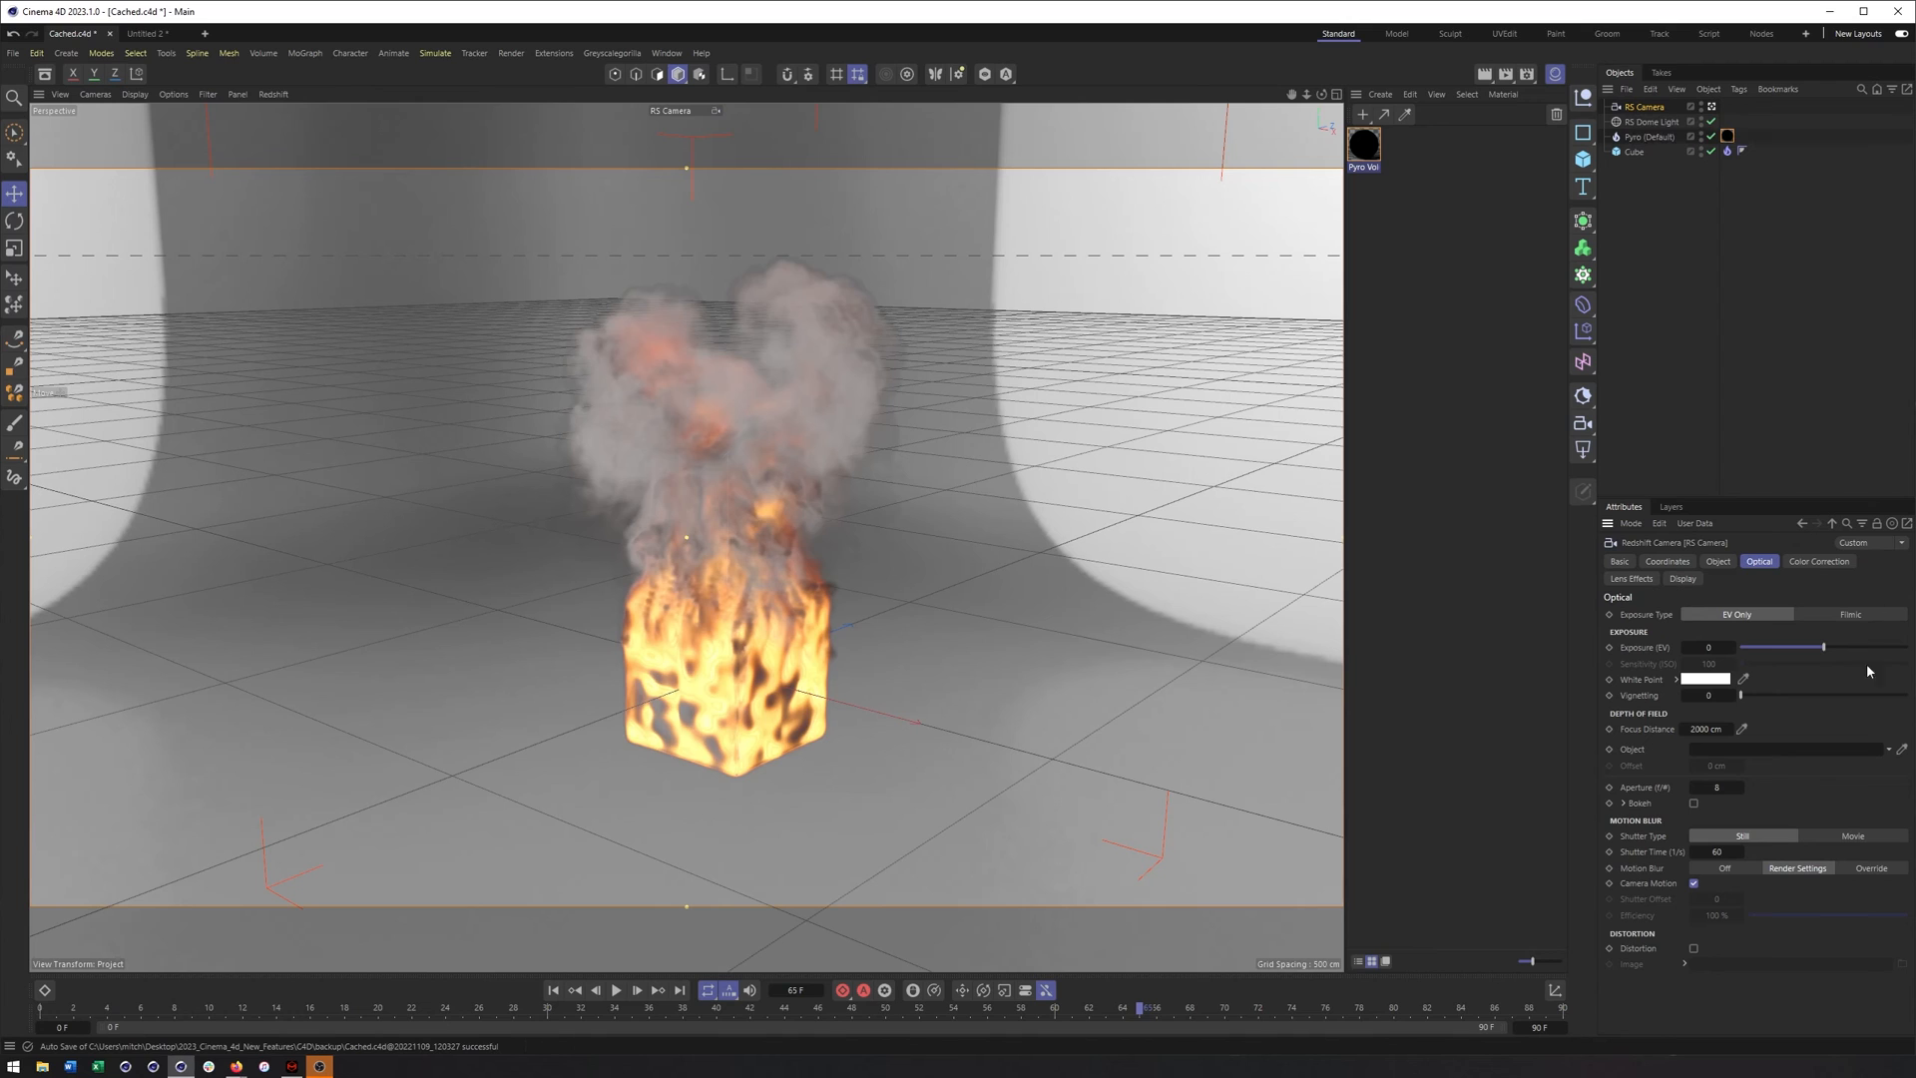
Browse the RS Camera's Color Correction and Lens Effects tabs, then show its Display settings
{"action": "left_click", "coordinate": [1818, 560]}
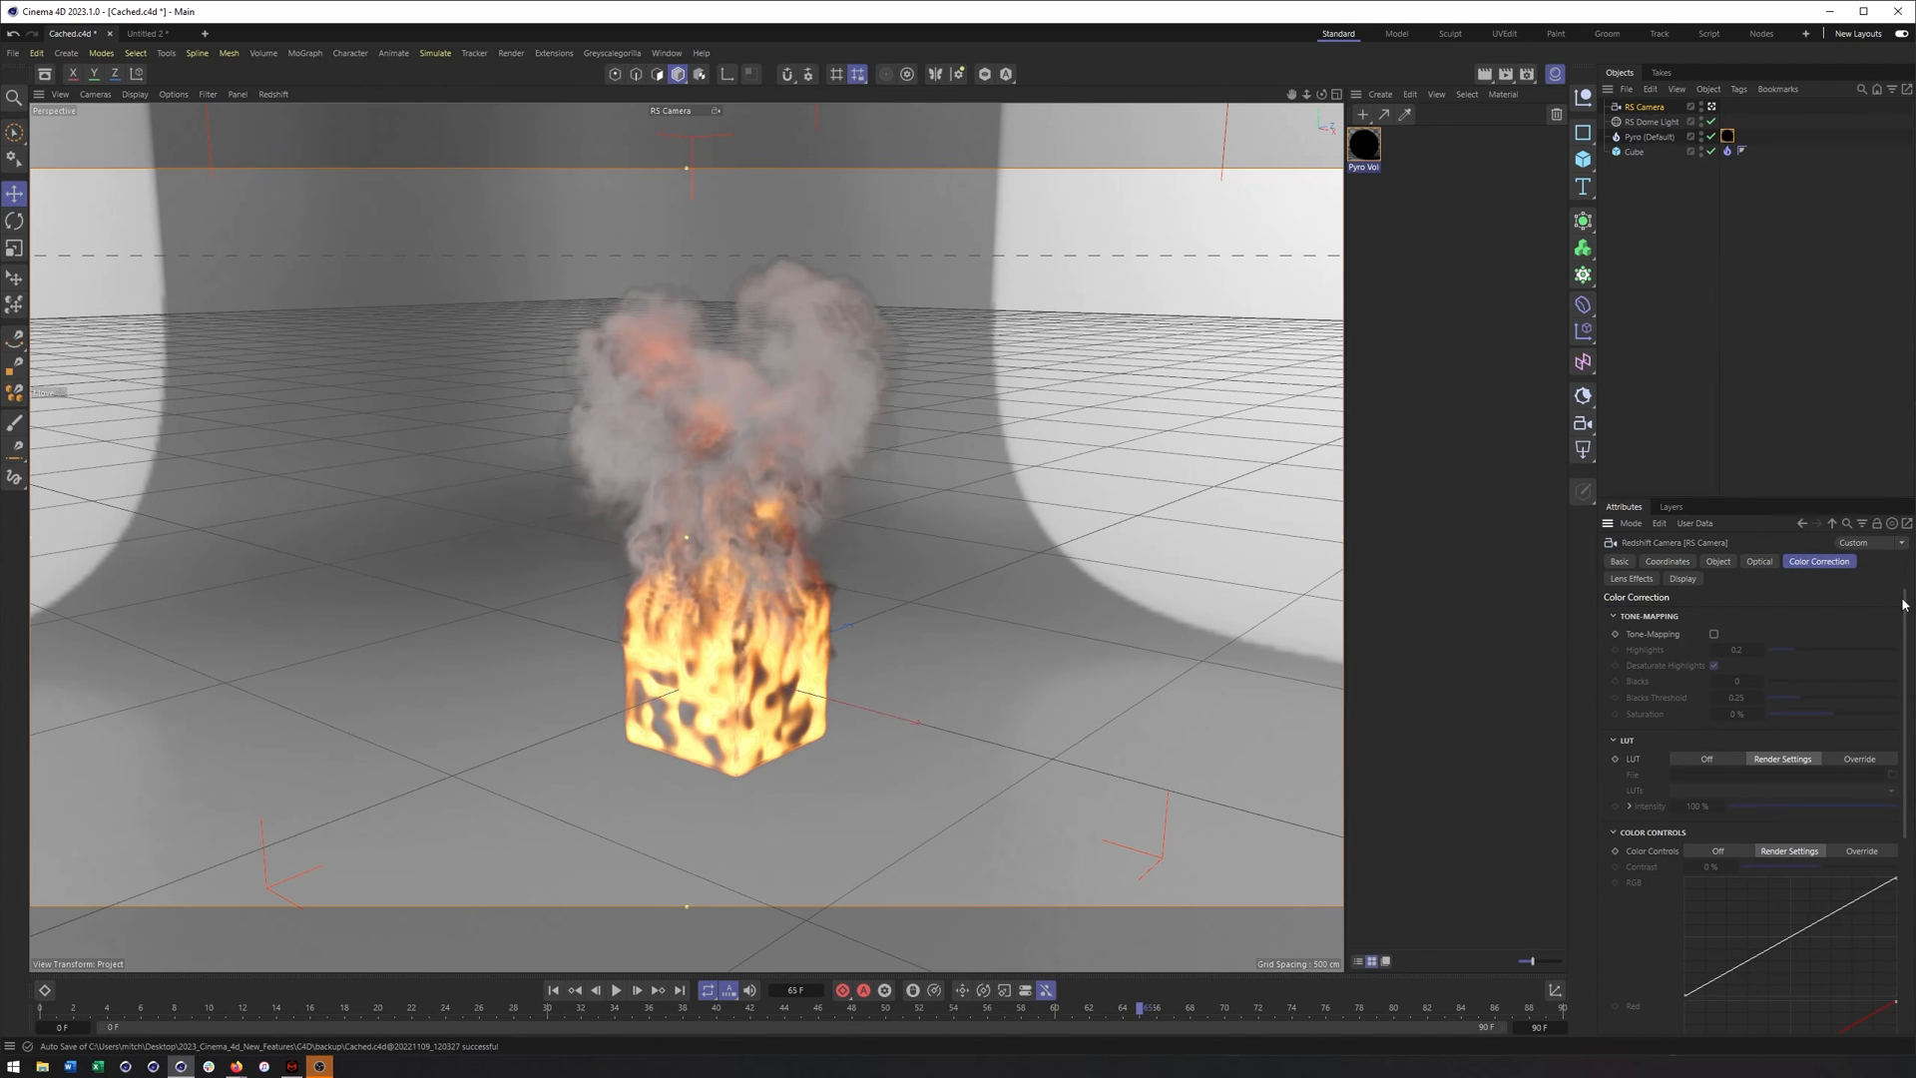
{"action": "scroll", "scroll_direction": "down", "scroll_amount": 3}
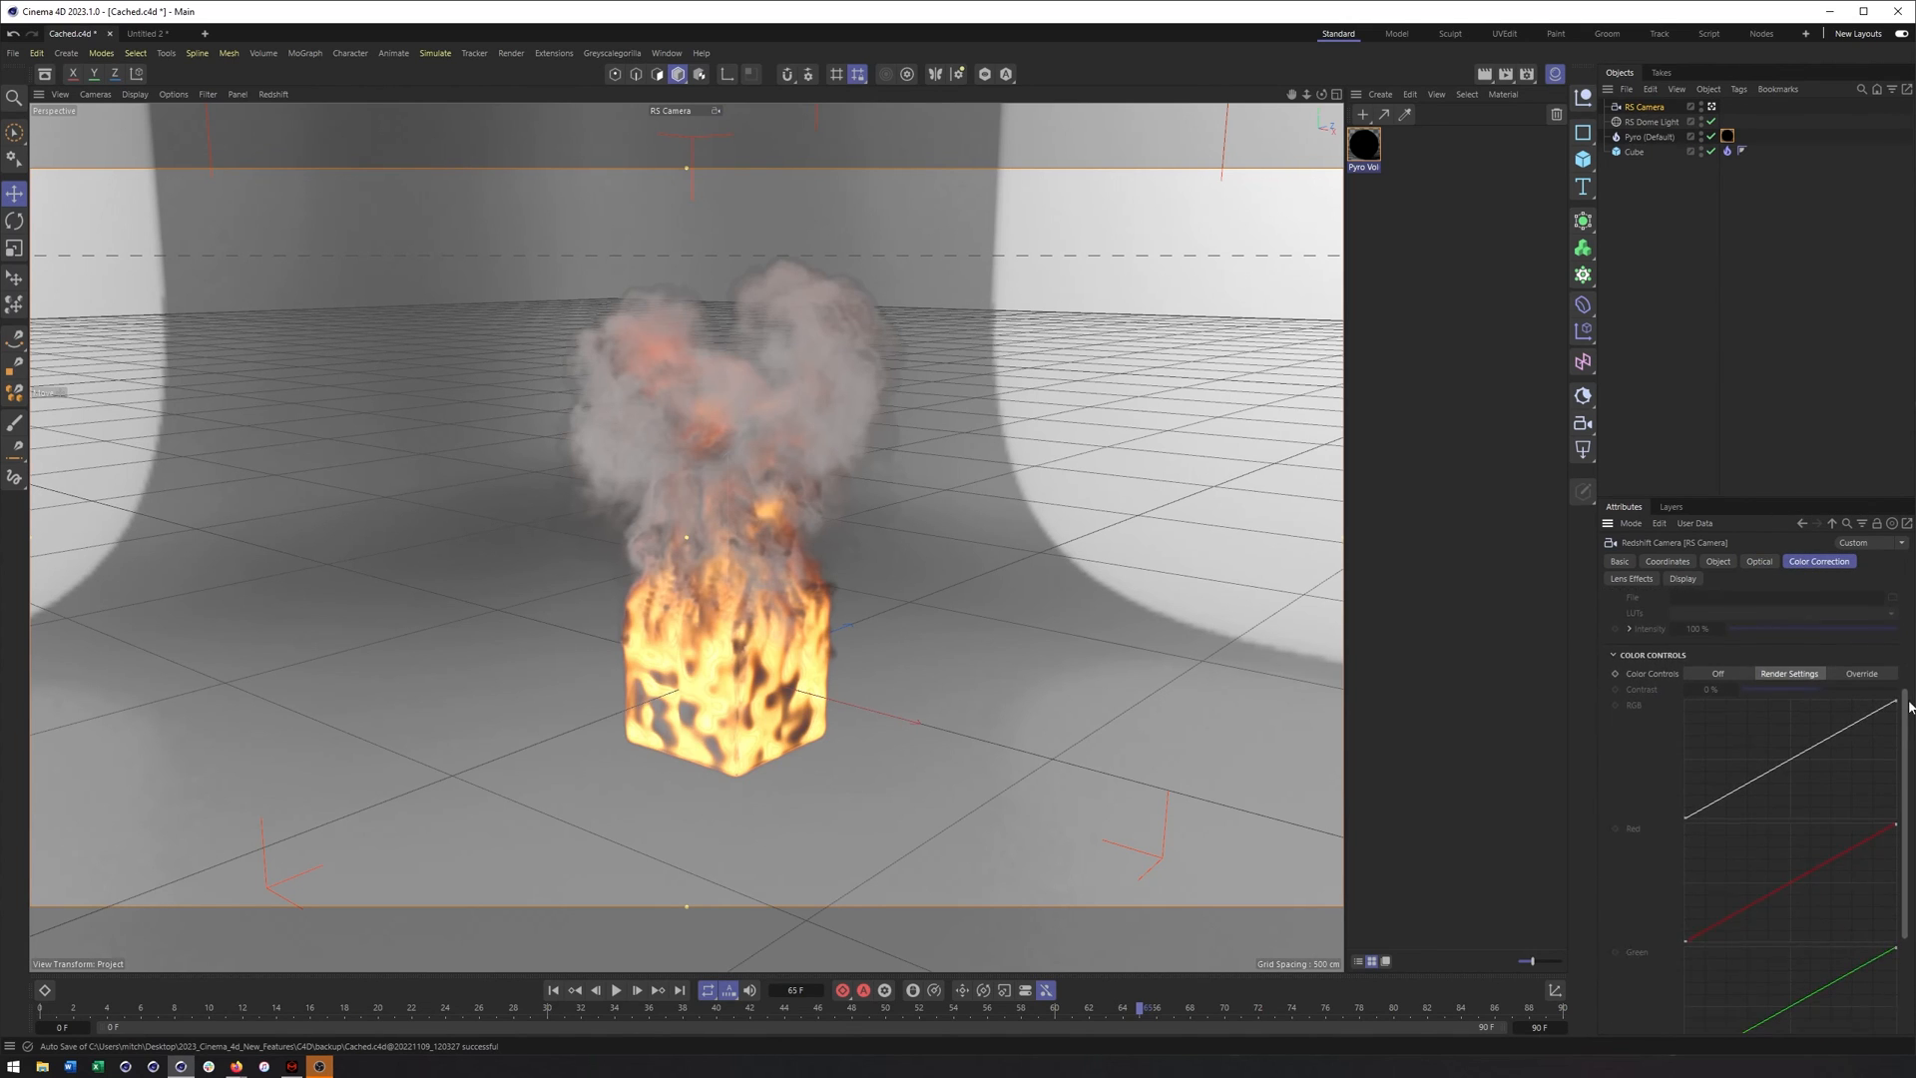
{"action": "left_click", "coordinate": [1630, 579]}
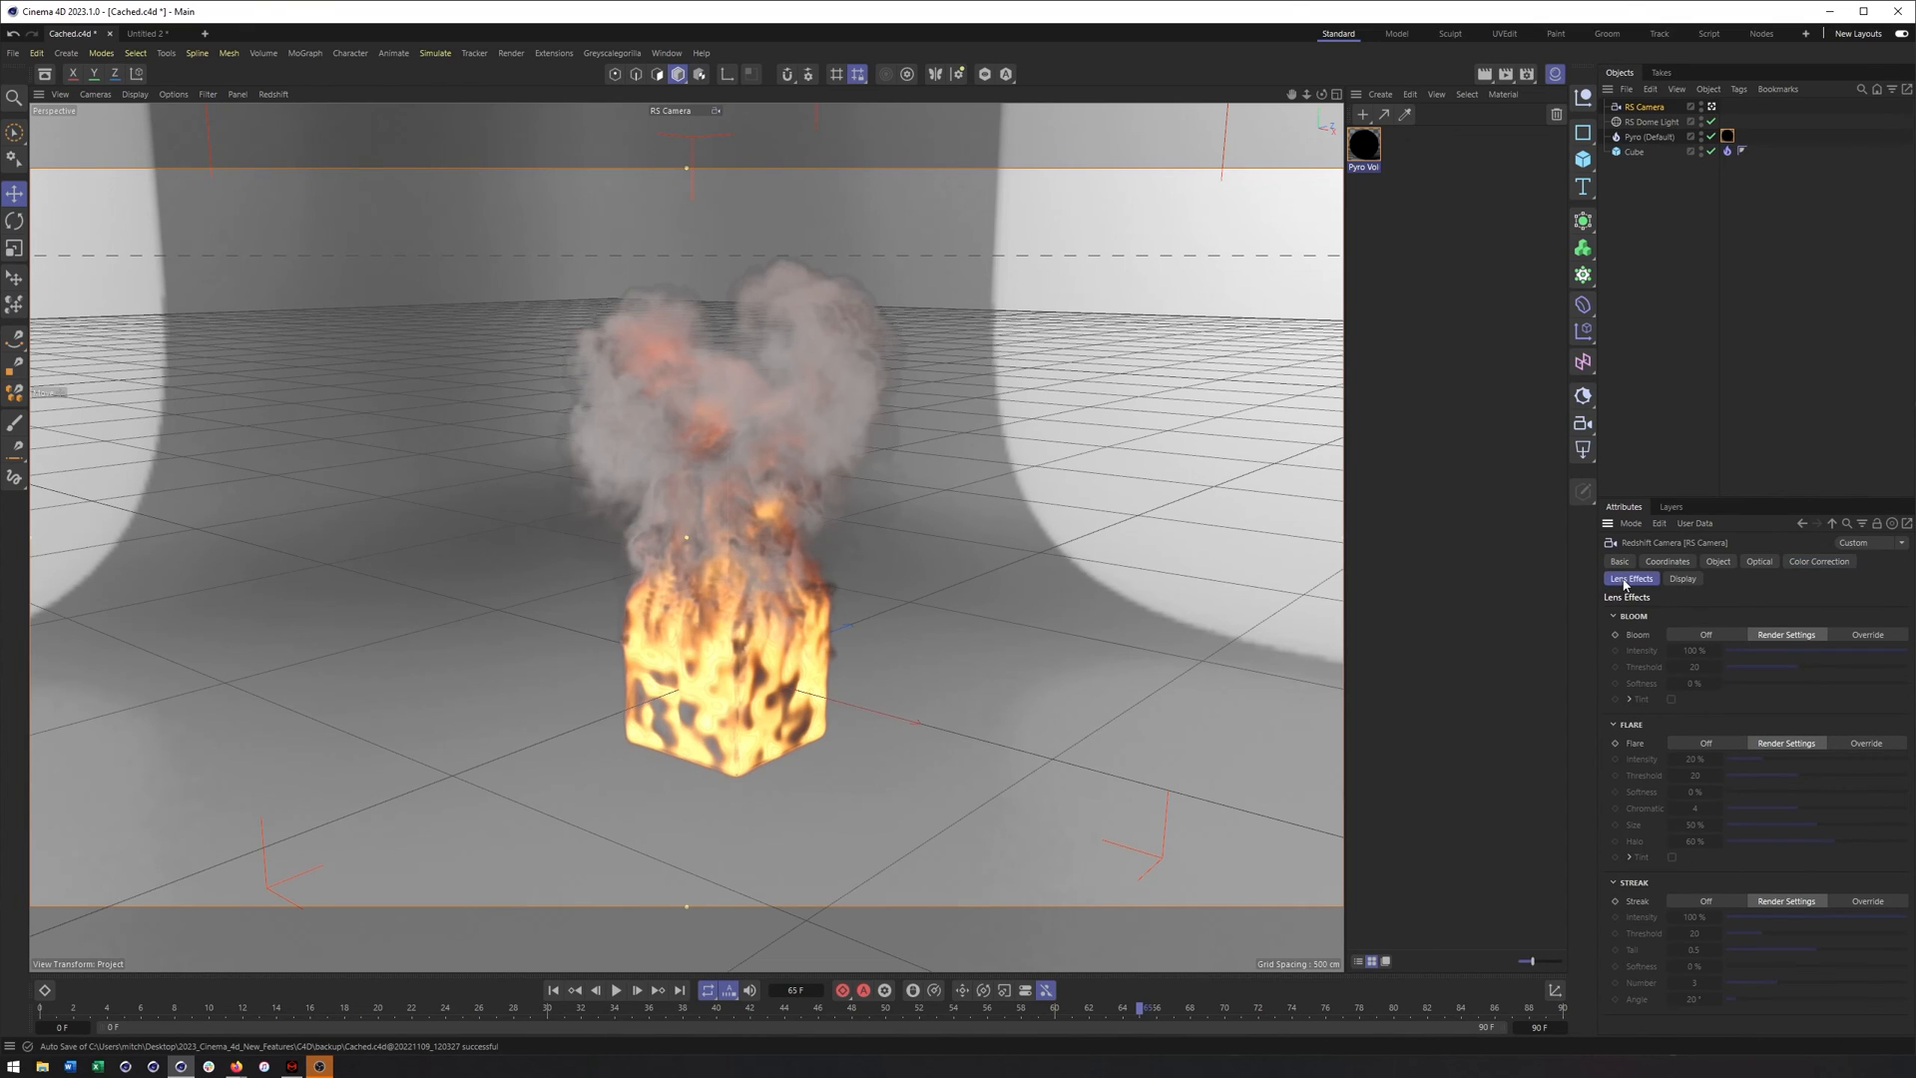
{"action": "mouse_move", "coordinate": [1717, 625]}
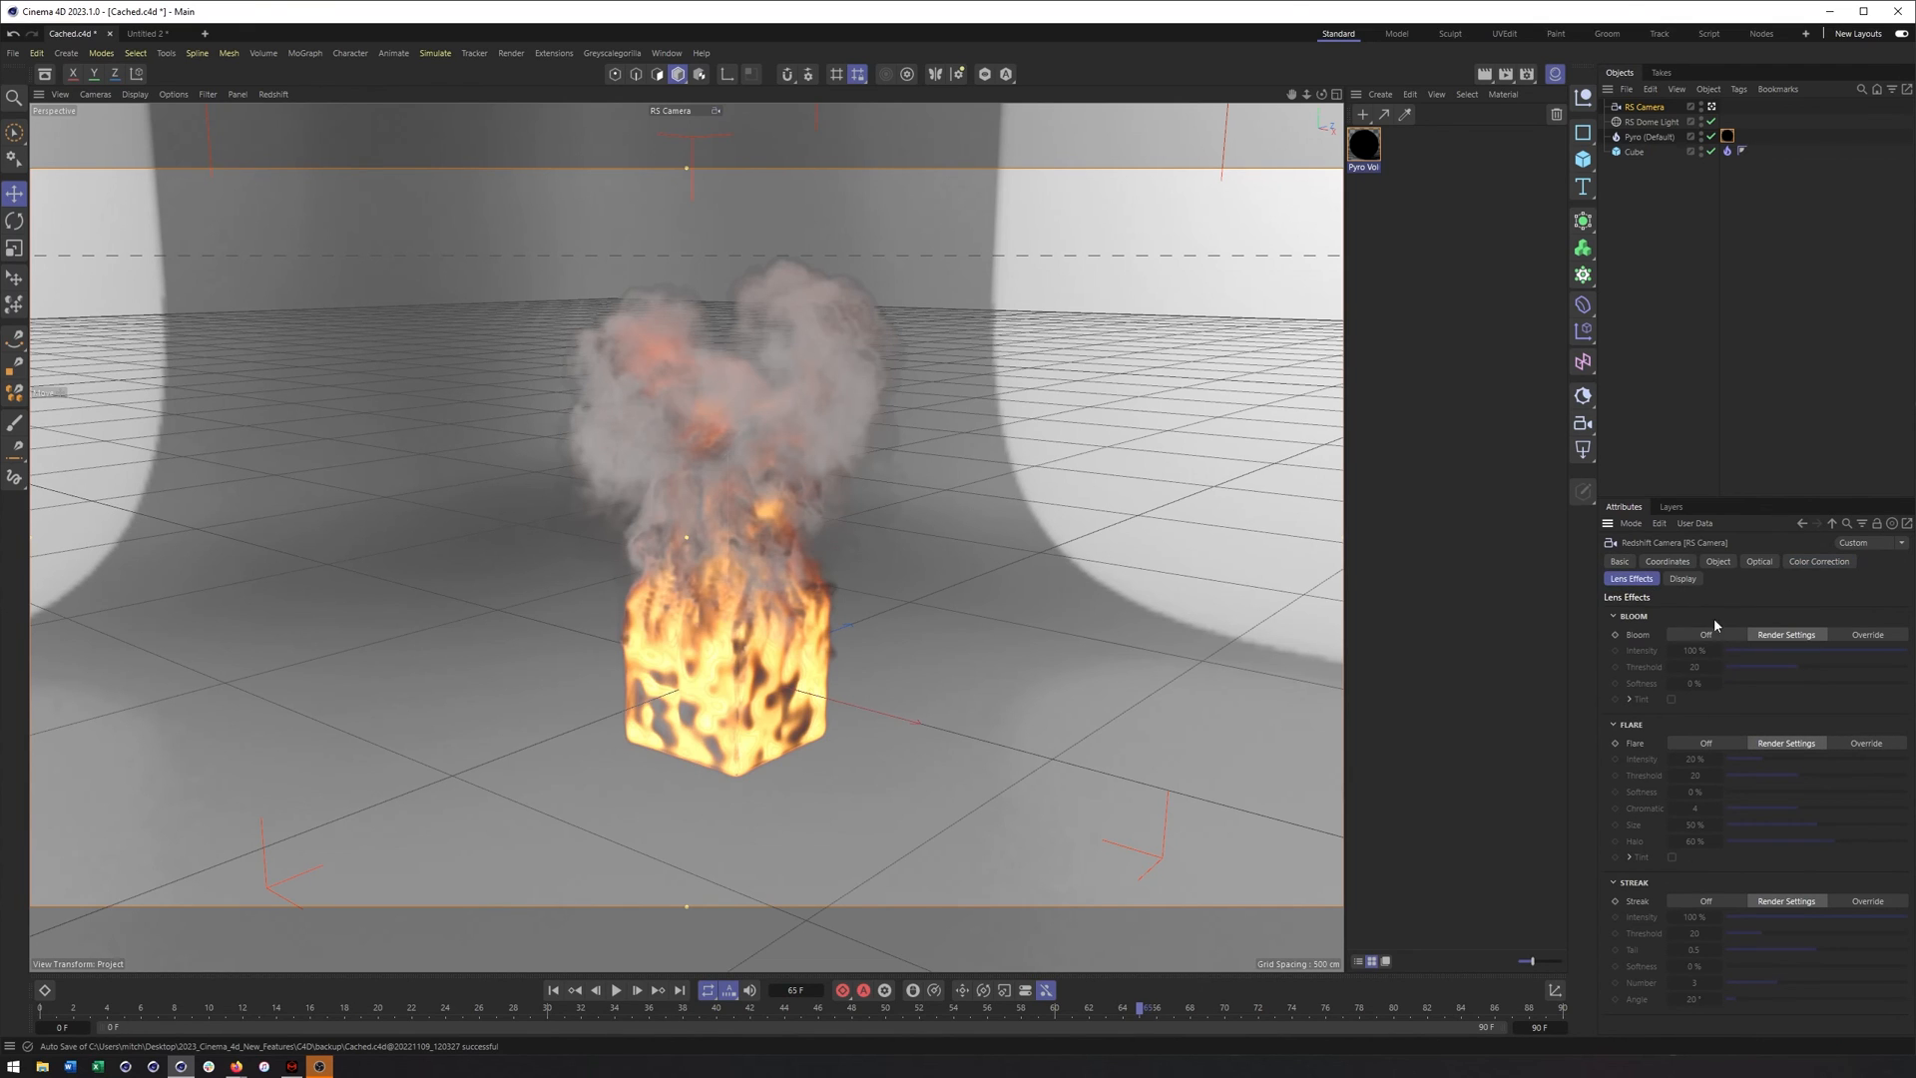
{"action": "mouse_move", "coordinate": [1664, 657]}
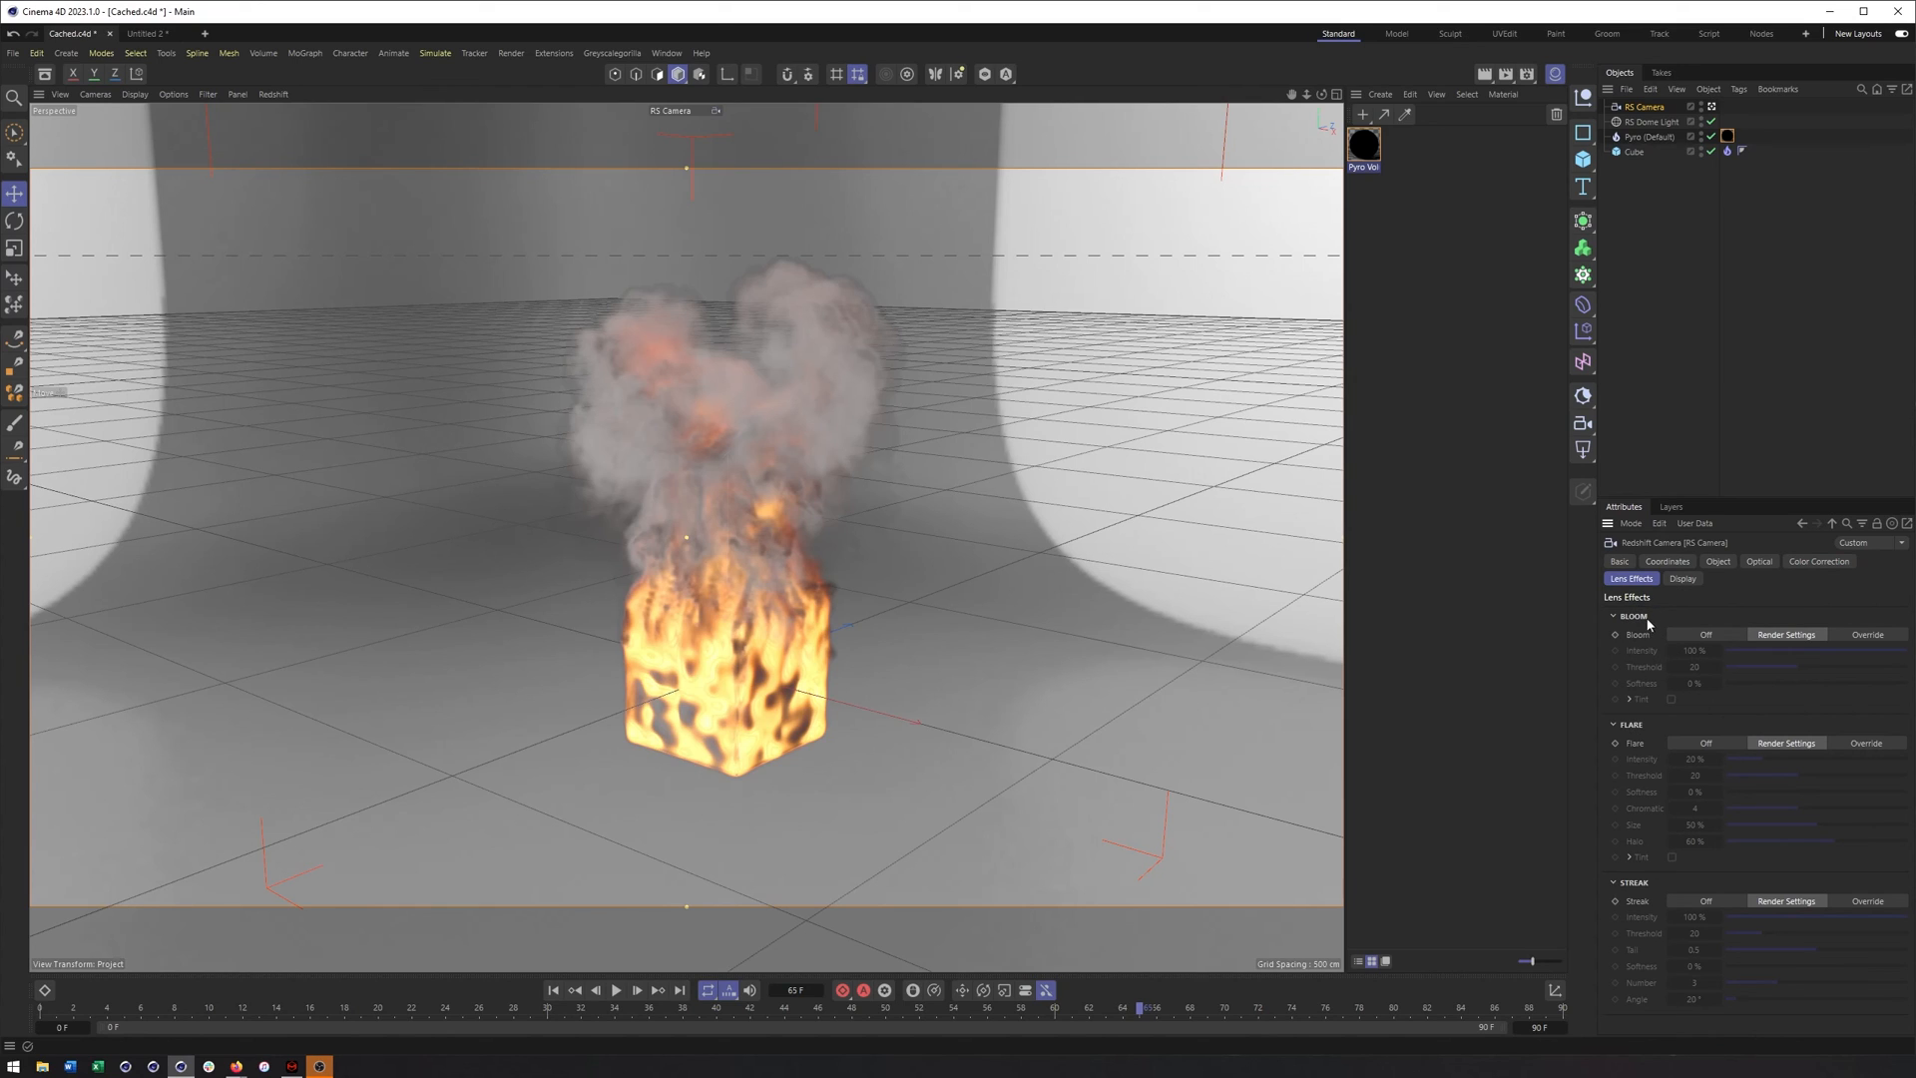
{"action": "mouse_move", "coordinate": [1561, 537]}
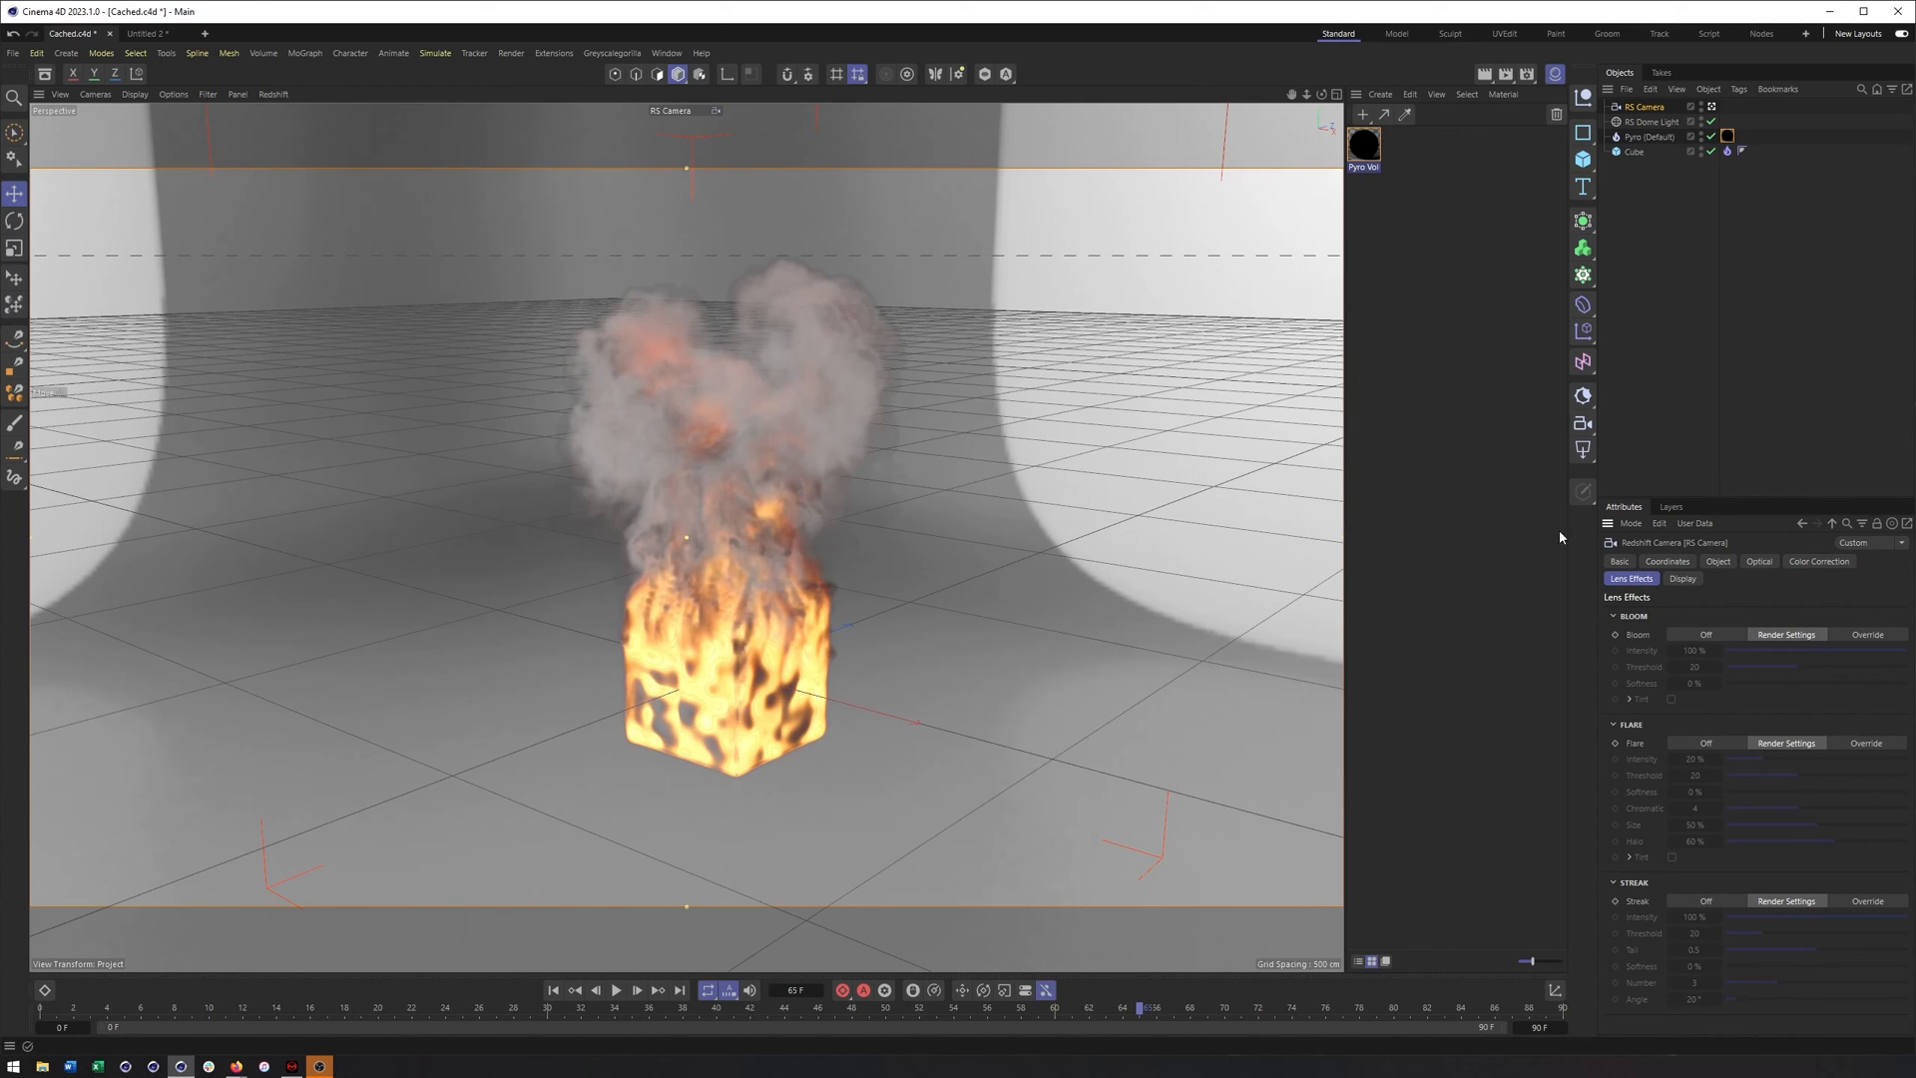
{"action": "left_click", "coordinate": [1682, 579]}
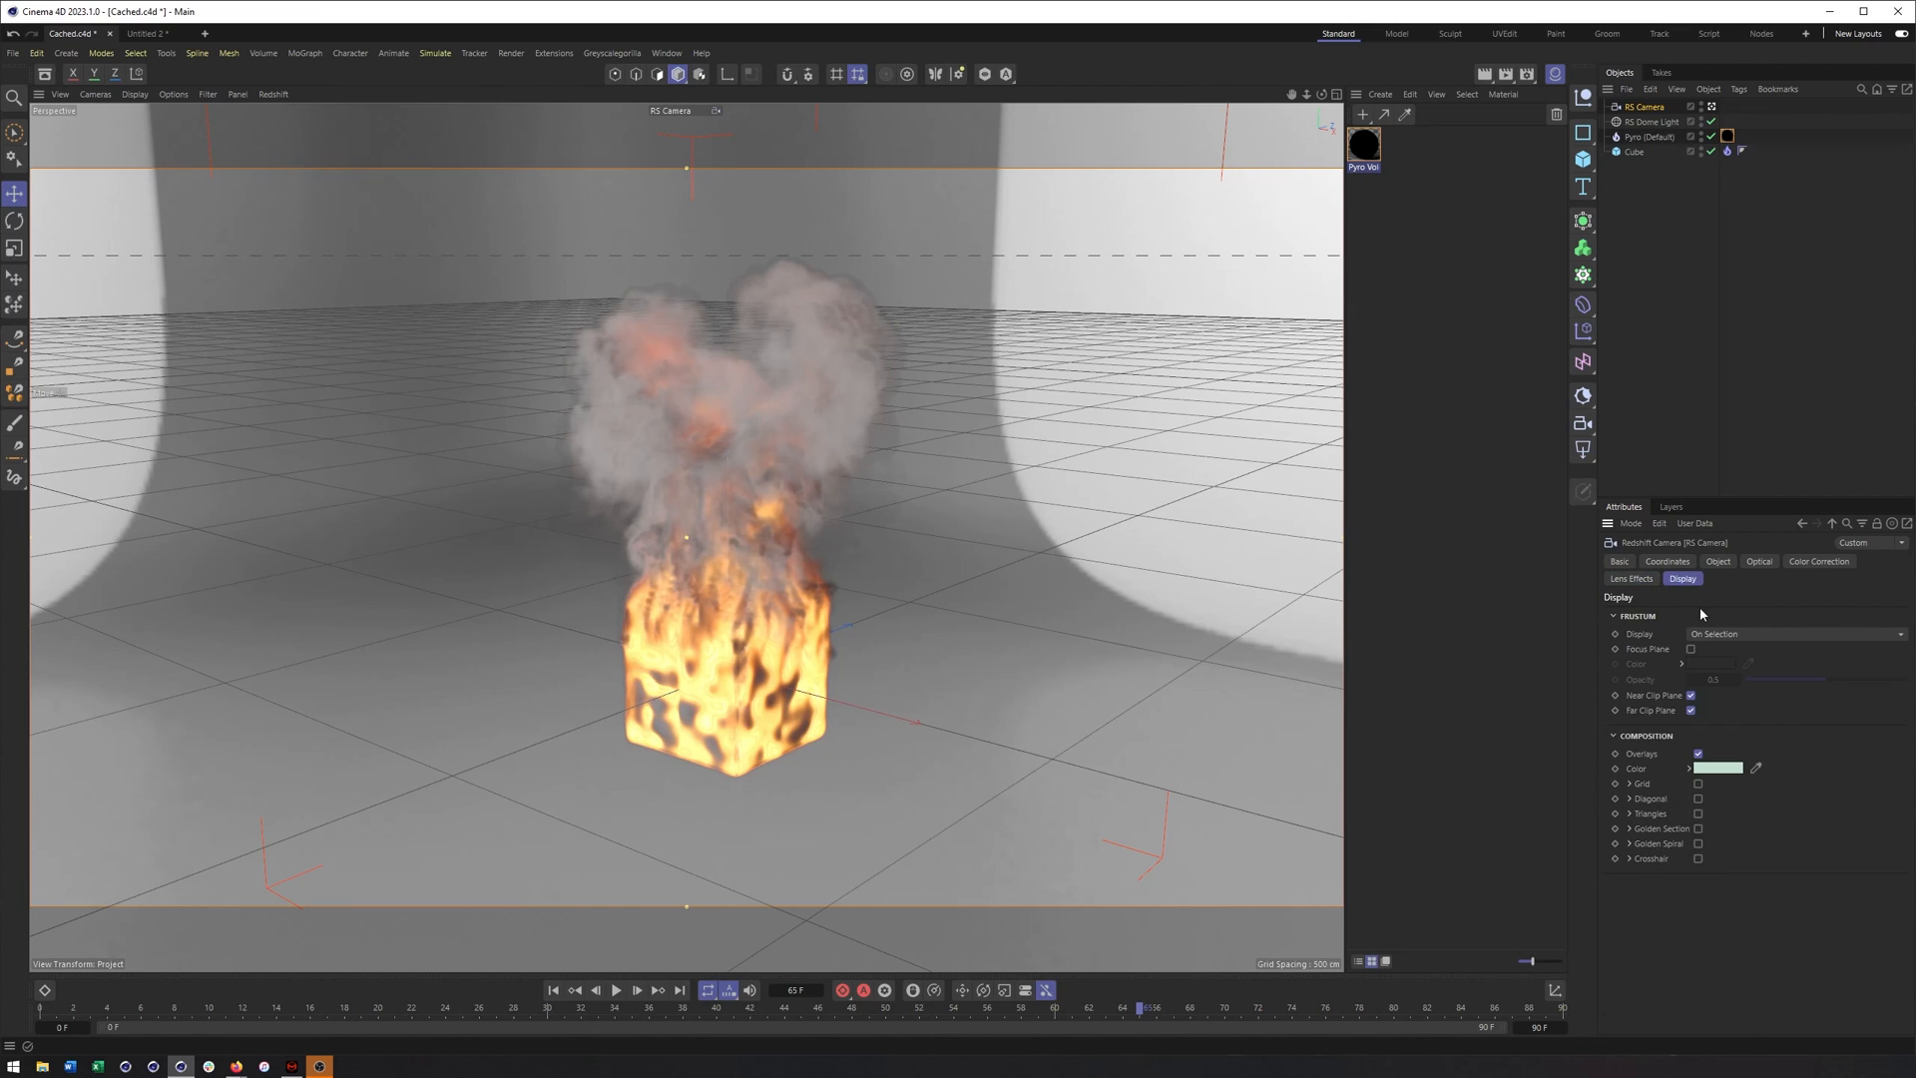
{"action": "left_click", "coordinate": [1790, 633]}
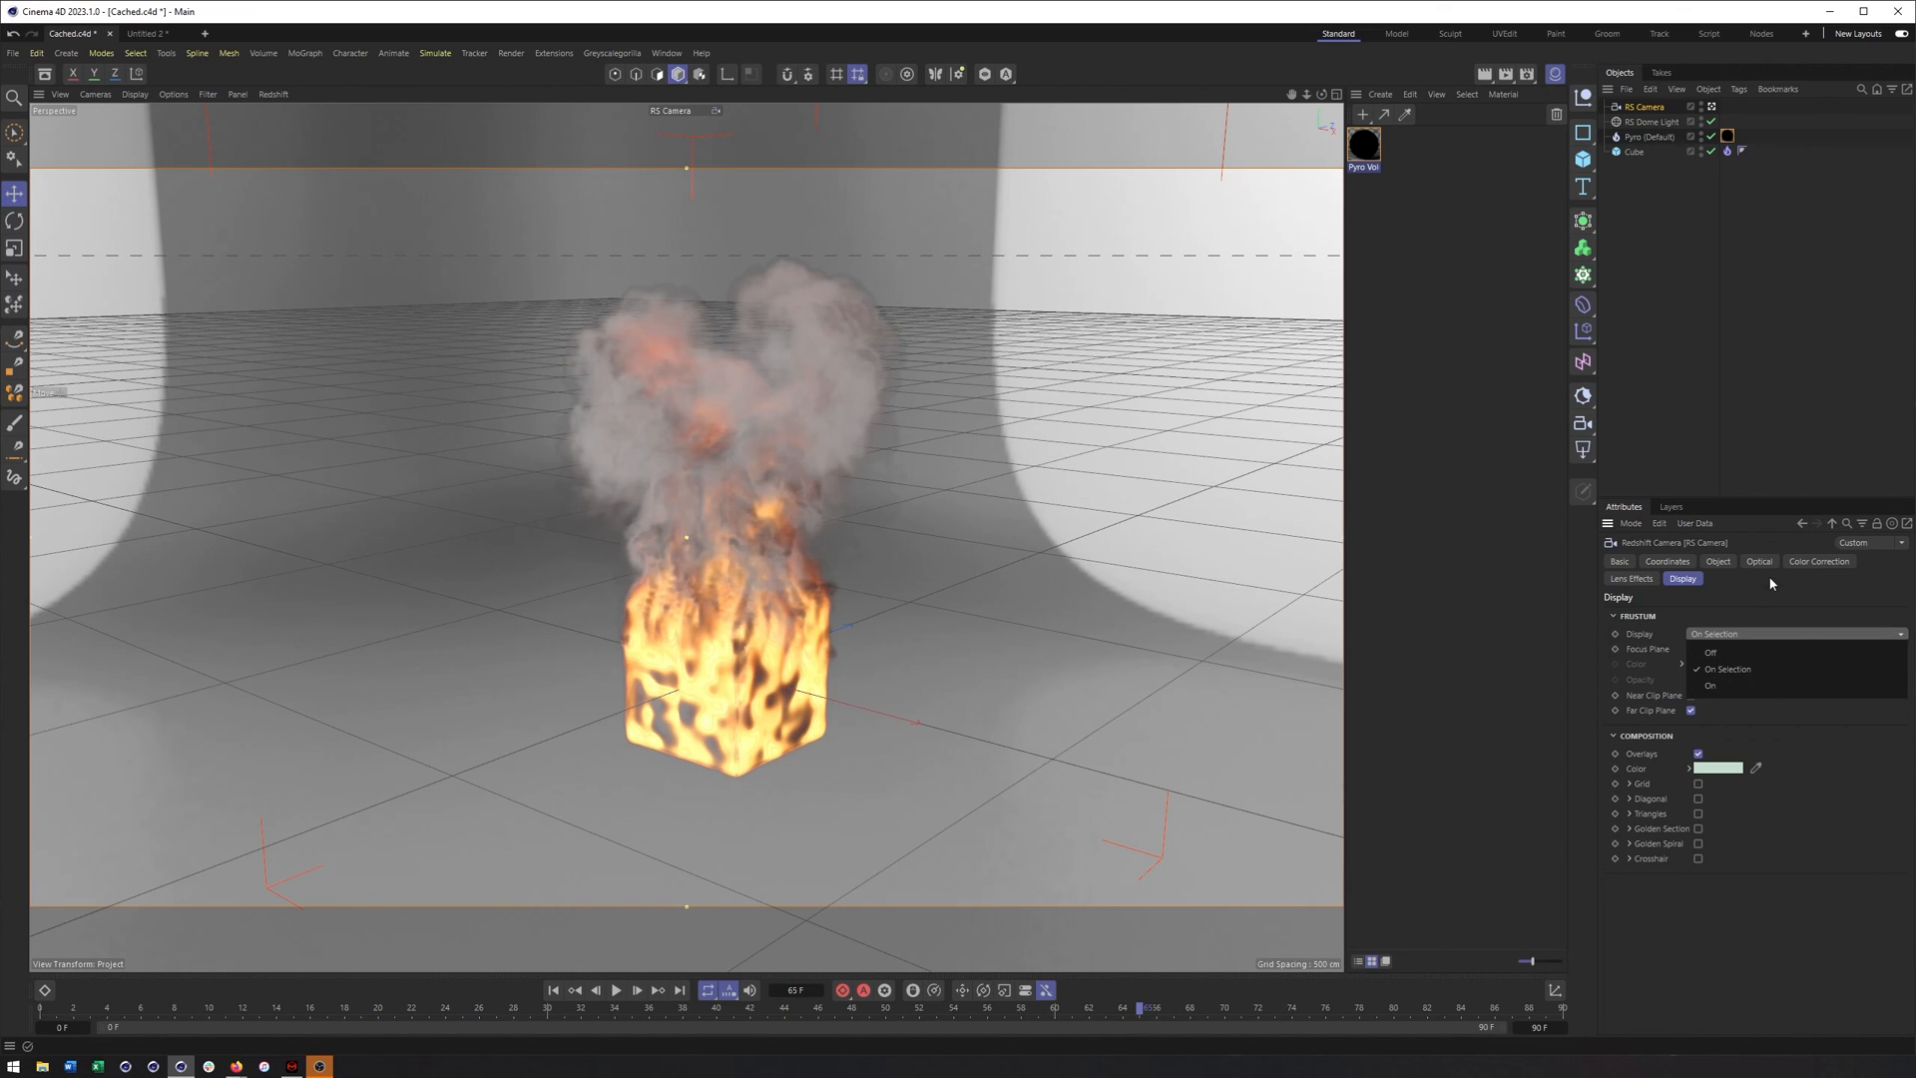
{"action": "left_click", "coordinate": [1692, 649]}
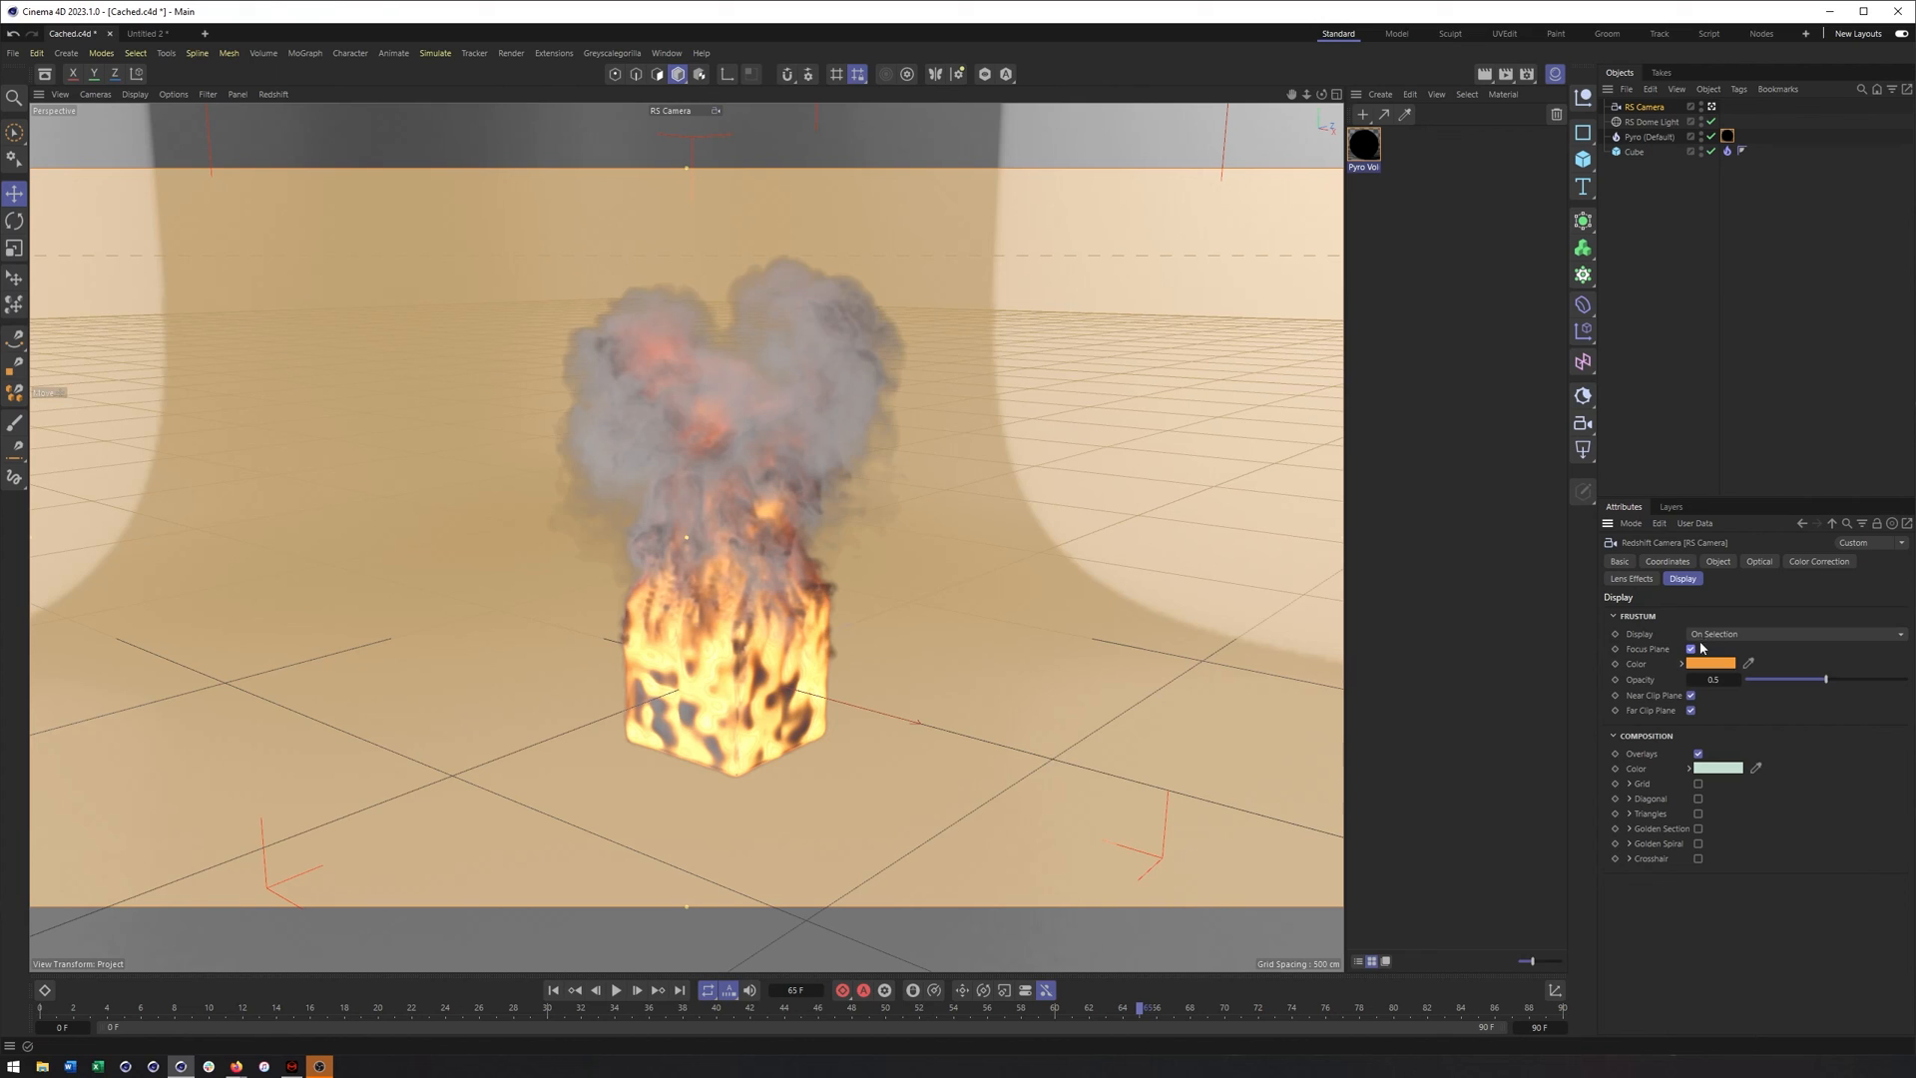
{"action": "left_click", "coordinate": [1691, 649]}
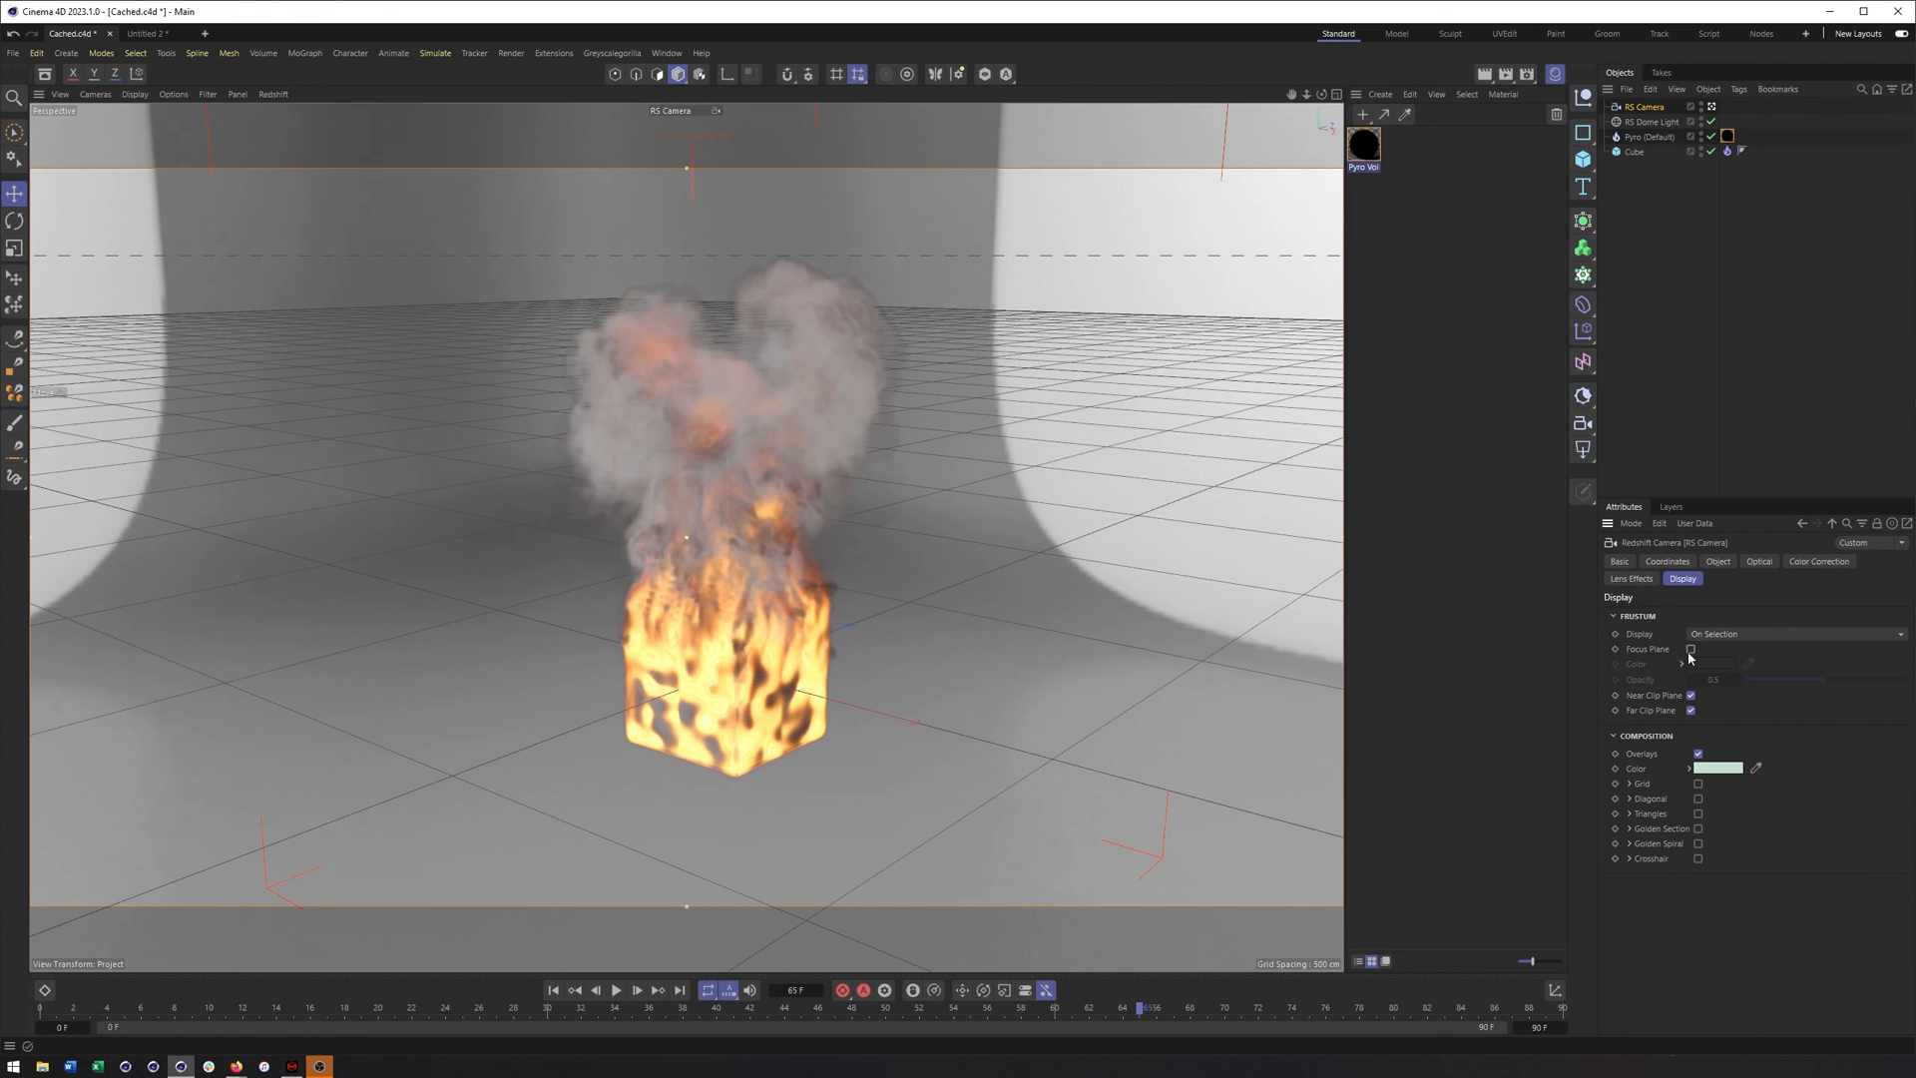
{"action": "left_click", "coordinate": [173, 94]}
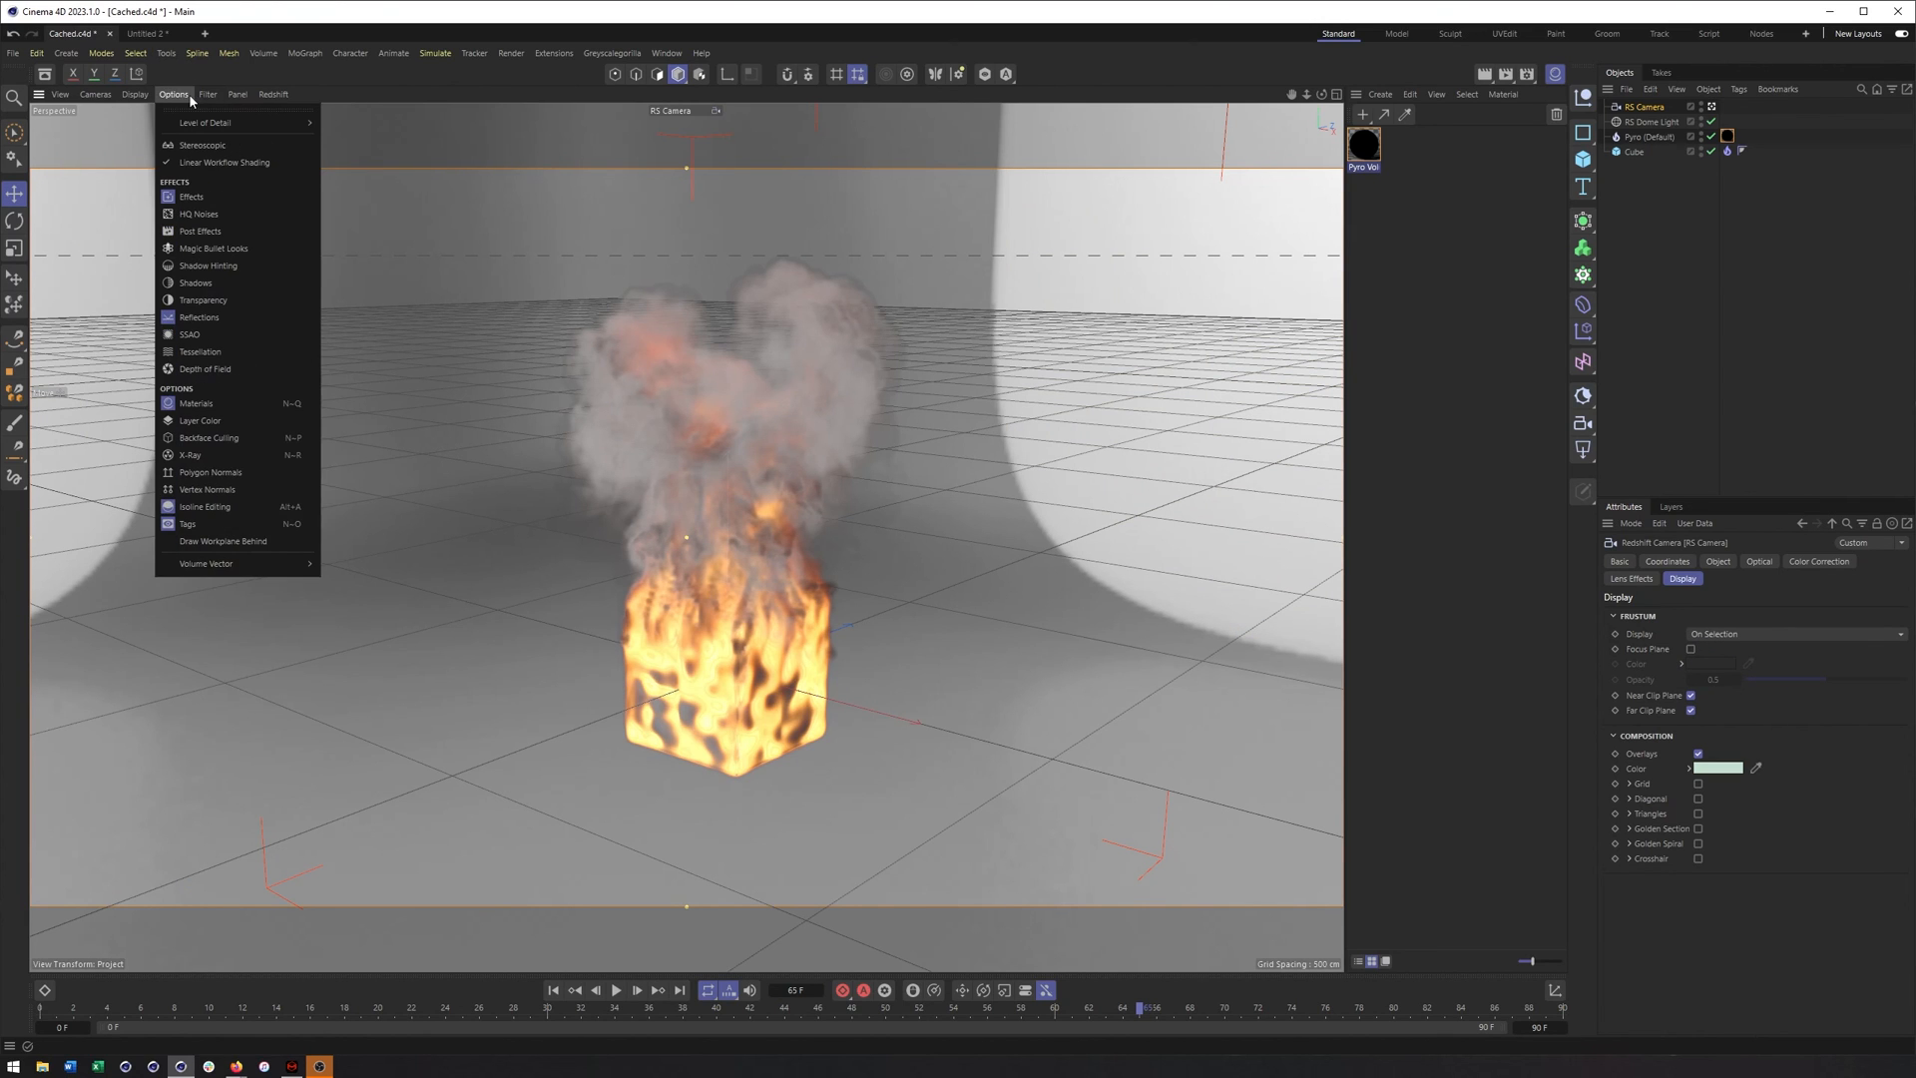
{"action": "mouse_move", "coordinate": [200, 352]}
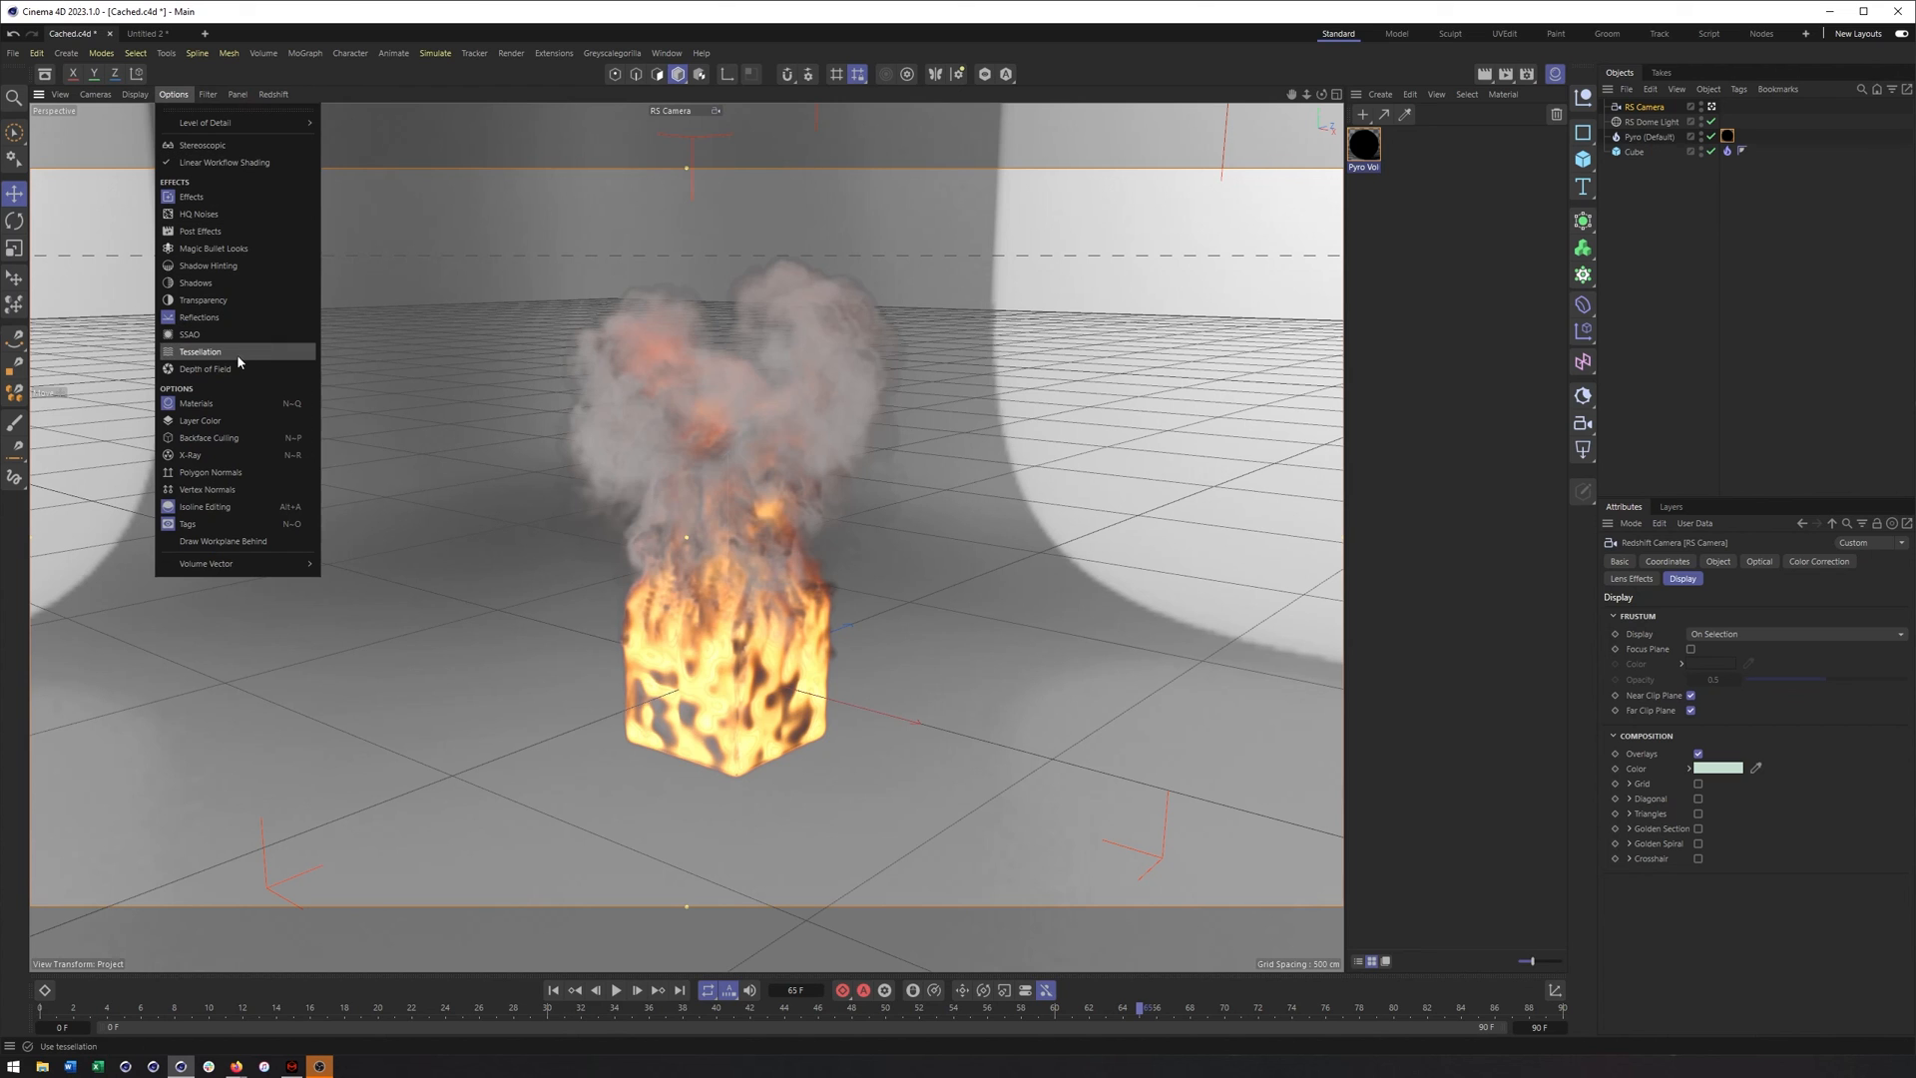
{"action": "mouse_move", "coordinate": [1451, 313]}
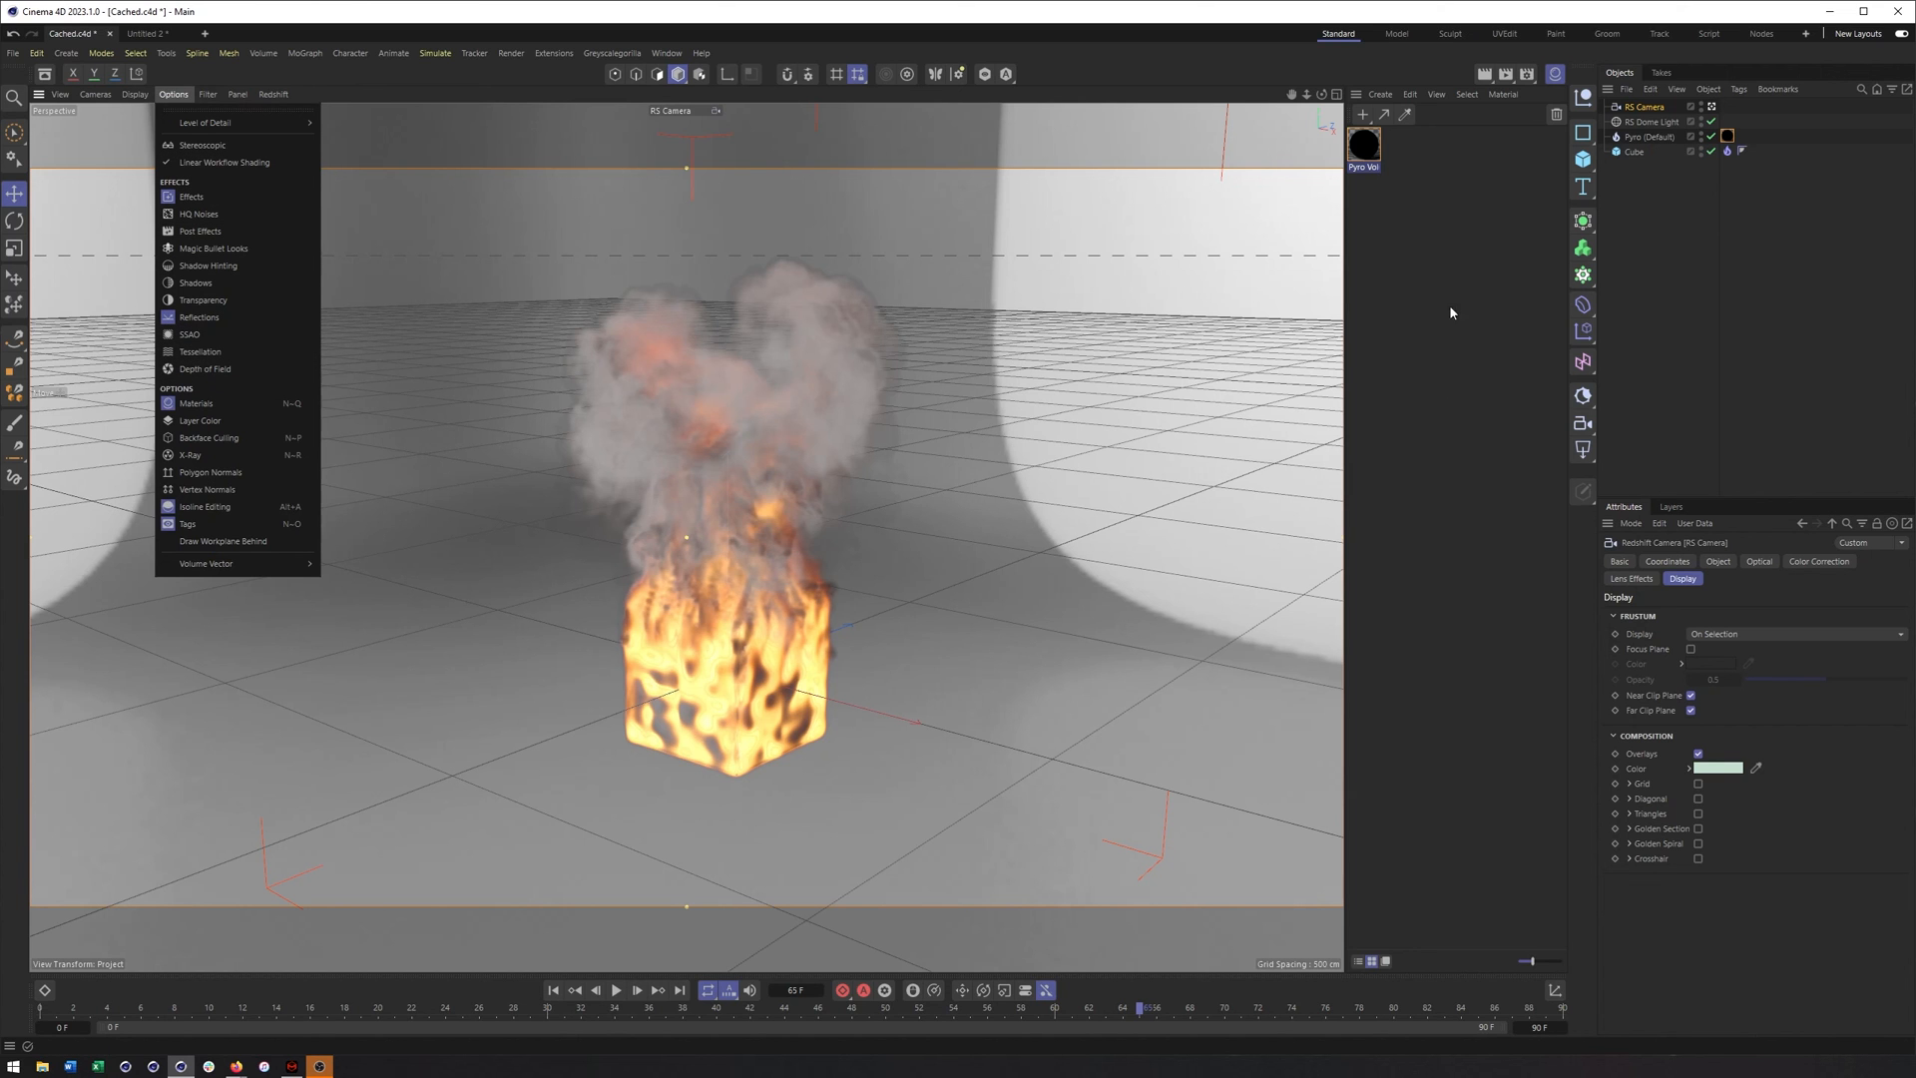
{"action": "left_click", "coordinate": [926, 373]}
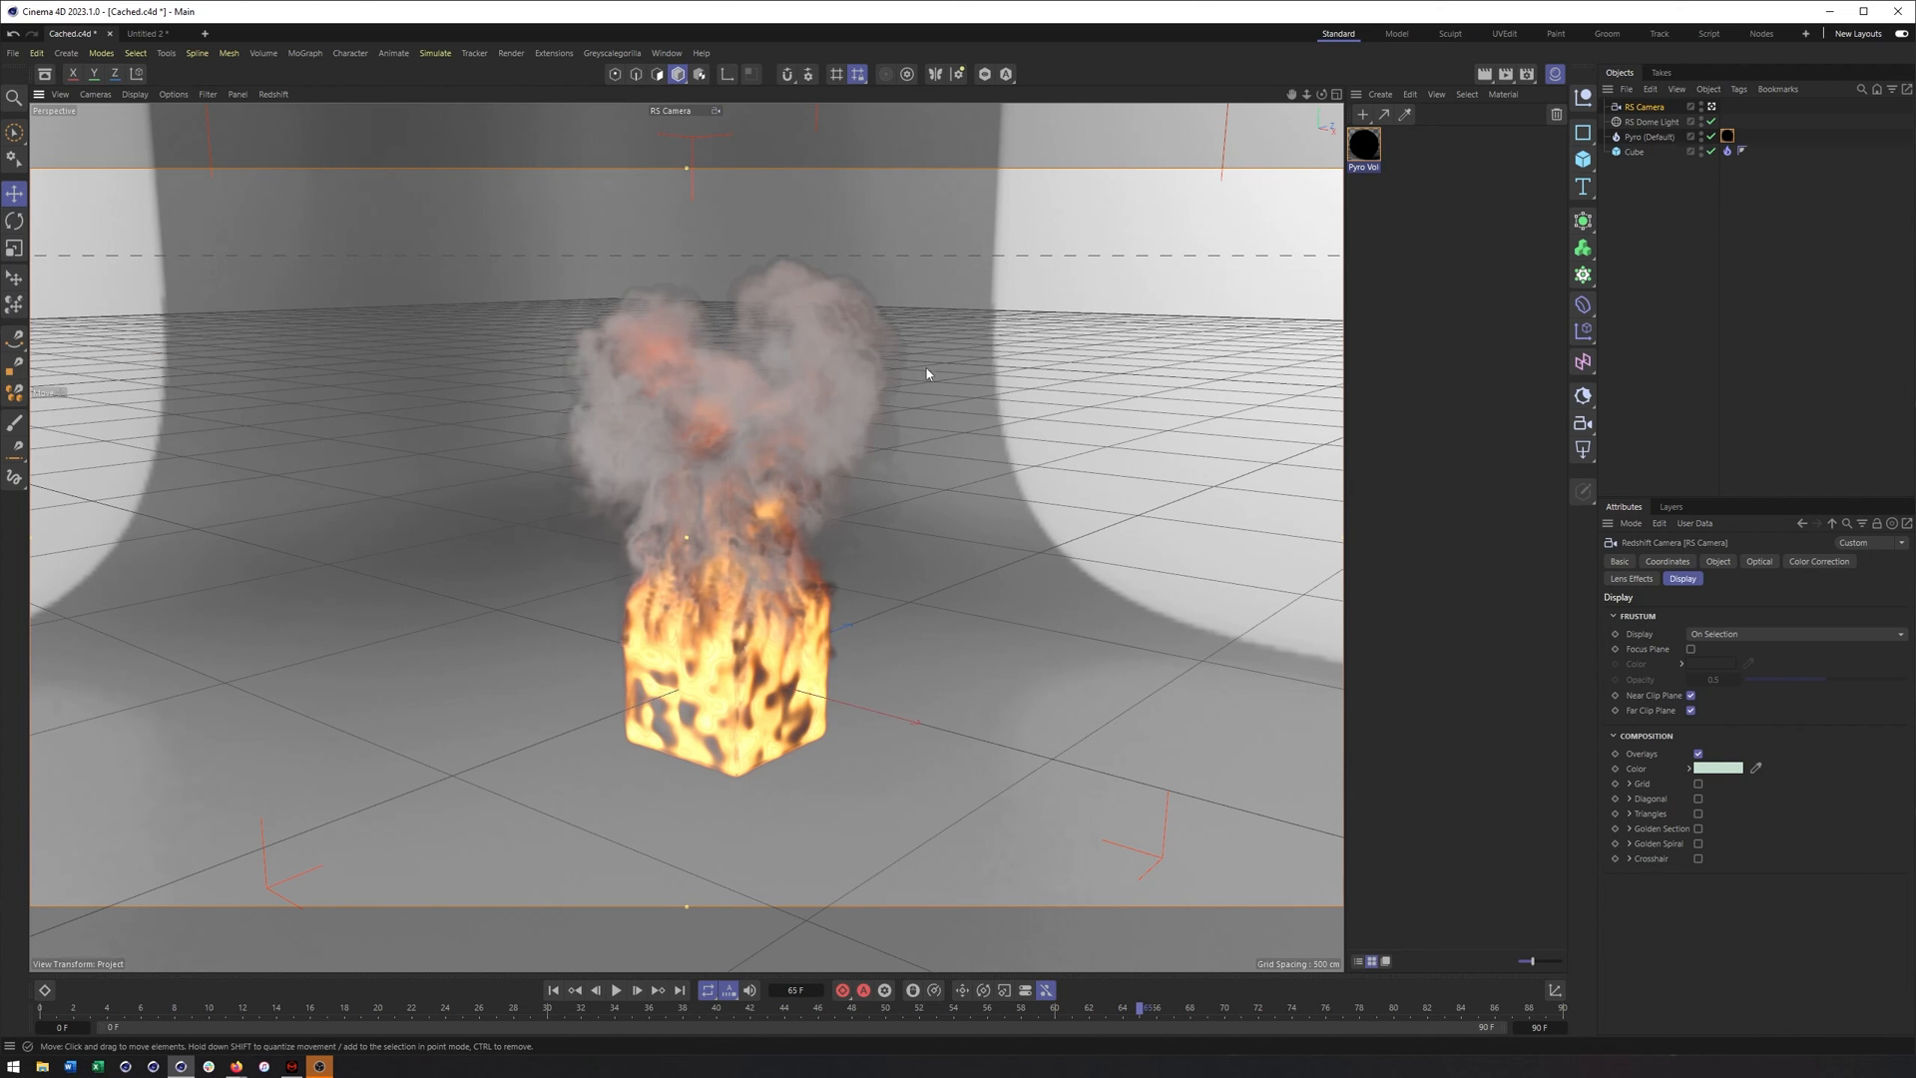